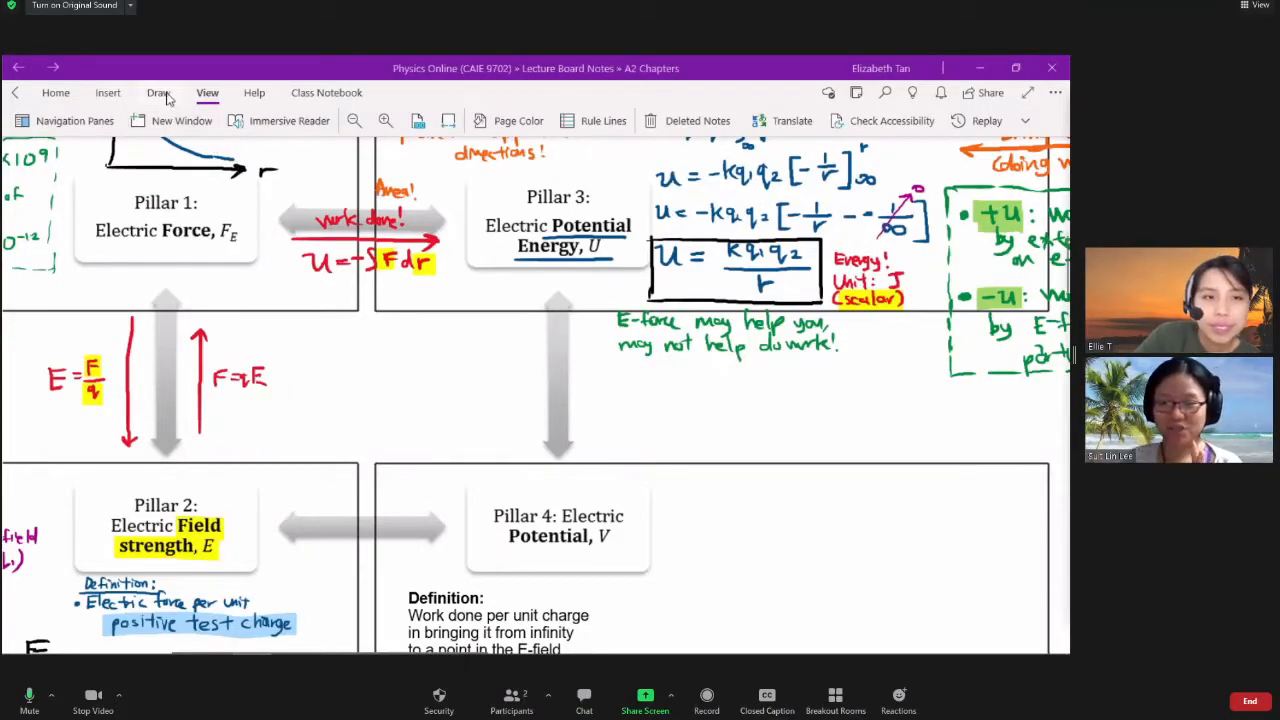
# - Pick the red pen and begin writing 'per unit ch' above Pillar 4: Electric Potential
pyautogui.click(156, 92)
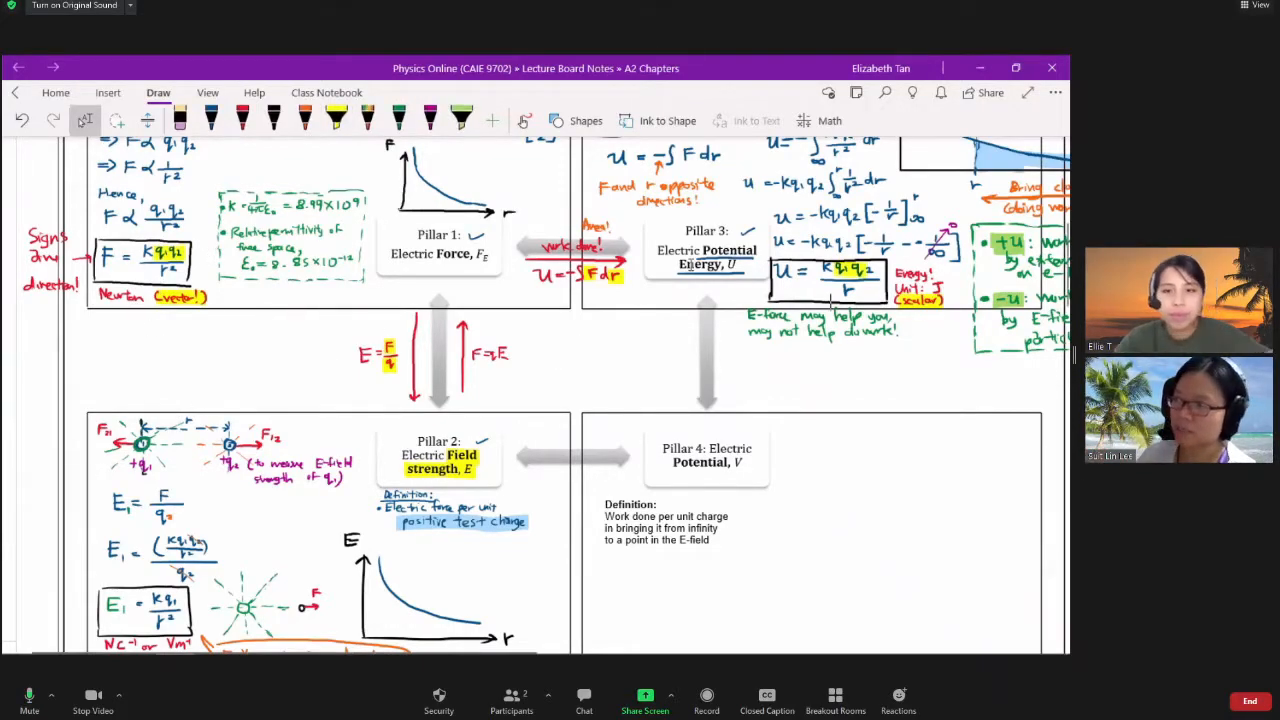
pyautogui.scroll(-3)
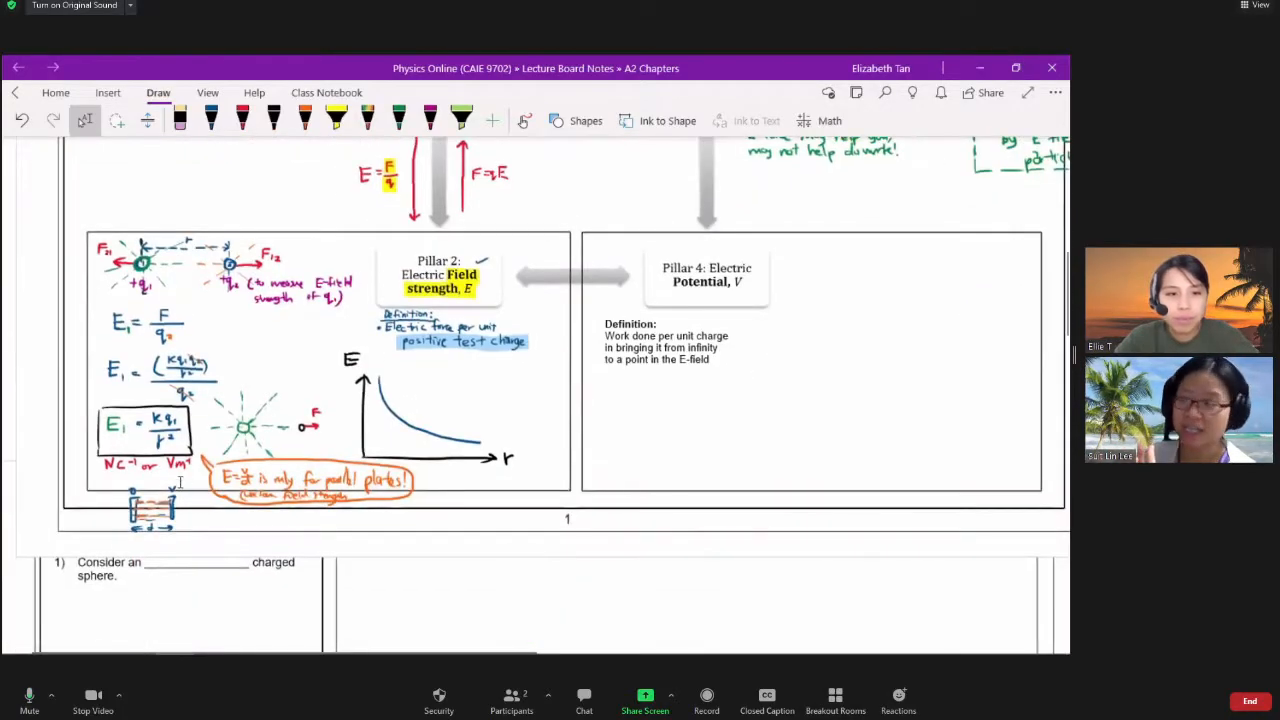
pyautogui.scroll(-3)
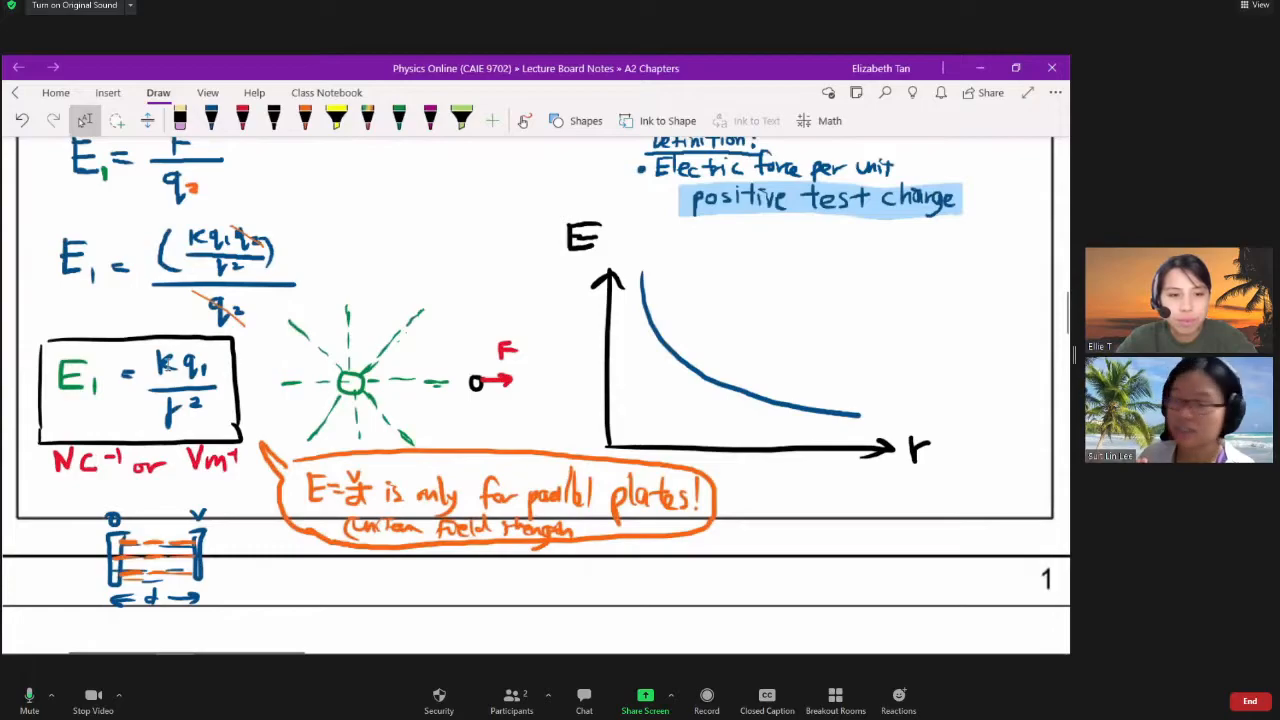
pyautogui.click(336, 120)
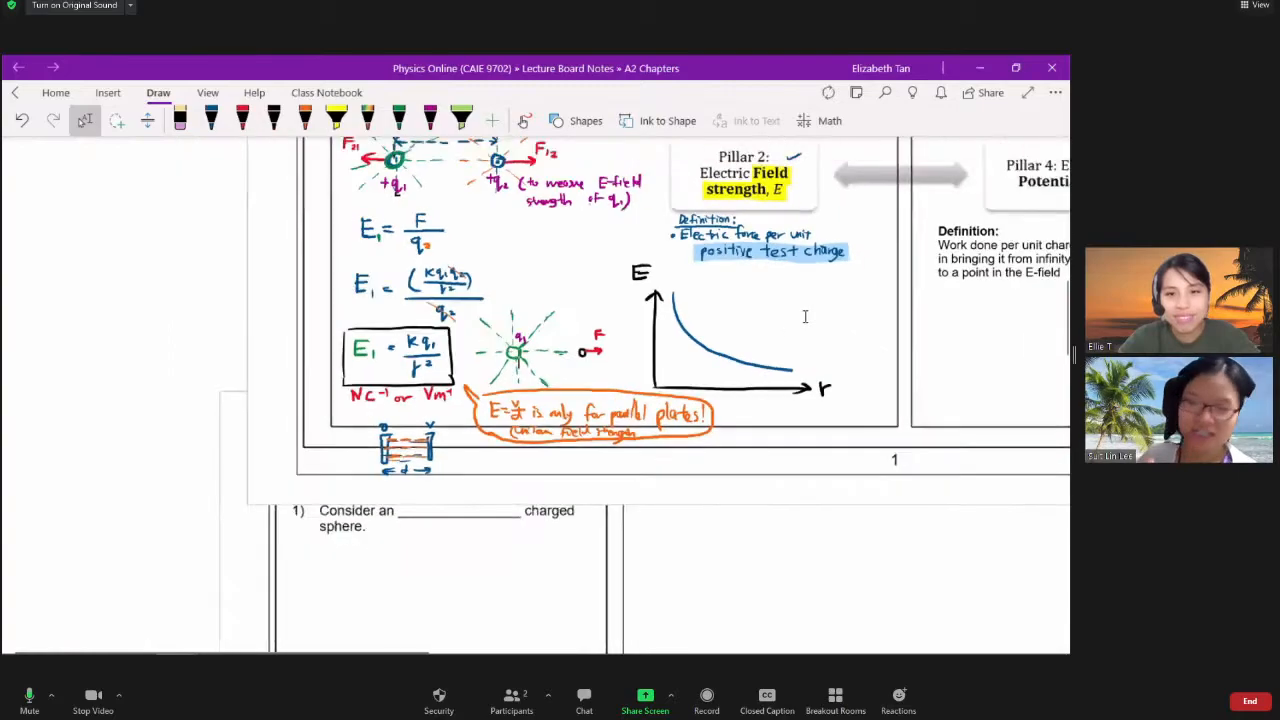
pyautogui.scroll(3)
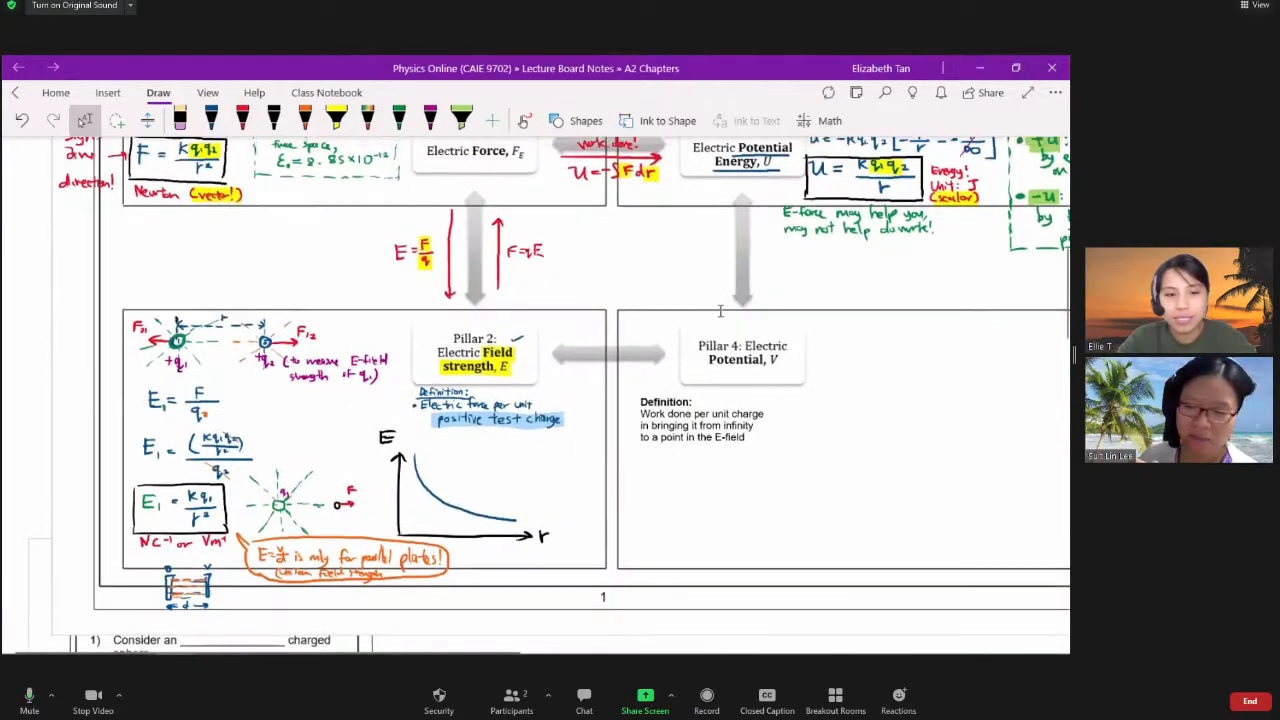
pyautogui.scroll(-3)
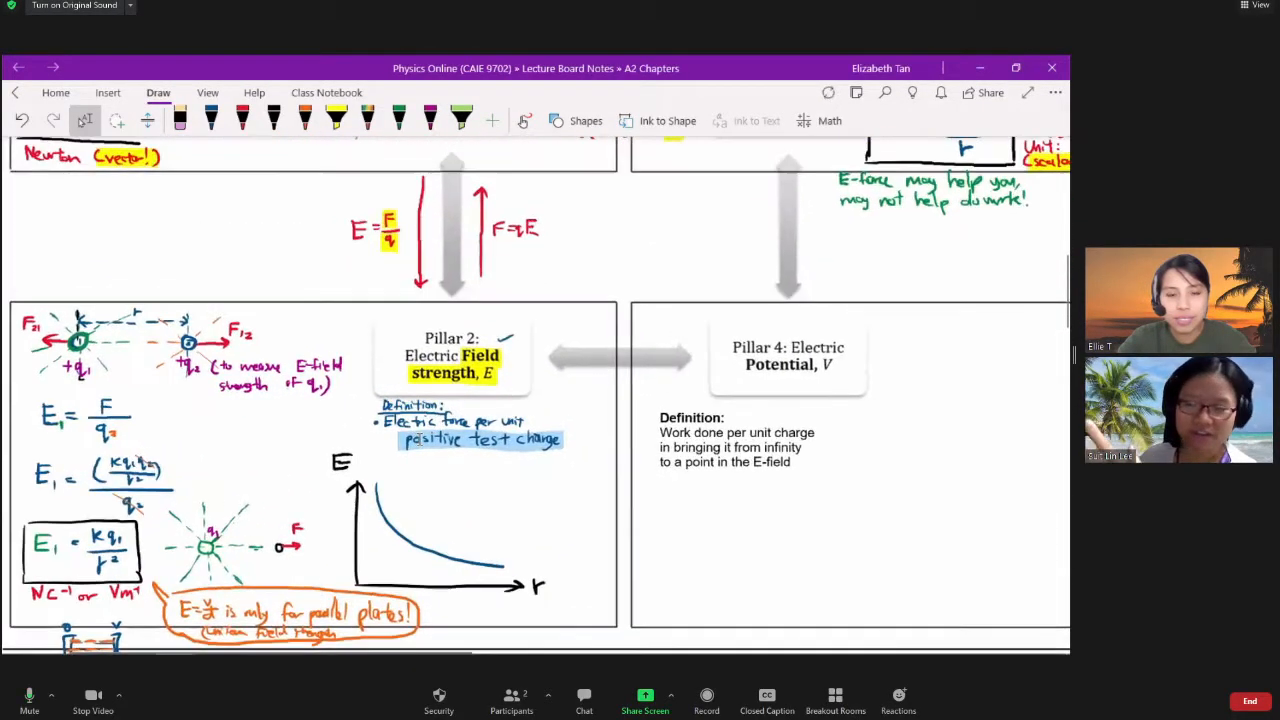
pyautogui.scroll(3)
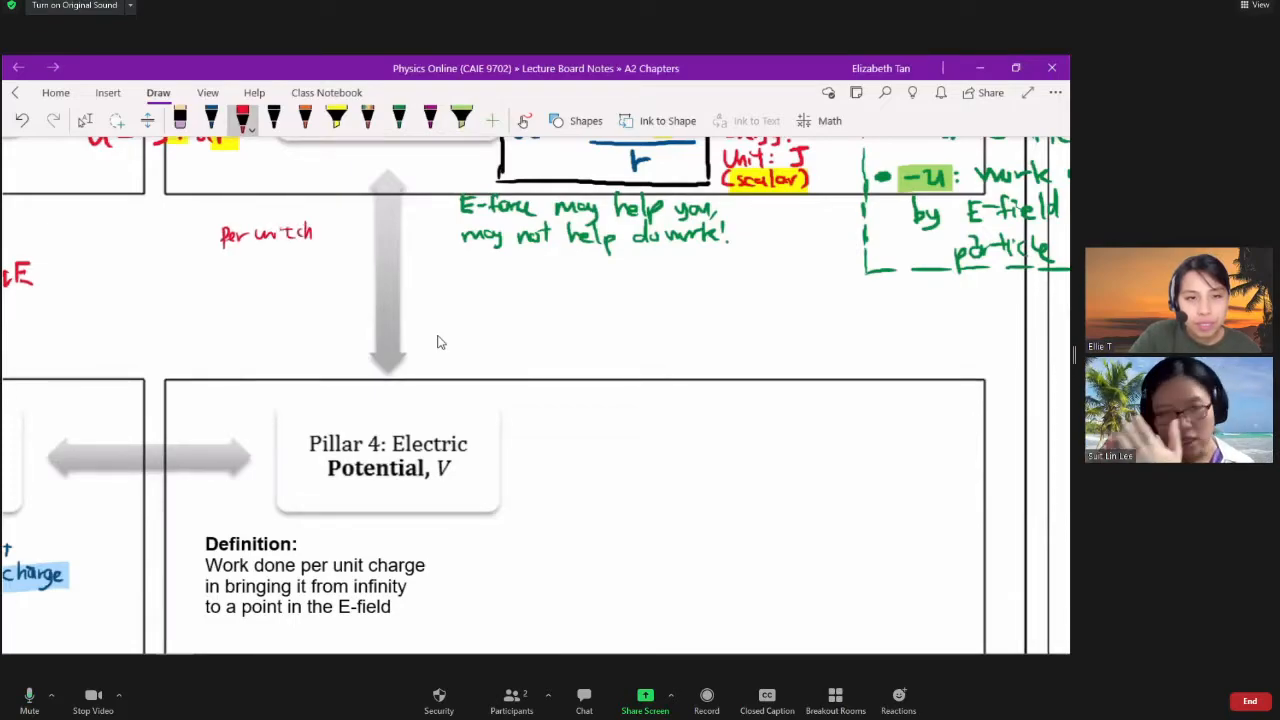
# - Finish 'per unit charge?' and jot g = 9,81, F = mg and F/m = g on blank space
pyautogui.write('charge?')
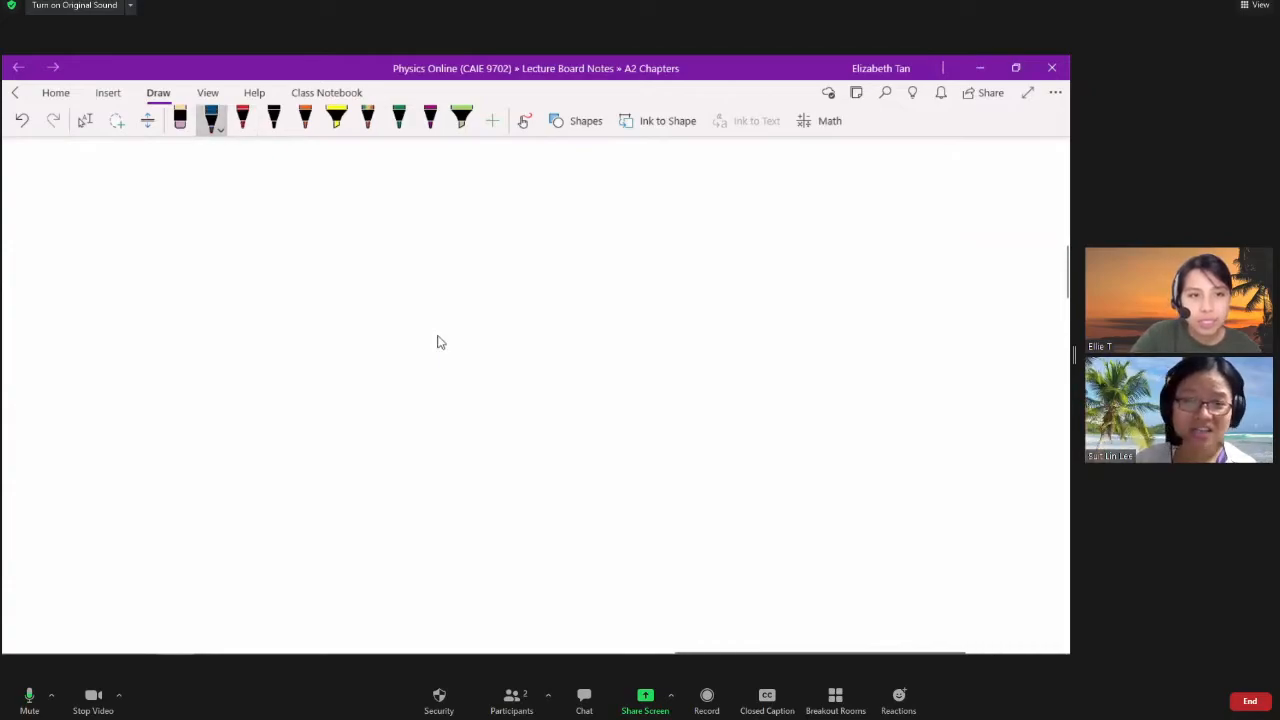
pyautogui.moveTo(150, 244); pyautogui.dragTo(236, 230)
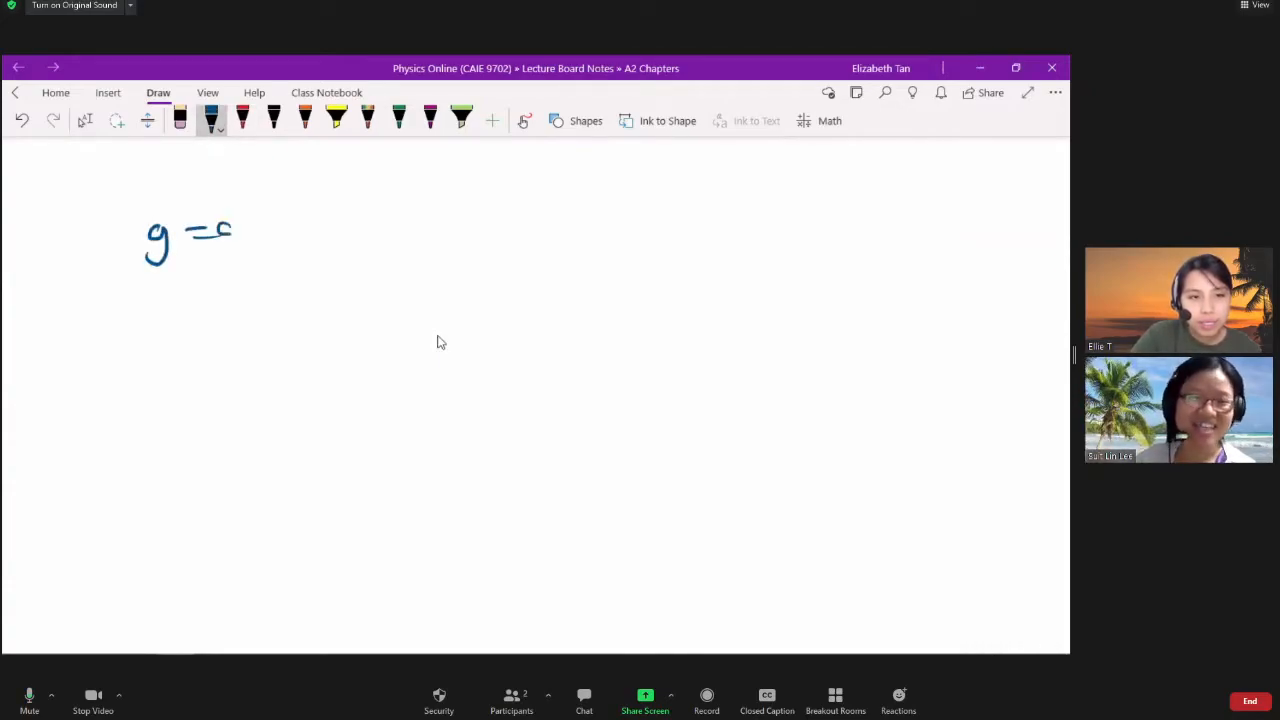
pyautogui.moveTo(196, 236); pyautogui.dragTo(284, 240)
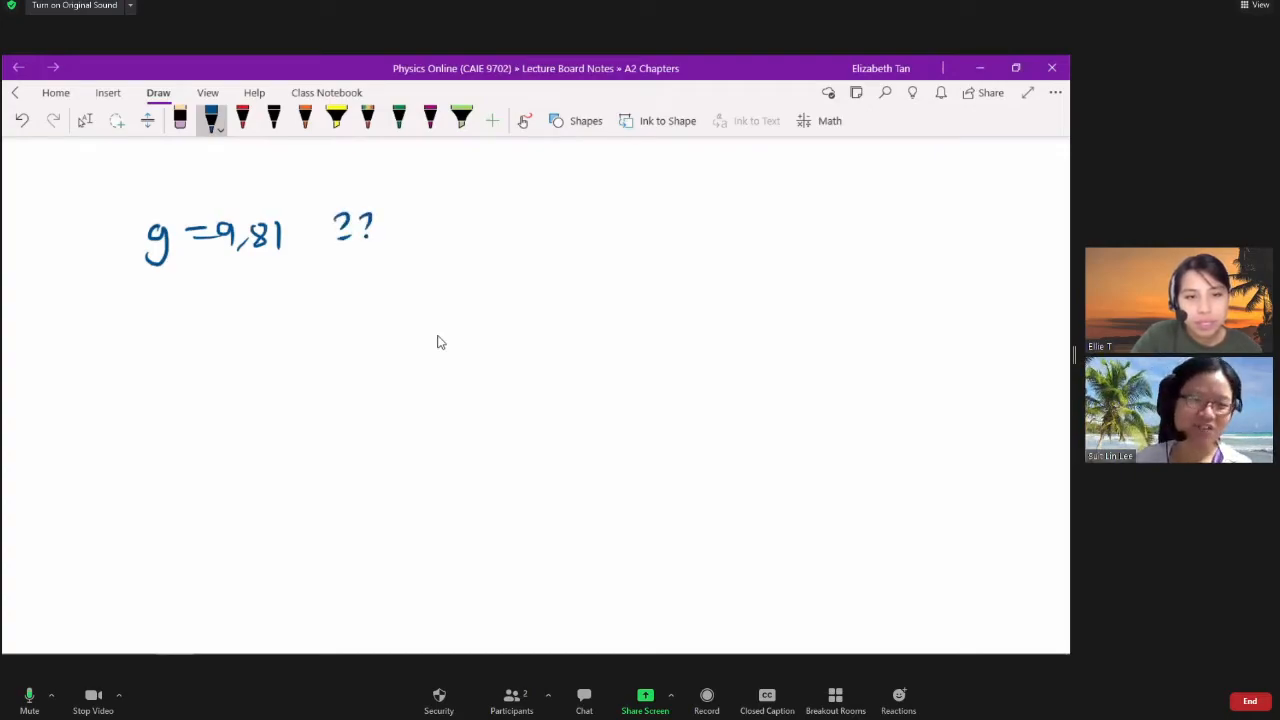
pyautogui.moveTo(88, 322); pyautogui.dragTo(88, 360)
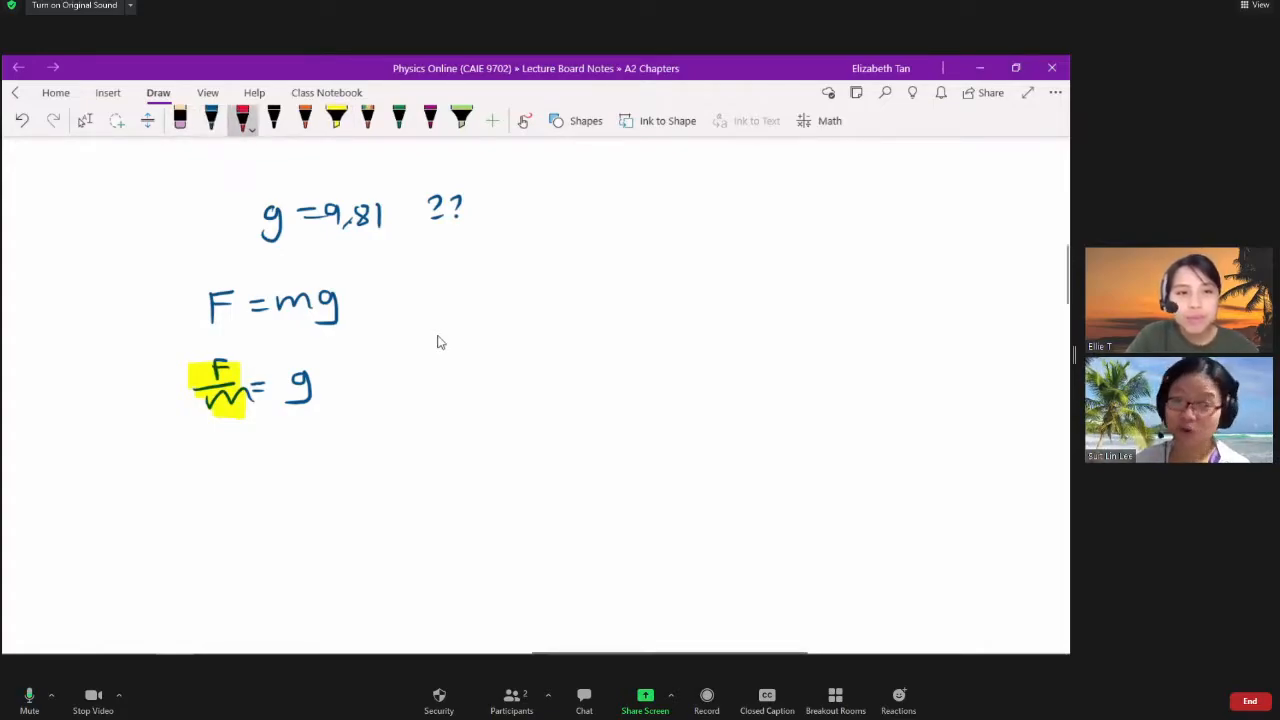
# - Label the highlighted F/m = g as 'per unit mass!' in red and scroll back to the note
pyautogui.moveTo(176, 430); pyautogui.dragTo(130, 450)
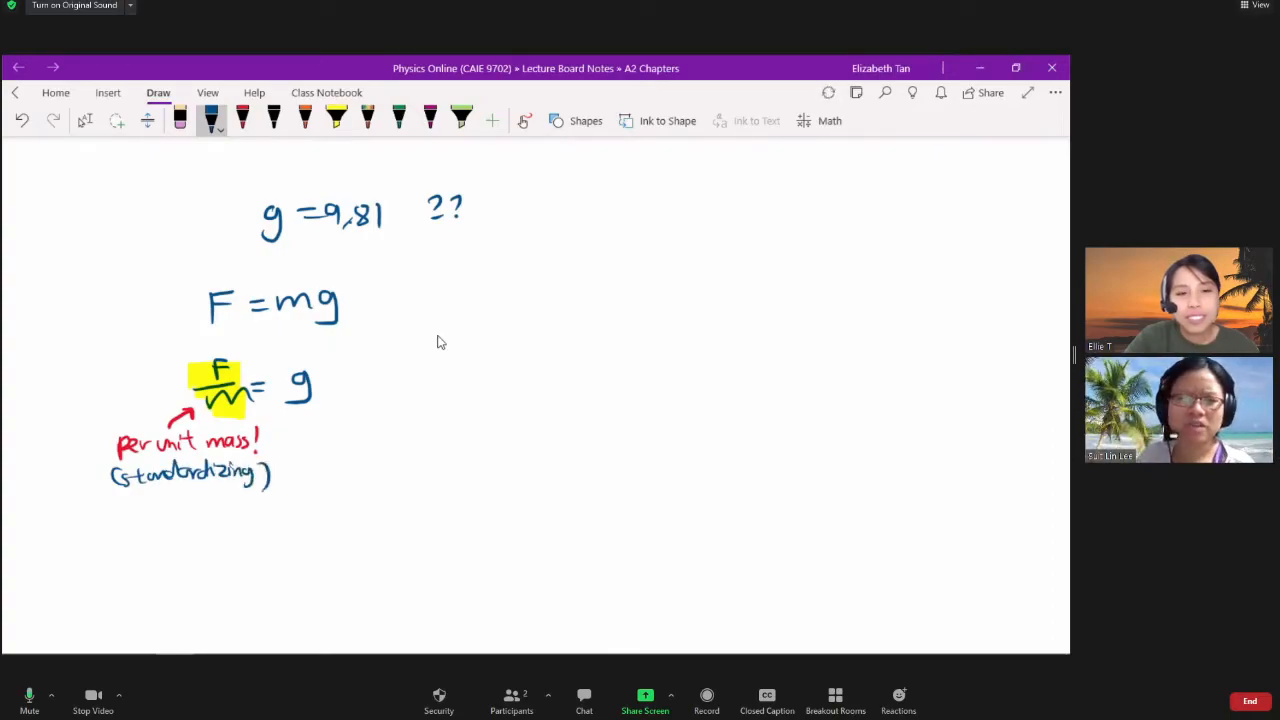
pyautogui.scroll(-3)
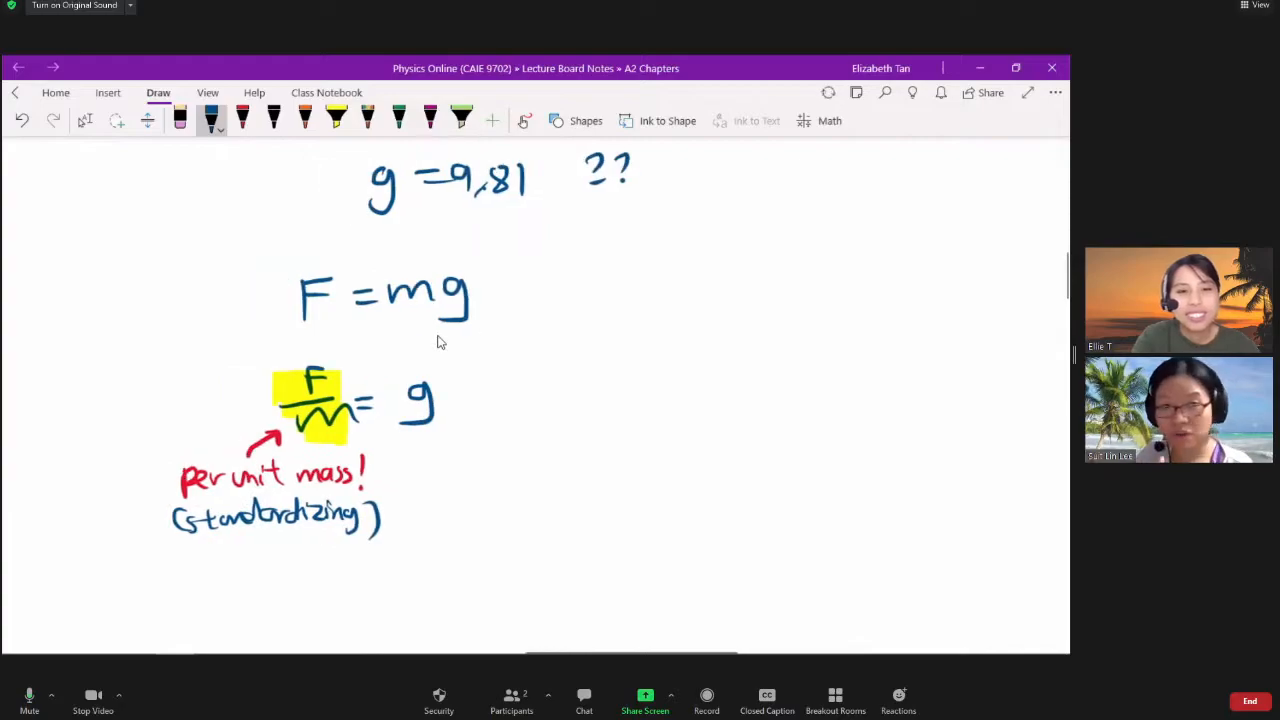
pyautogui.scroll(-3)
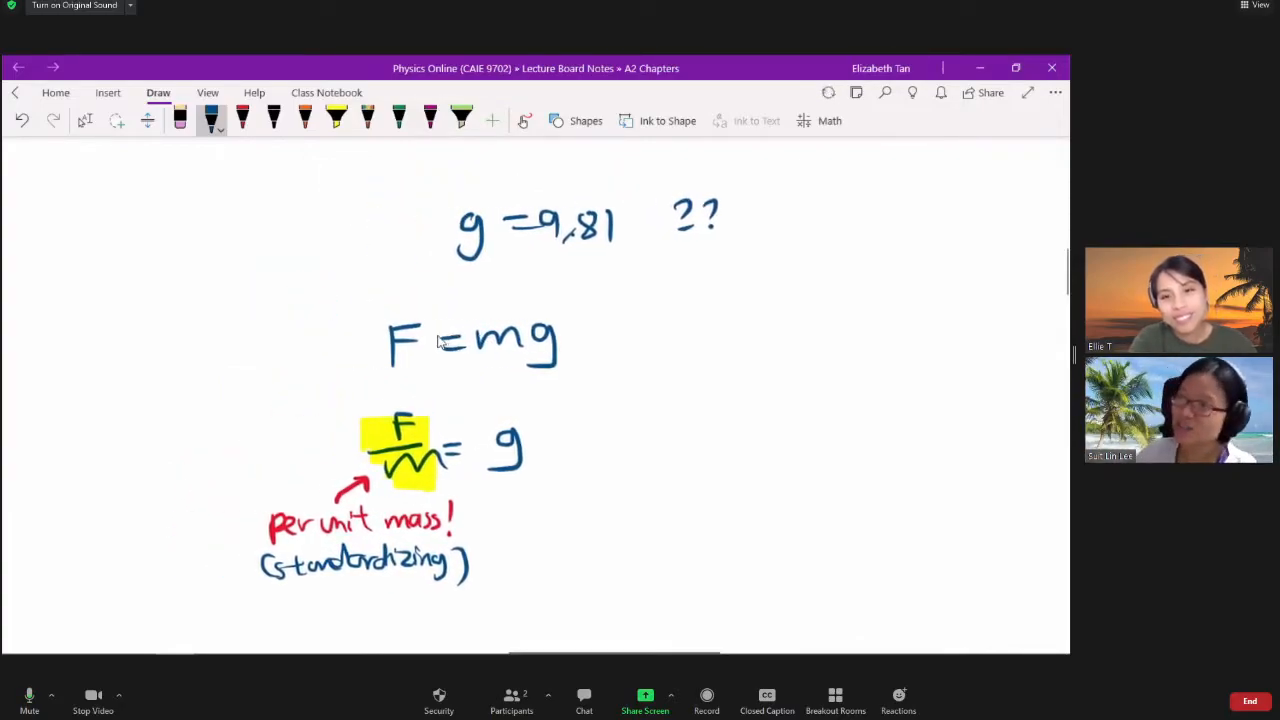
pyautogui.scroll(-3)
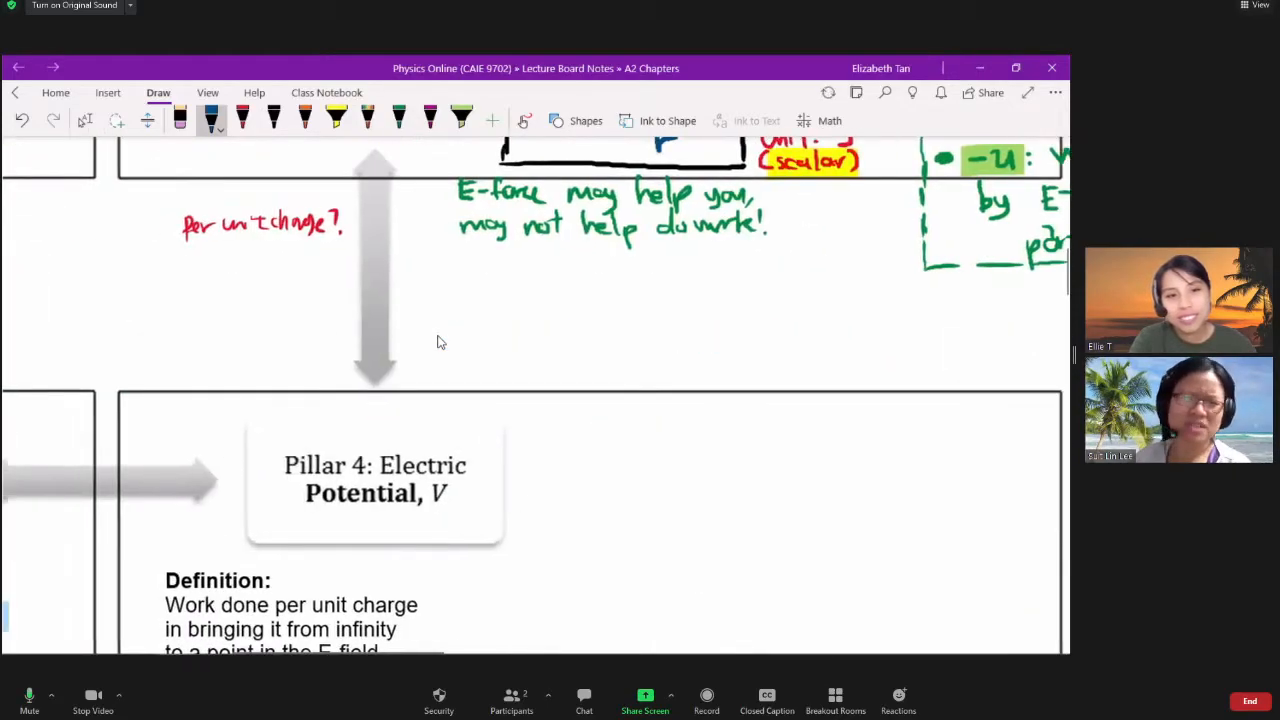
# - Write V = U/q in red and the orange (W = qV) reminder under 'per unit charge?'
pyautogui.scroll(3)
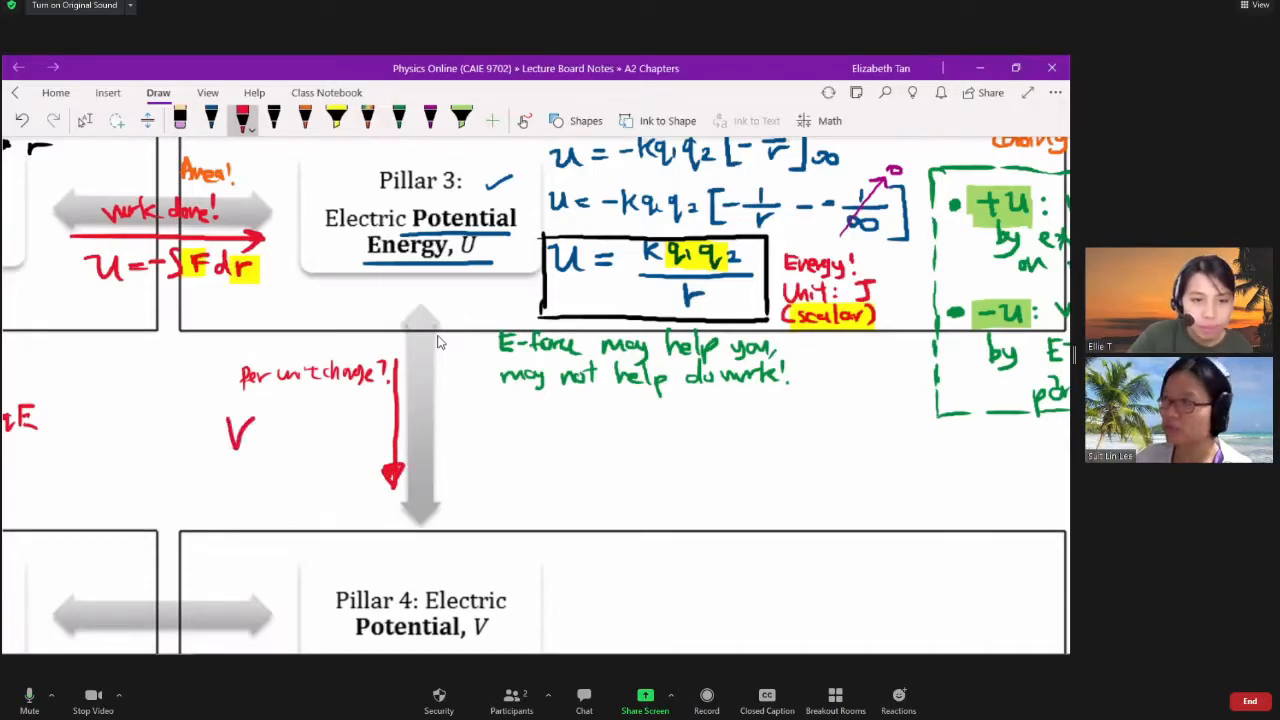
pyautogui.moveTo(260, 420); pyautogui.dragTo(340, 436)
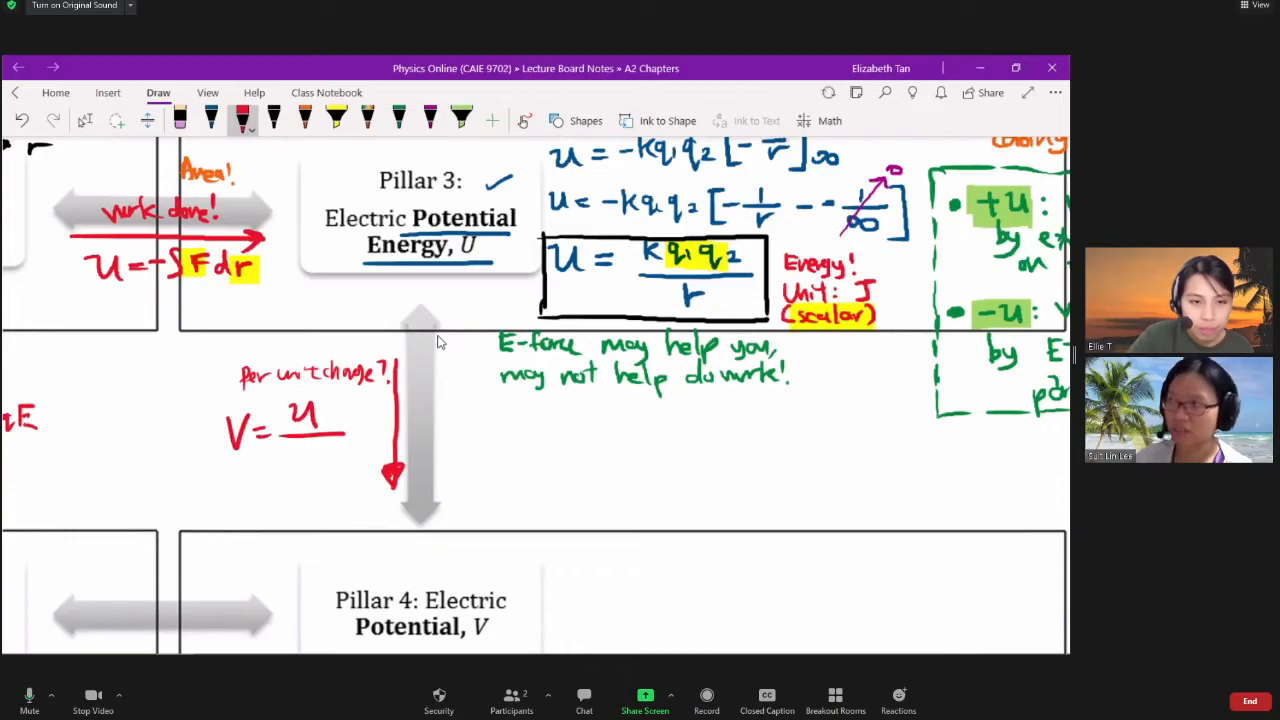
pyautogui.click(312, 460)
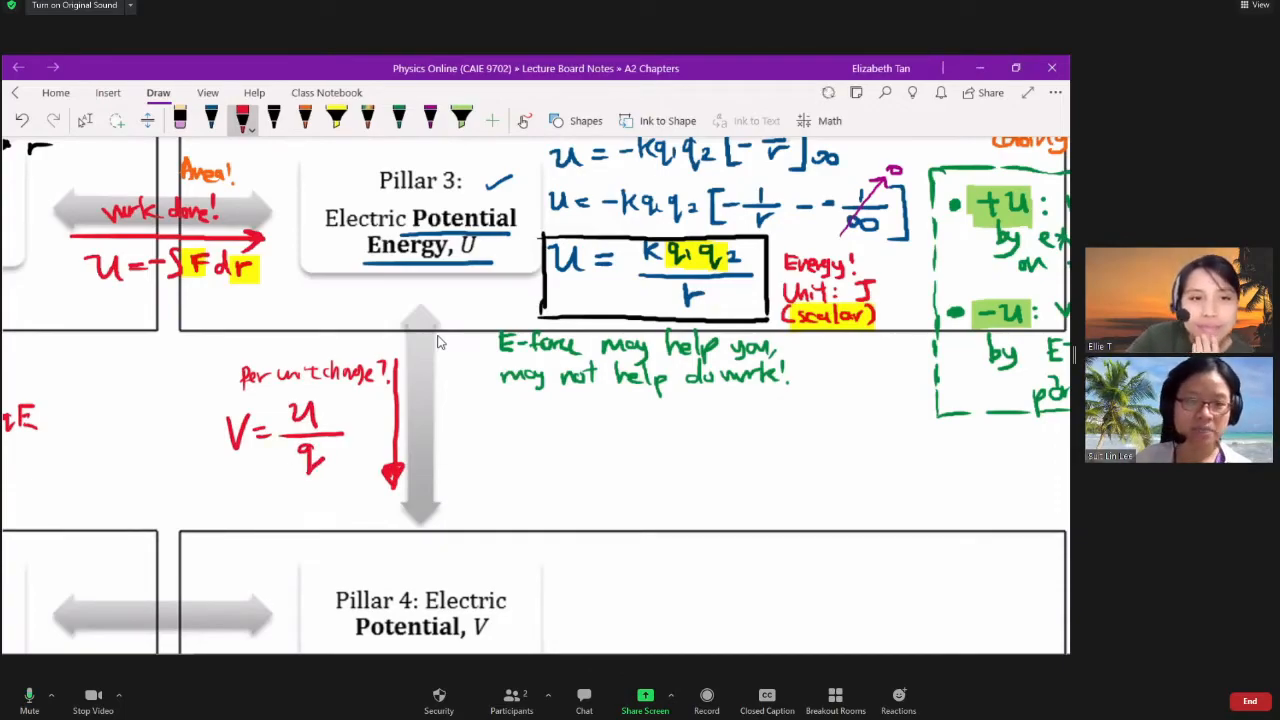
pyautogui.click(304, 120)
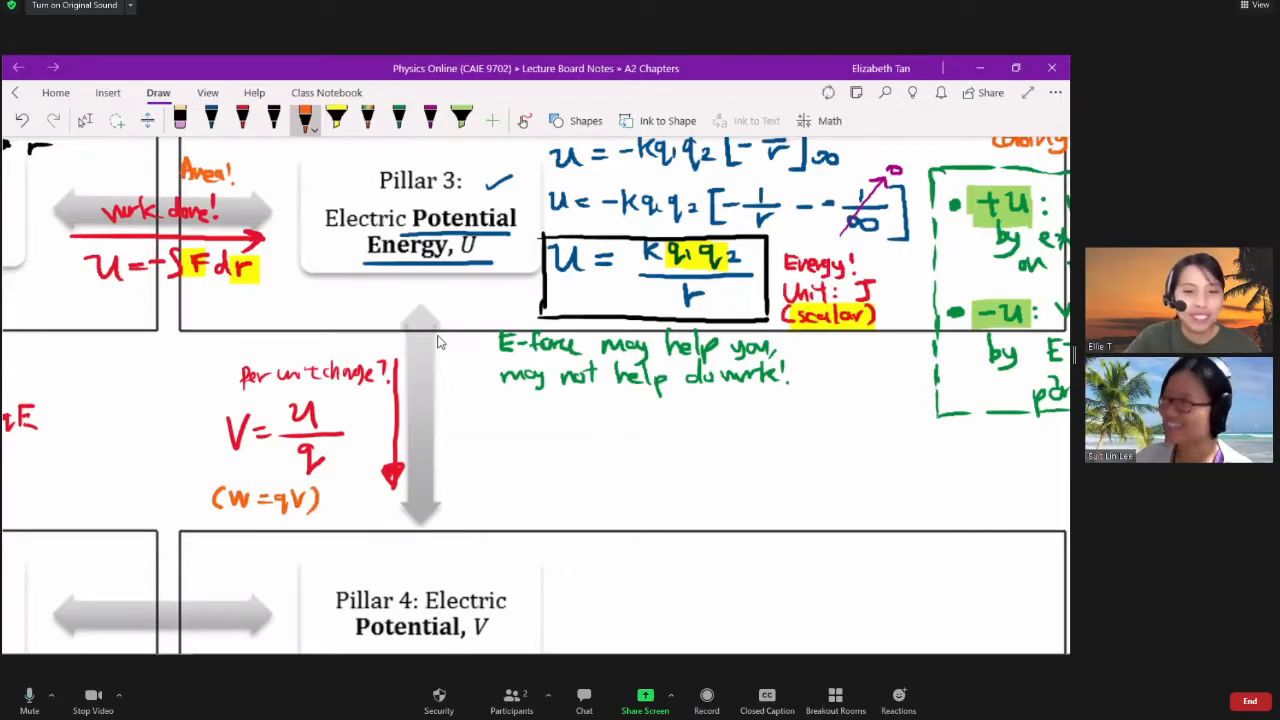
pyautogui.scroll(-3)
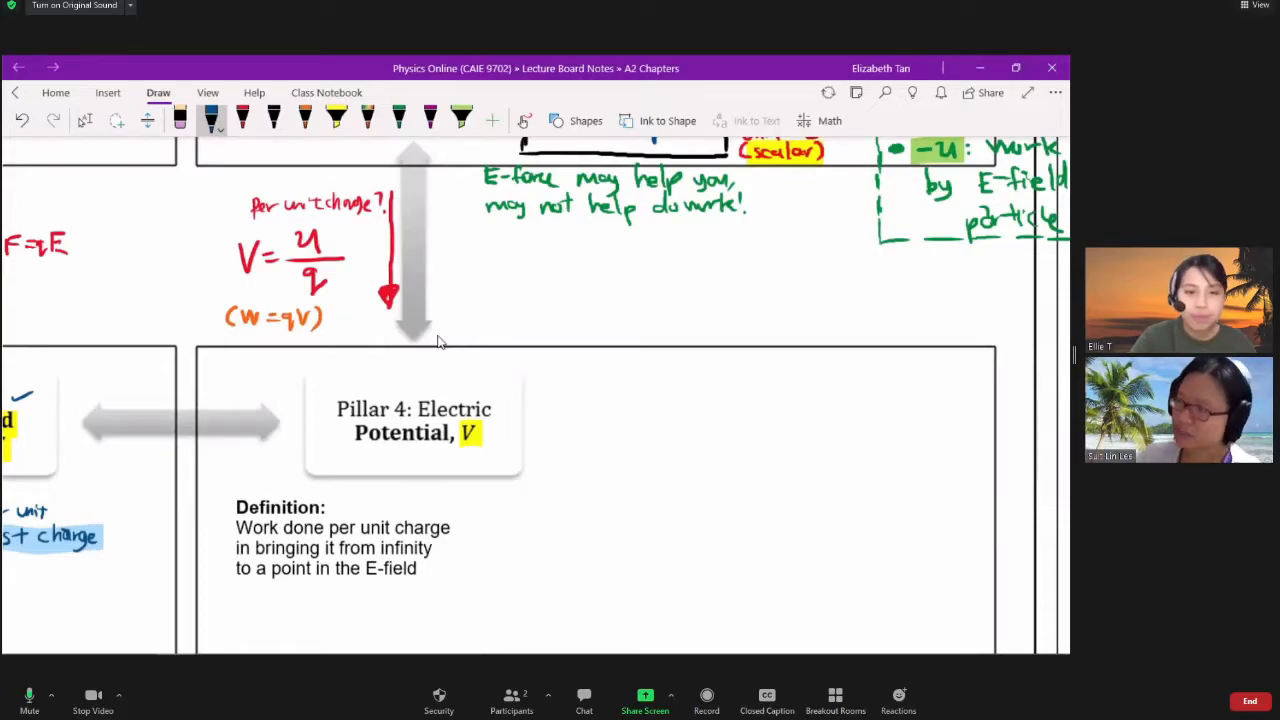
# - Highlight 'infinity' and 'to a point' in yellow and underline 'Work done' in blue
pyautogui.scroll(-3)
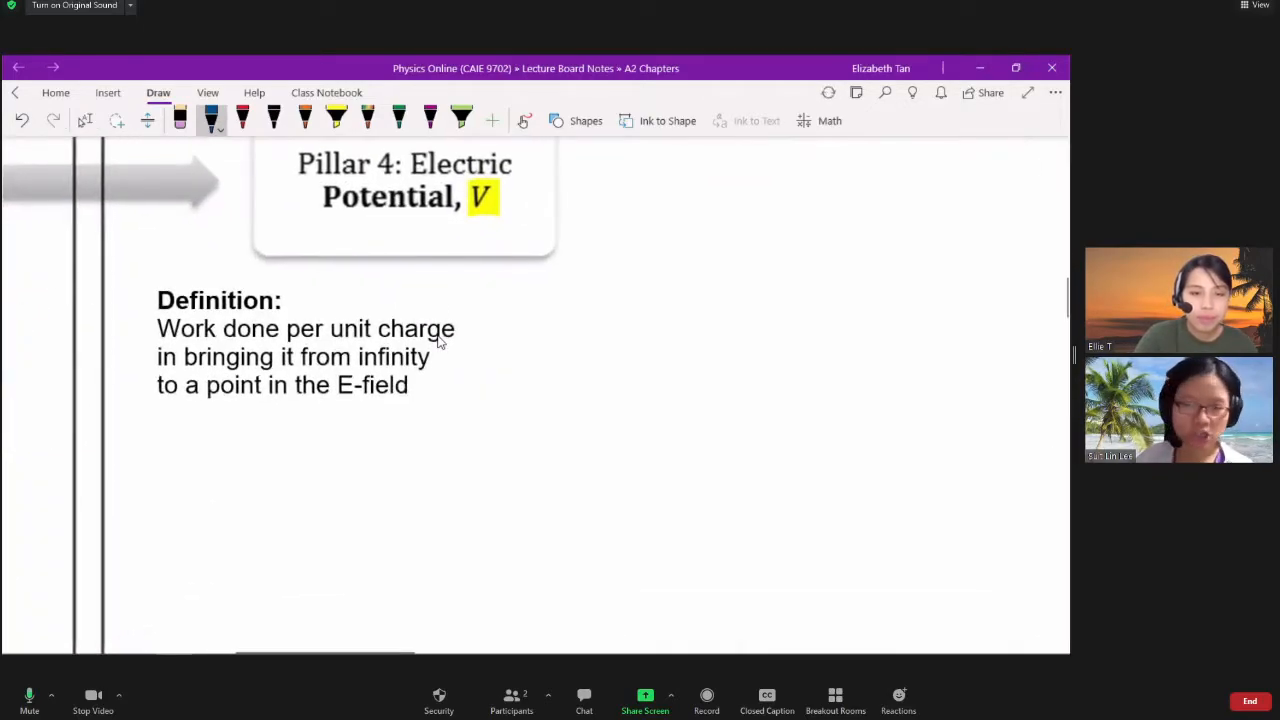
pyautogui.click(336, 120)
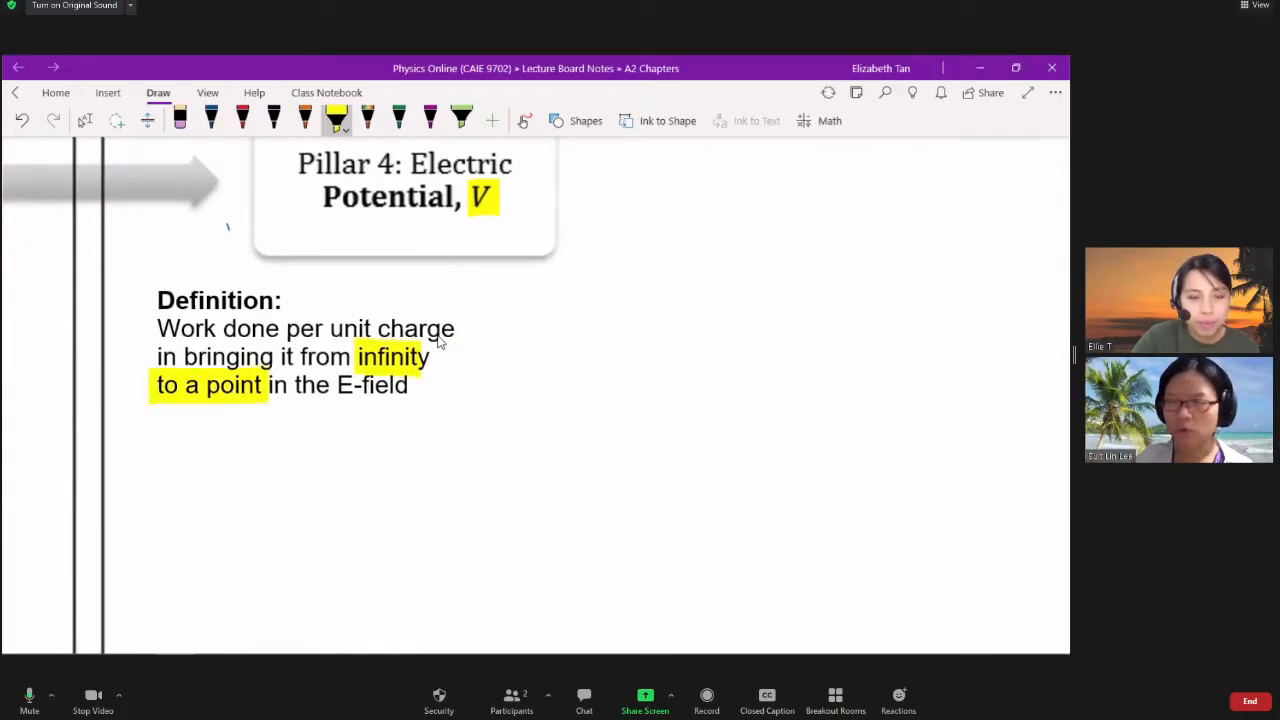
pyautogui.click(212, 120)
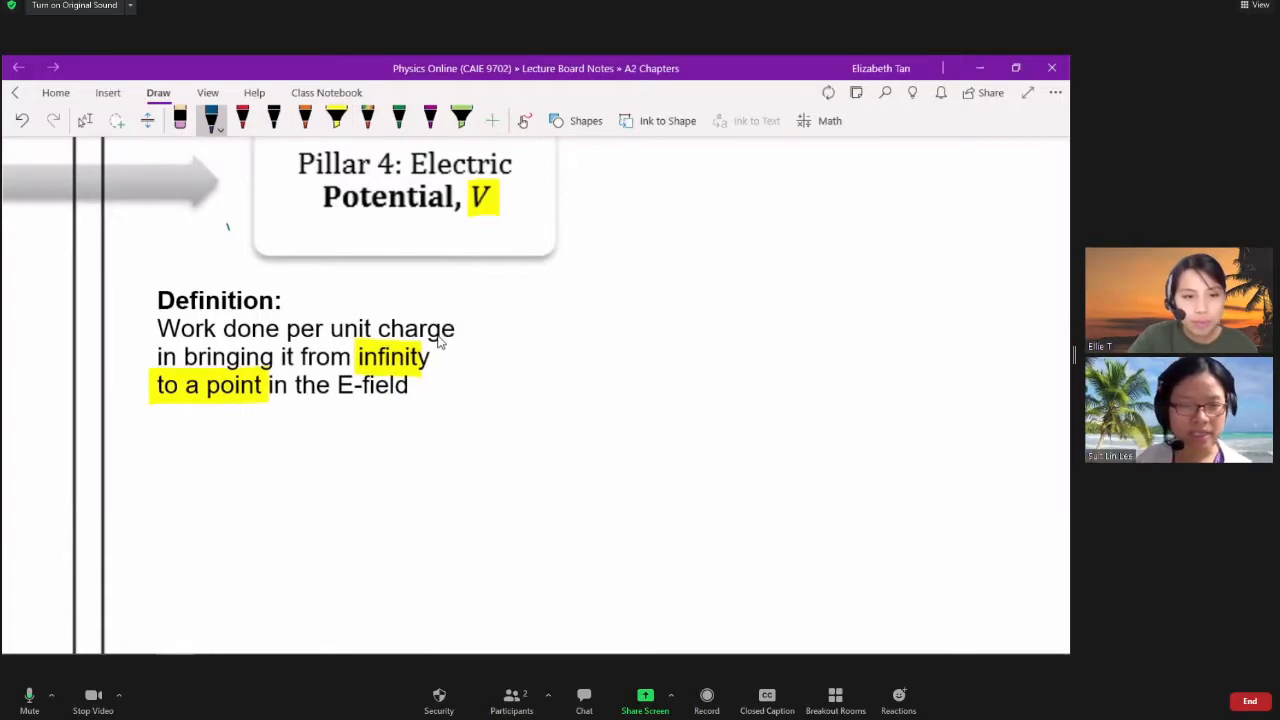
pyautogui.scroll(-3)
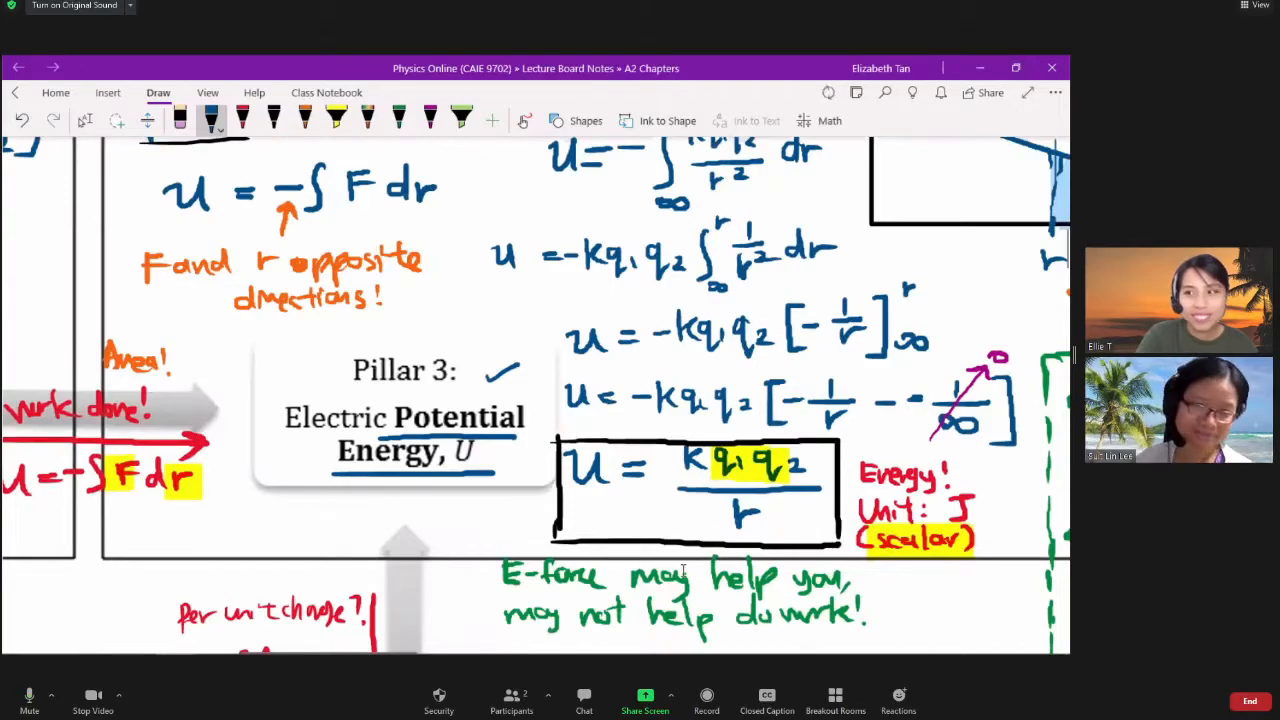
pyautogui.scroll(-3)
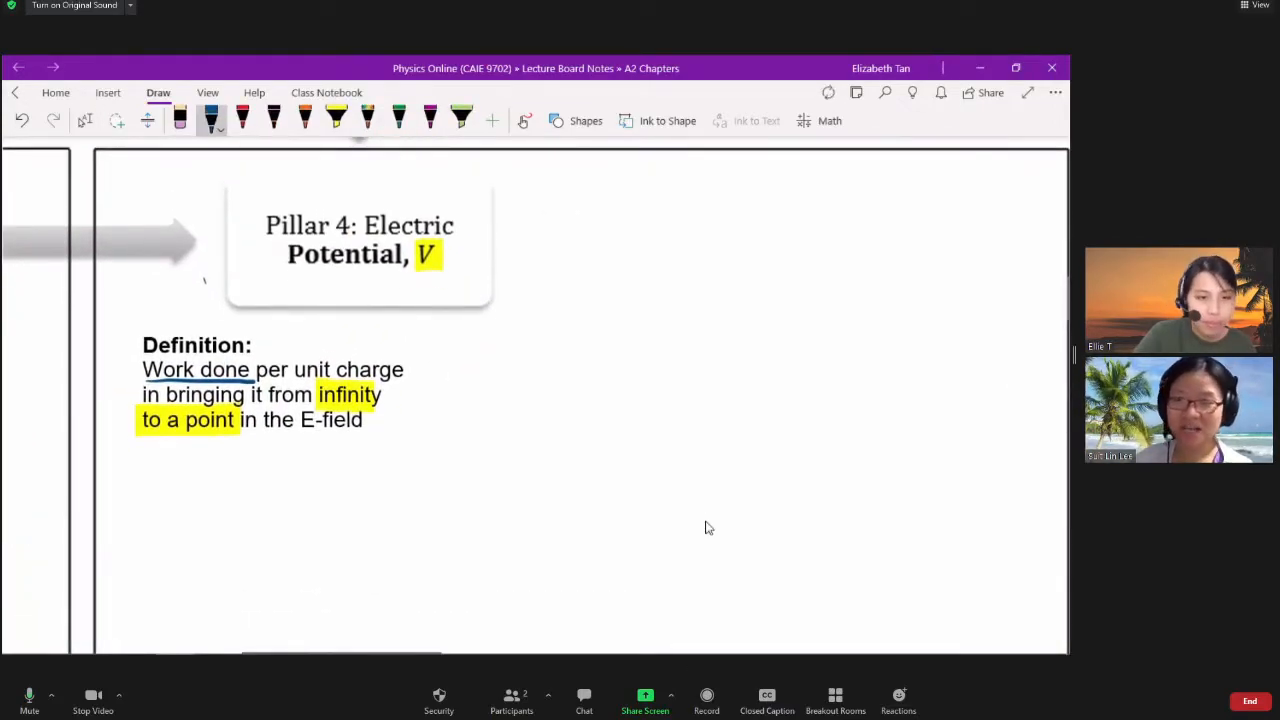
# - Write U = q₂V under the definition with a red arrow labelling q₂ as the moving test charge
pyautogui.moveTo(156, 476); pyautogui.dragTo(240, 480)
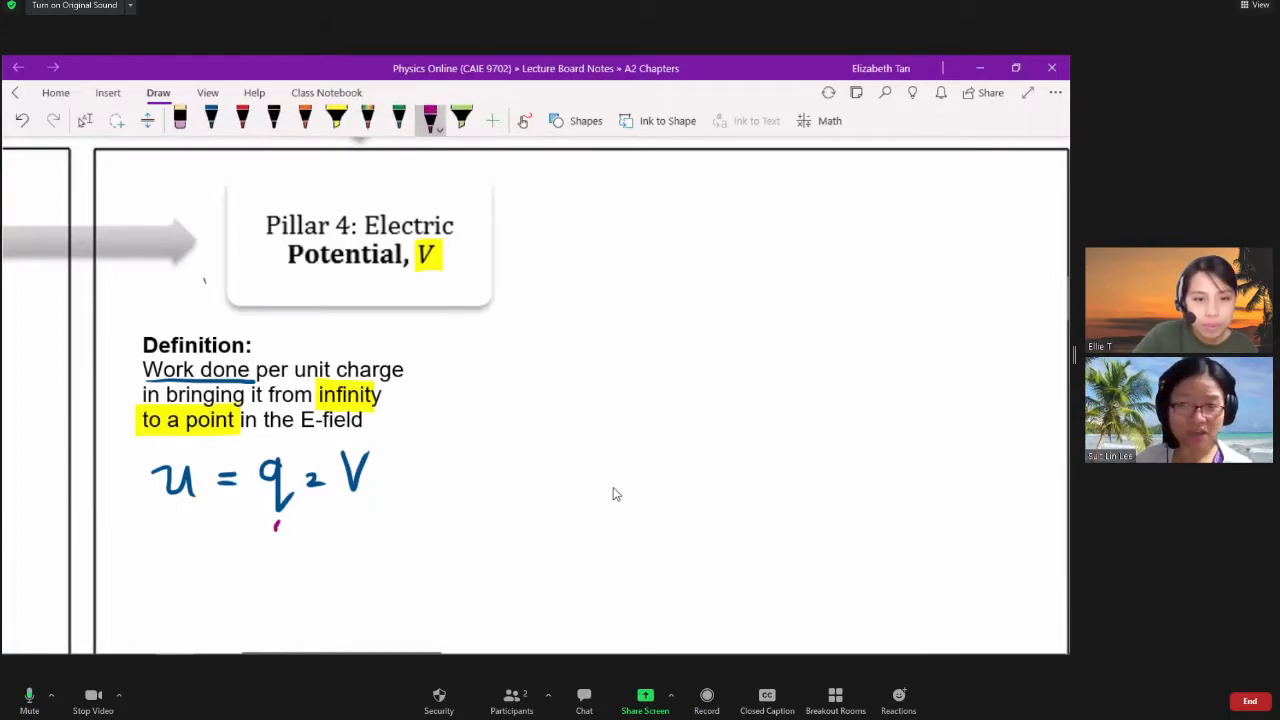
pyautogui.moveTo(276, 524); pyautogui.dragTo(300, 544)
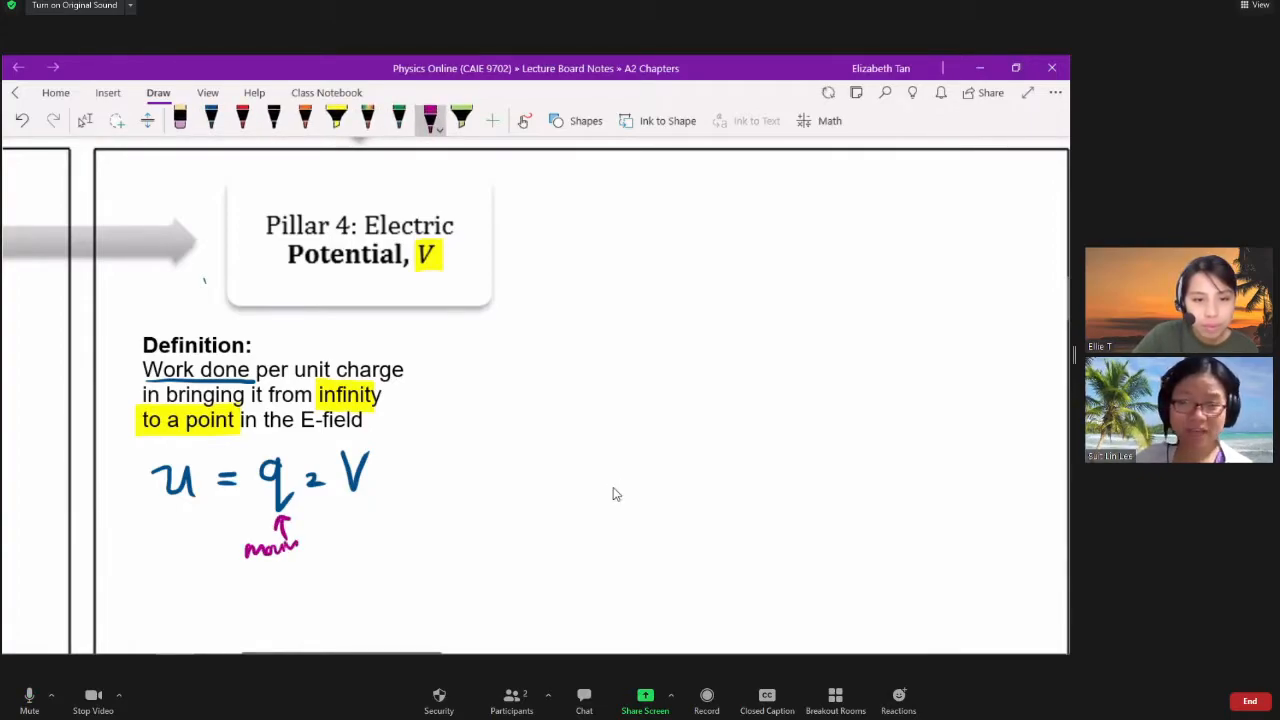
pyautogui.moveTo(320, 540); pyautogui.dragTo(364, 540)
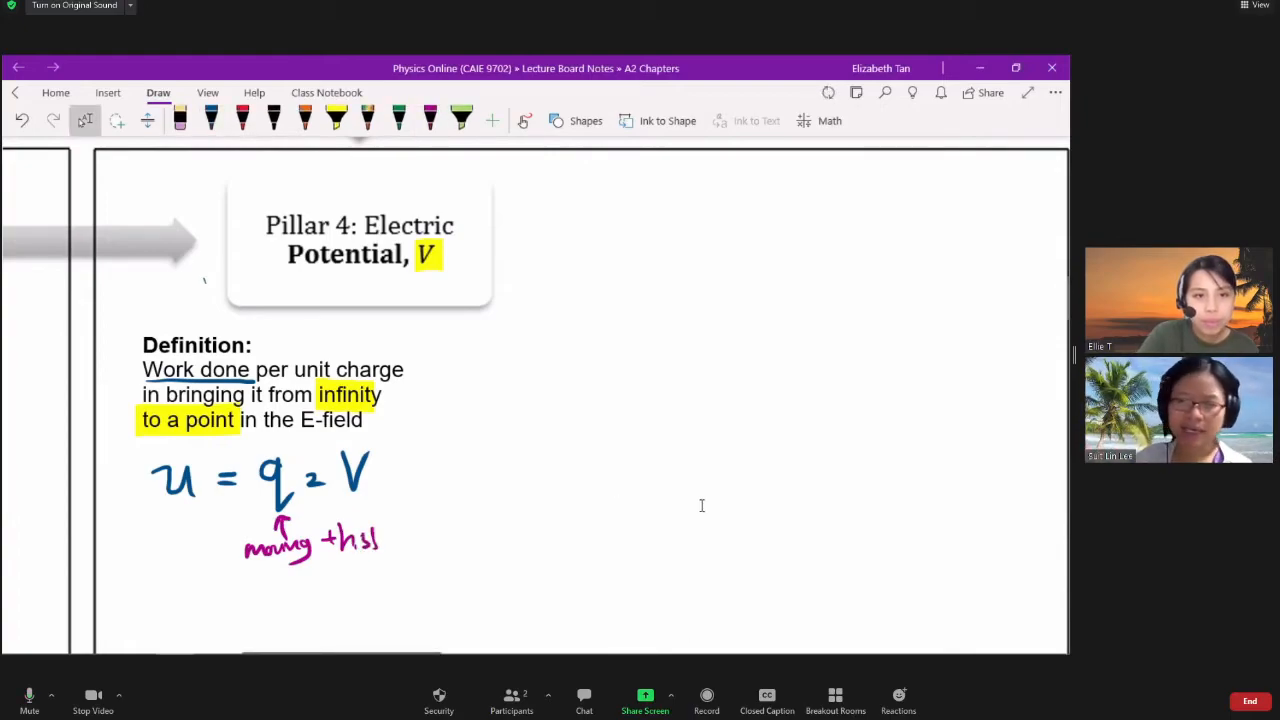
pyautogui.scroll(-3)
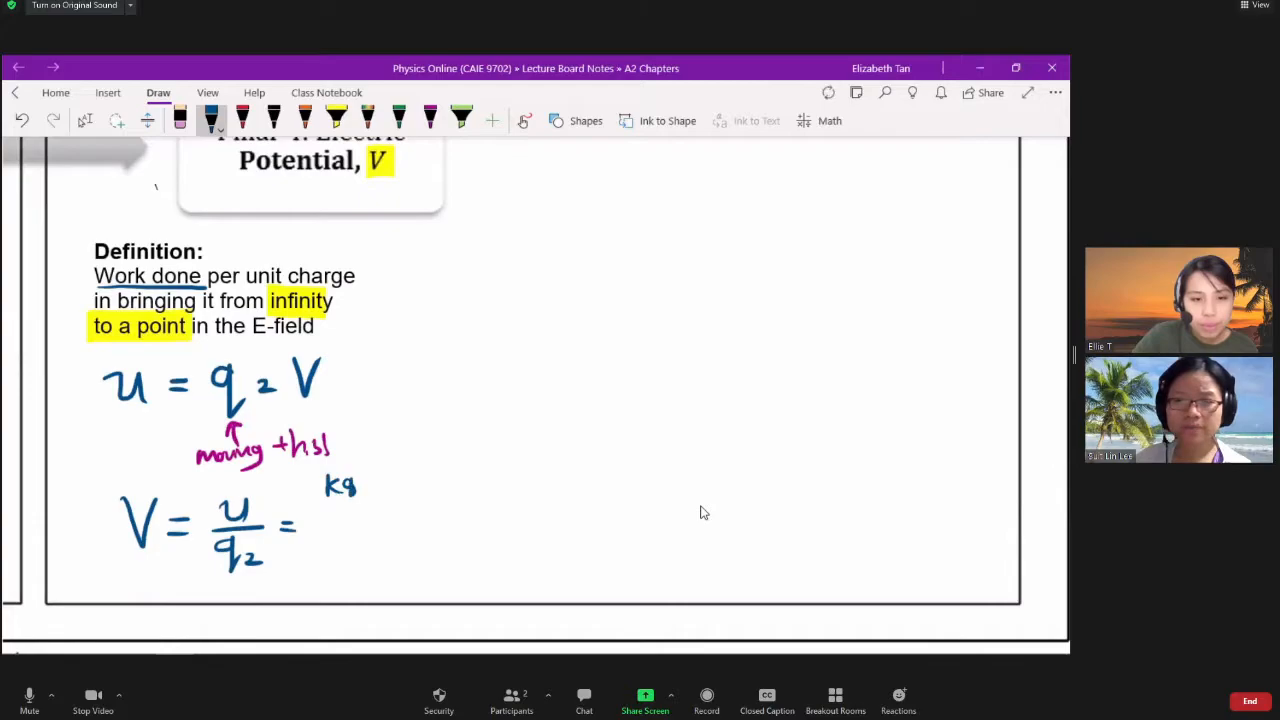
# - Write V = U/q₂ = (kq₁q₂/r)/q₂ = kq₁/r and box the result kq₁/r
pyautogui.moveTo(330, 490); pyautogui.dragTo(360, 520)
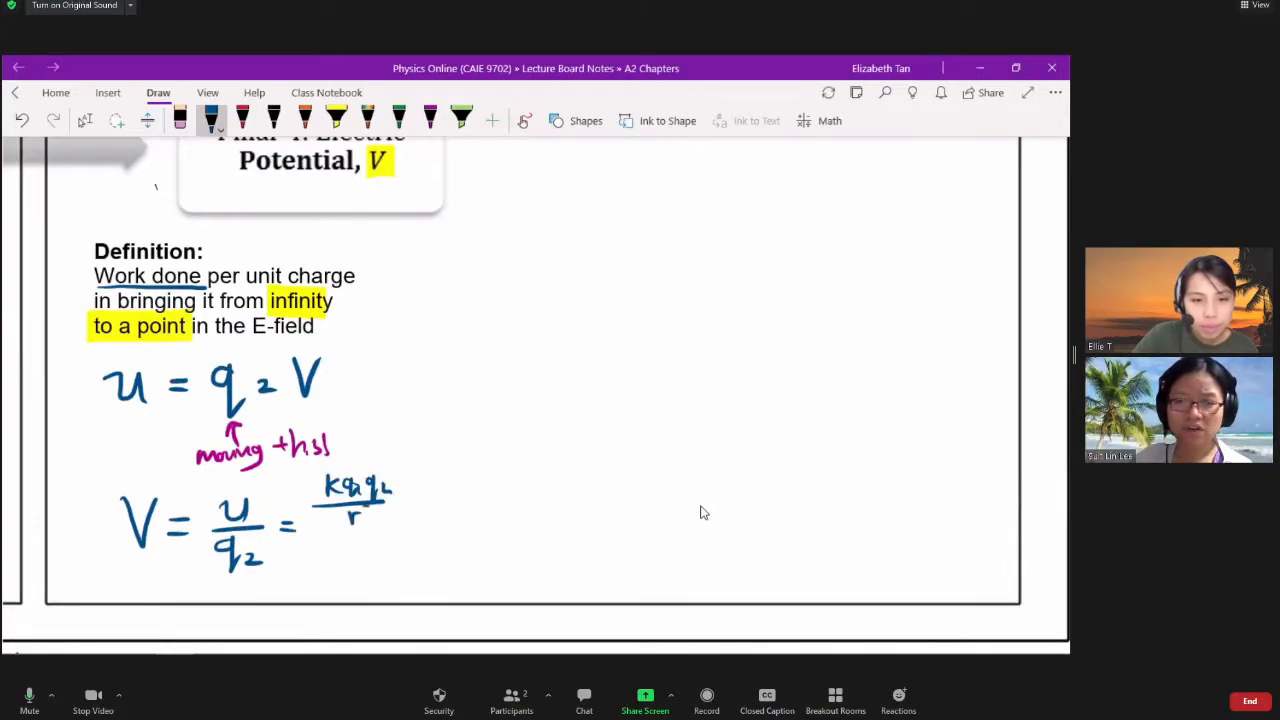
pyautogui.moveTo(290, 538); pyautogui.dragTo(404, 538)
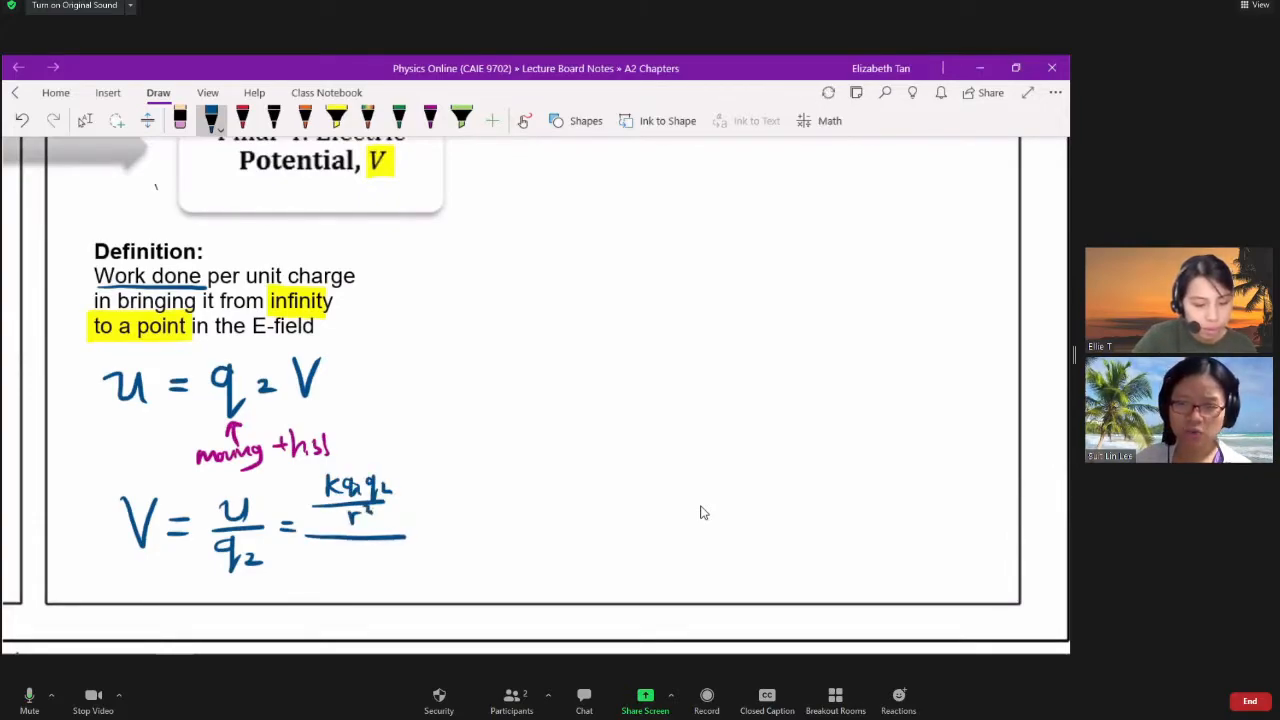
pyautogui.moveTo(340, 544); pyautogui.dragTo(376, 570)
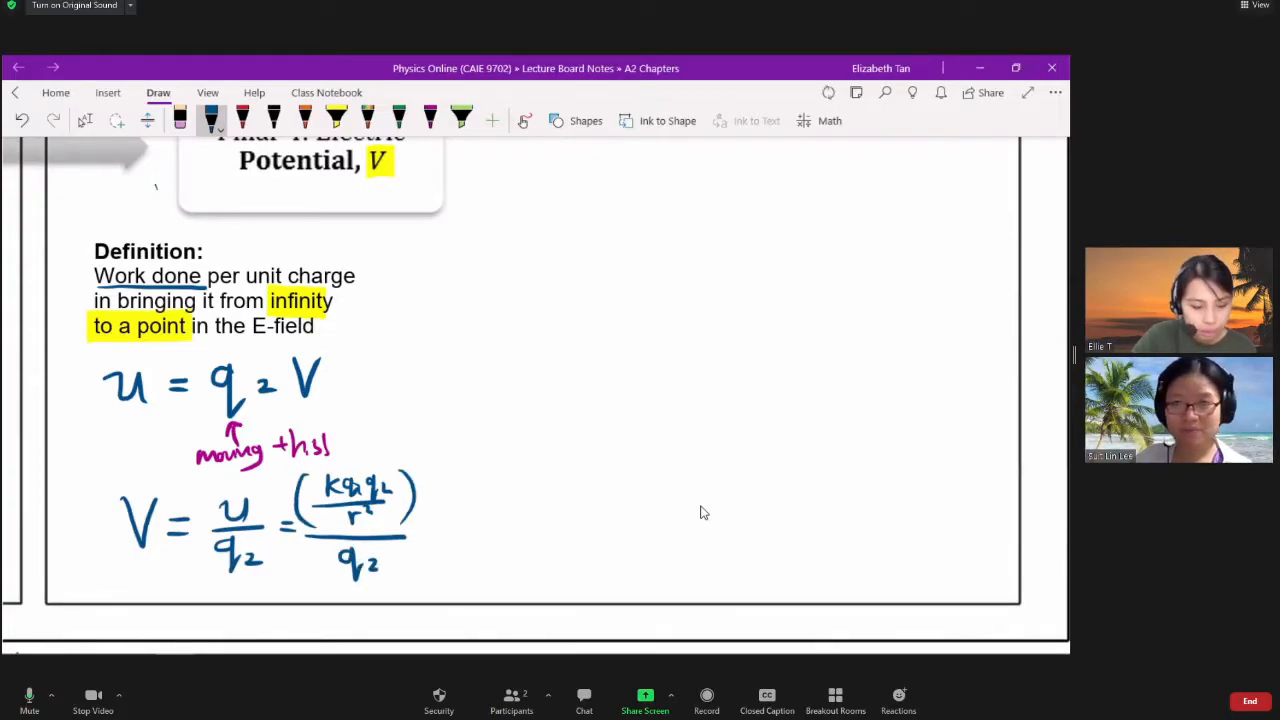
pyautogui.moveTo(424, 536); pyautogui.dragTo(444, 536)
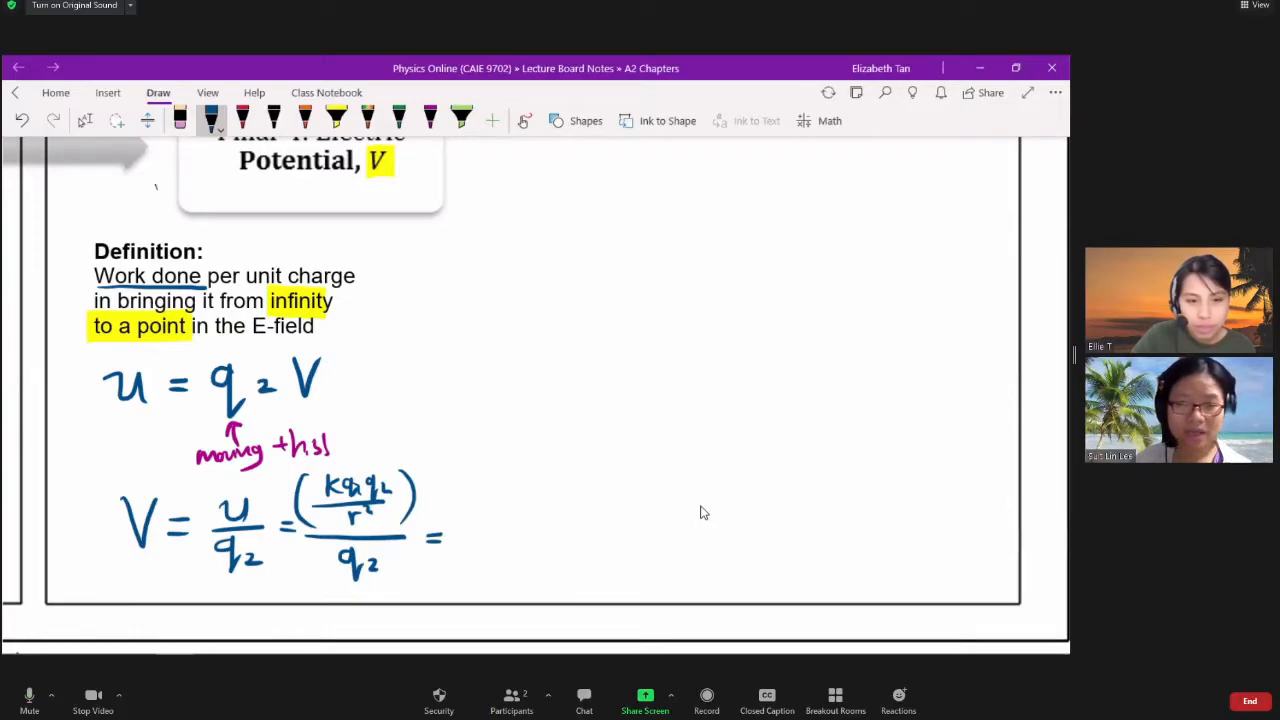
pyautogui.moveTo(470, 524); pyautogui.dragTo(516, 510)
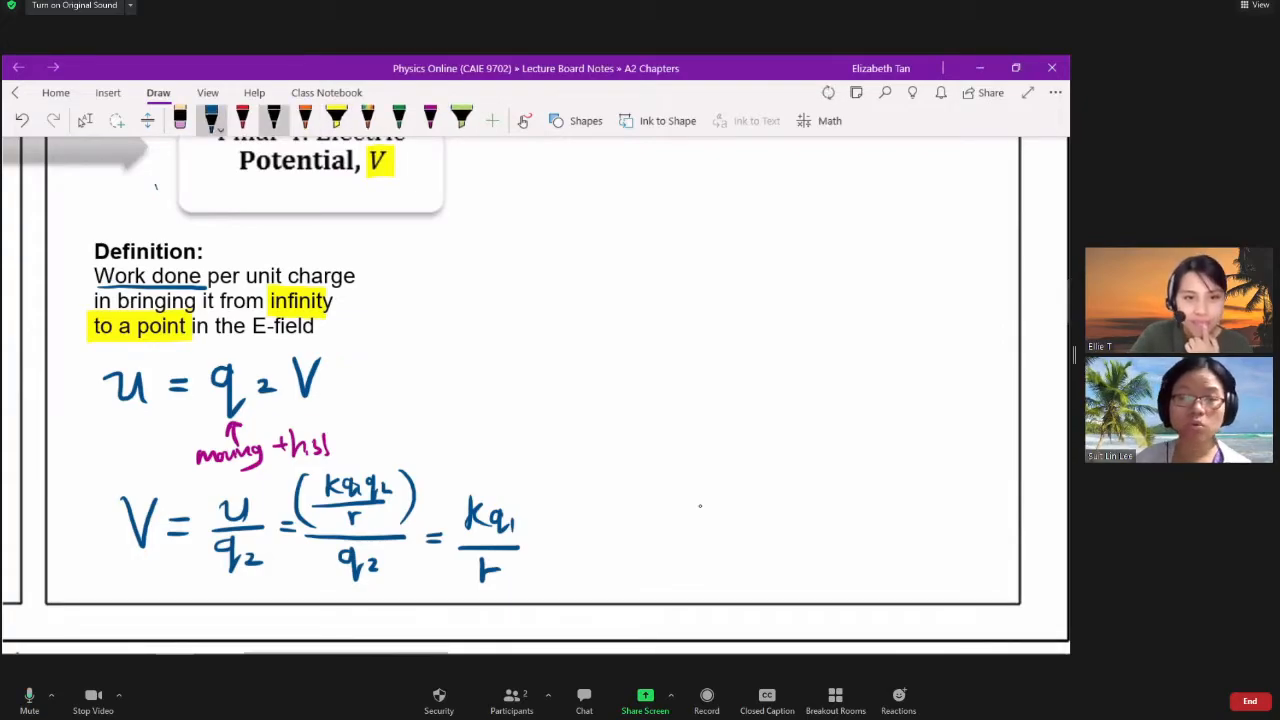
pyautogui.moveTo(450, 490); pyautogui.dragTo(520, 600)
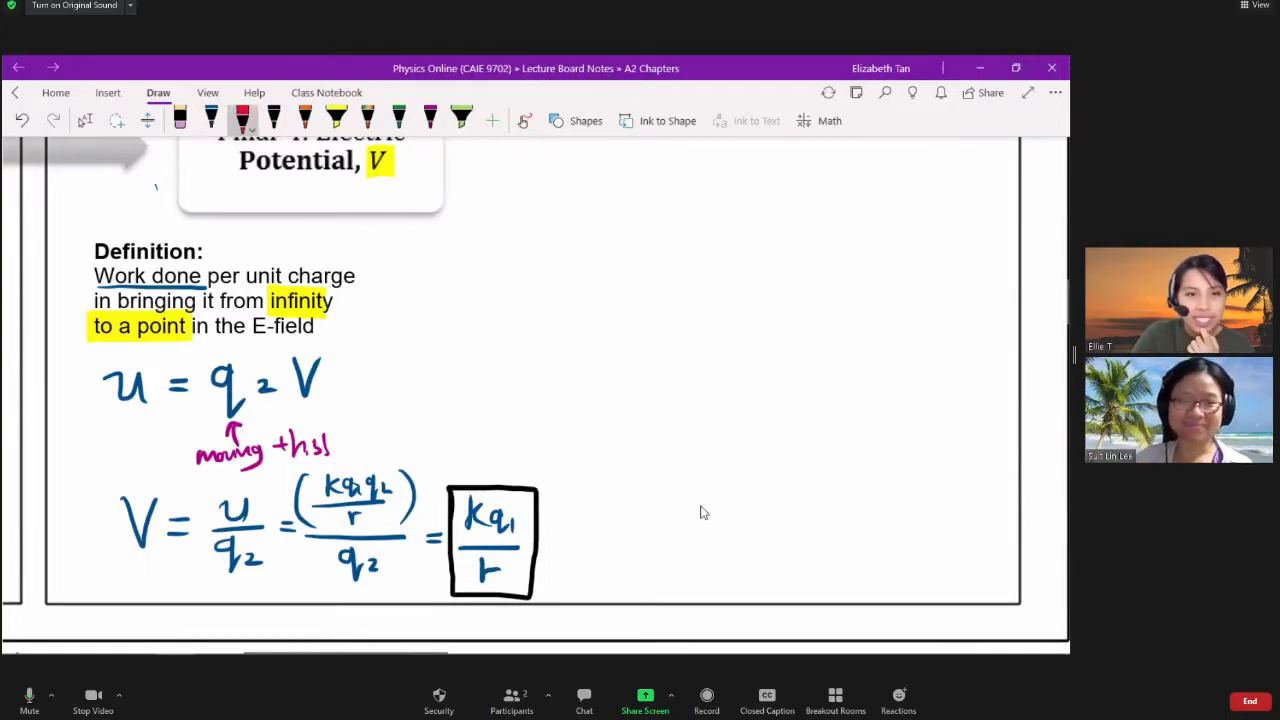
# - Note in red 'Volt, V or JC⁻¹ (scalar)' under the box and bring the field-strength graph into view
pyautogui.scroll(3)
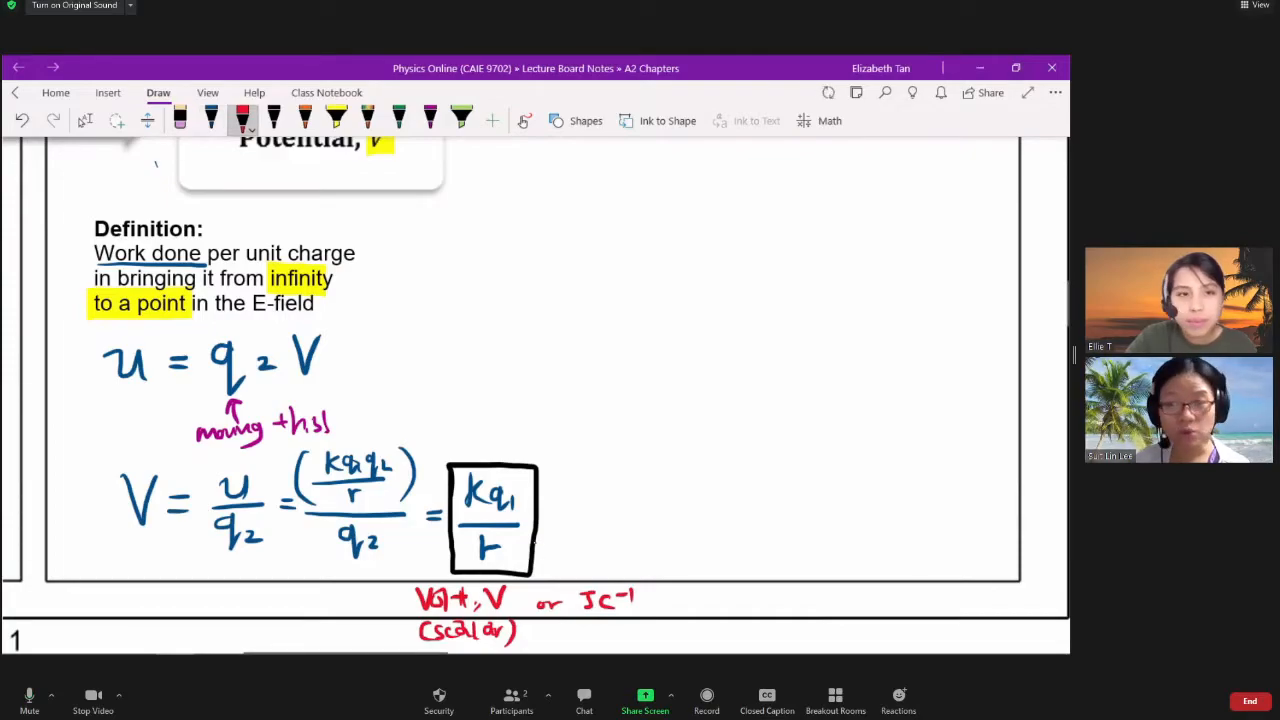
pyautogui.click(70, 6)
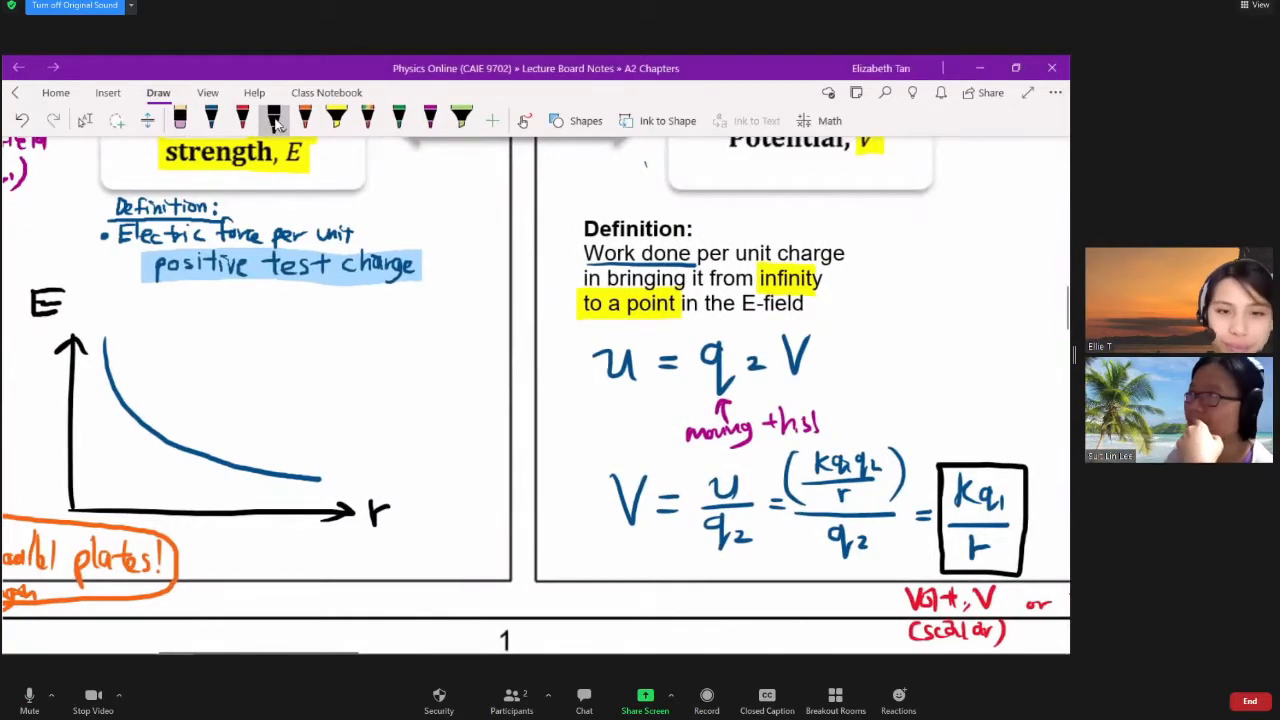
# - Draw V–r axes beside the derivation and label the E curve ∝1/r² and the V curve ∝1/r
pyautogui.moveTo(410, 320); pyautogui.dragTo(416, 520)
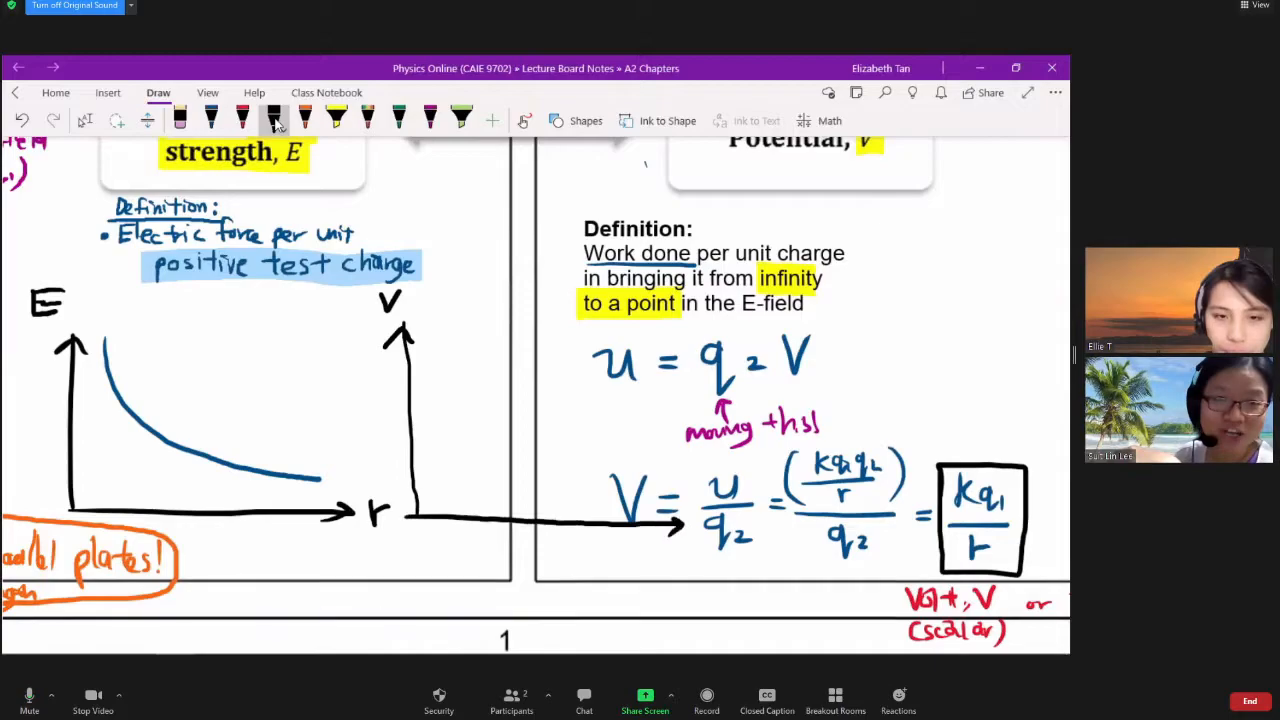
pyautogui.click(242, 120)
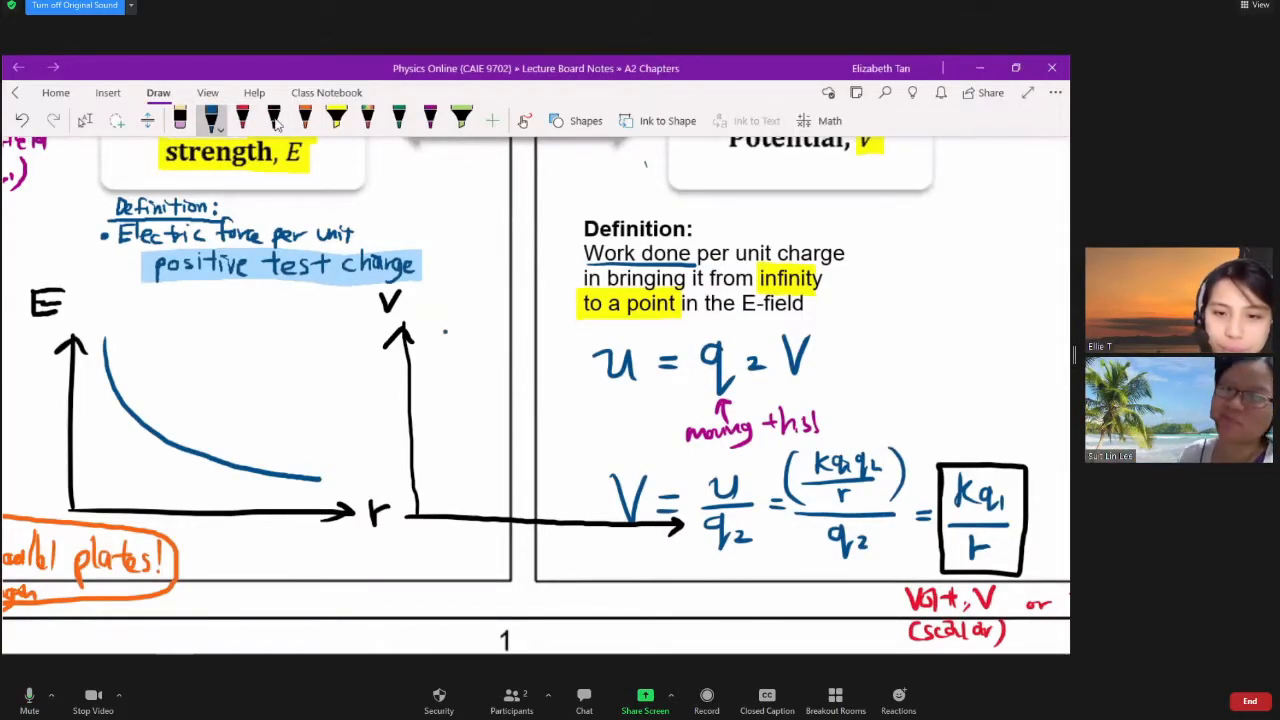
pyautogui.click(274, 120)
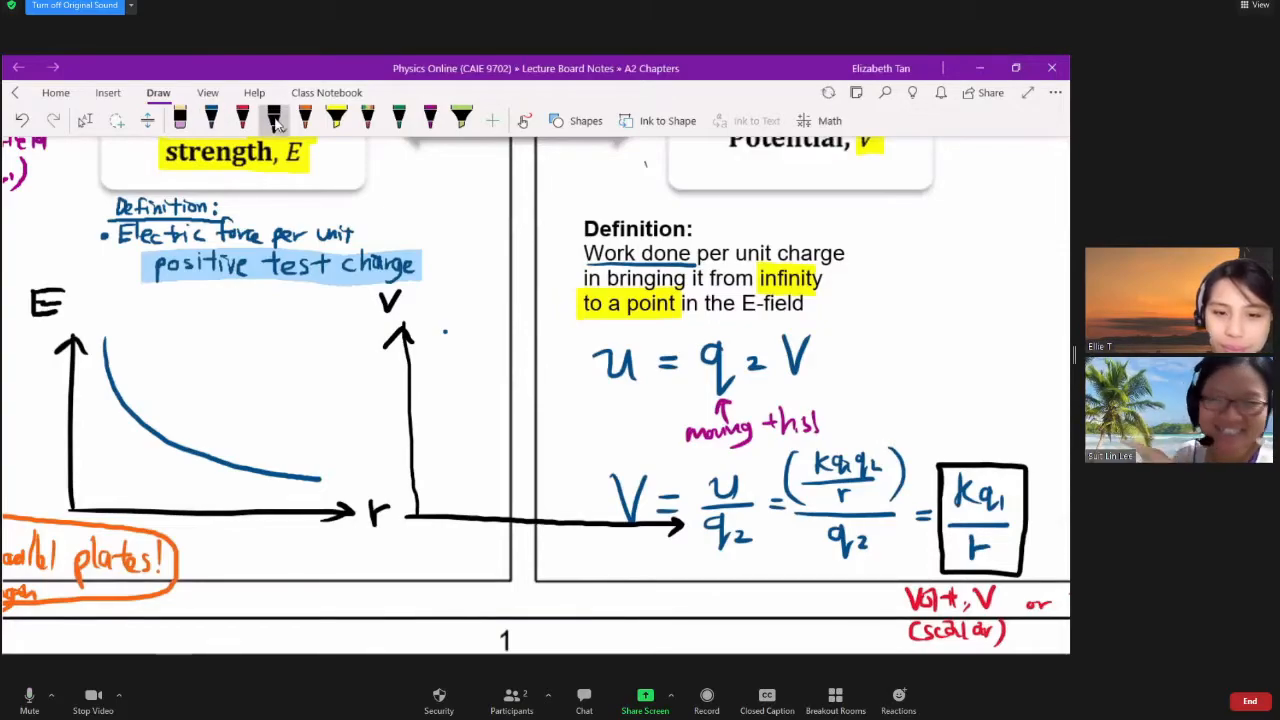
pyautogui.click(210, 120)
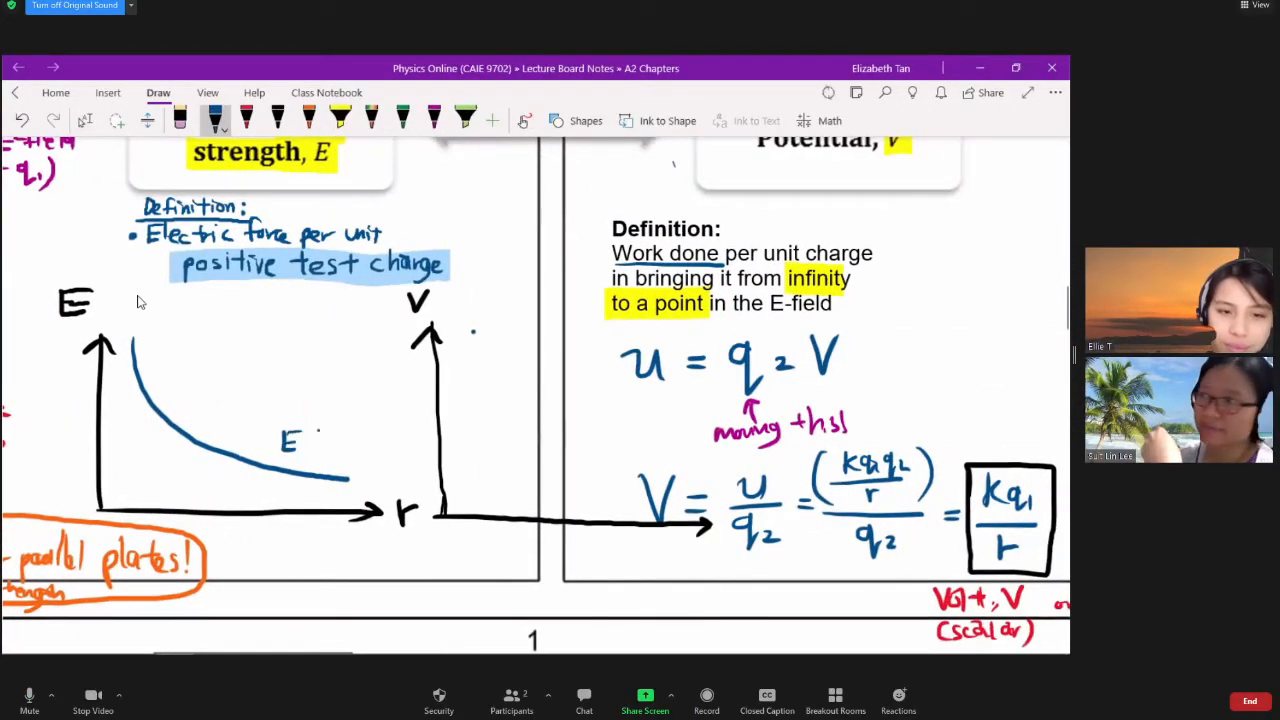
pyautogui.write('∝1/r²')
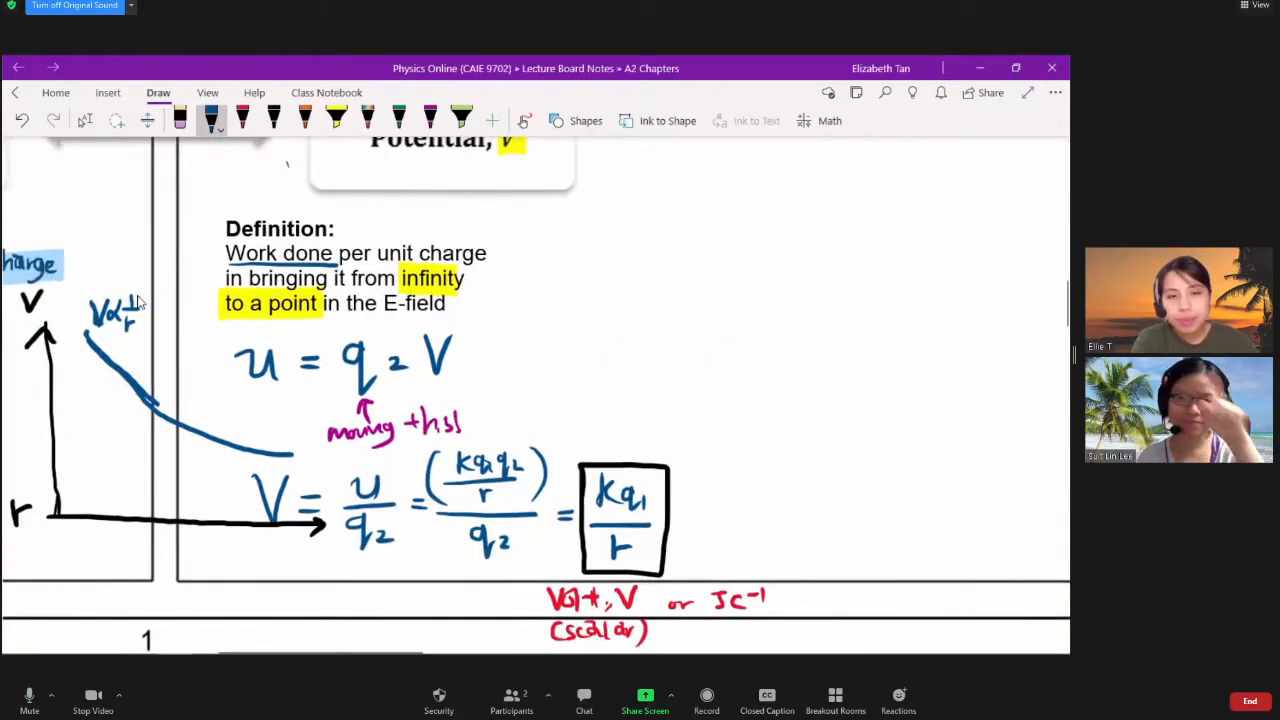
# - Scroll up to the four-pillar overview and start a fresh V in blue on blank space
pyautogui.scroll(3)
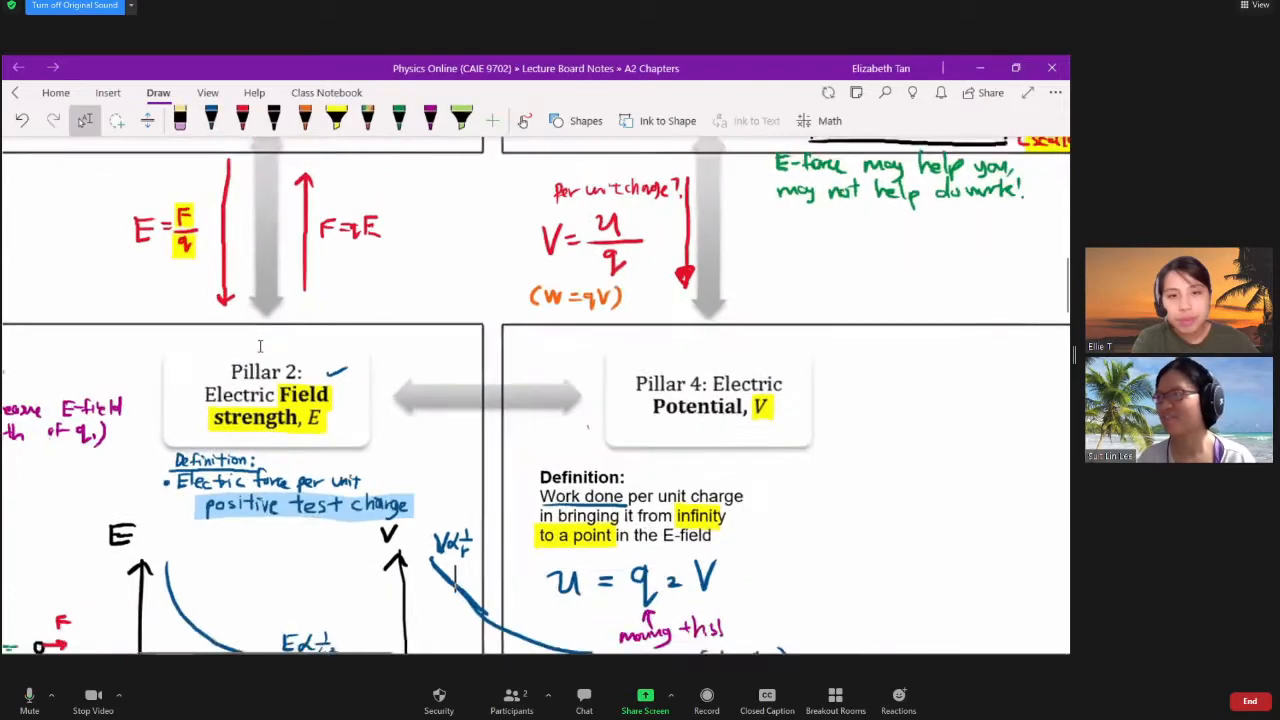
pyautogui.scroll(3)
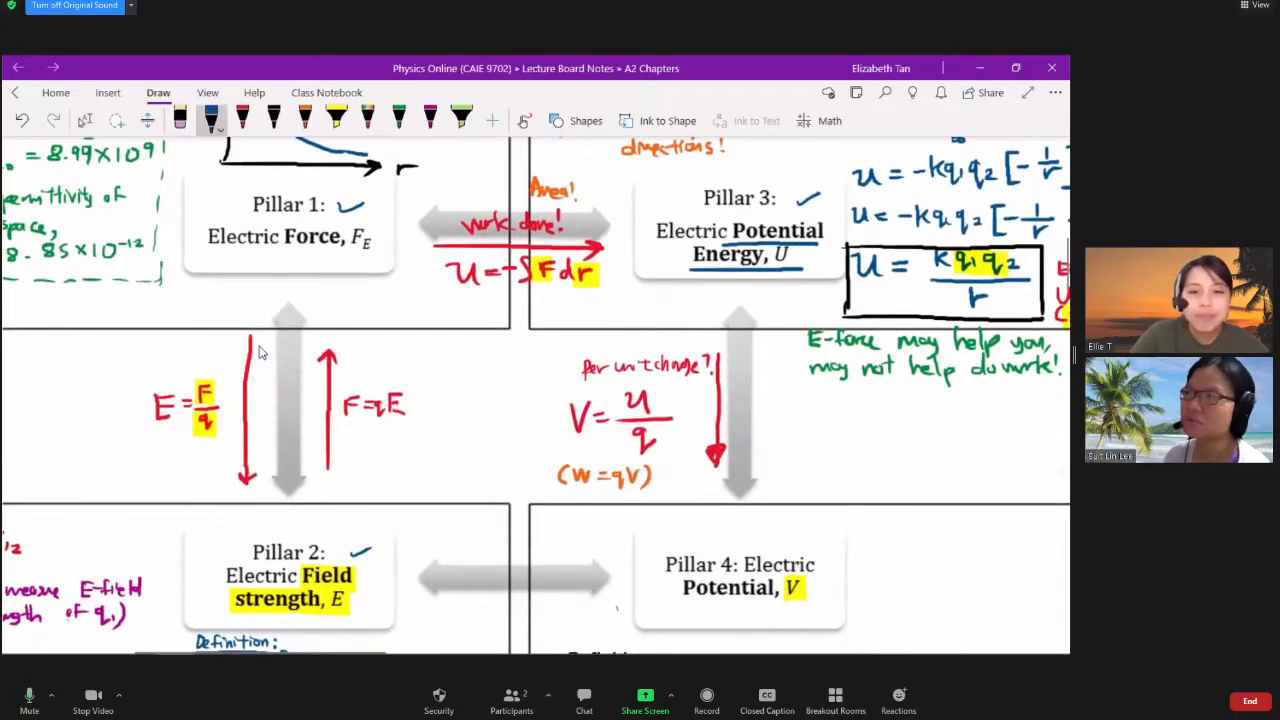
pyautogui.click(242, 120)
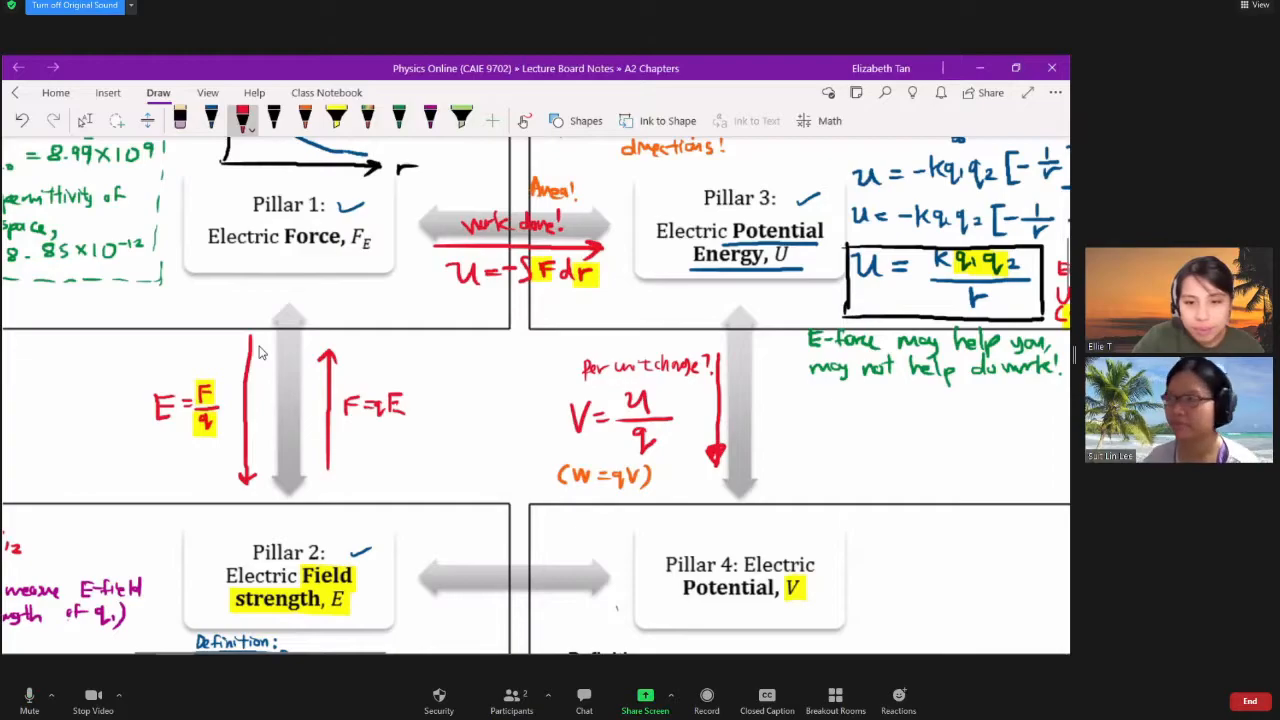
pyautogui.moveTo(600, 608); pyautogui.dragTo(430, 608)
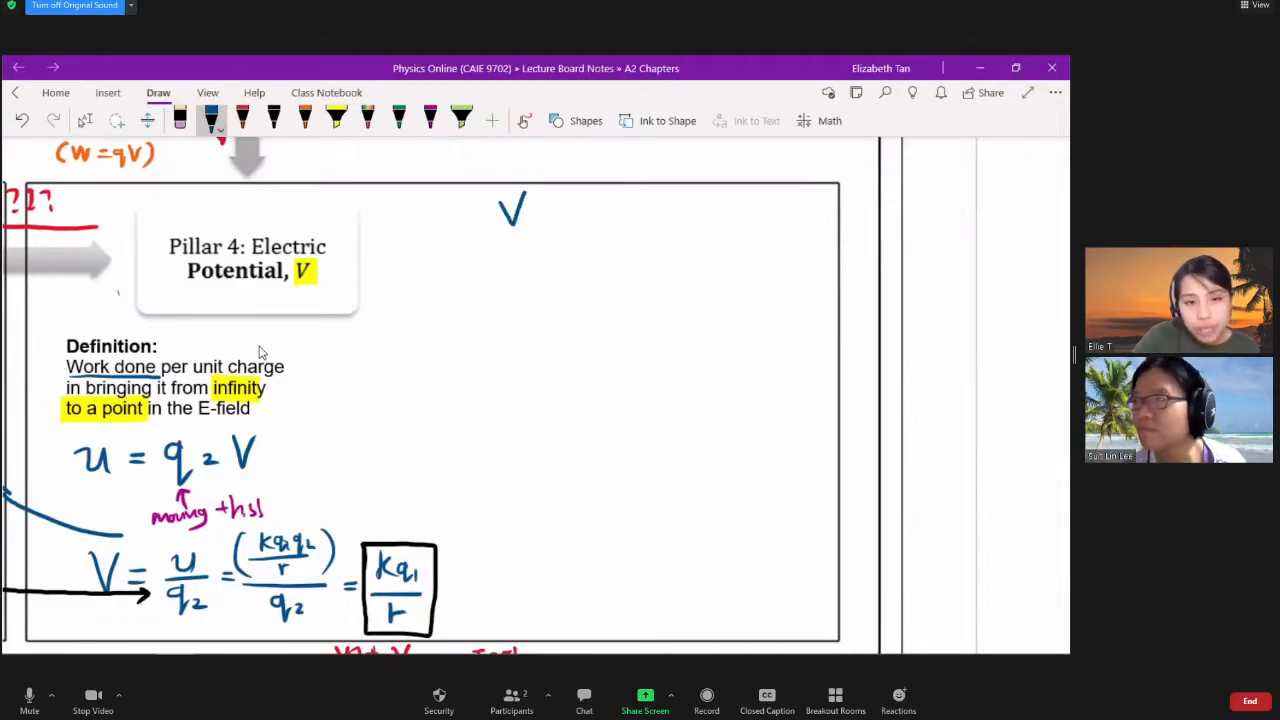
# - Write V = kq₁/r at the top right and its derivative dV/dr = −kq₁/r² beneath
pyautogui.moveTo(540, 210); pyautogui.dragTo(624, 200)
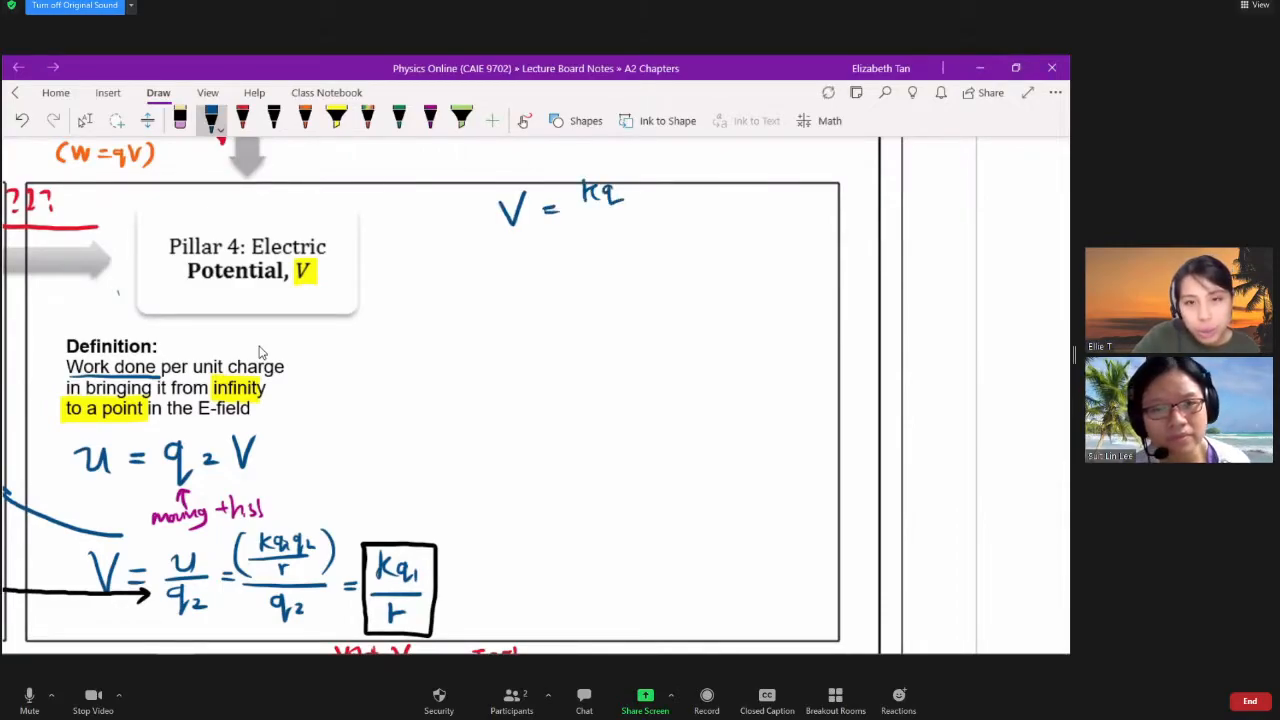
pyautogui.moveTo(584, 216); pyautogui.dragTo(620, 230)
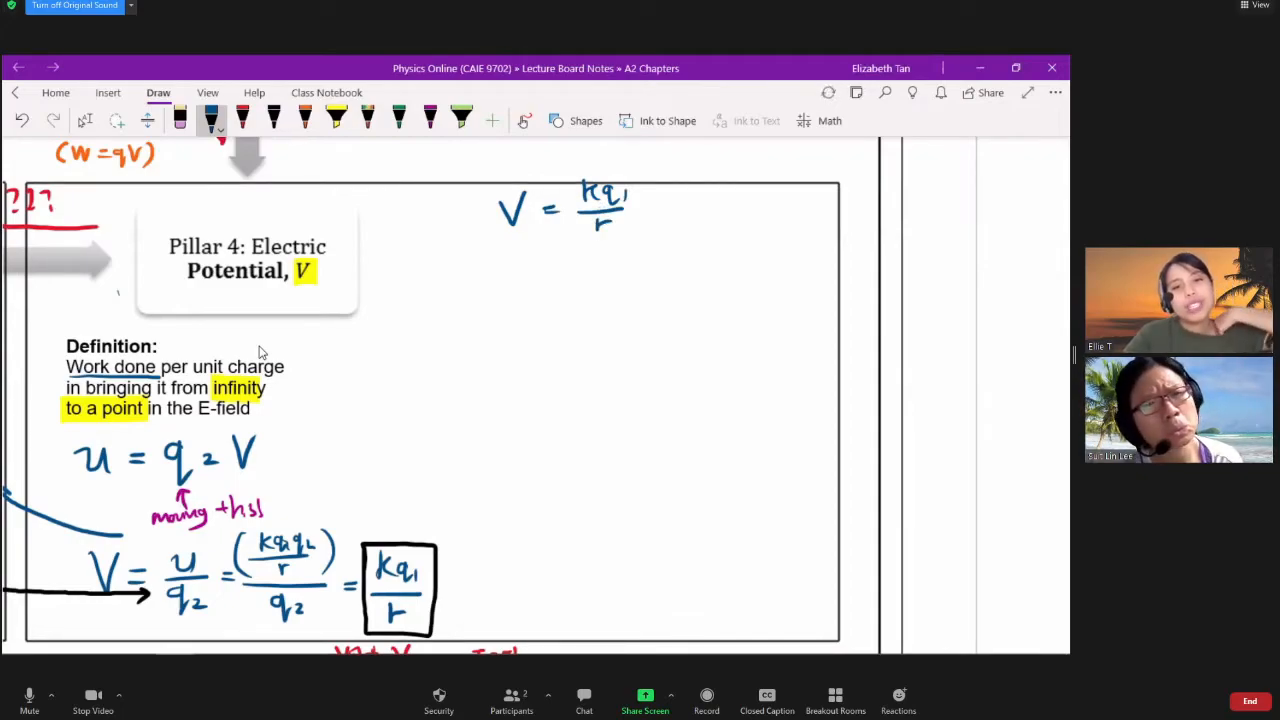
pyautogui.moveTo(476, 260); pyautogui.dragTo(496, 244)
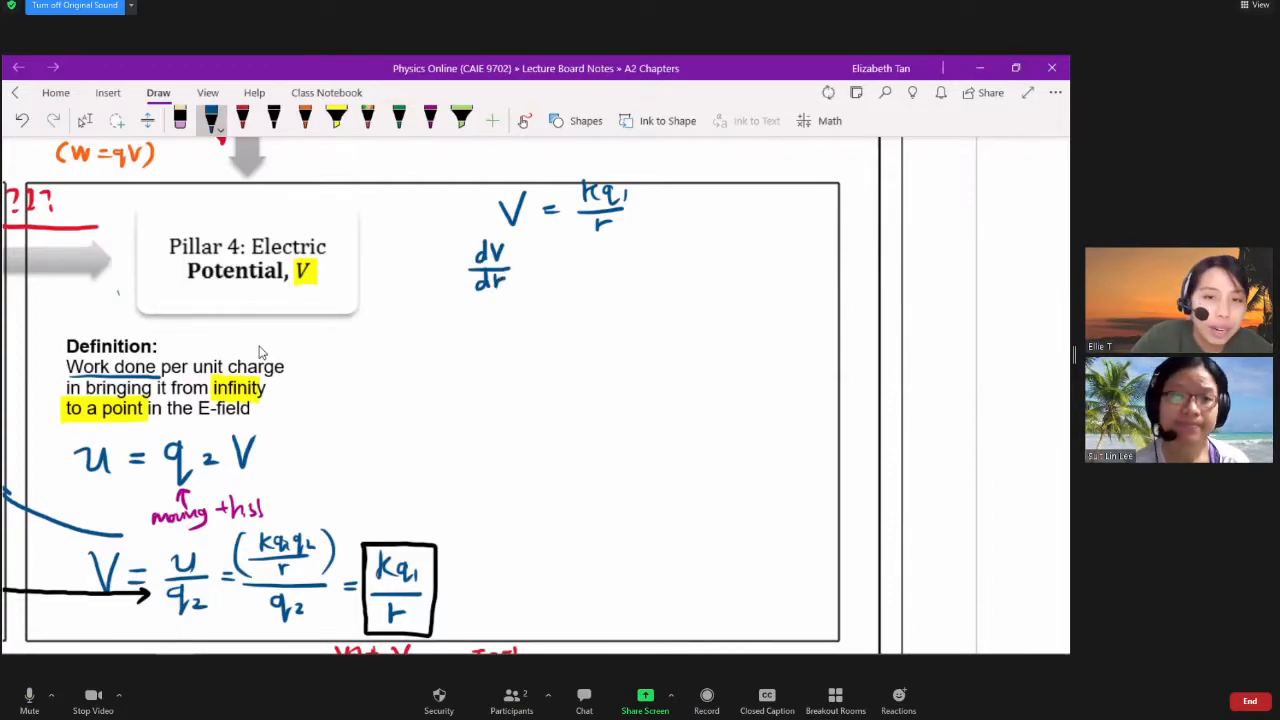
pyautogui.click(544, 272)
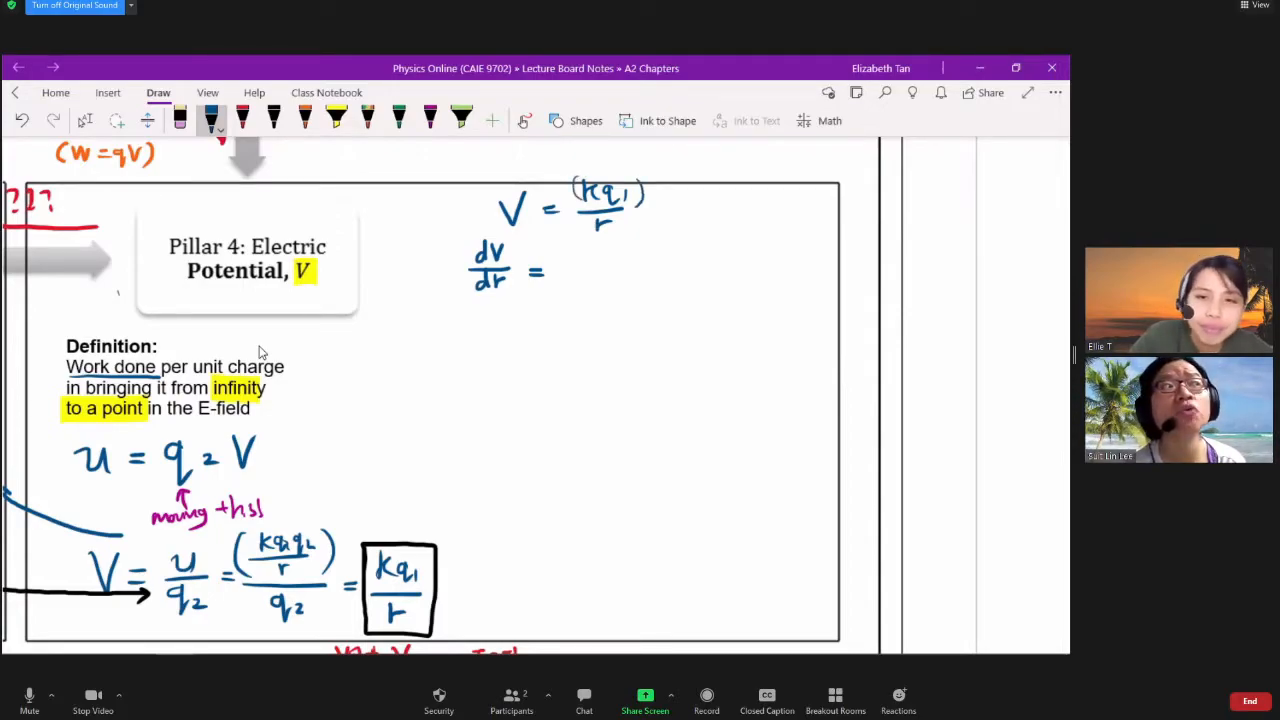
pyautogui.moveTo(556, 270); pyautogui.dragTo(624, 264)
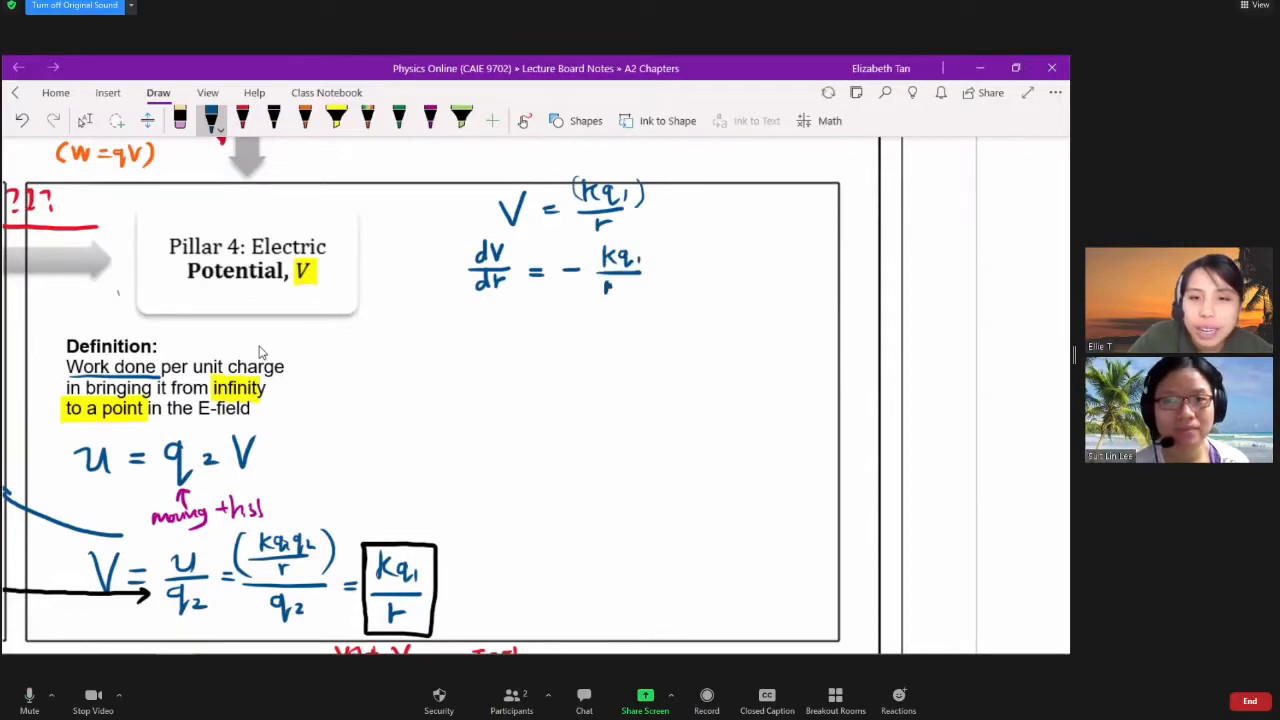
pyautogui.click(624, 280)
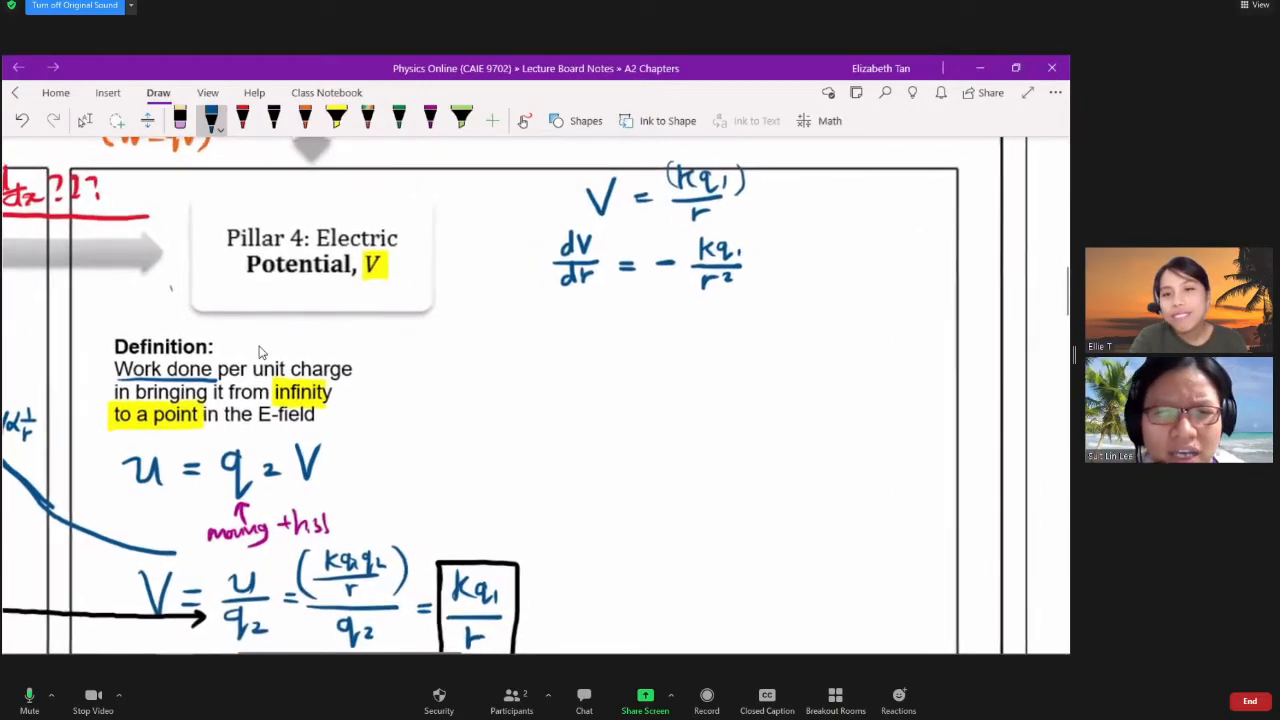
# - Write −(dV/dr) = kq₁/r² and state that this equals E
pyautogui.scroll(-3)
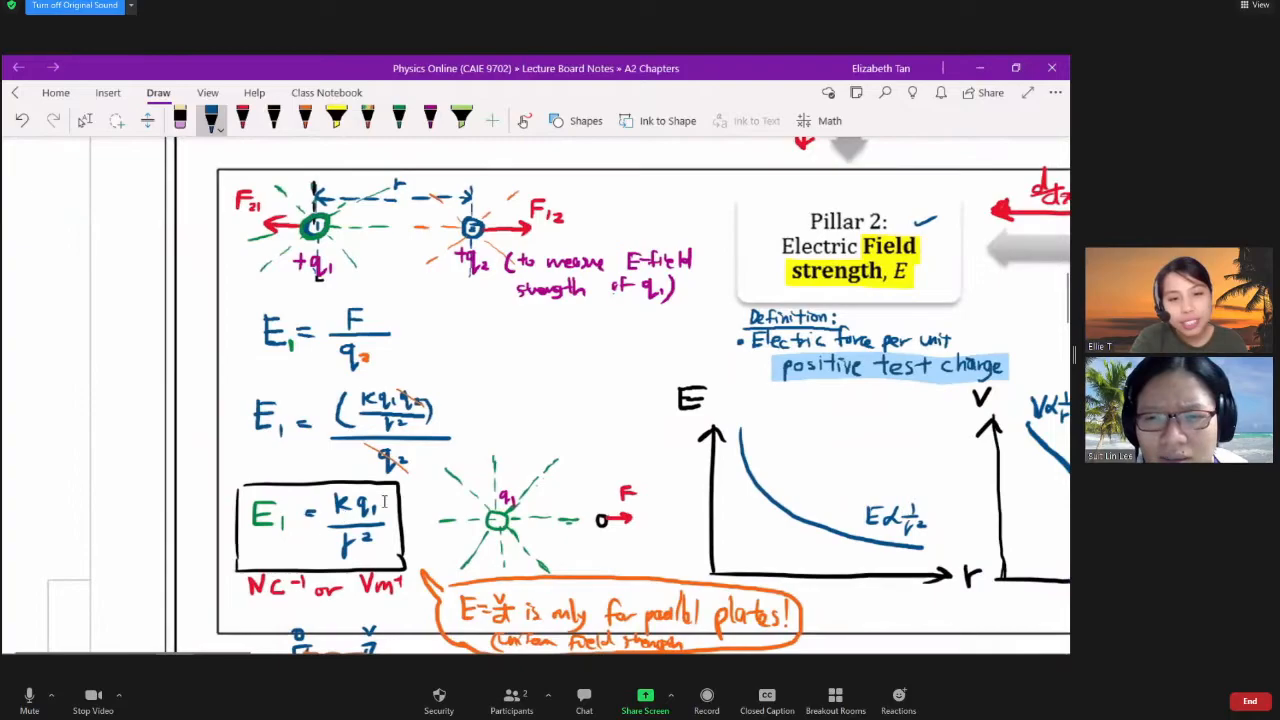
pyautogui.hscroll(3)
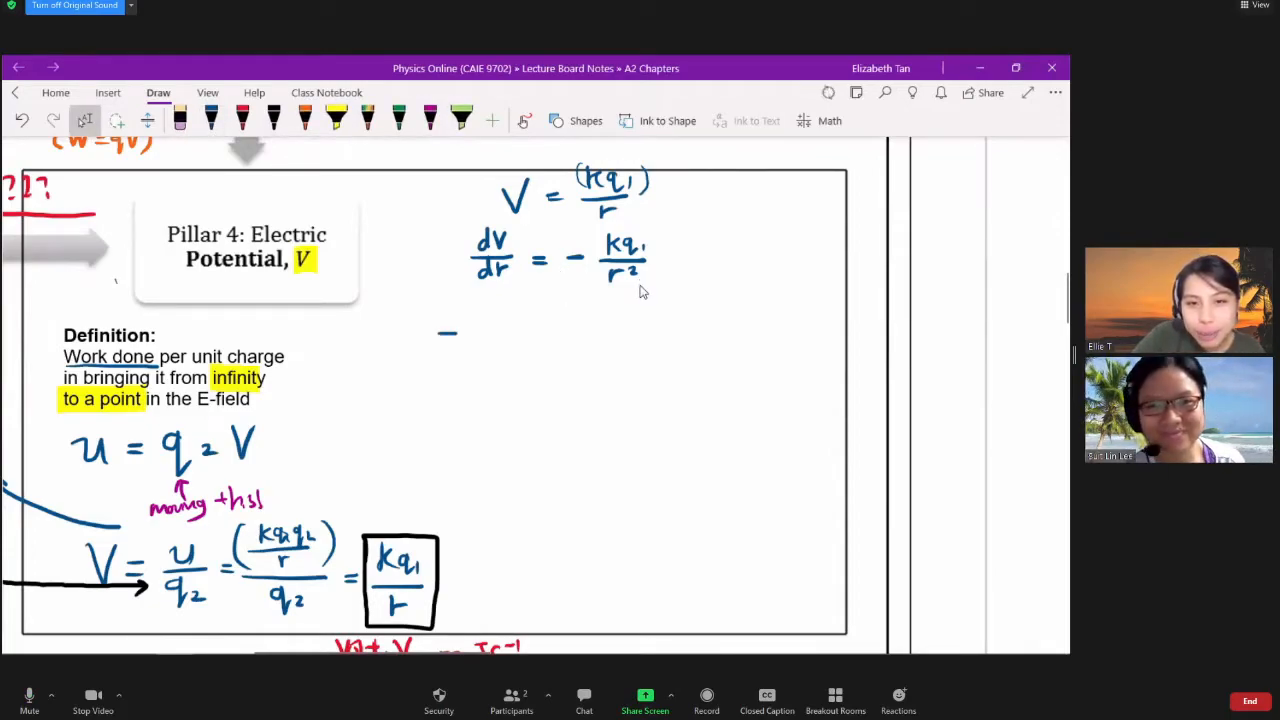
pyautogui.moveTo(470, 316); pyautogui.dragTo(510, 350)
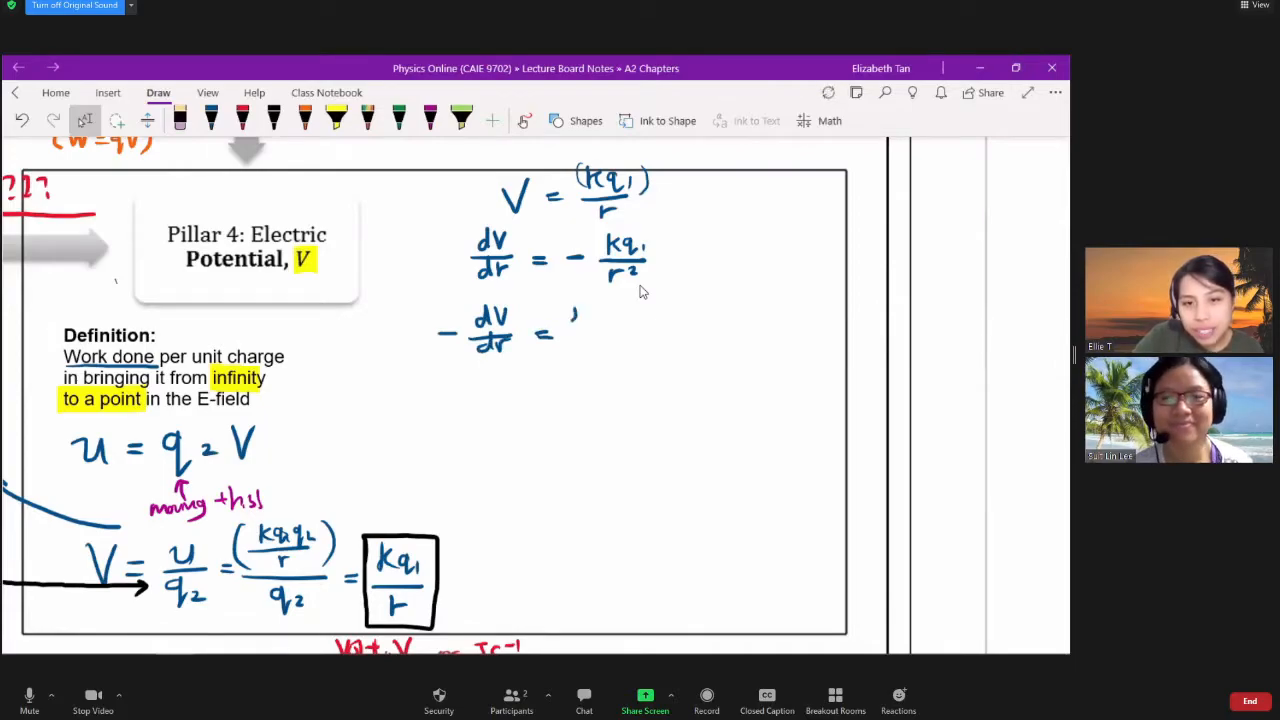
pyautogui.moveTo(570, 316); pyautogui.dragTo(610, 344)
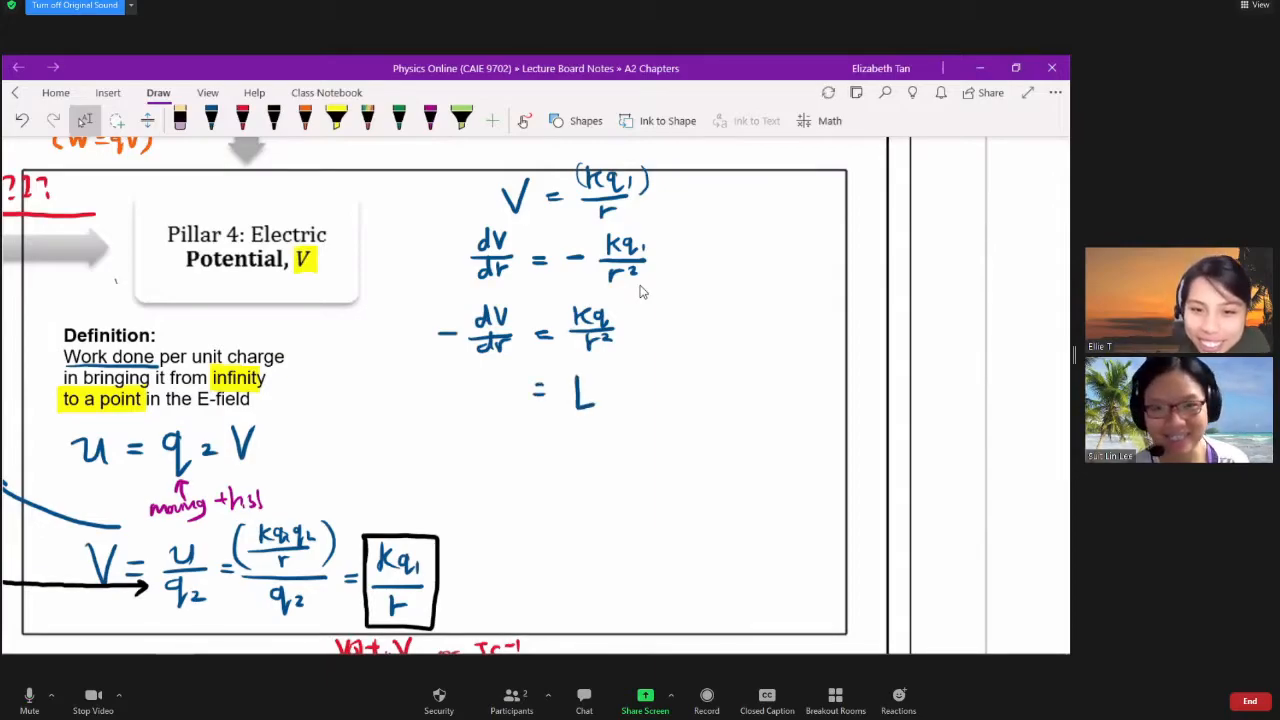
pyautogui.moveTo(576, 376); pyautogui.dragTo(596, 410)
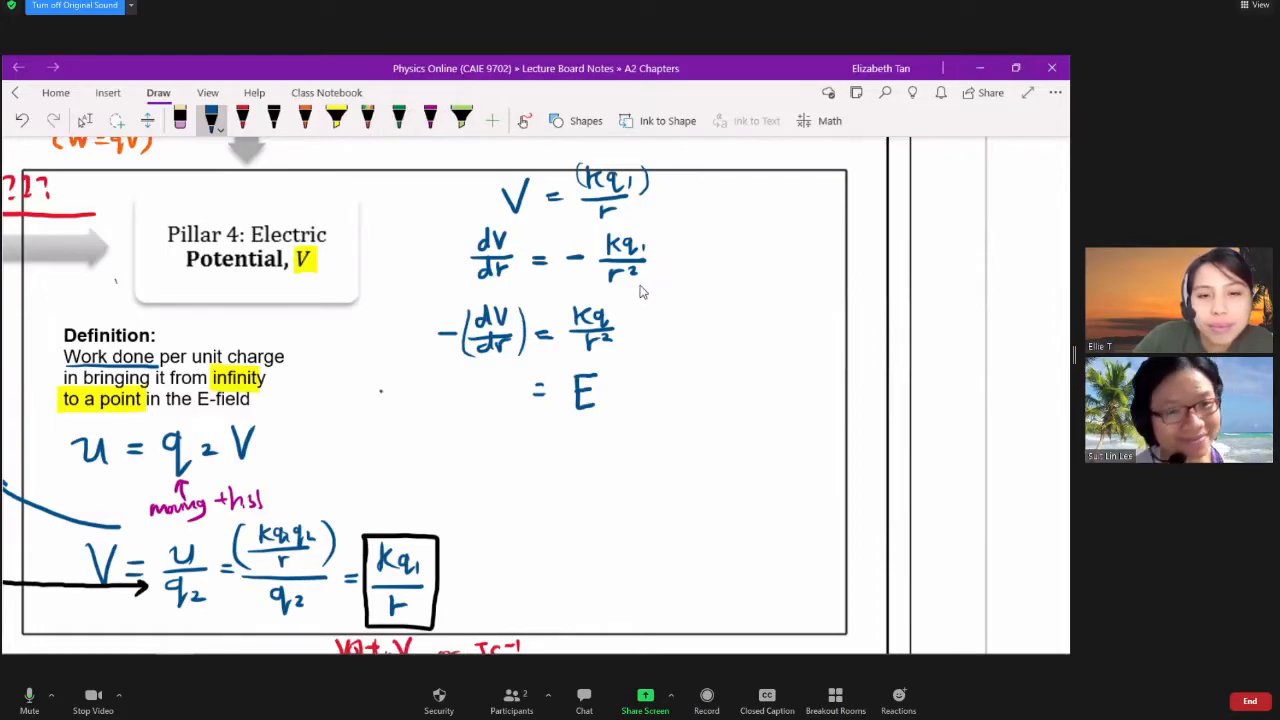
# - Write the conclusion −(potential gradient) = E and highlight it in yellow
pyautogui.click(384, 390)
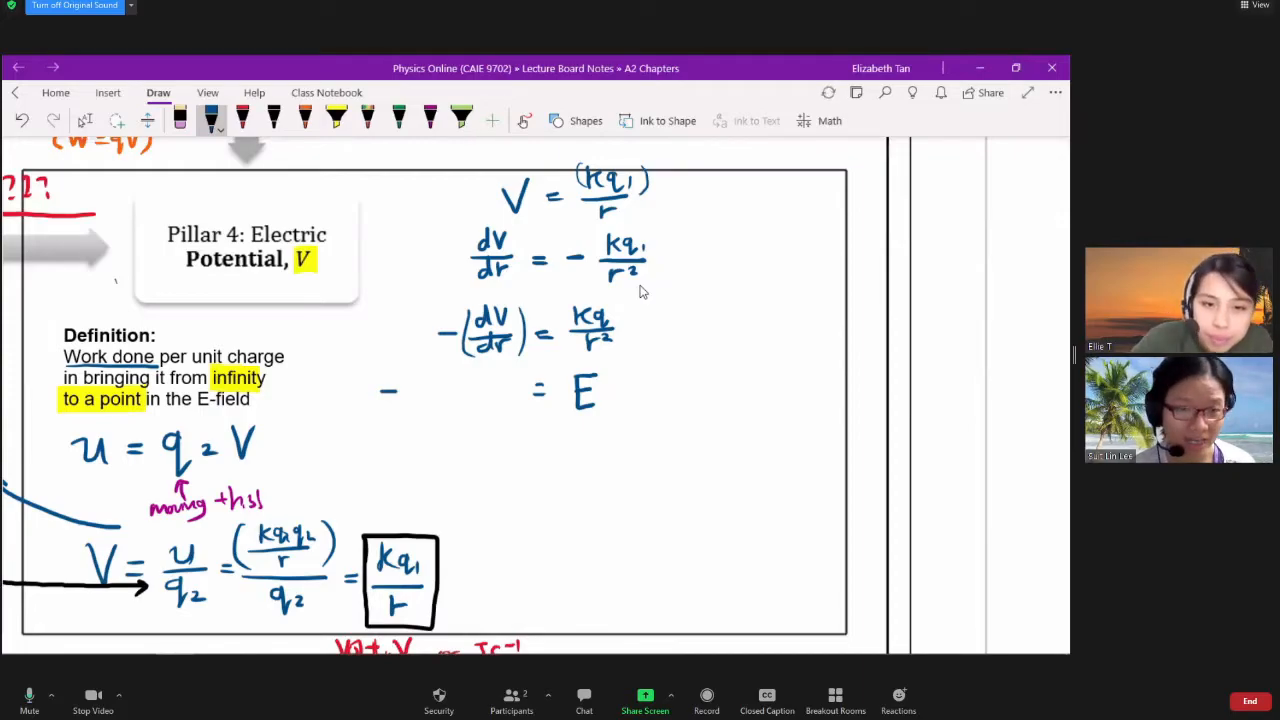
pyautogui.moveTo(420, 384); pyautogui.dragTo(460, 384)
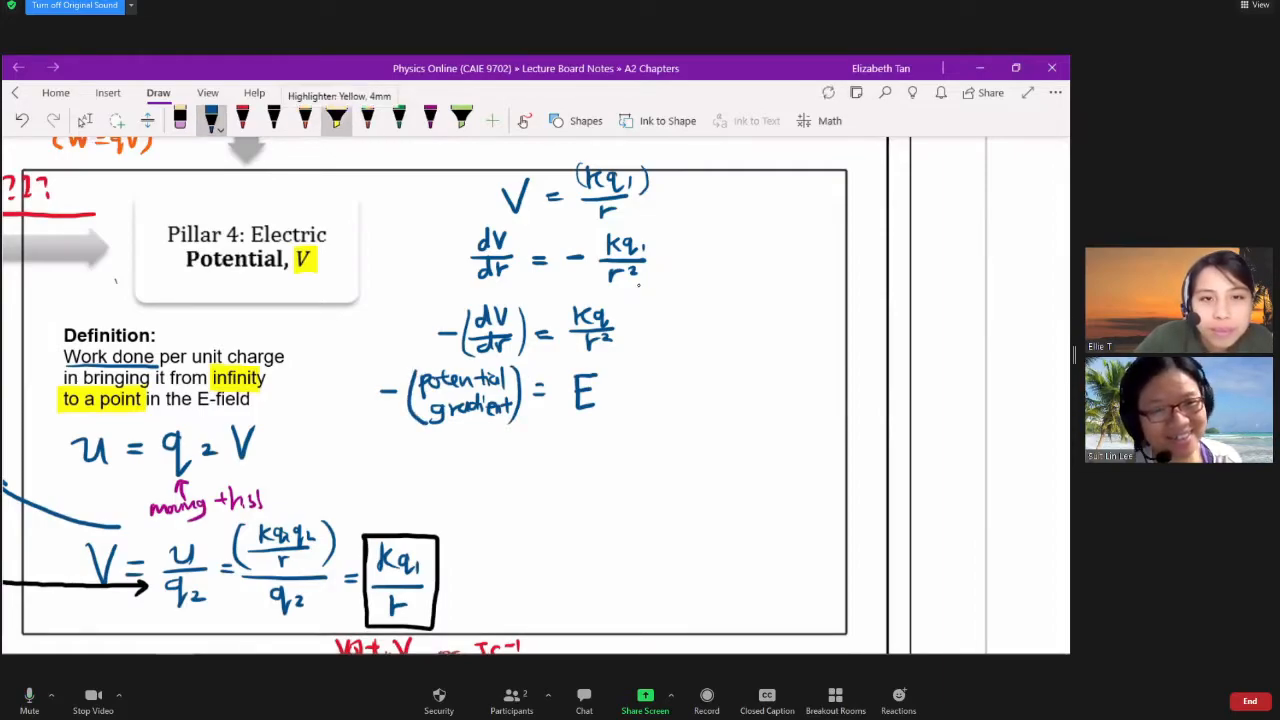
pyautogui.moveTo(384, 390); pyautogui.dragTo(596, 390)
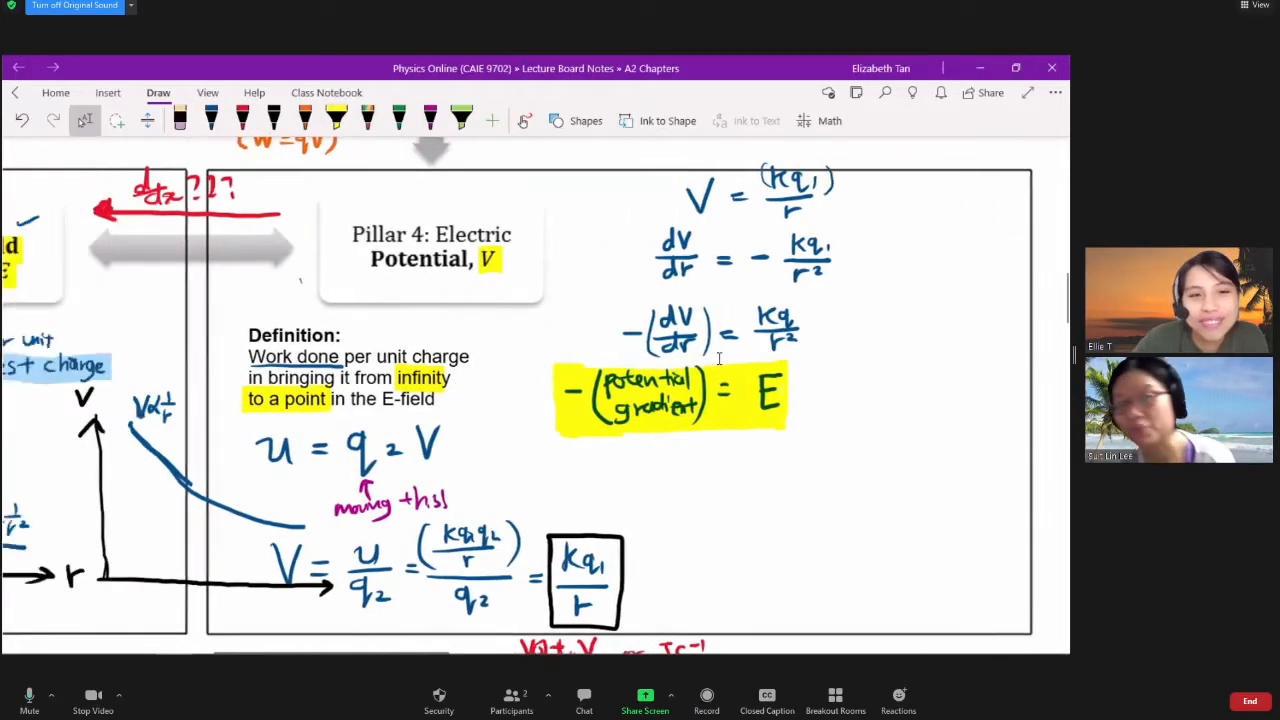
# - Handwrite E = −dV/dr and 'negative' in red above the arrow from Pillar 4 to Pillar 2
pyautogui.hscroll(-3)
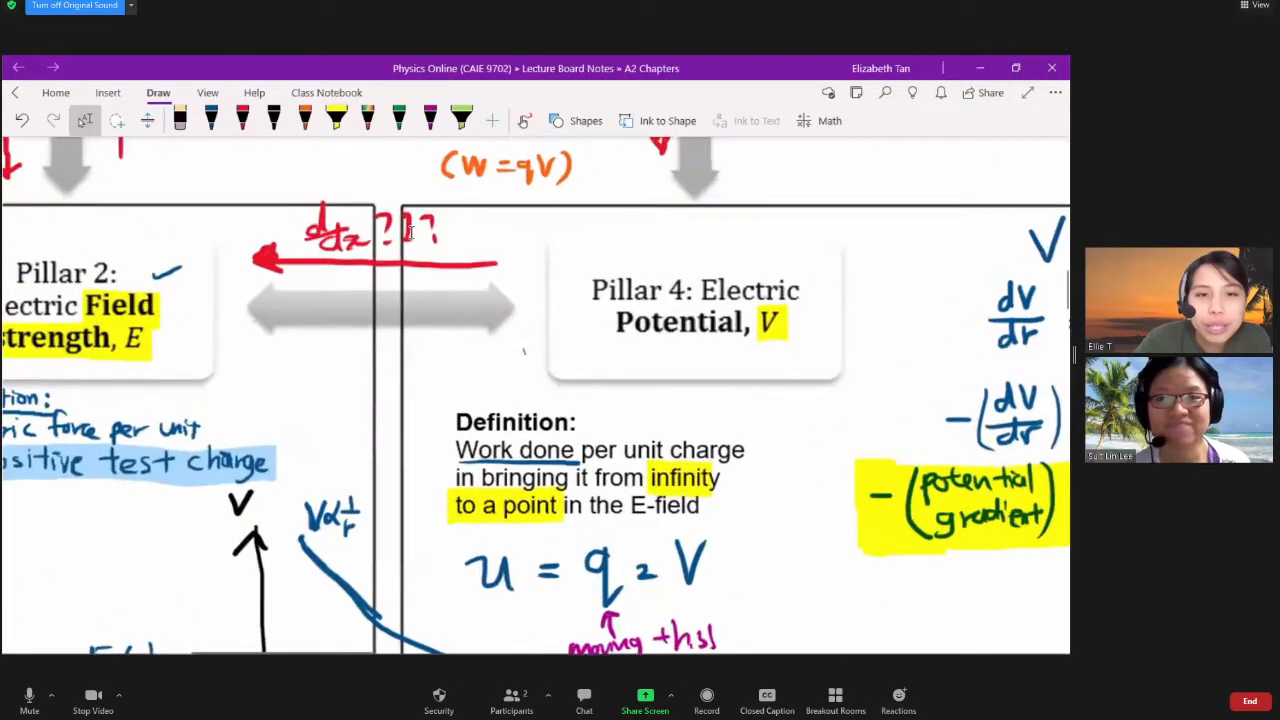
pyautogui.scroll(3)
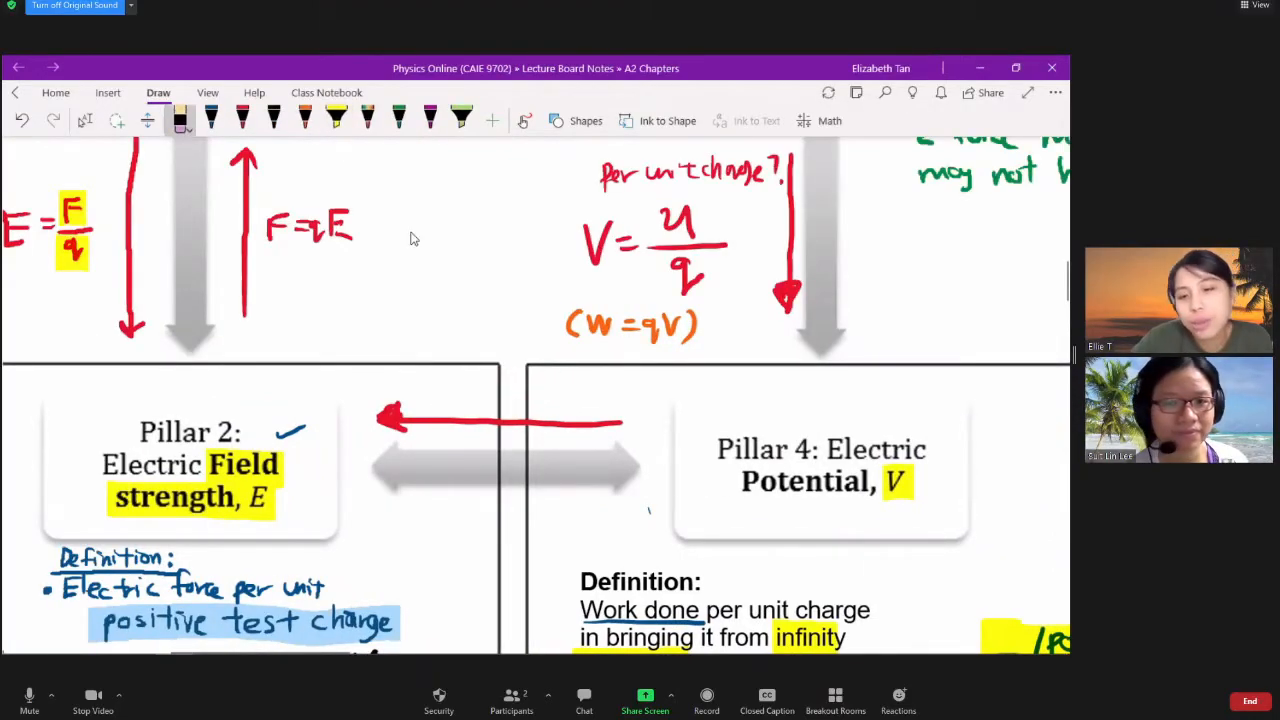
pyautogui.click(242, 120)
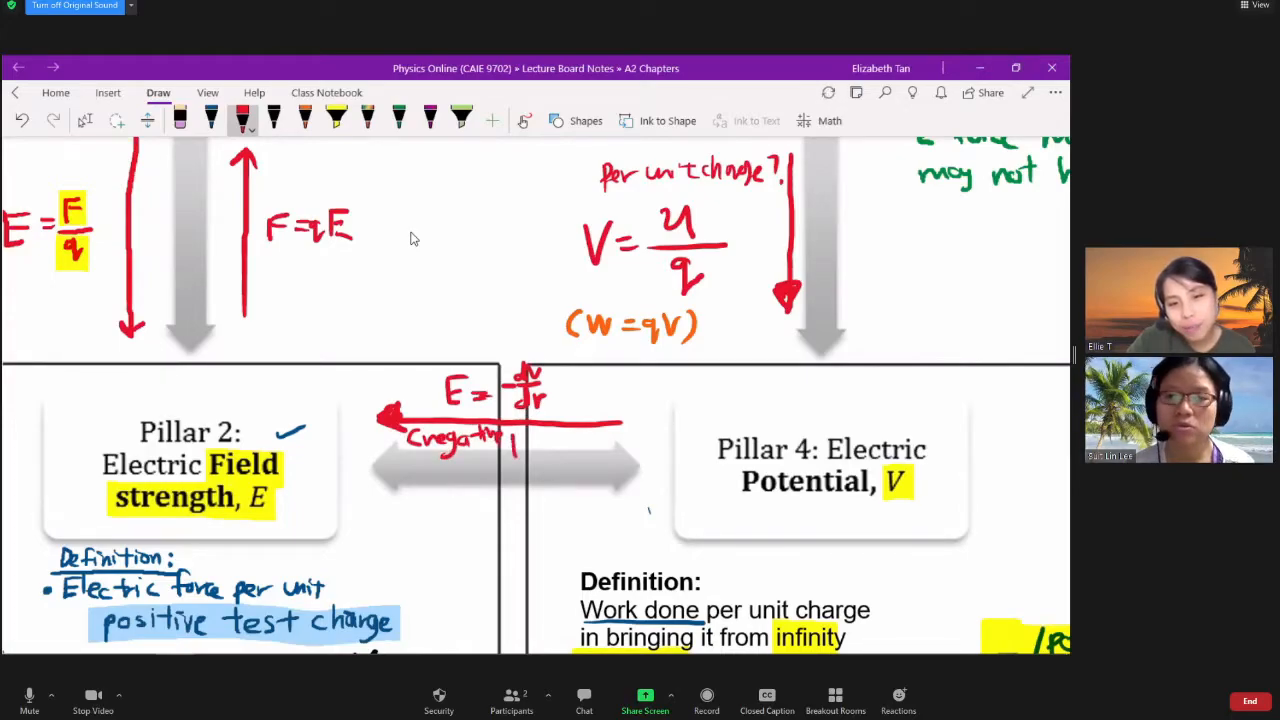
pyautogui.click(540, 438)
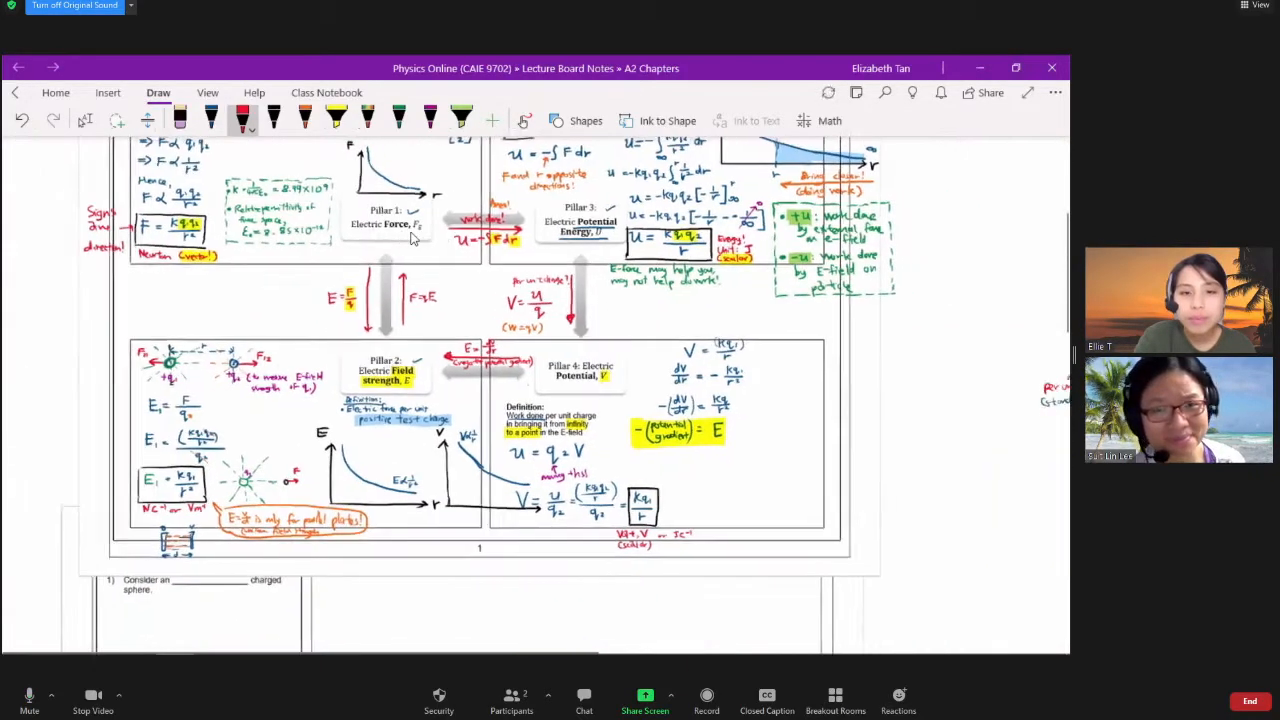
pyautogui.scroll(3)
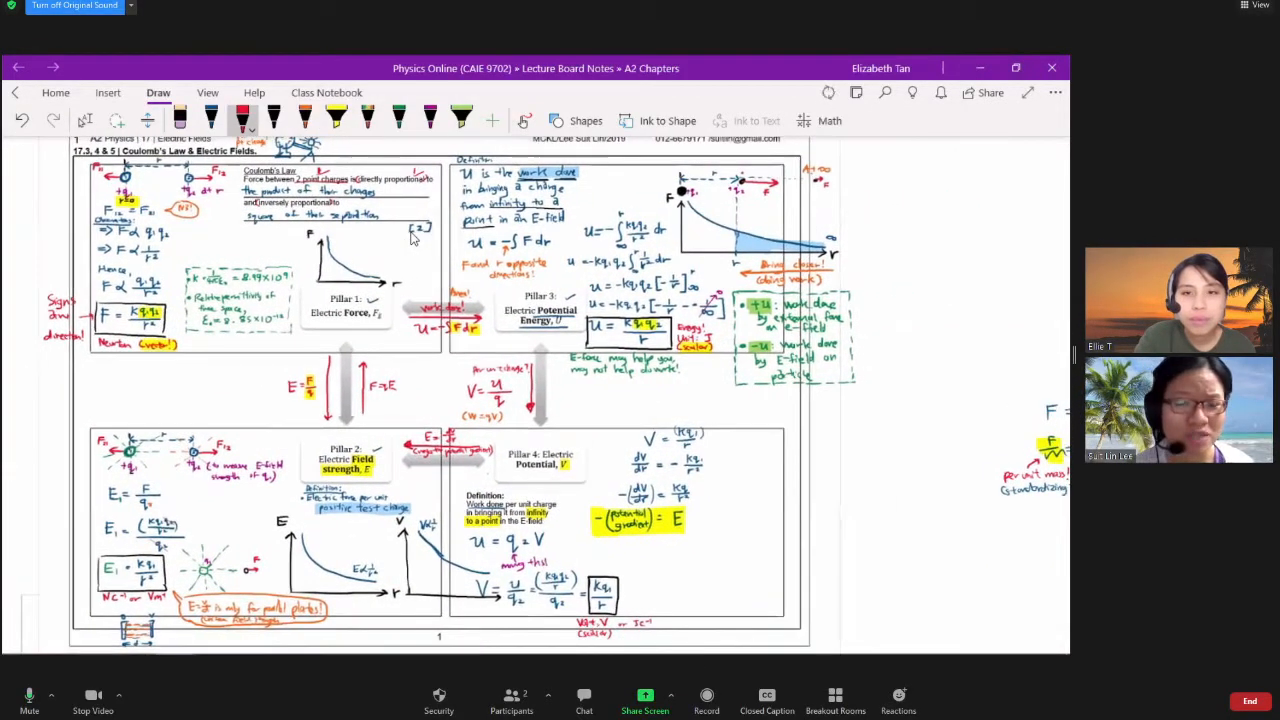
pyautogui.scroll(3)
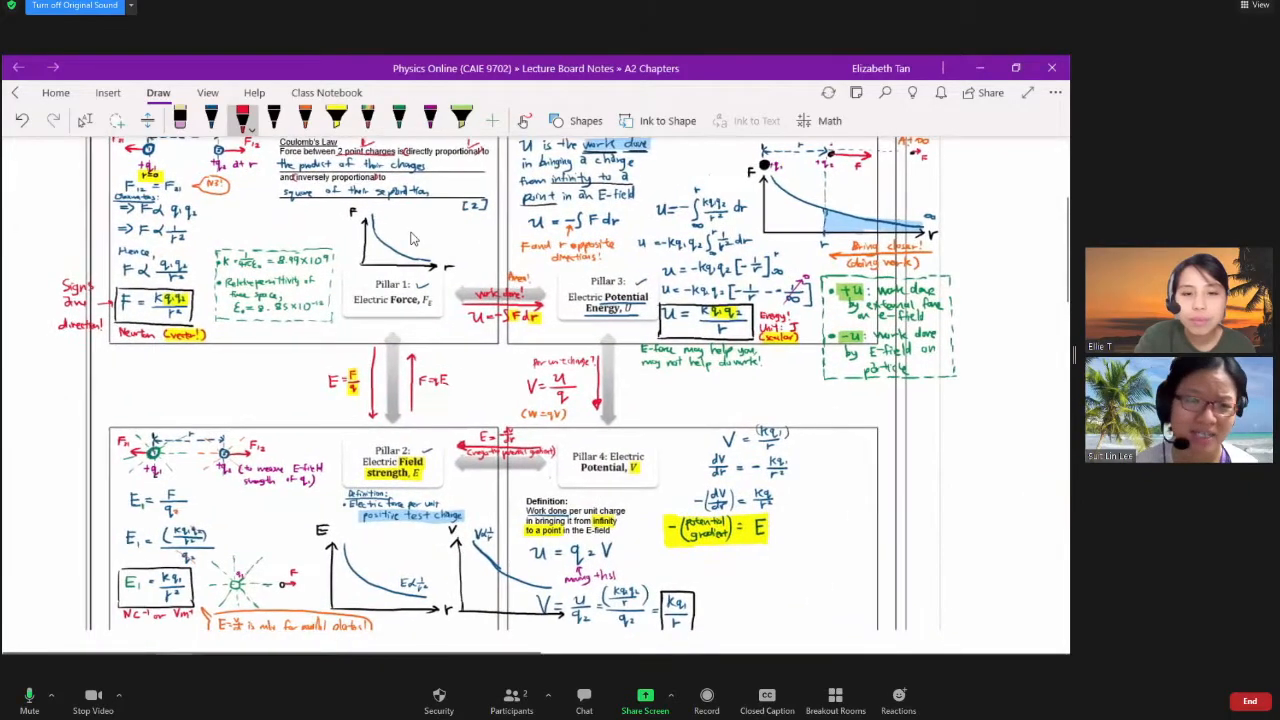
pyautogui.scroll(3)
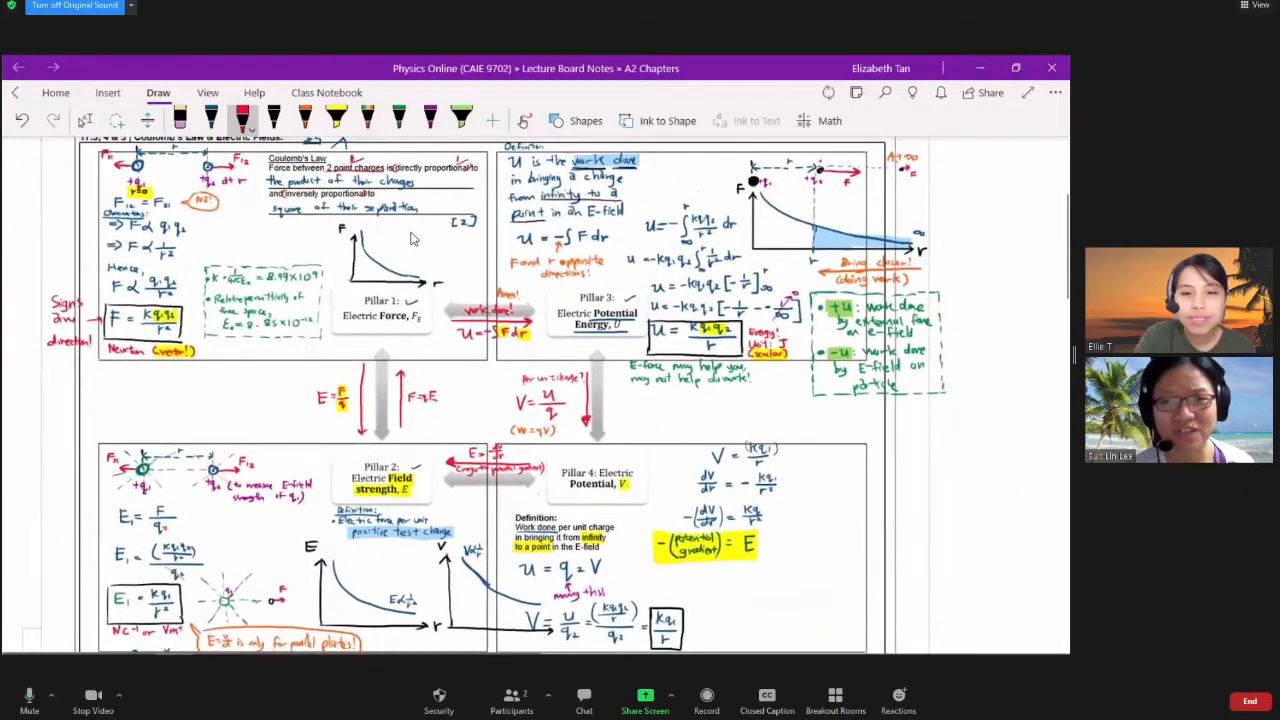
pyautogui.scroll(3)
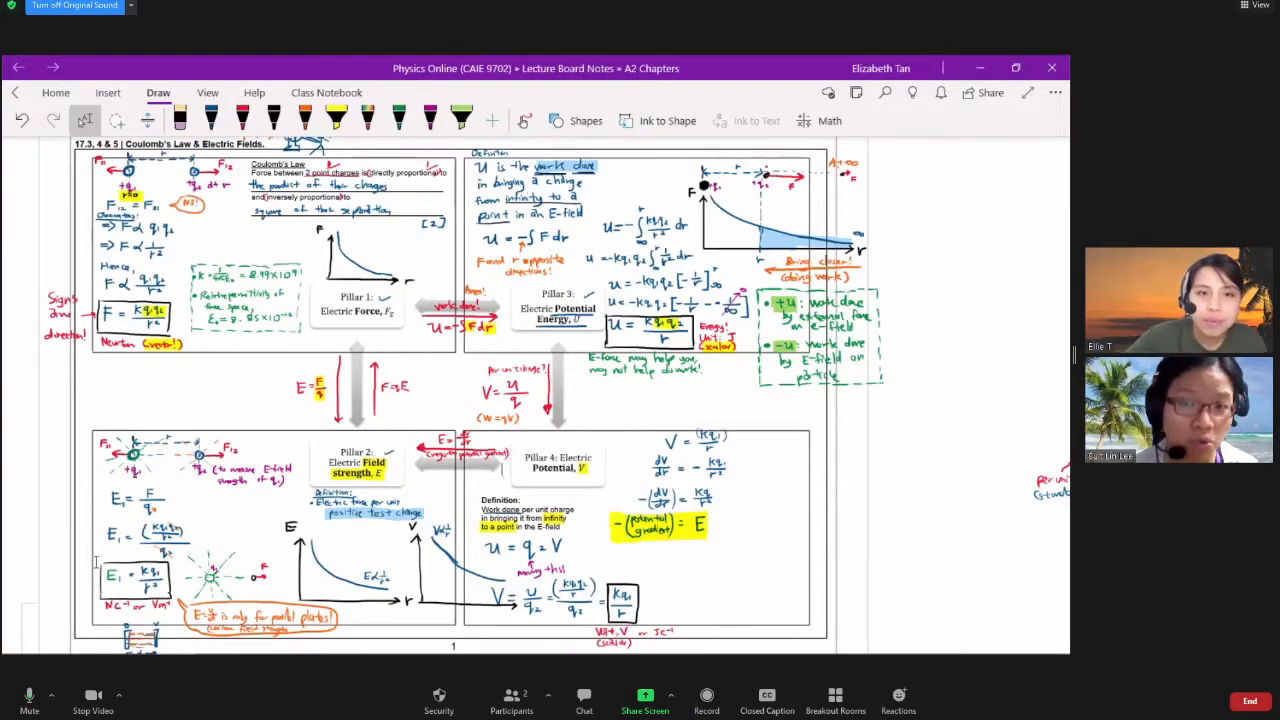
pyautogui.click(242, 118)
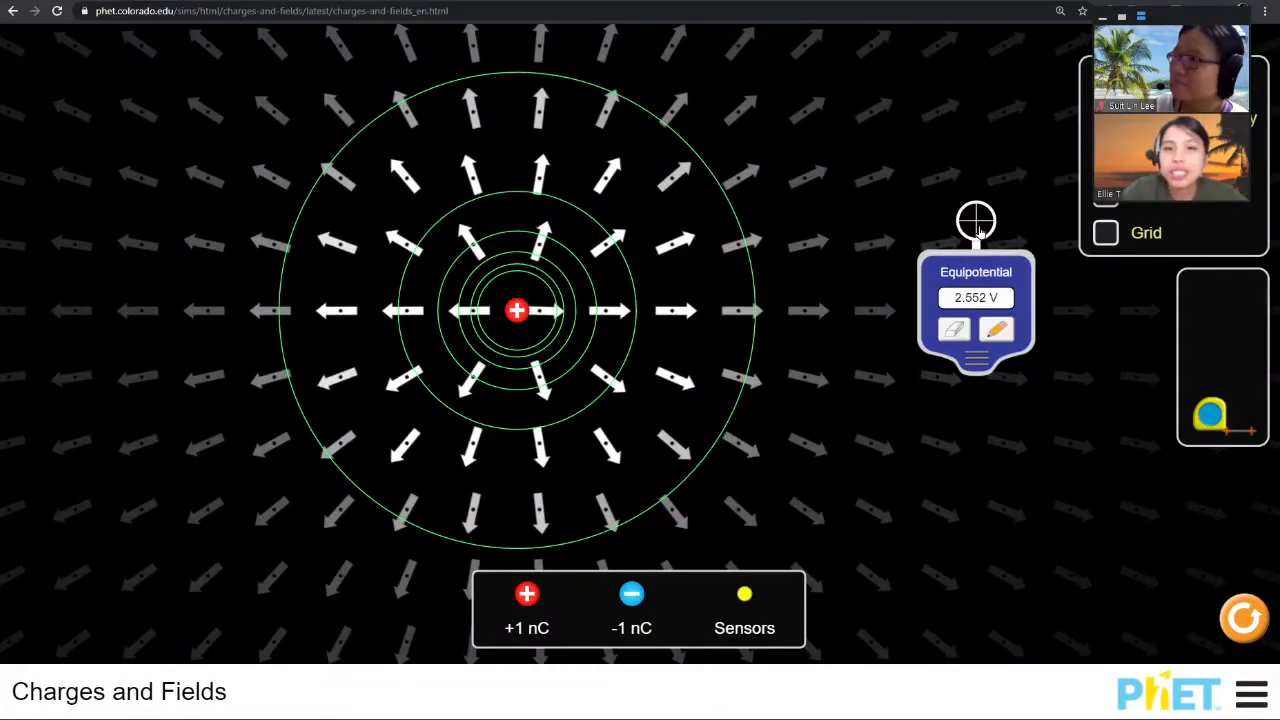
# - Sample the potential at scattered points right, lower left and far right of the charge
pyautogui.moveTo(976, 220); pyautogui.dragTo(1200, 324)
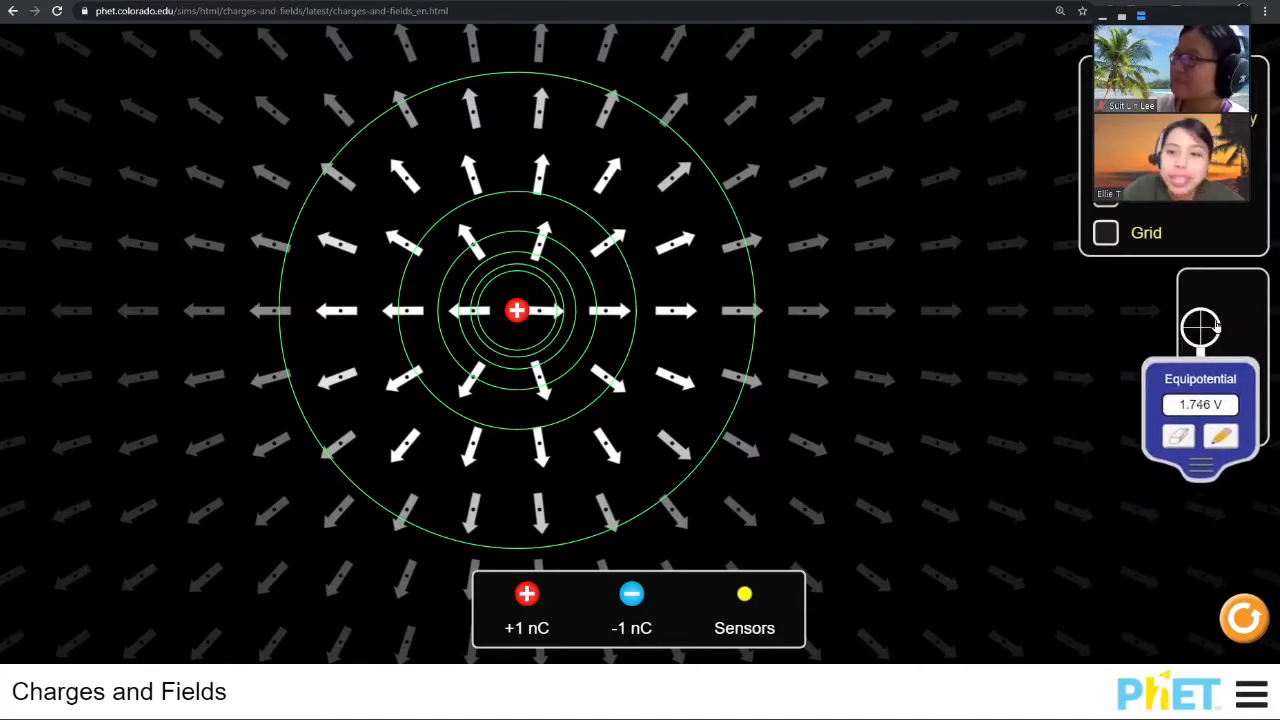
pyautogui.moveTo(1200, 324); pyautogui.dragTo(372, 544)
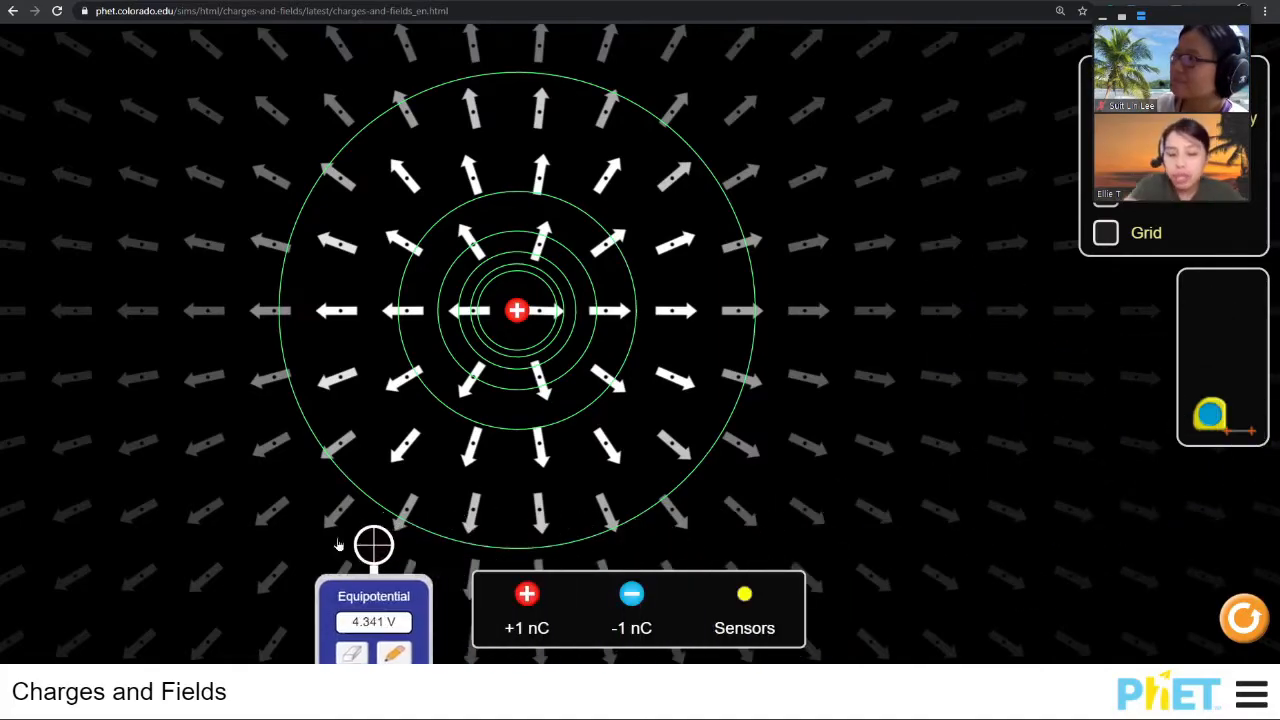
pyautogui.moveTo(372, 544); pyautogui.dragTo(168, 536)
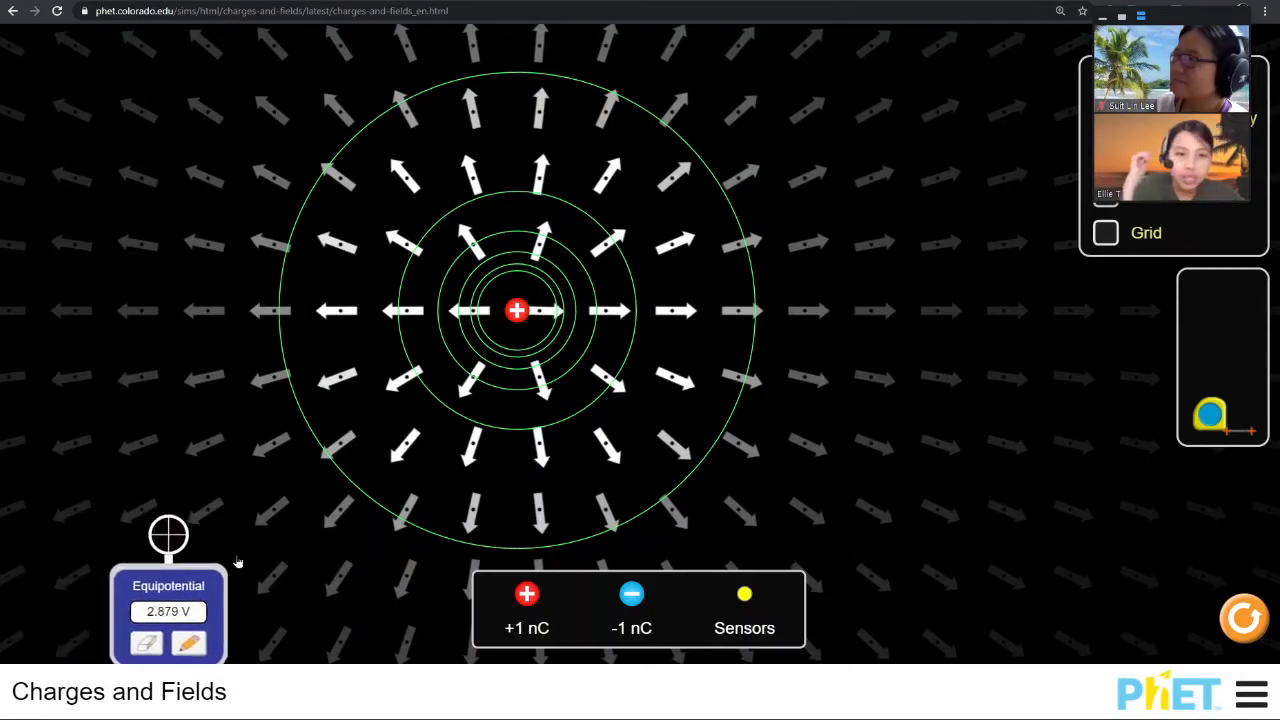
pyautogui.moveTo(168, 536); pyautogui.dragTo(960, 360)
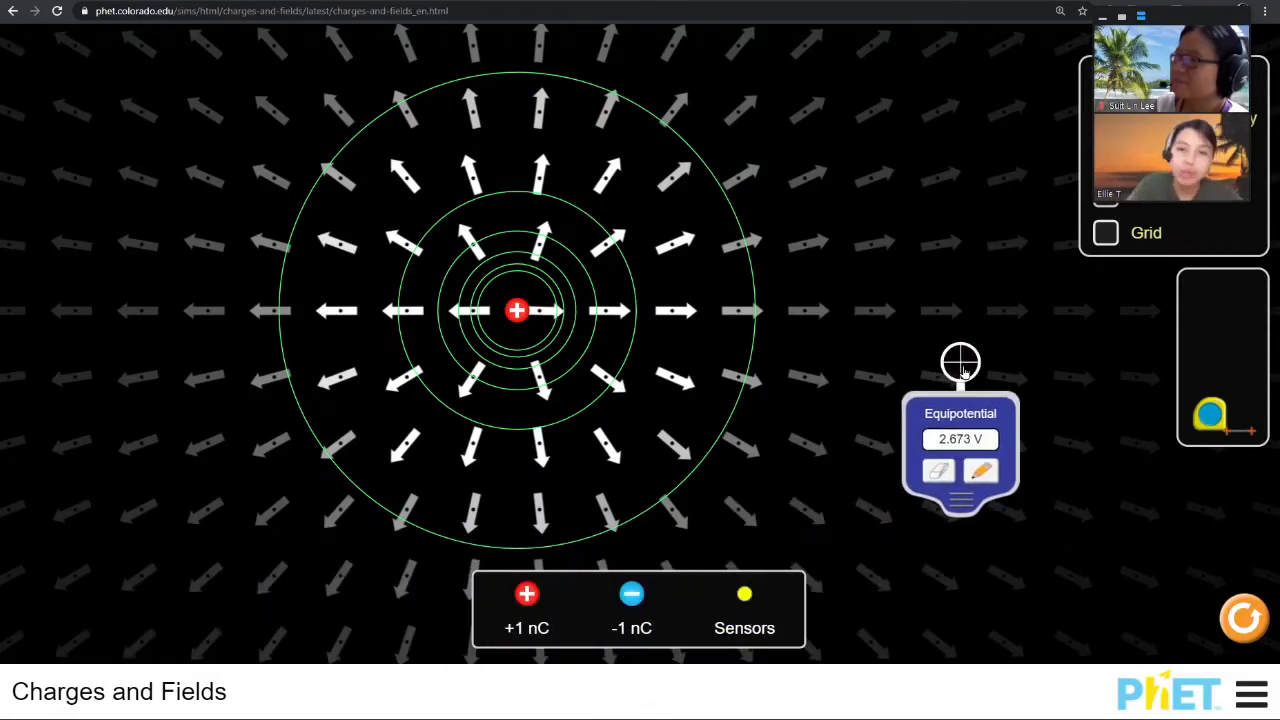
pyautogui.moveTo(868, 478)
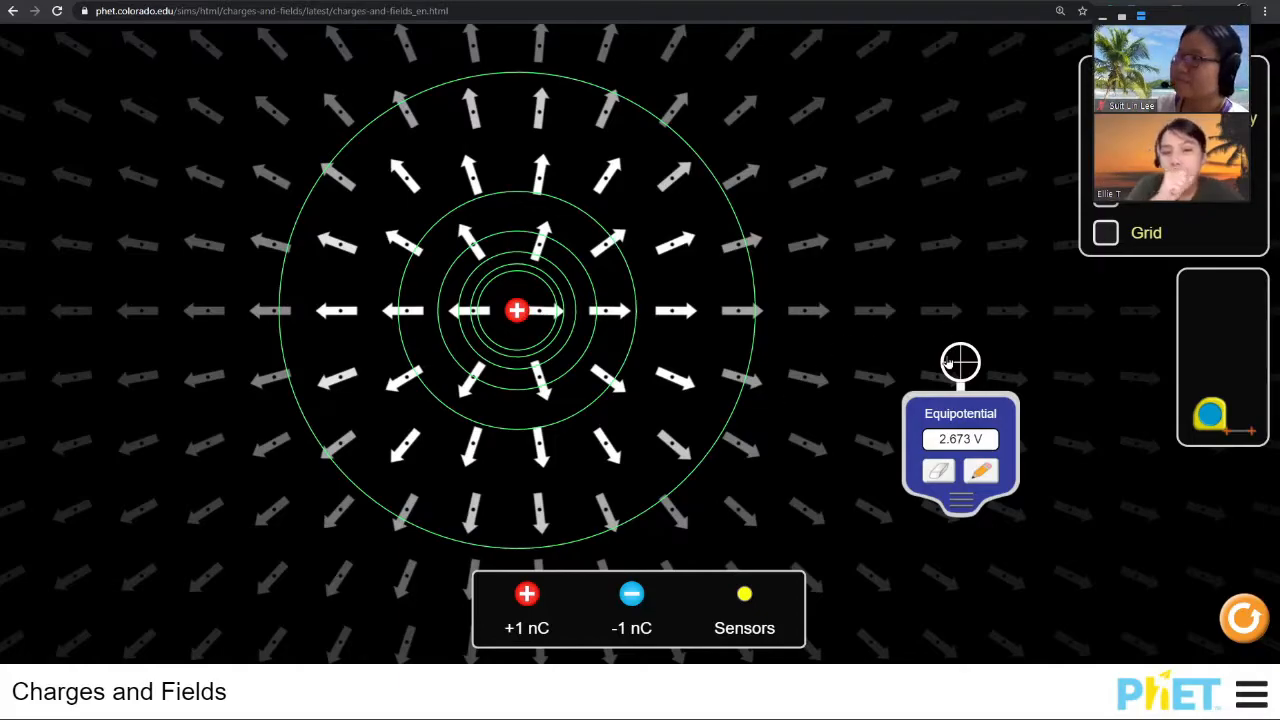
pyautogui.moveTo(308, 216)
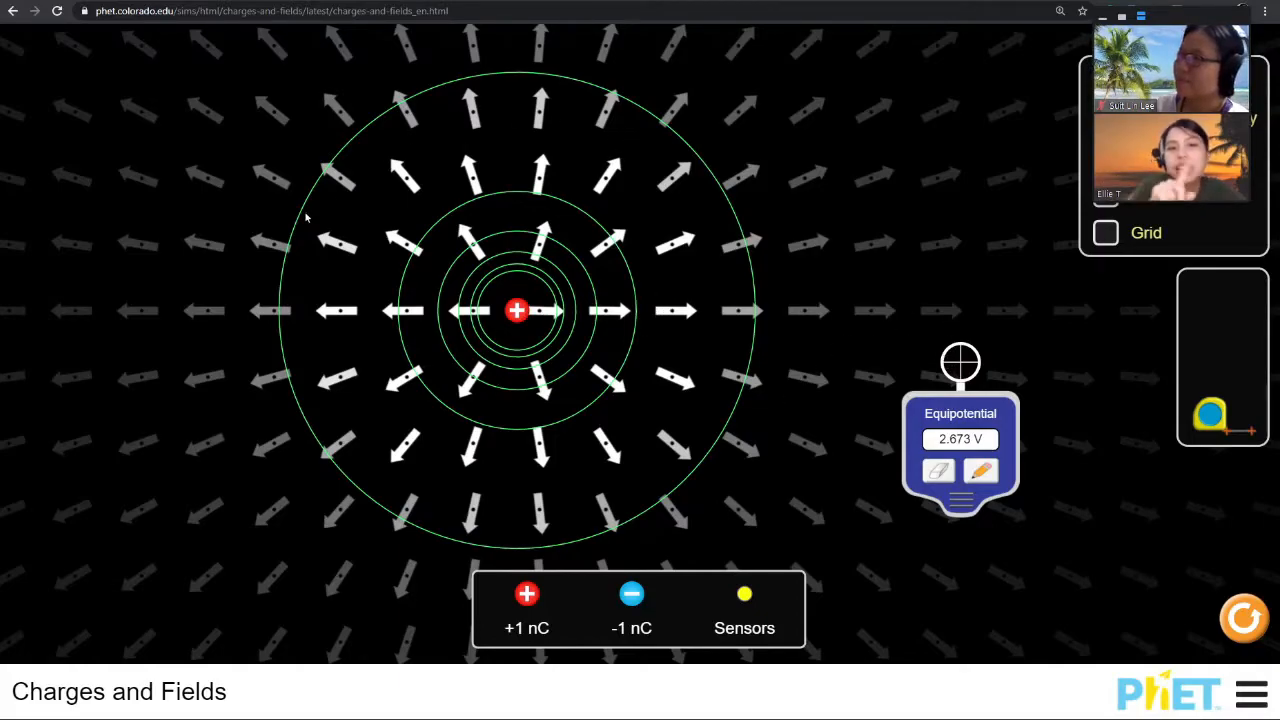
pyautogui.moveTo(716, 212)
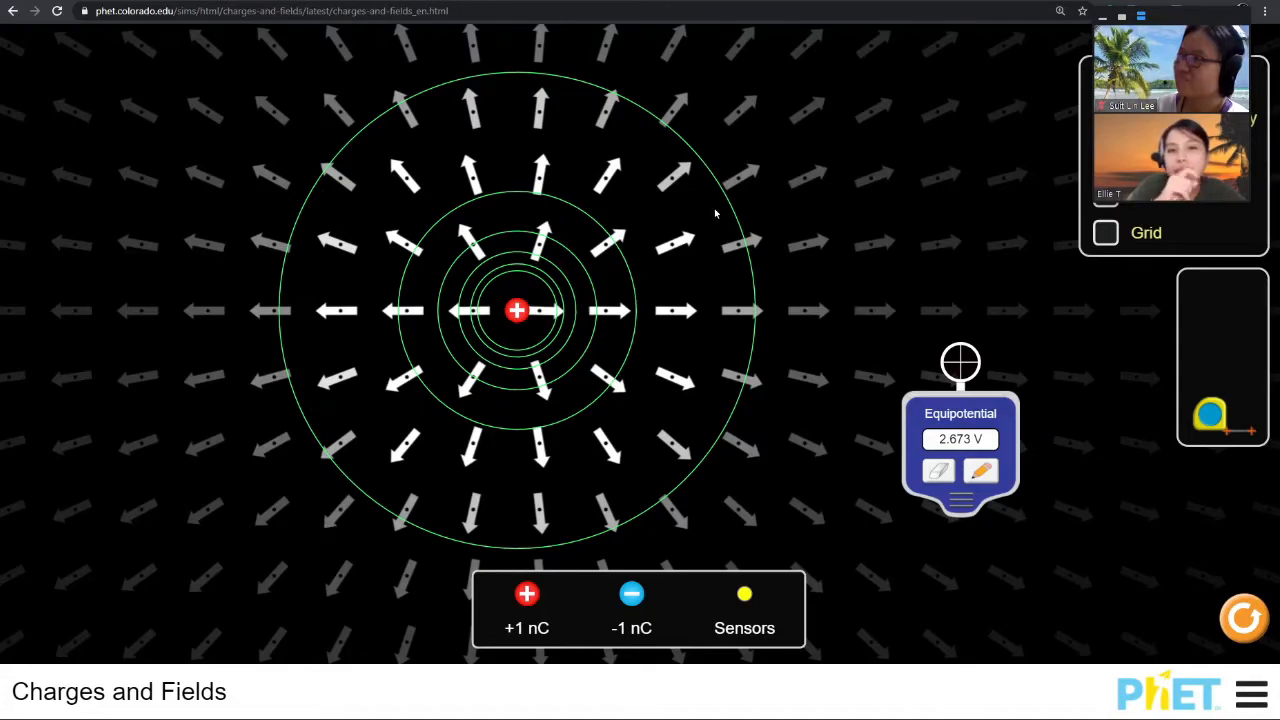
pyautogui.moveTo(492, 472)
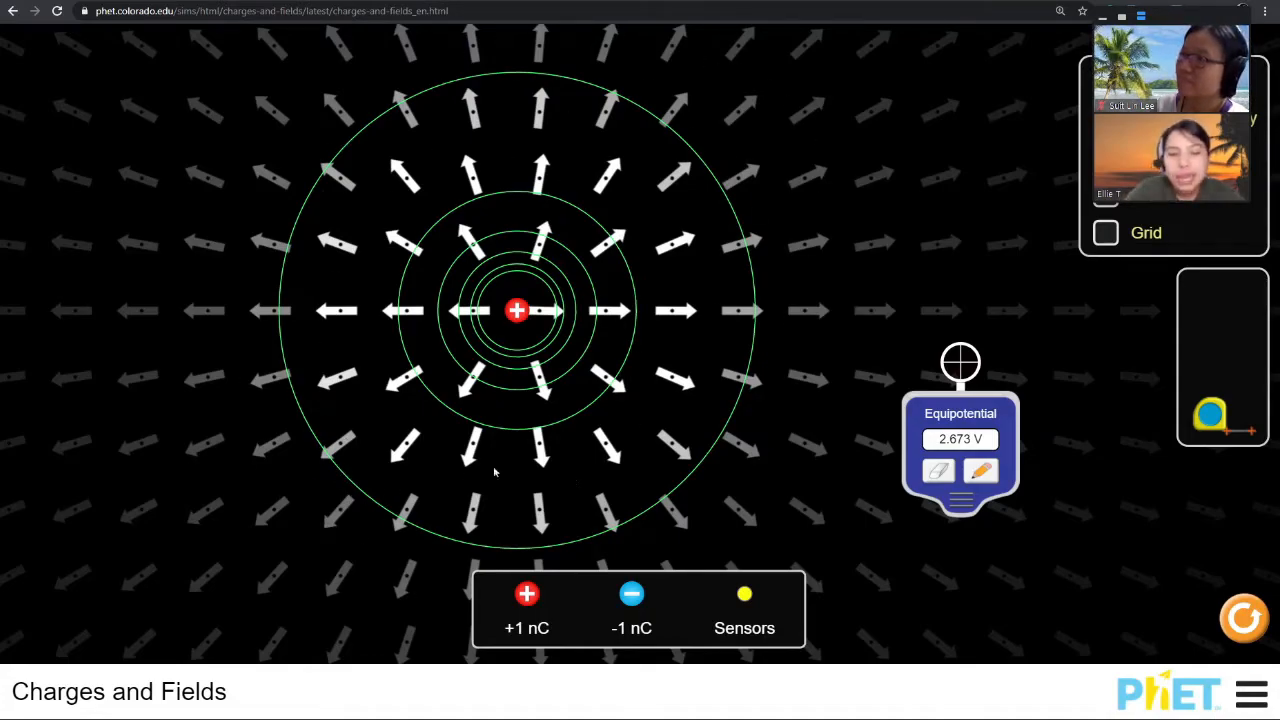
# - Slide the sensor inward from the outer circle to right beside the charge, watching the potential rise
pyautogui.moveTo(960, 362); pyautogui.dragTo(928, 356)
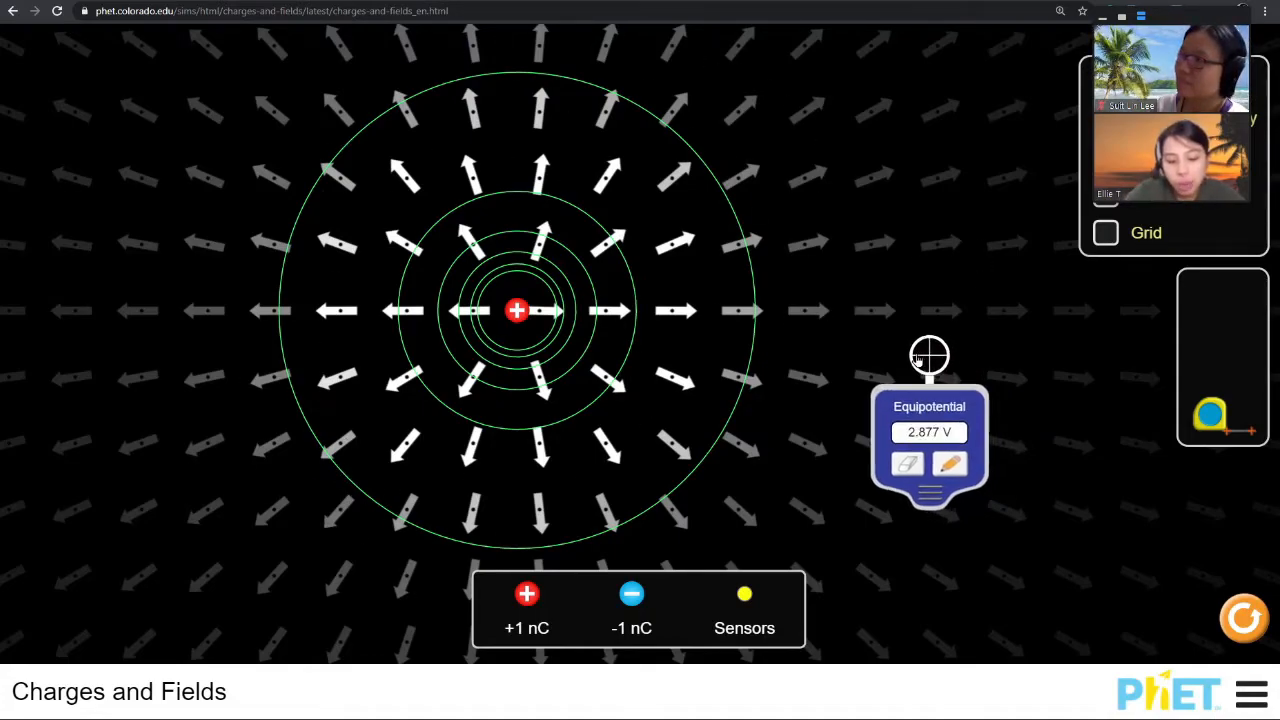
pyautogui.moveTo(928, 356); pyautogui.dragTo(862, 336)
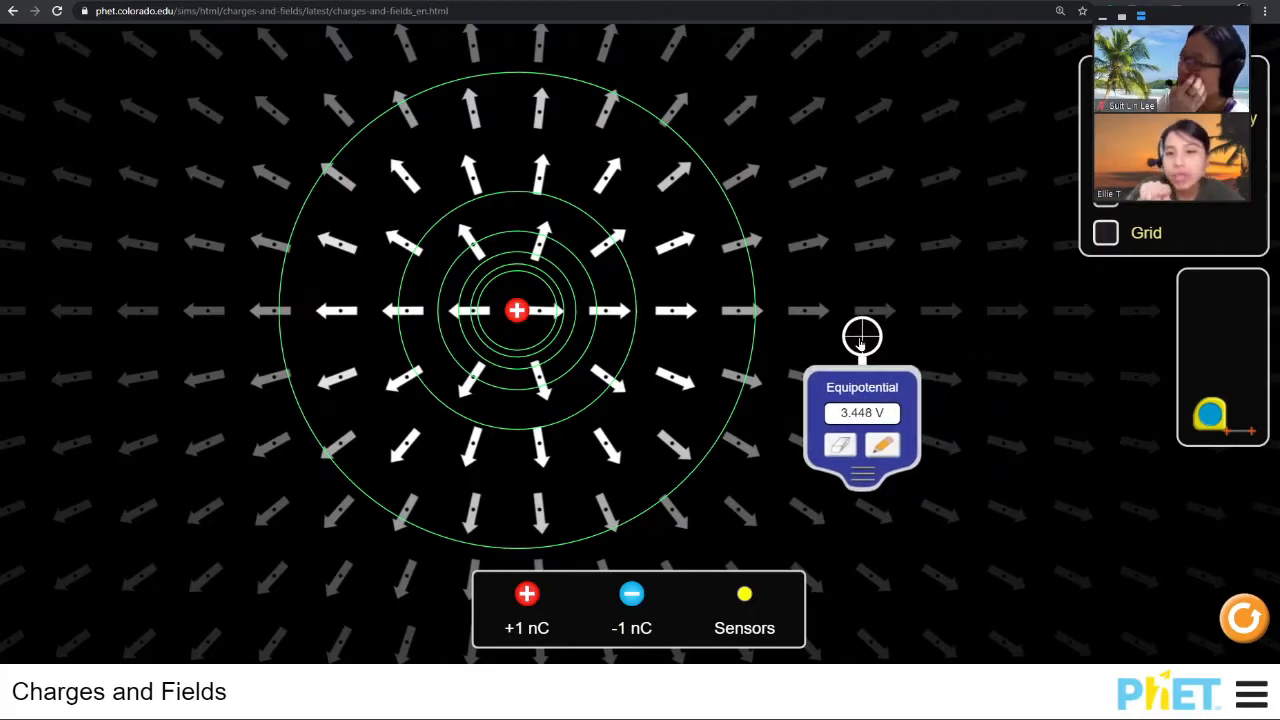
pyautogui.moveTo(862, 336); pyautogui.dragTo(784, 318)
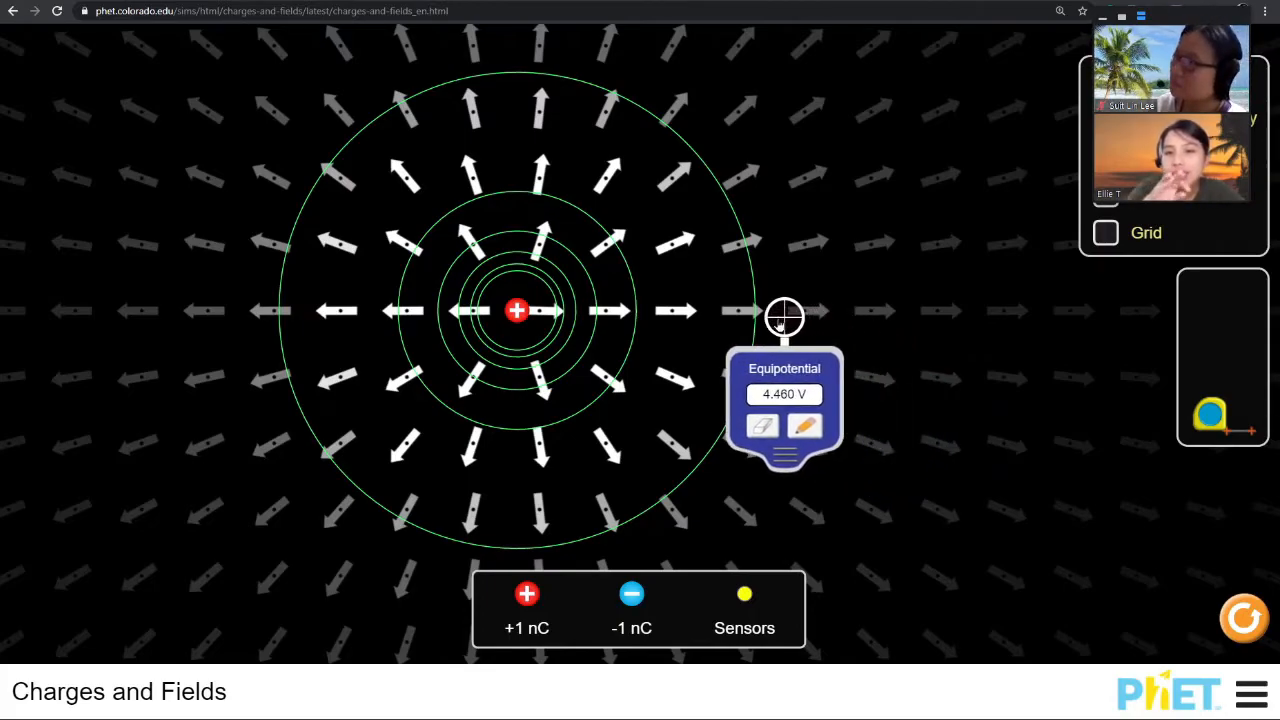
pyautogui.moveTo(784, 316); pyautogui.dragTo(758, 310)
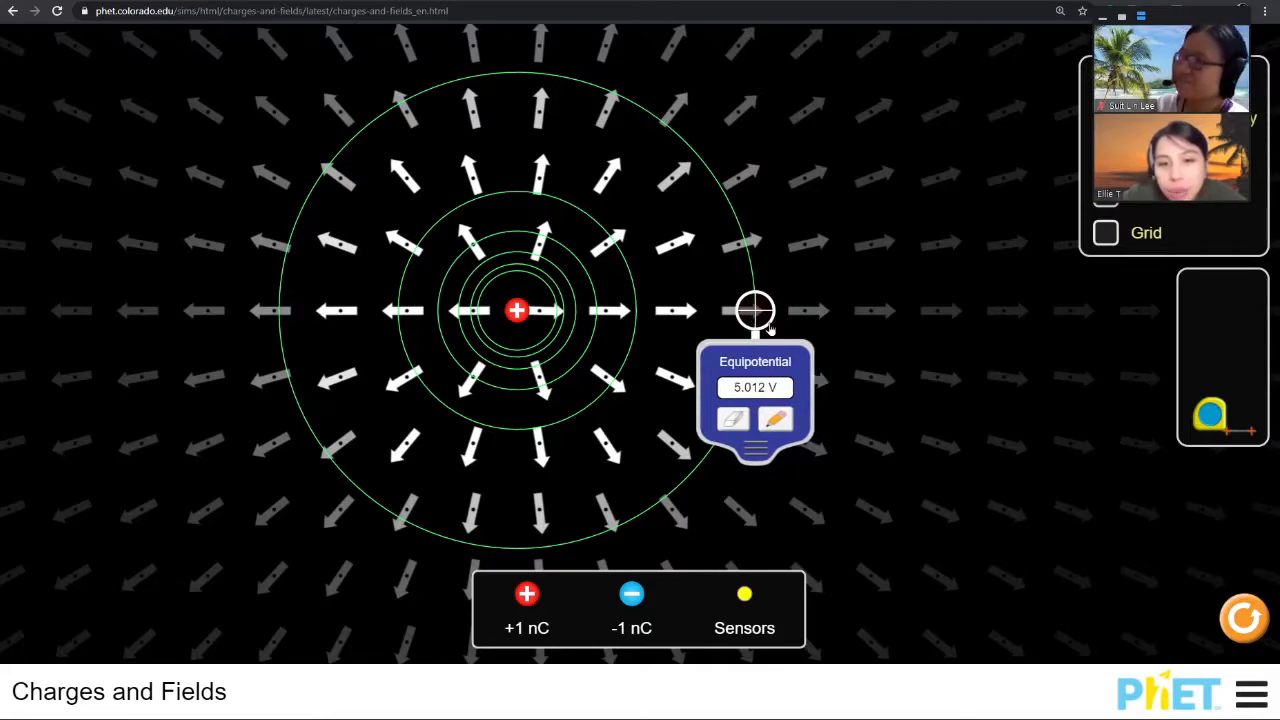
pyautogui.moveTo(756, 310); pyautogui.dragTo(748, 310)
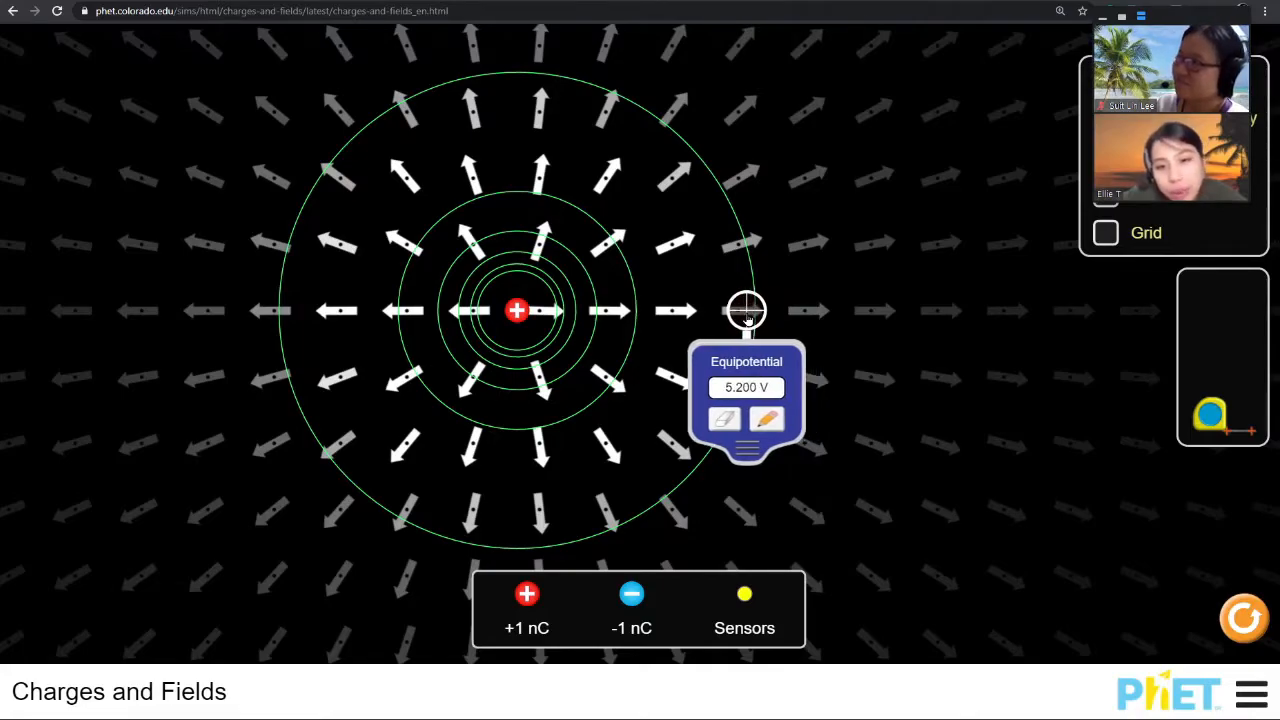
pyautogui.moveTo(744, 310); pyautogui.dragTo(638, 308)
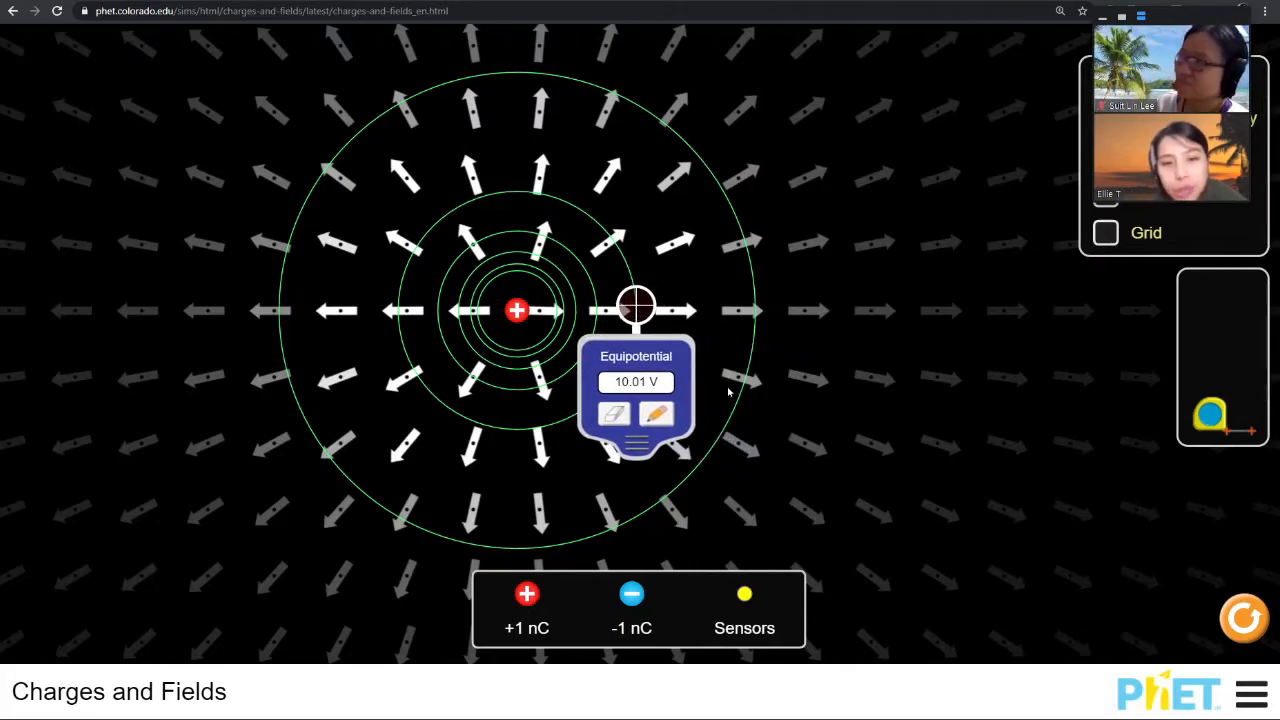
pyautogui.moveTo(708, 308)
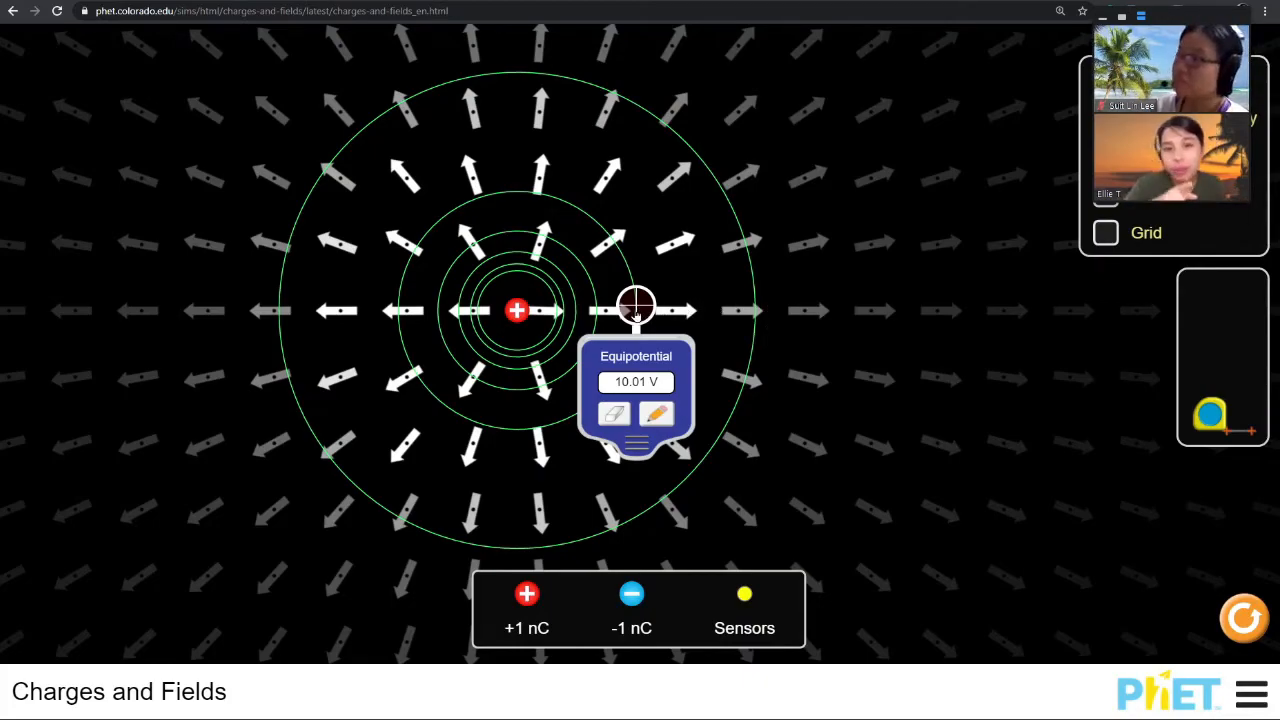
pyautogui.moveTo(636, 308); pyautogui.dragTo(592, 308)
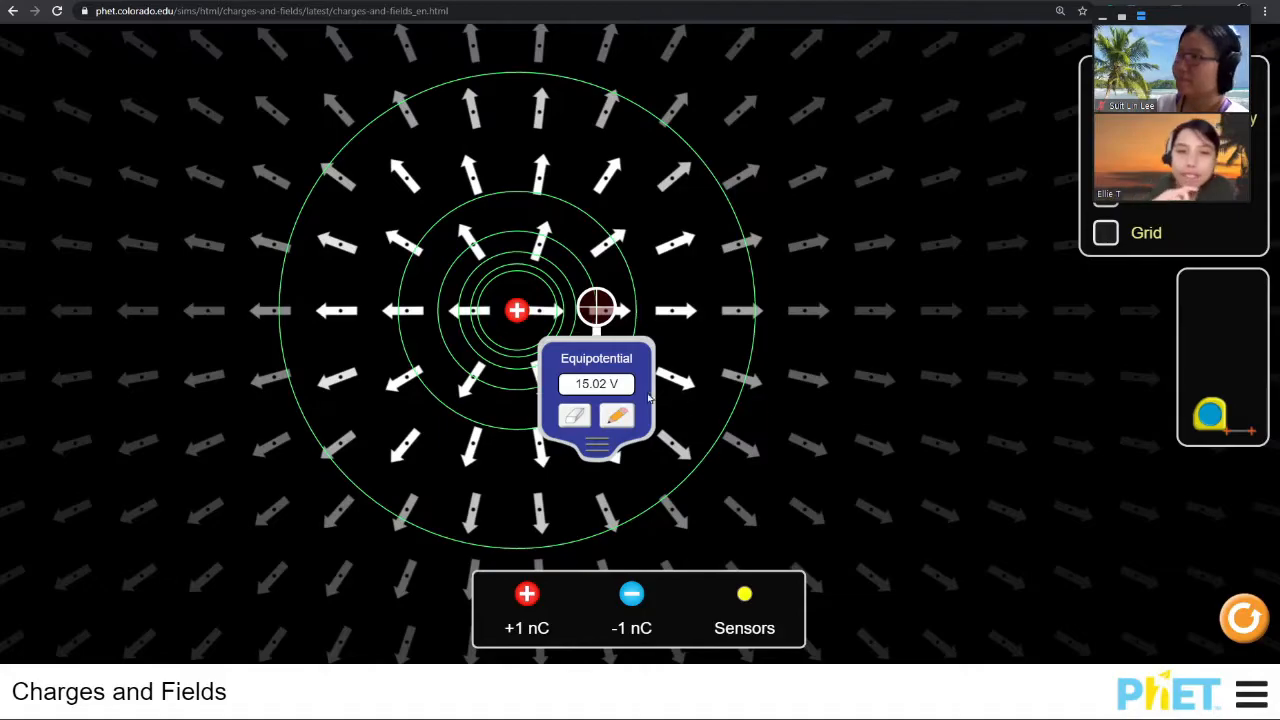
pyautogui.moveTo(596, 310); pyautogui.dragTo(578, 308)
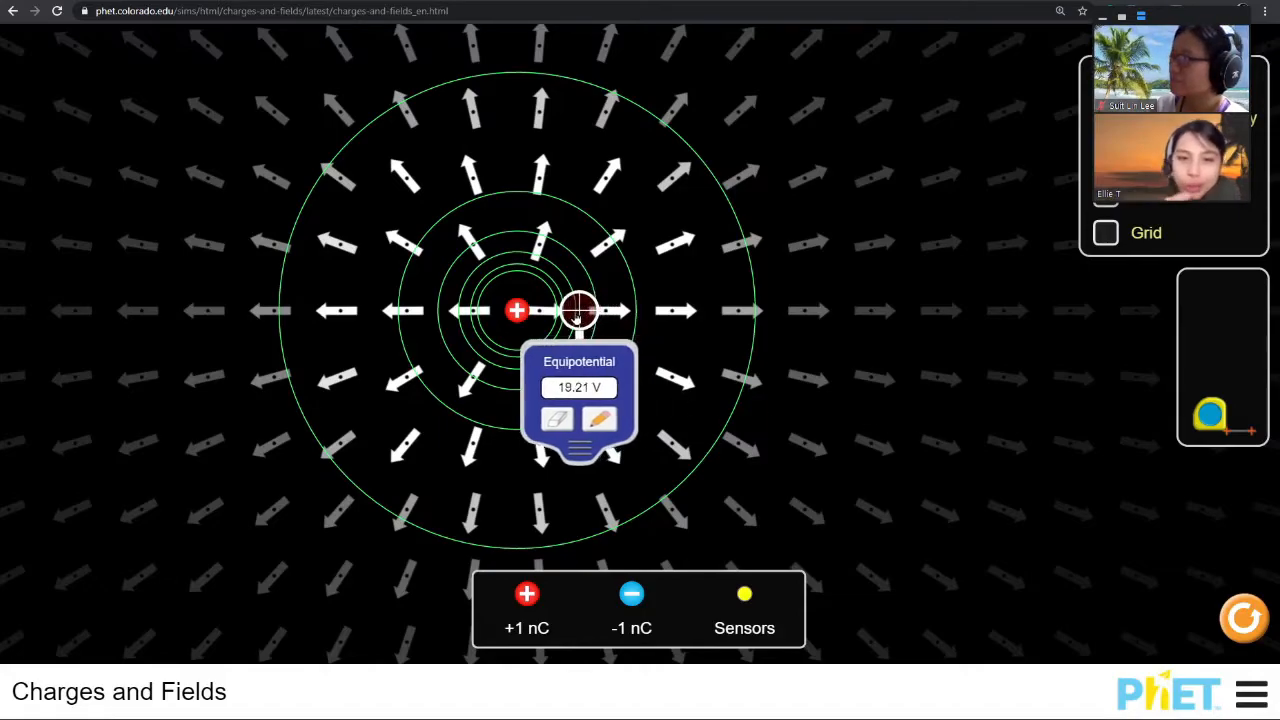
pyautogui.moveTo(580, 308); pyautogui.dragTo(576, 308)
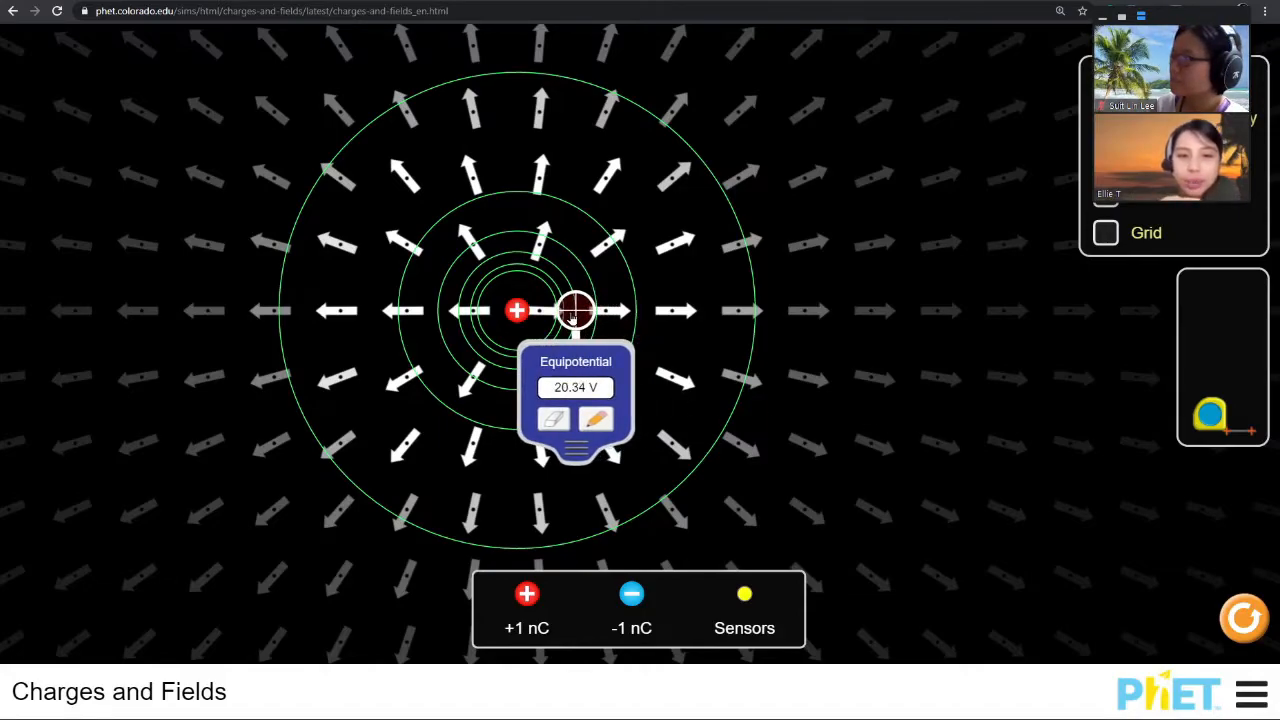
pyautogui.moveTo(576, 310); pyautogui.dragTo(564, 308)
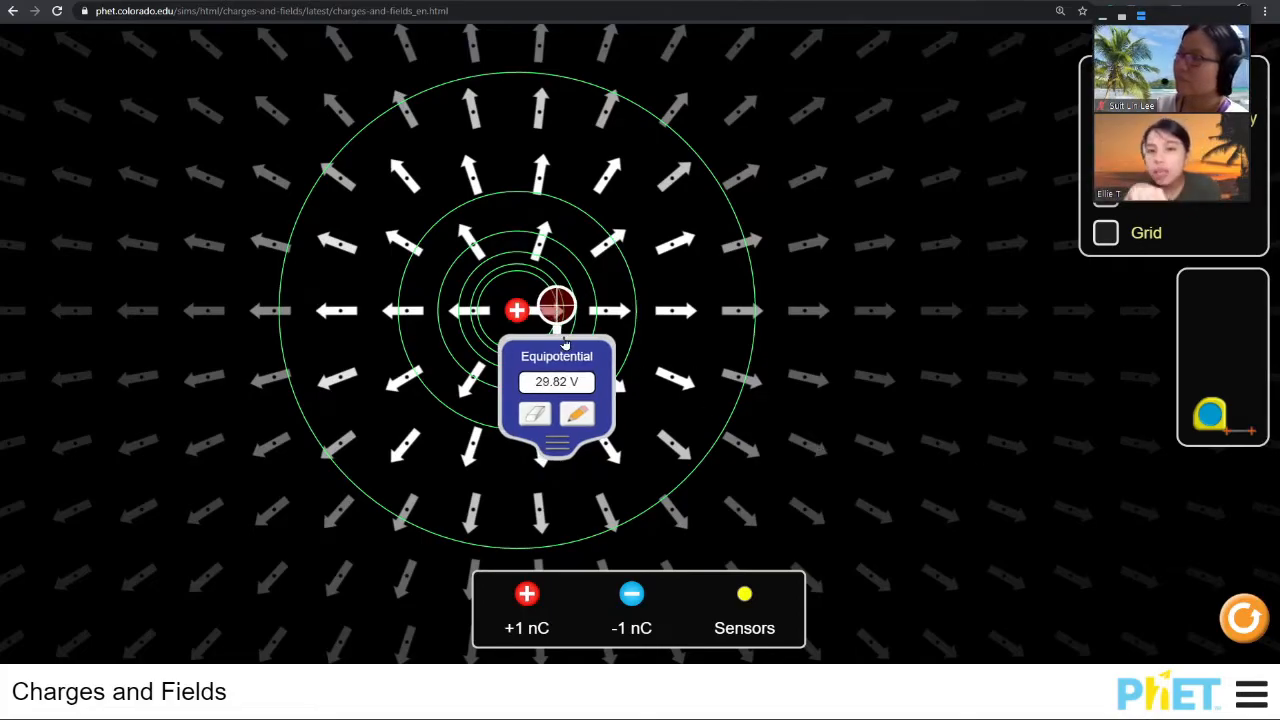
# - Trace the sensor all the way around the outer circle confirming about 5 V, then move onto the inner circle
pyautogui.moveTo(556, 304); pyautogui.dragTo(744, 418)
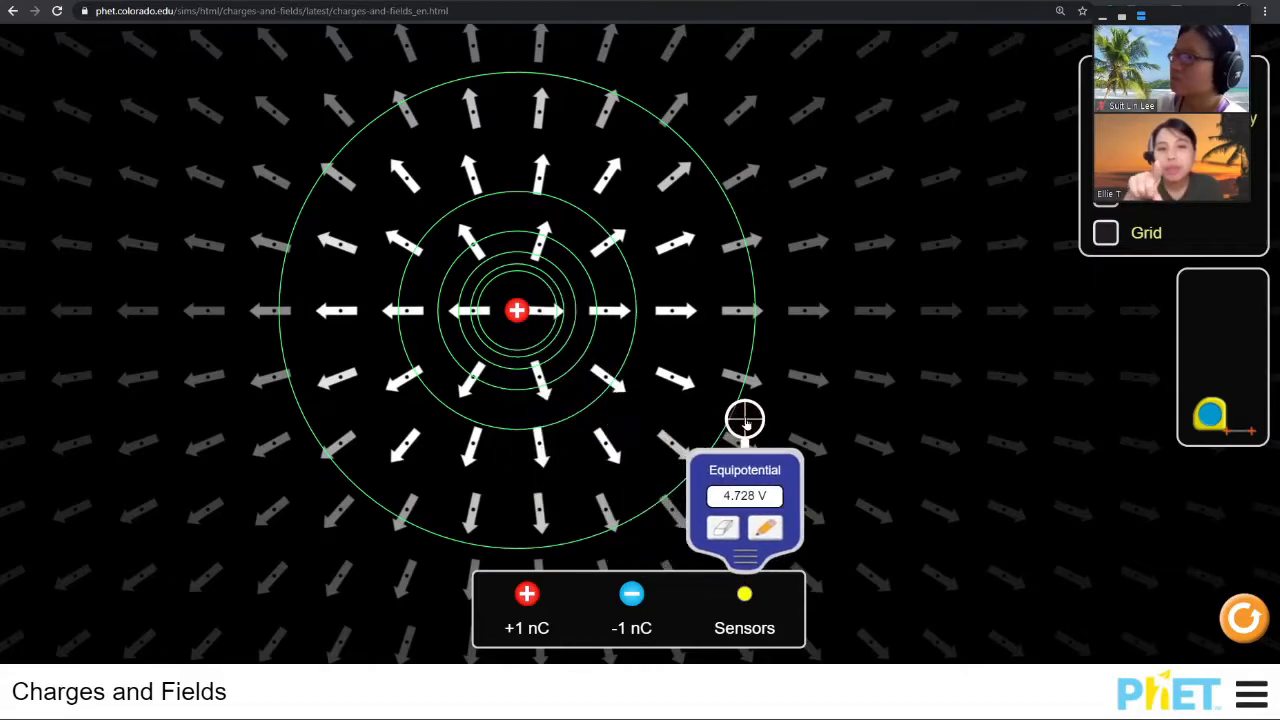
pyautogui.moveTo(744, 418); pyautogui.dragTo(734, 414)
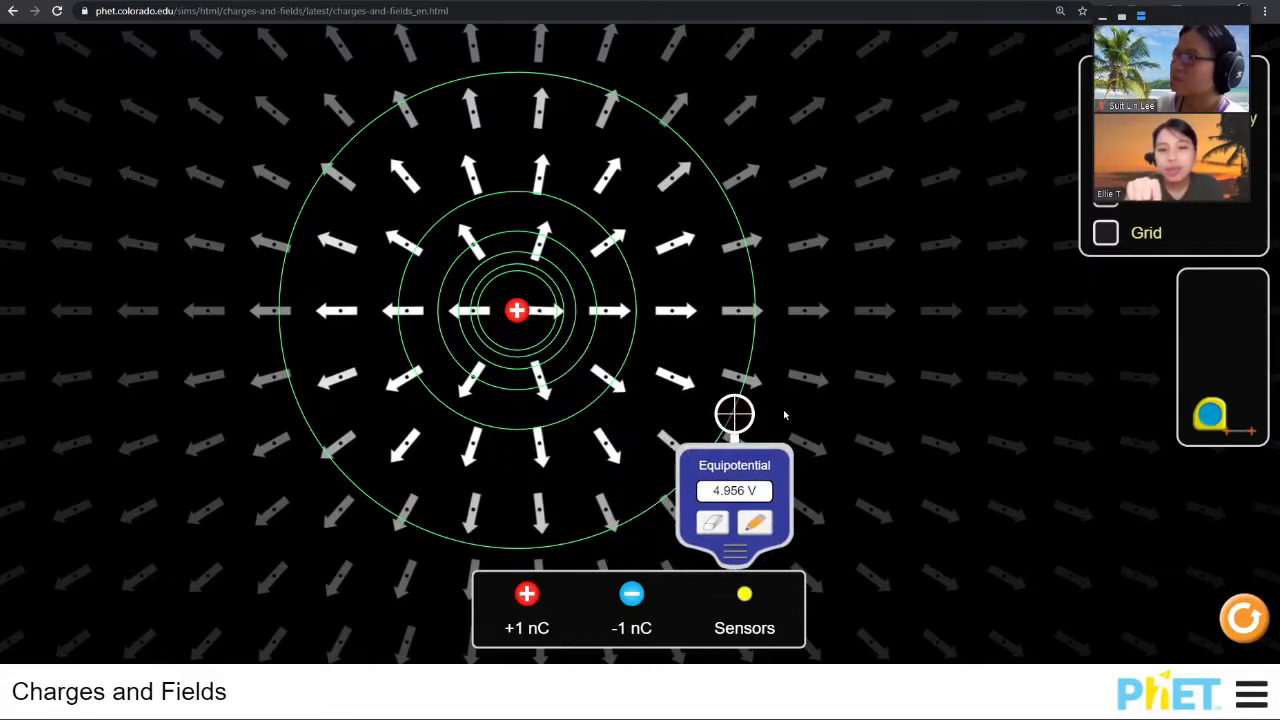
pyautogui.moveTo(736, 414); pyautogui.dragTo(702, 136)
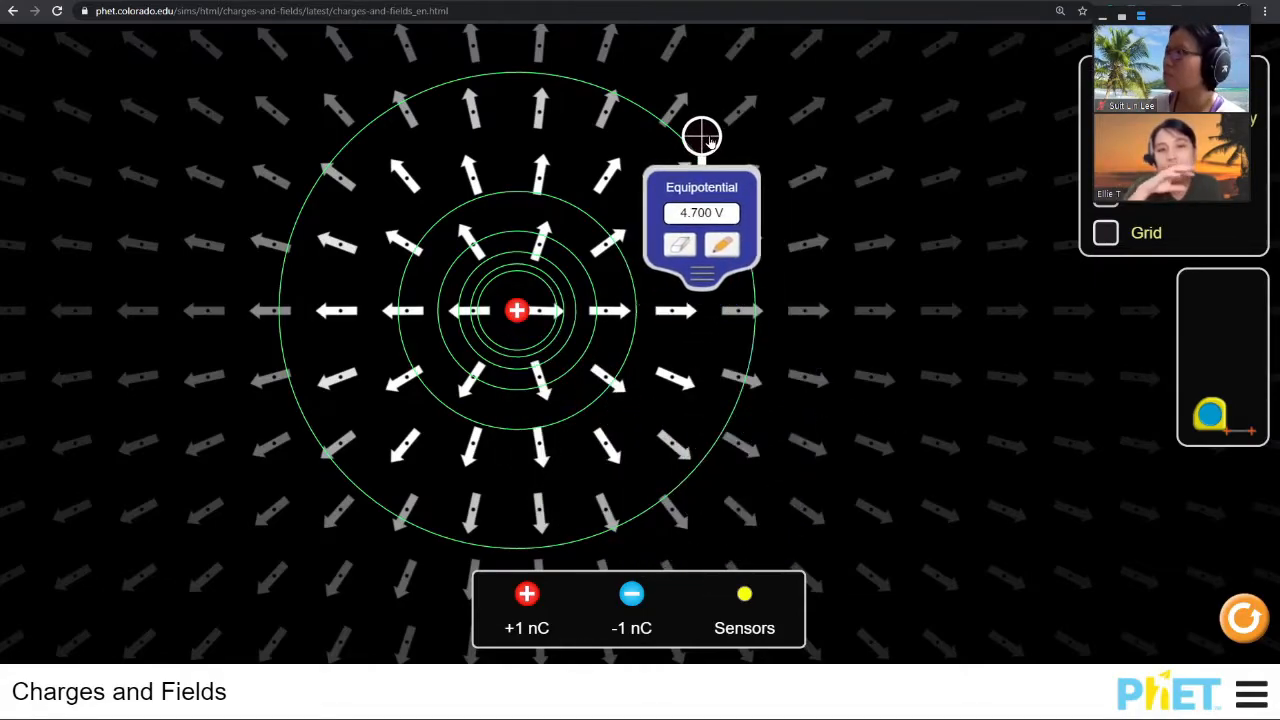
pyautogui.moveTo(700, 136); pyautogui.dragTo(688, 144)
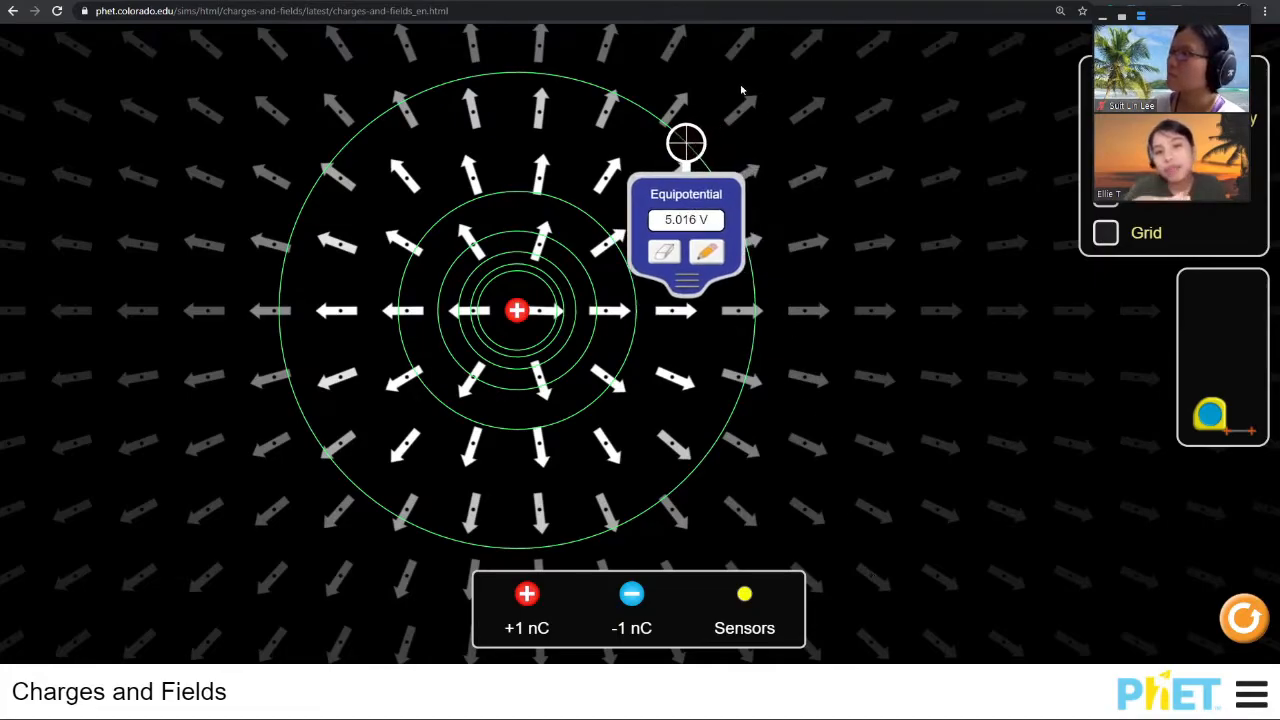
pyautogui.moveTo(686, 144); pyautogui.dragTo(536, 70)
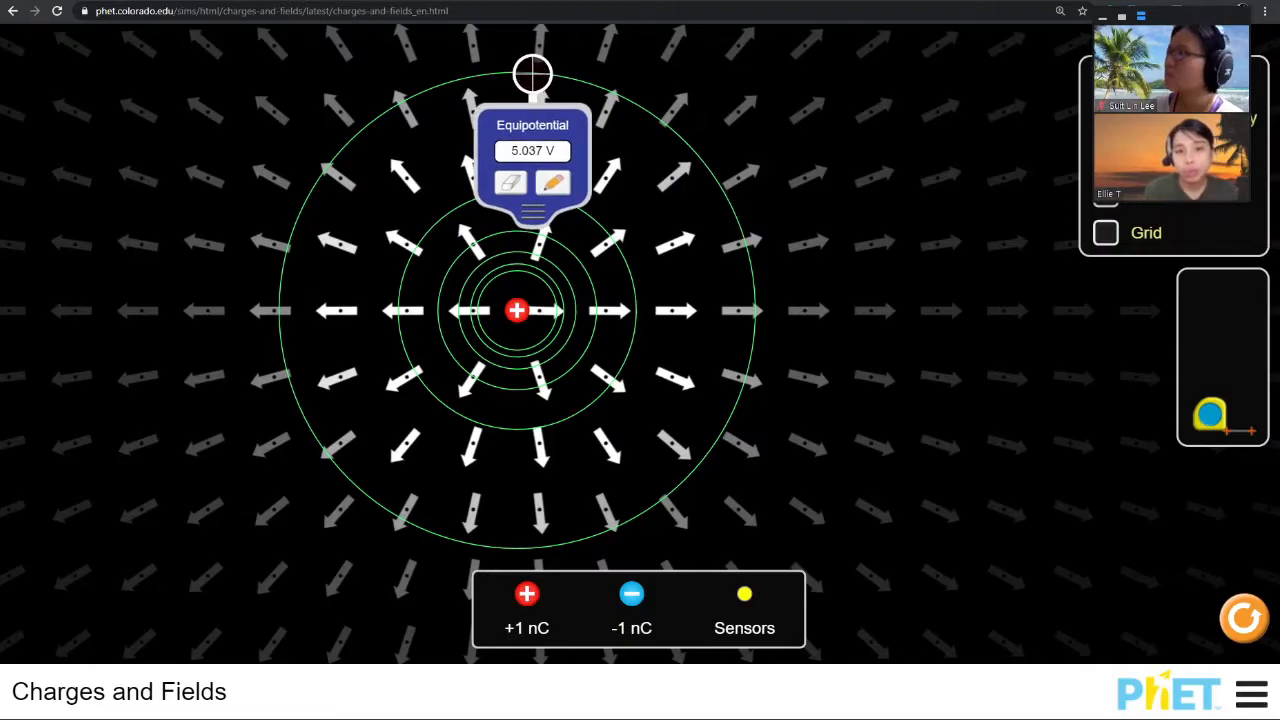
pyautogui.moveTo(532, 74); pyautogui.dragTo(292, 232)
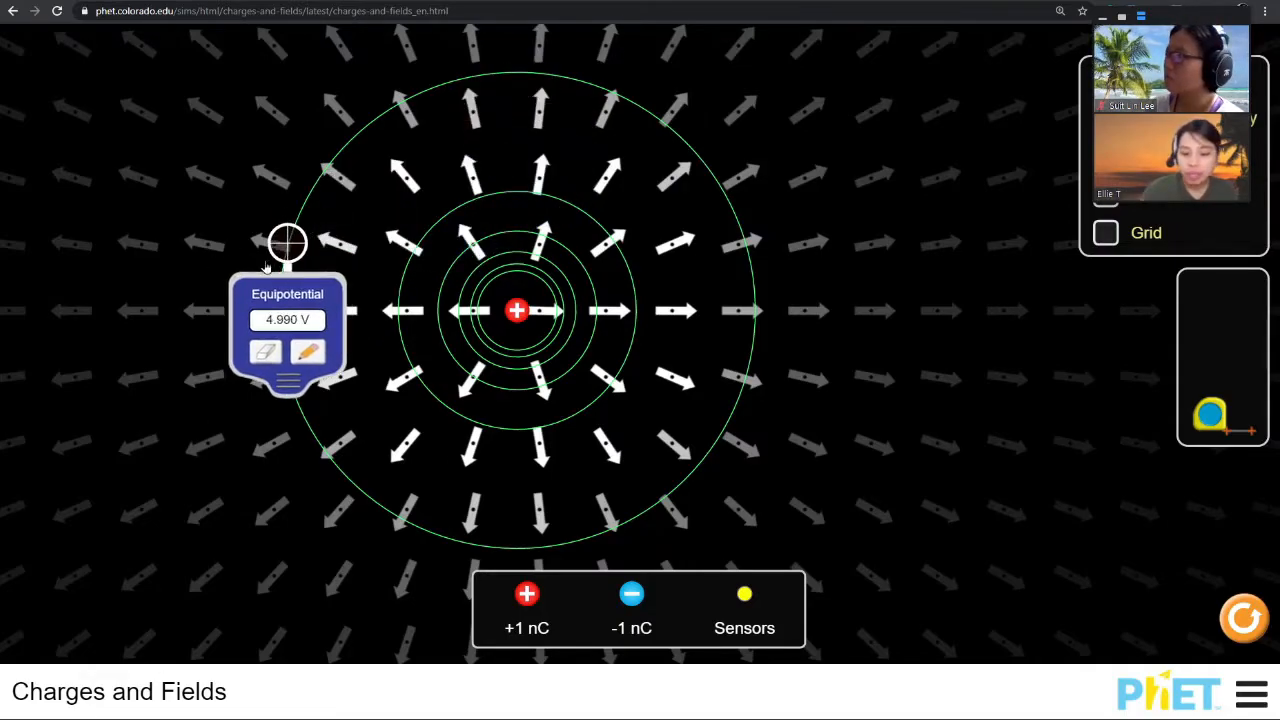
pyautogui.moveTo(288, 244); pyautogui.dragTo(336, 464)
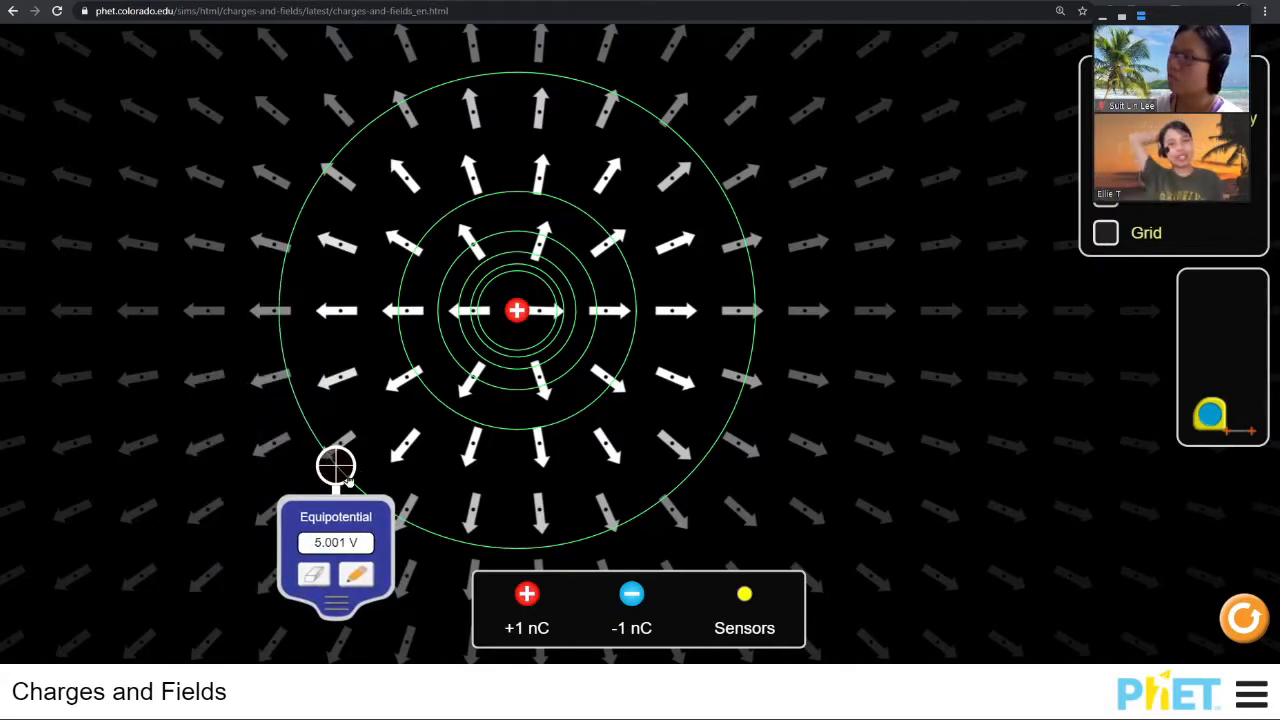
pyautogui.moveTo(336, 464); pyautogui.dragTo(508, 548)
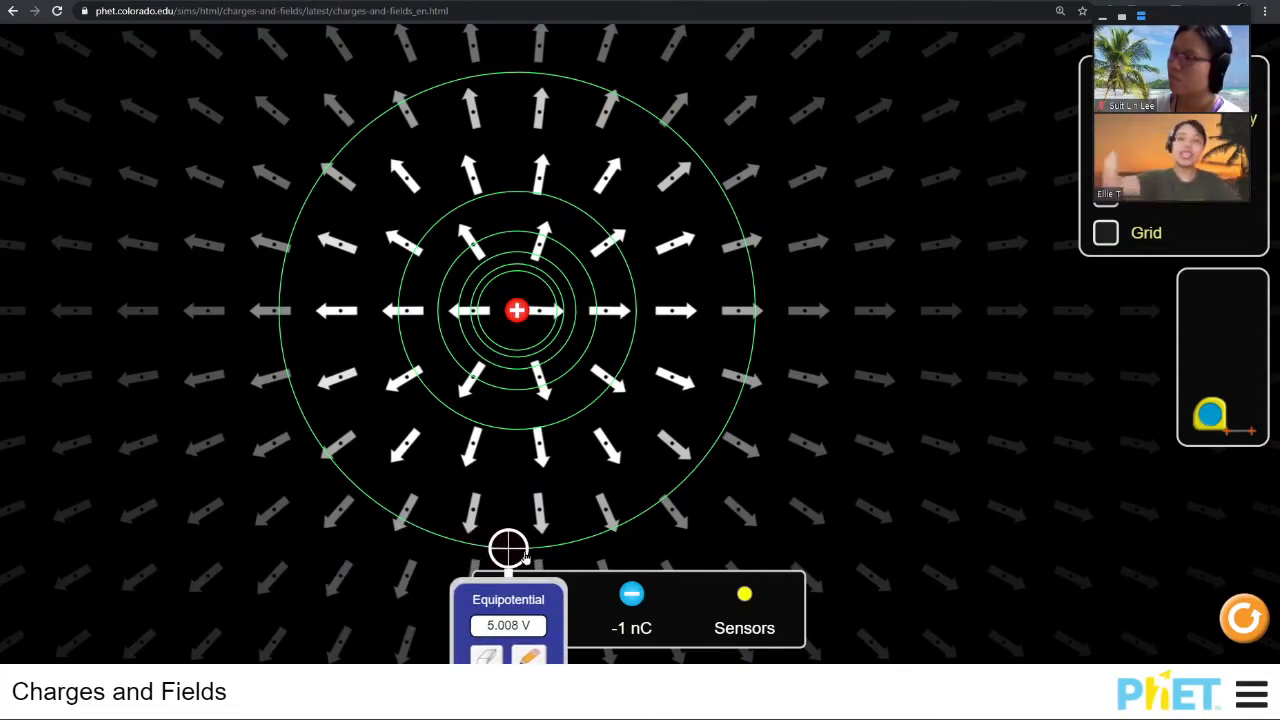
pyautogui.moveTo(510, 548); pyautogui.dragTo(684, 480)
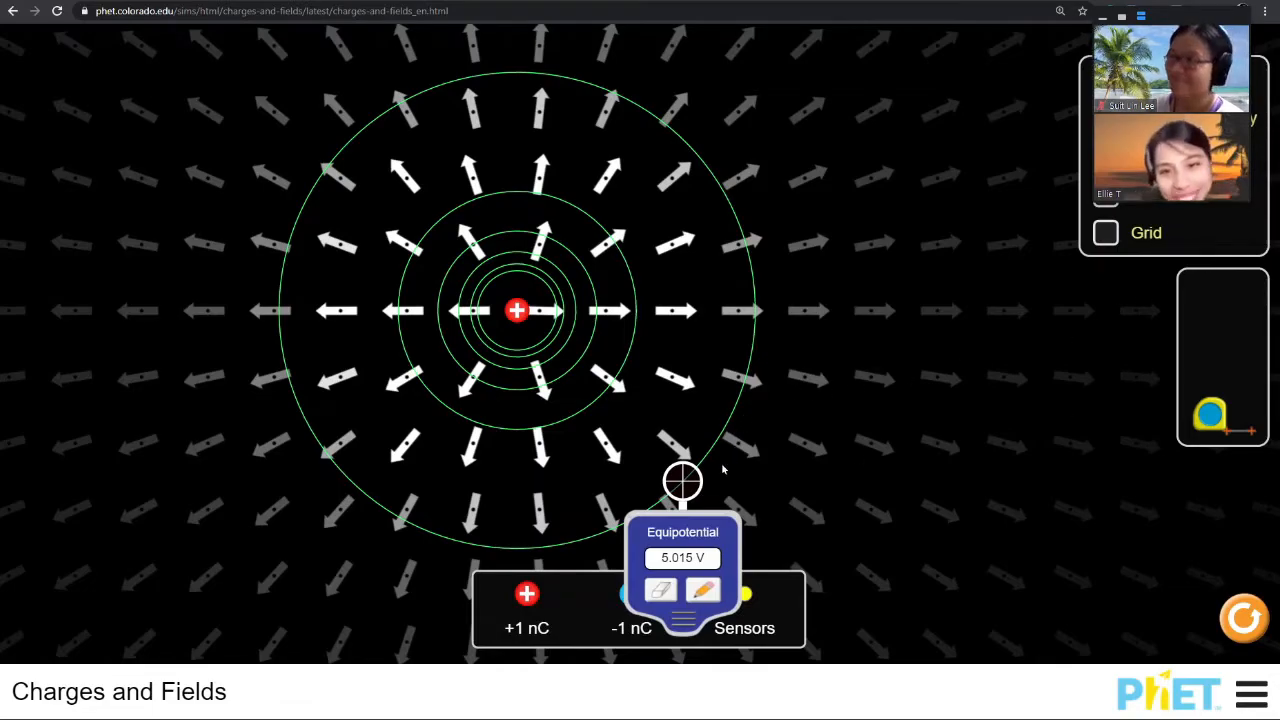
pyautogui.moveTo(682, 480); pyautogui.dragTo(756, 308)
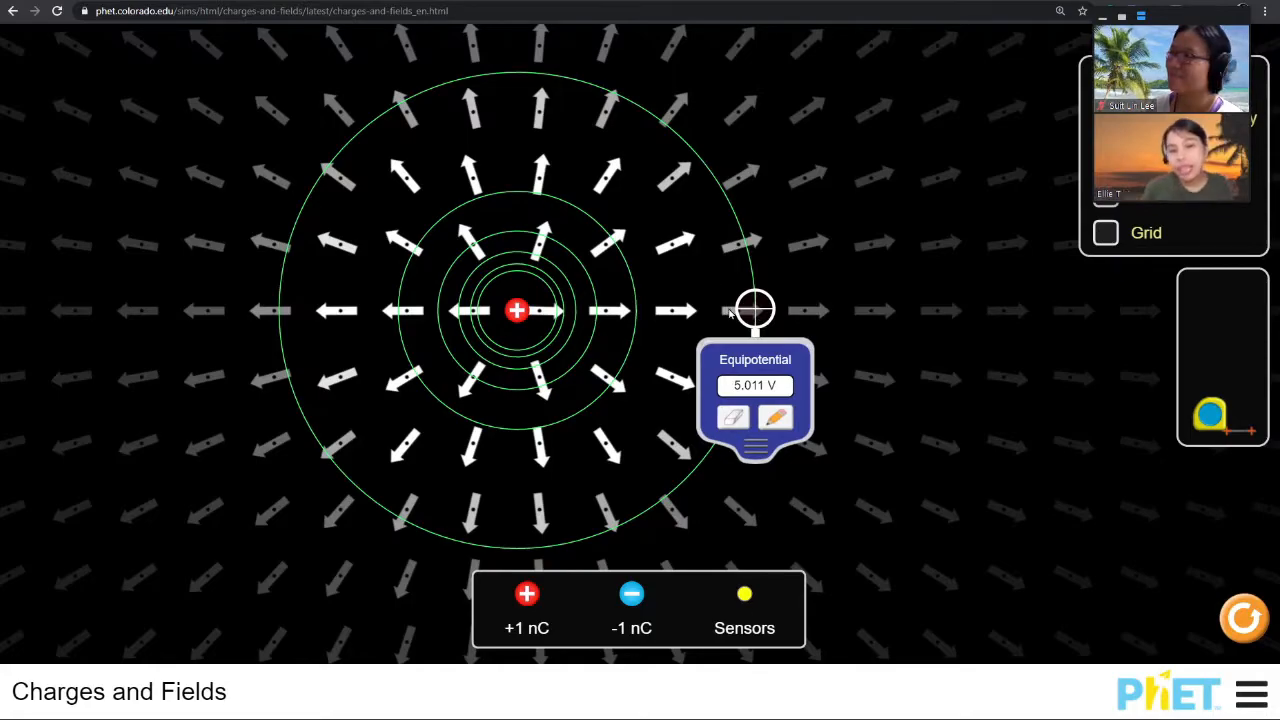
pyautogui.moveTo(756, 310); pyautogui.dragTo(616, 260)
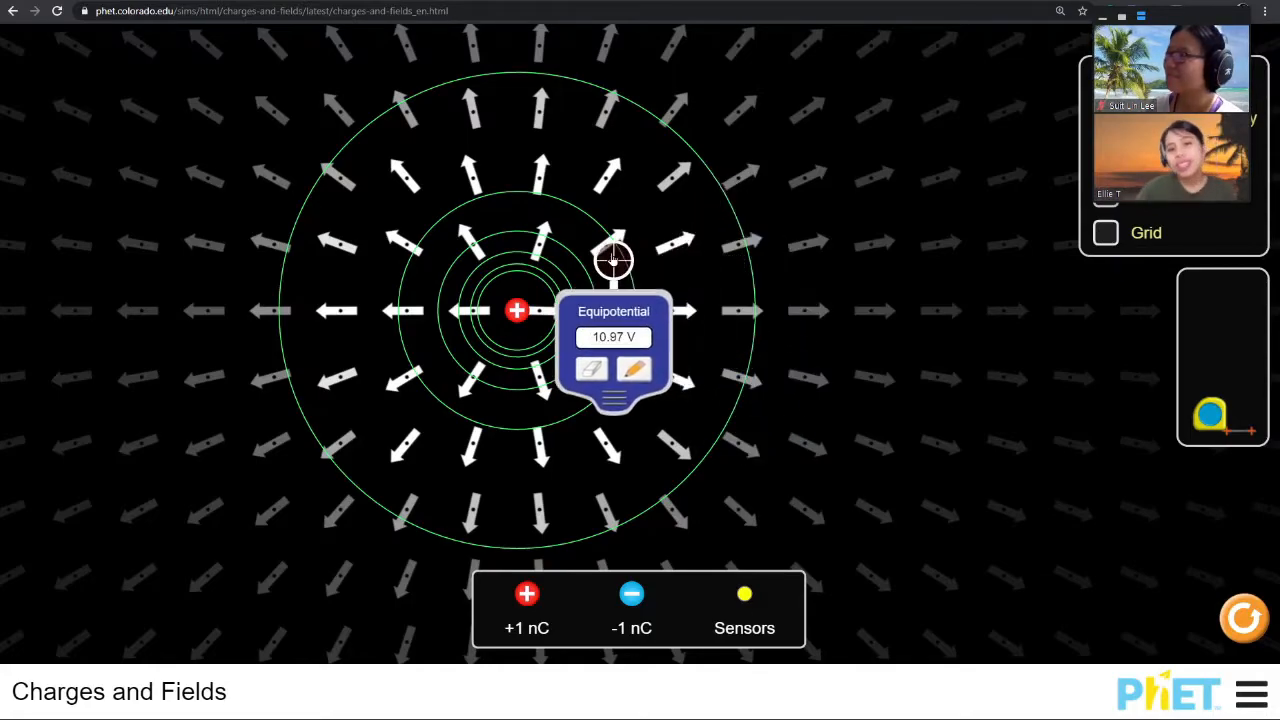
# - Move the sensor between the ~10 V inner circle and ~5 V outer circle to compare readings
pyautogui.moveTo(612, 260); pyautogui.dragTo(612, 240)
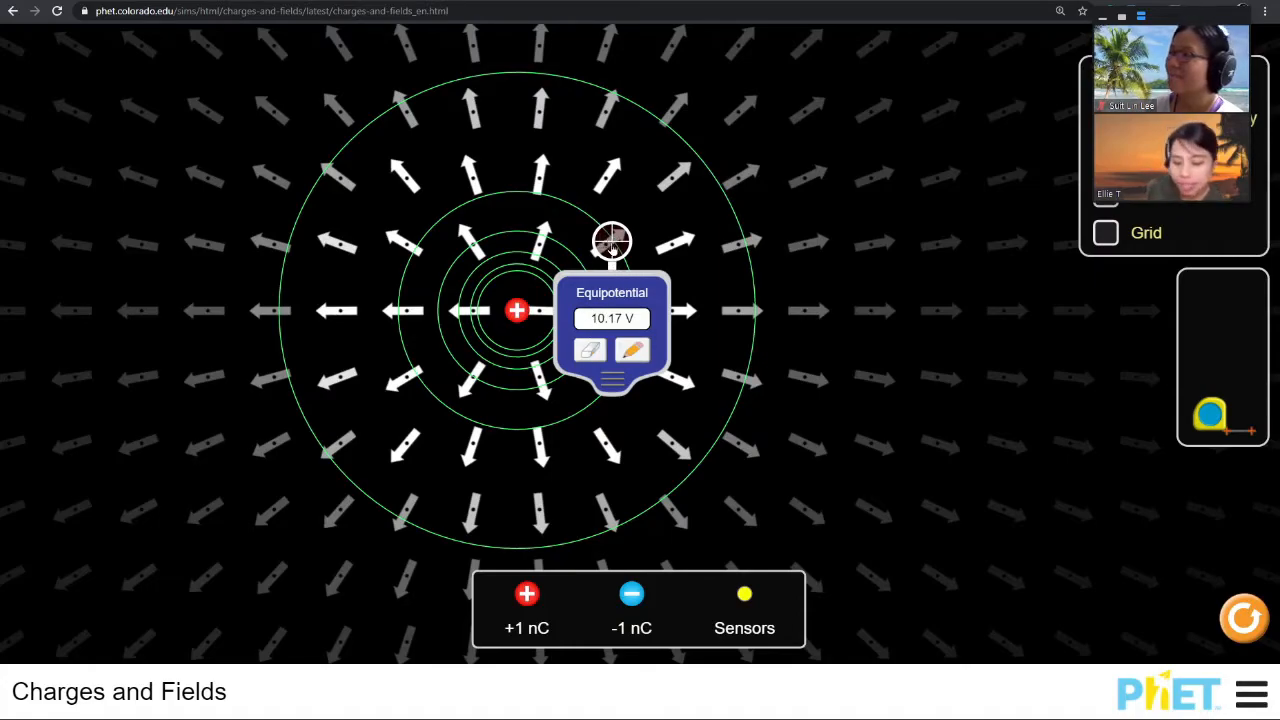
pyautogui.moveTo(612, 240); pyautogui.dragTo(628, 224)
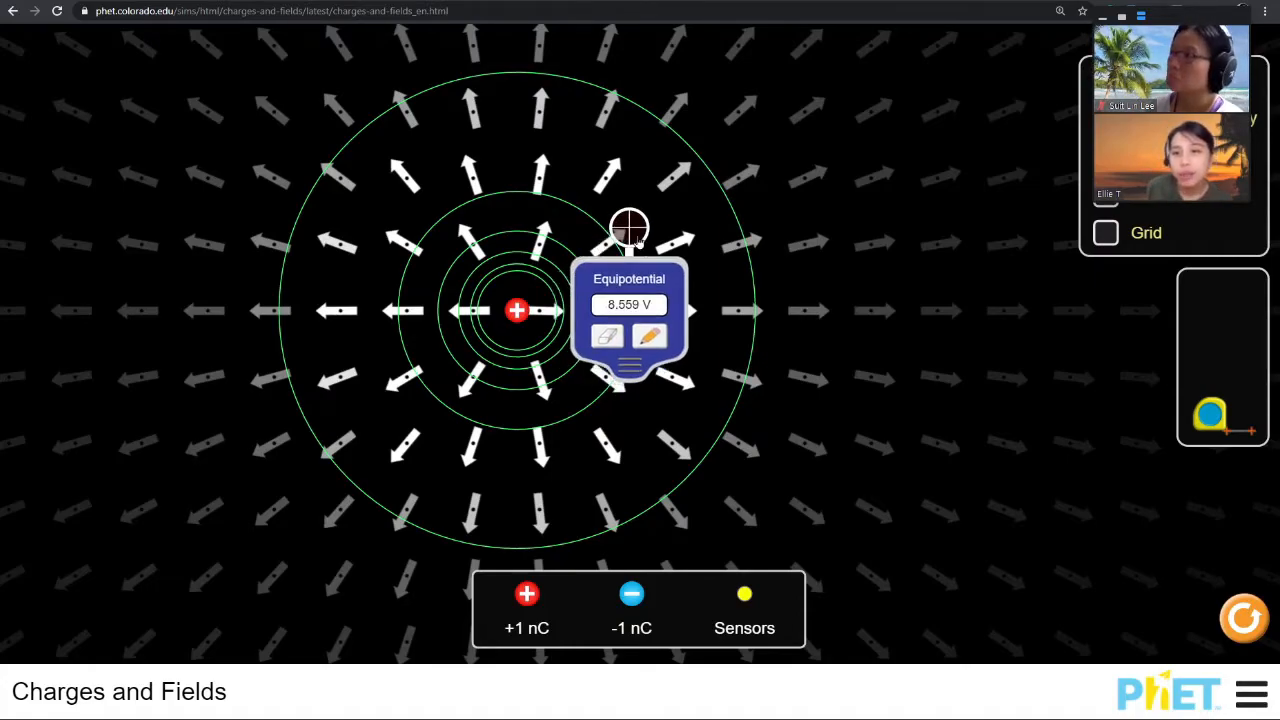
pyautogui.moveTo(628, 224); pyautogui.dragTo(704, 164)
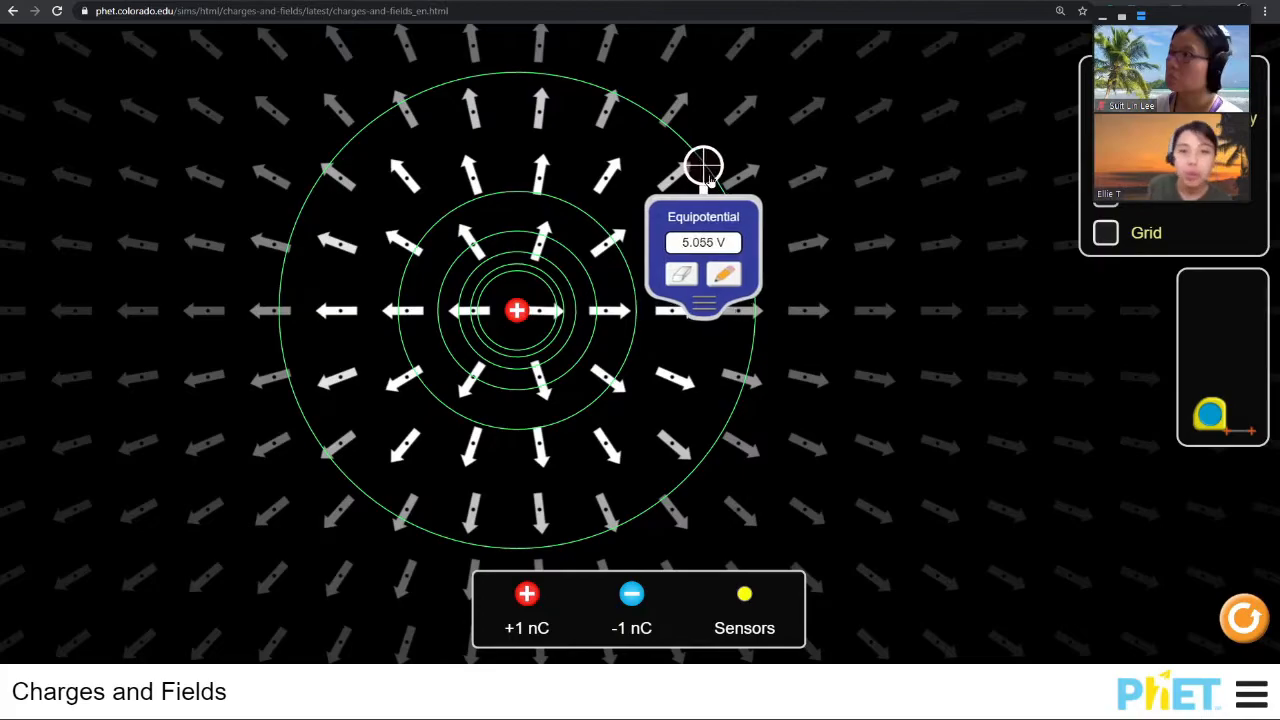
pyautogui.moveTo(704, 164); pyautogui.dragTo(624, 236)
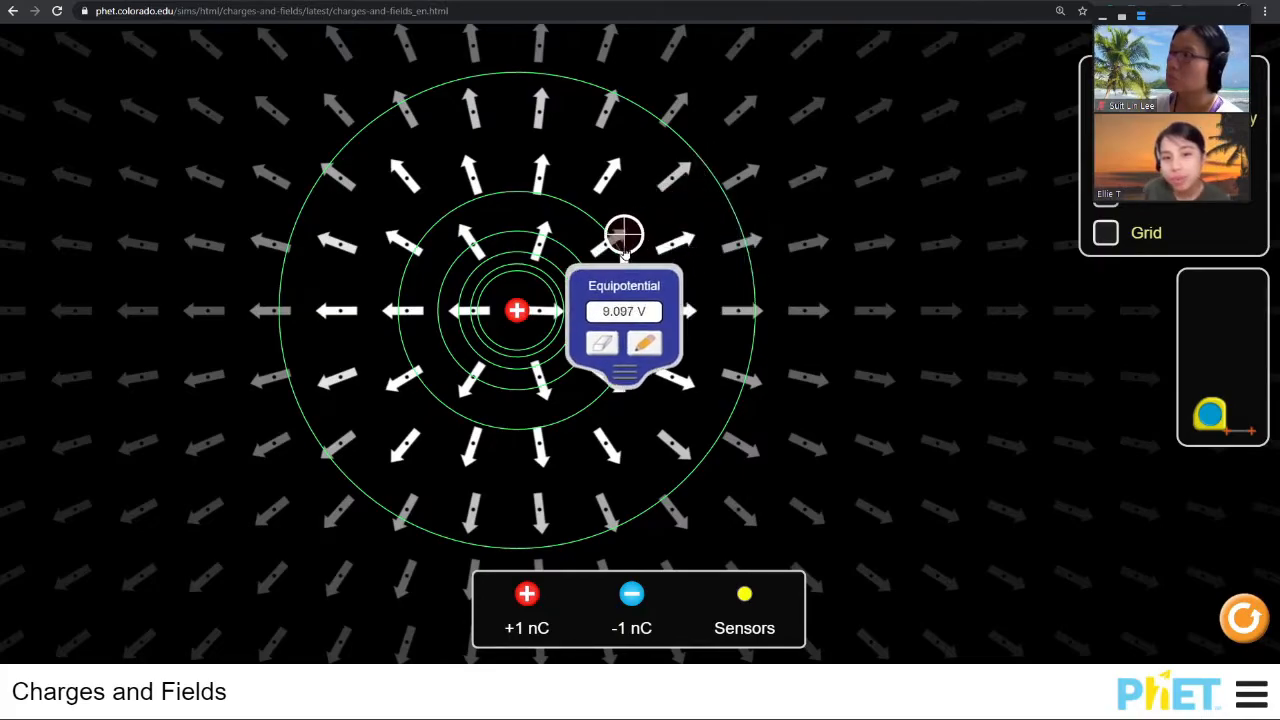
pyautogui.moveTo(624, 236); pyautogui.dragTo(704, 160)
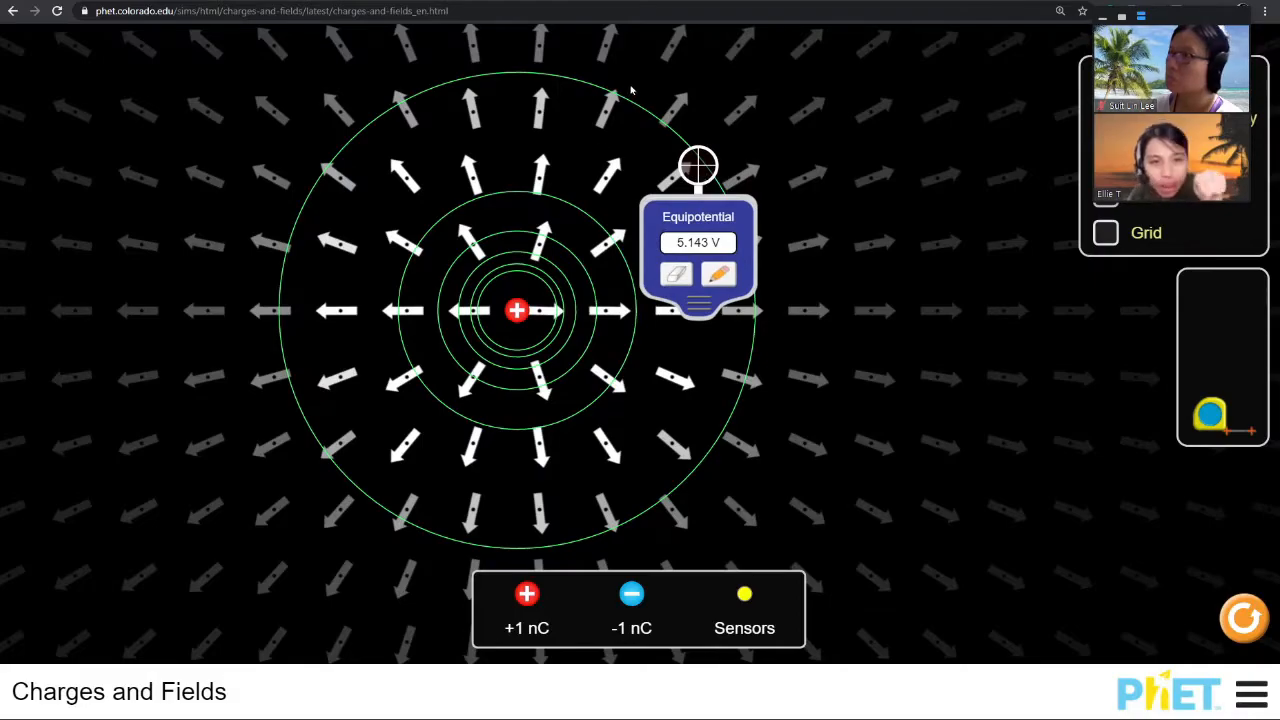
pyautogui.moveTo(620, 112)
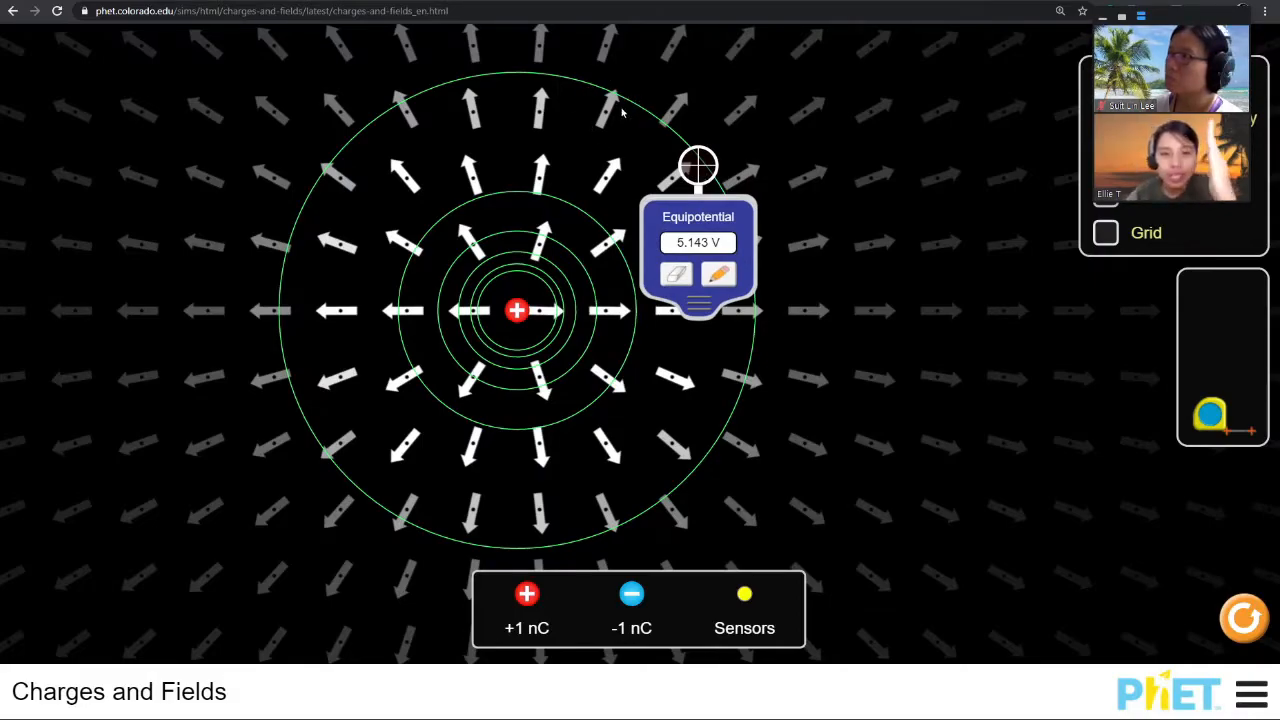
pyautogui.moveTo(376, 96)
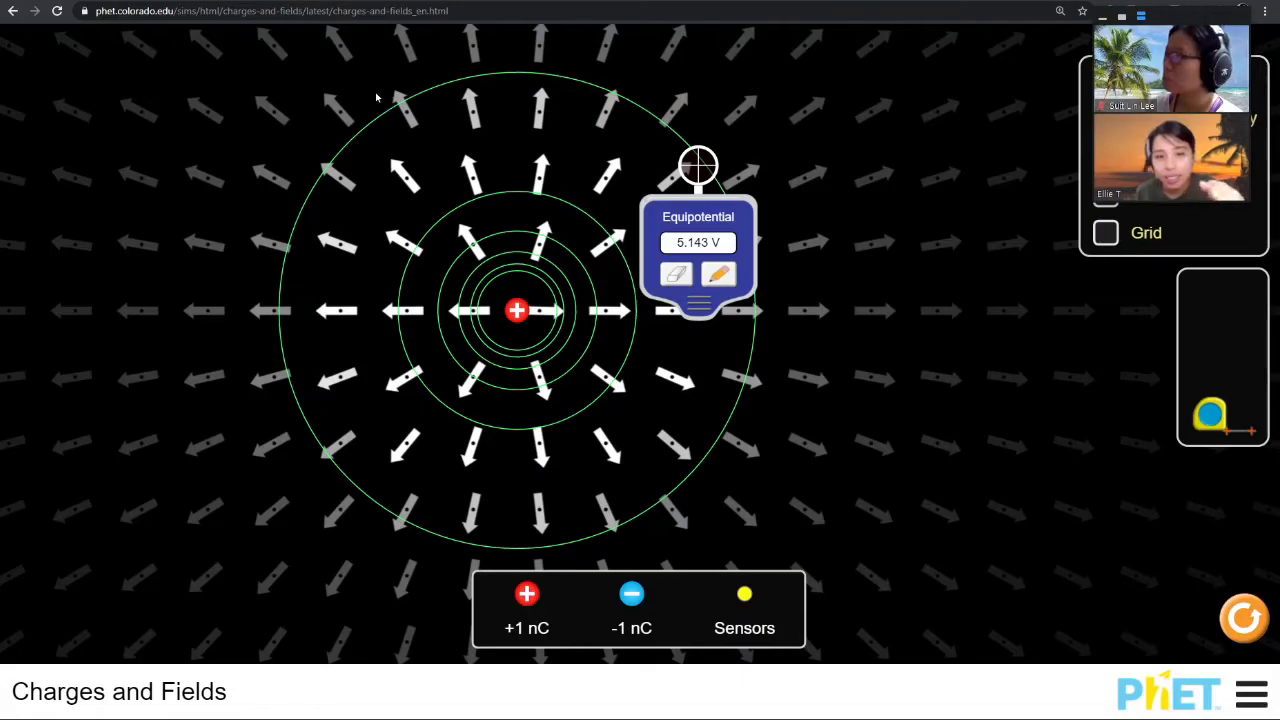
pyautogui.moveTo(404, 258)
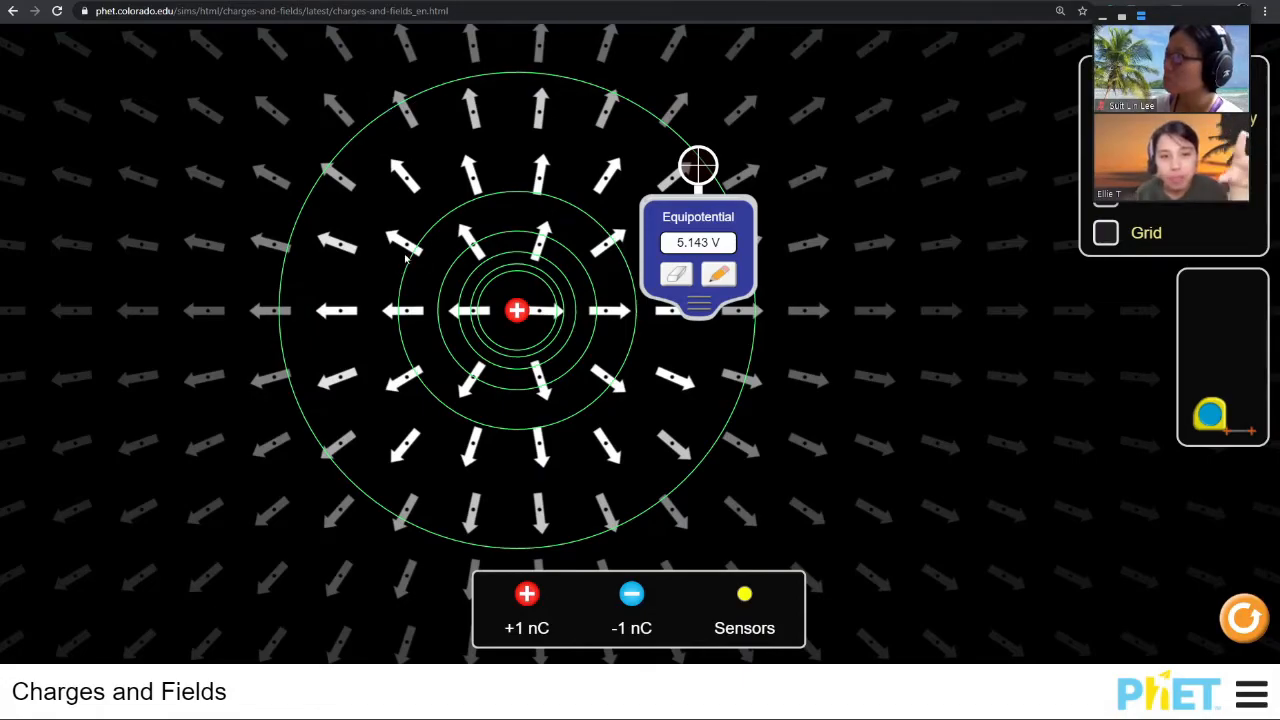
pyautogui.moveTo(490, 296)
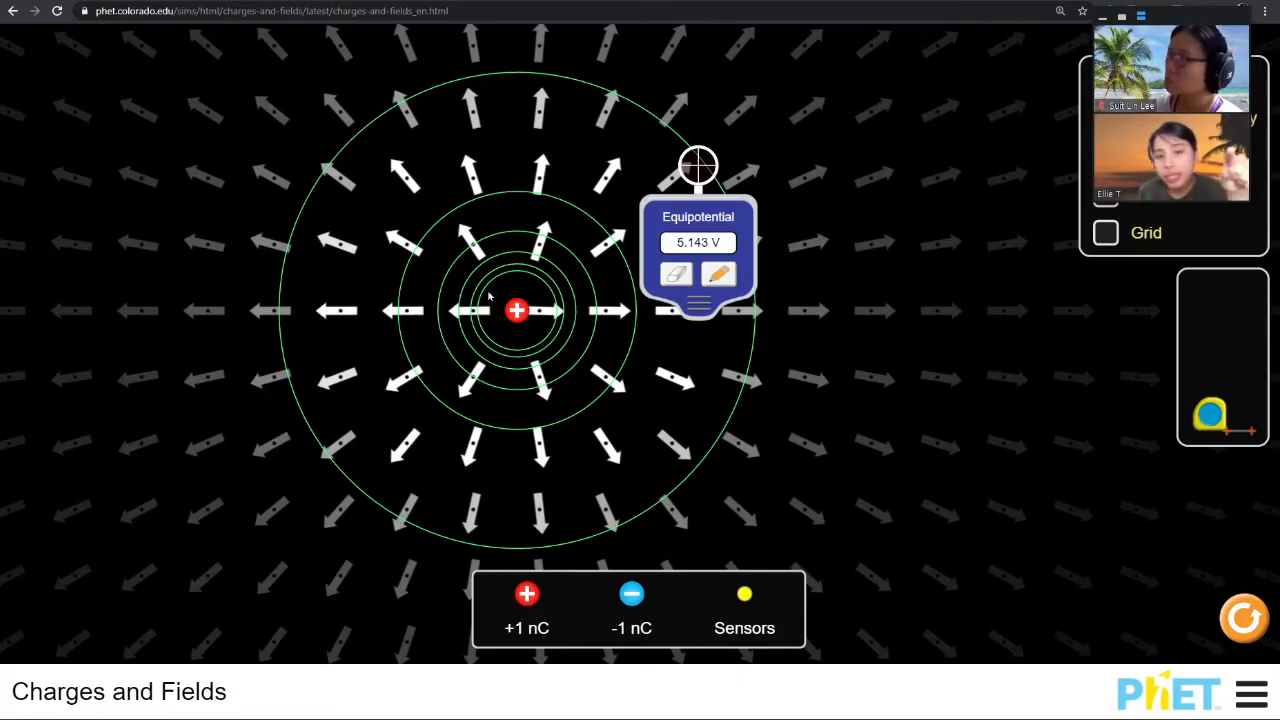
# - Repeat the inner-to-outer comparison, finishing on the outer circle at 5.061 V
pyautogui.moveTo(698, 164); pyautogui.dragTo(692, 184)
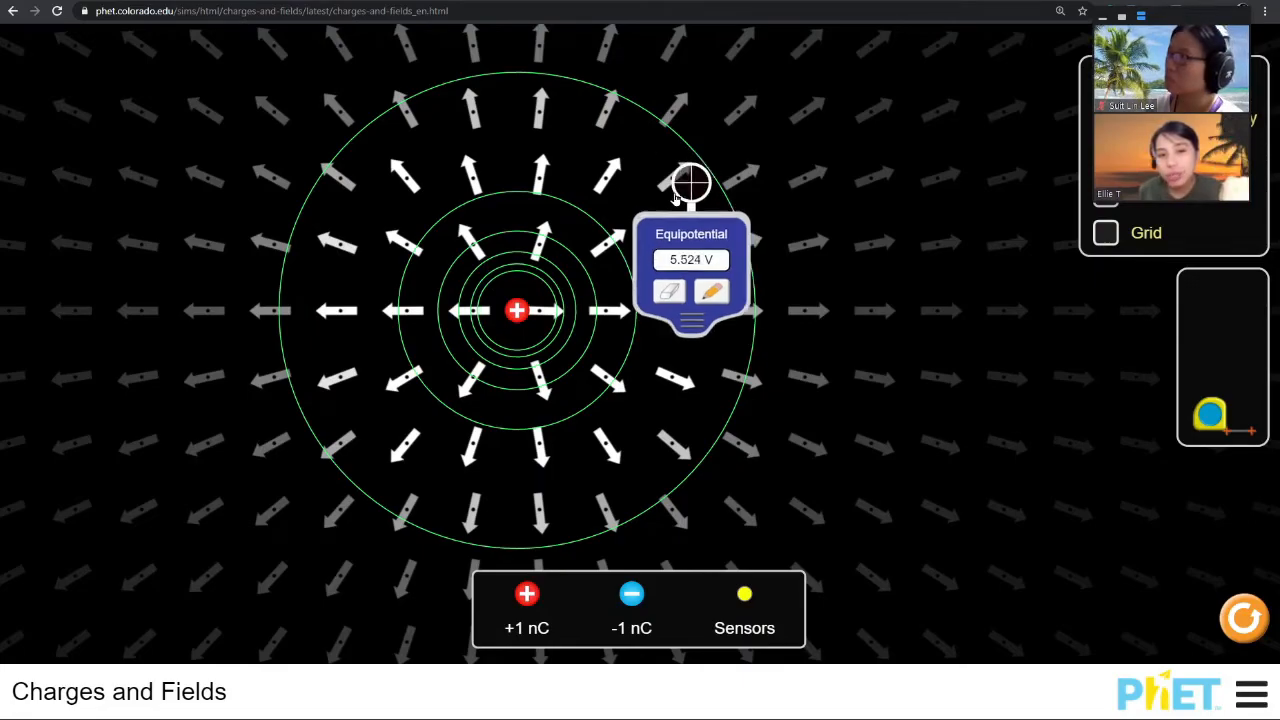
pyautogui.moveTo(690, 184); pyautogui.dragTo(612, 240)
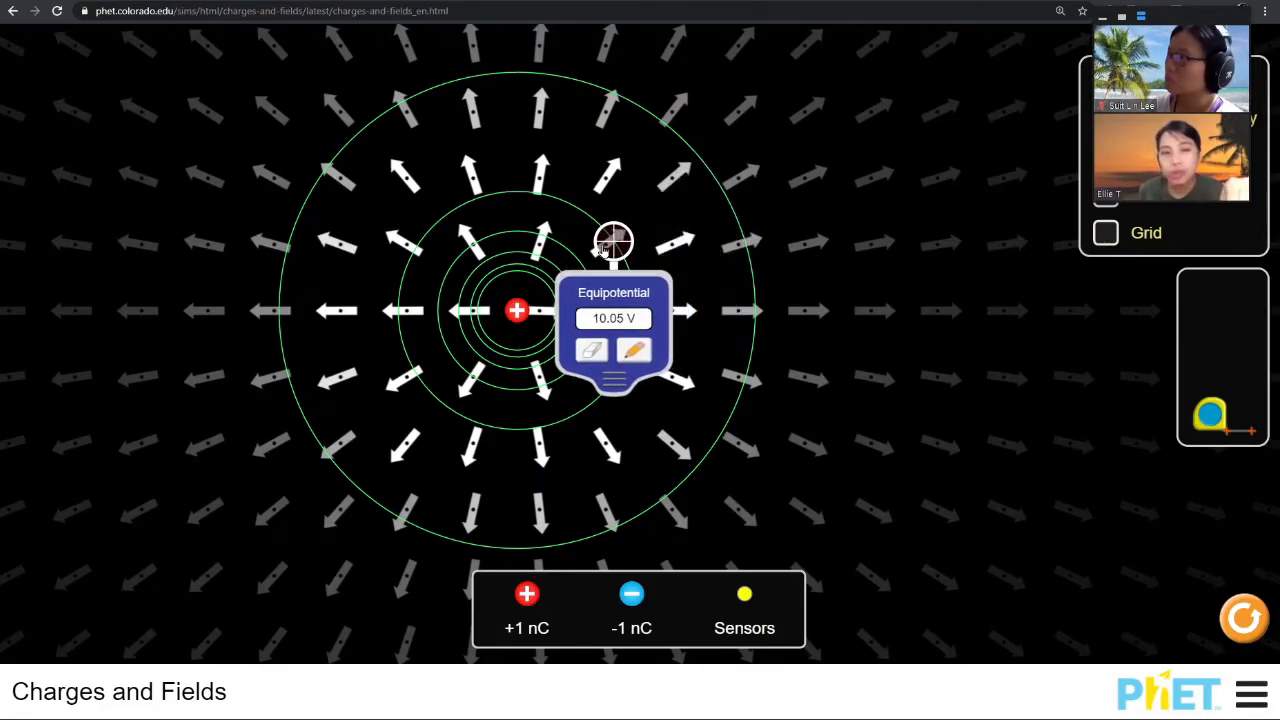
pyautogui.moveTo(614, 240); pyautogui.dragTo(700, 164)
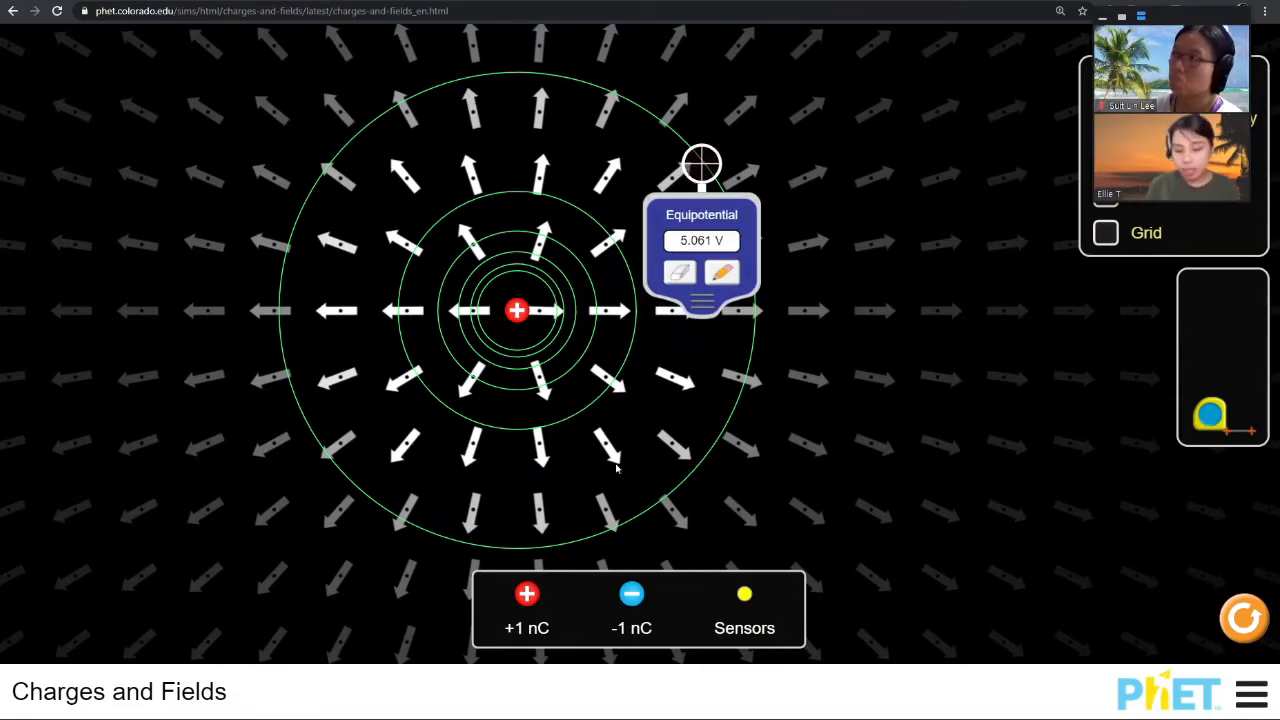
pyautogui.moveTo(478, 304)
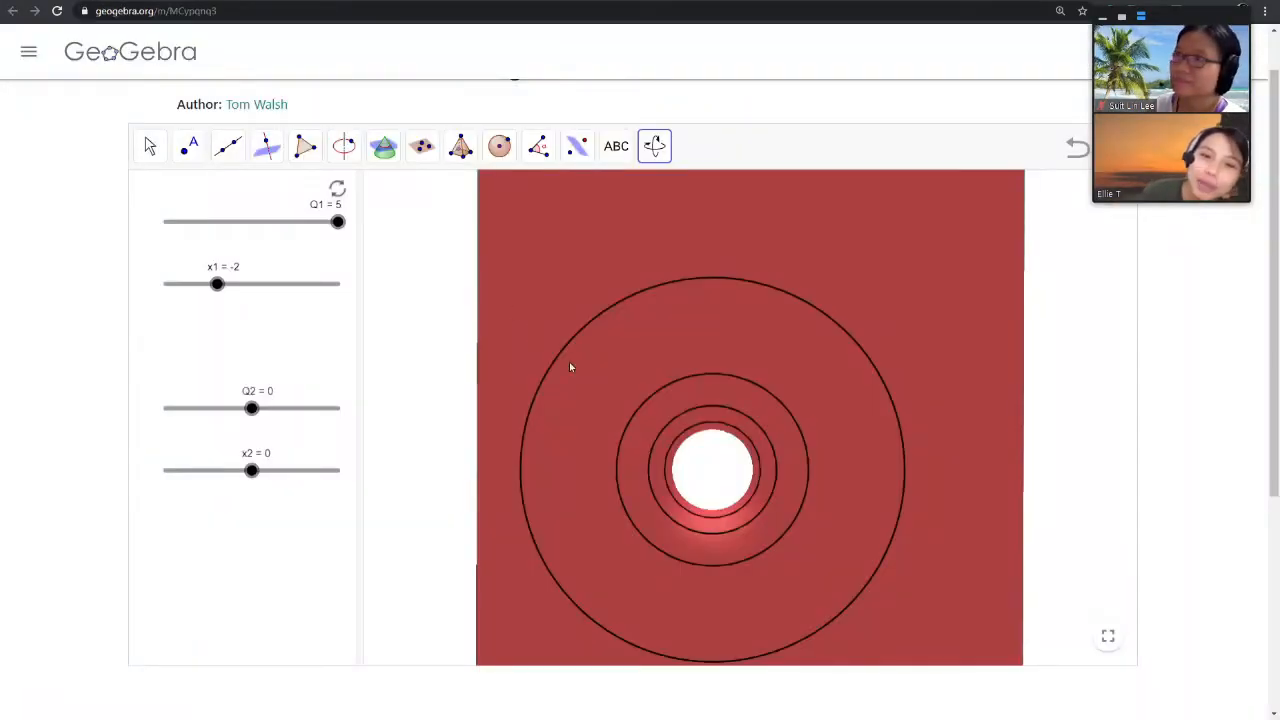
pyautogui.moveTo(836, 472)
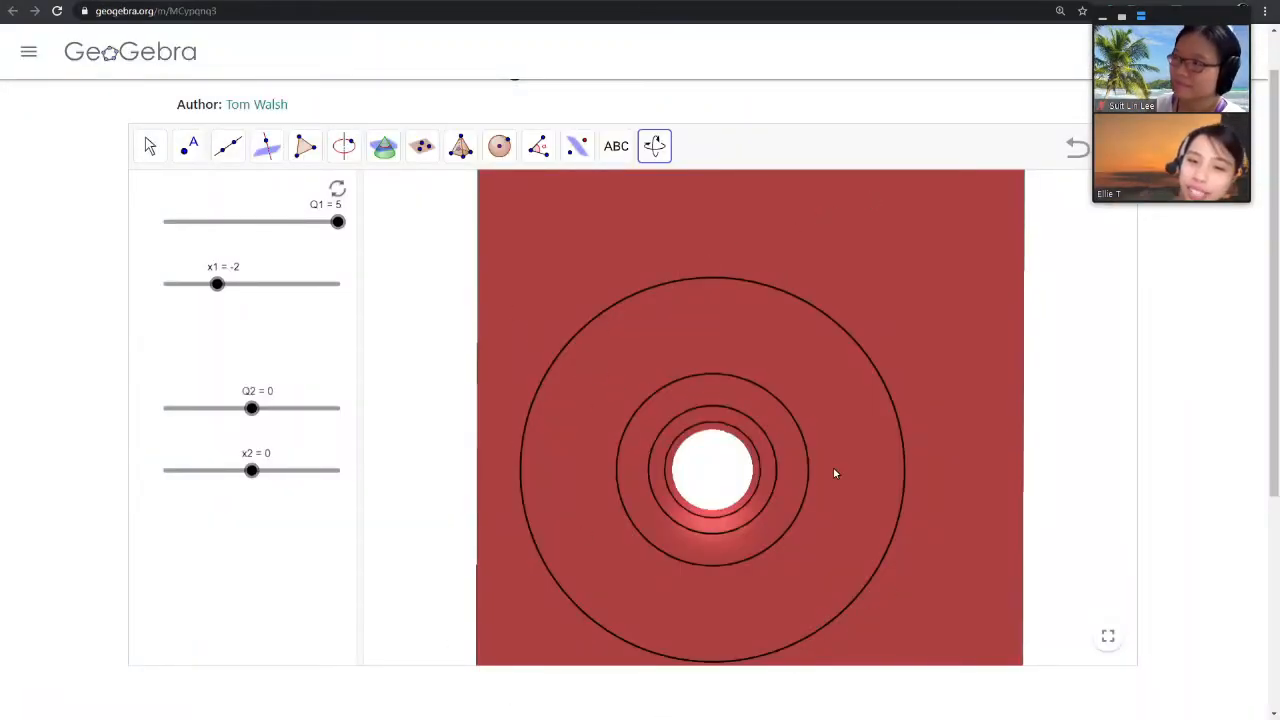
pyautogui.moveTo(780, 444)
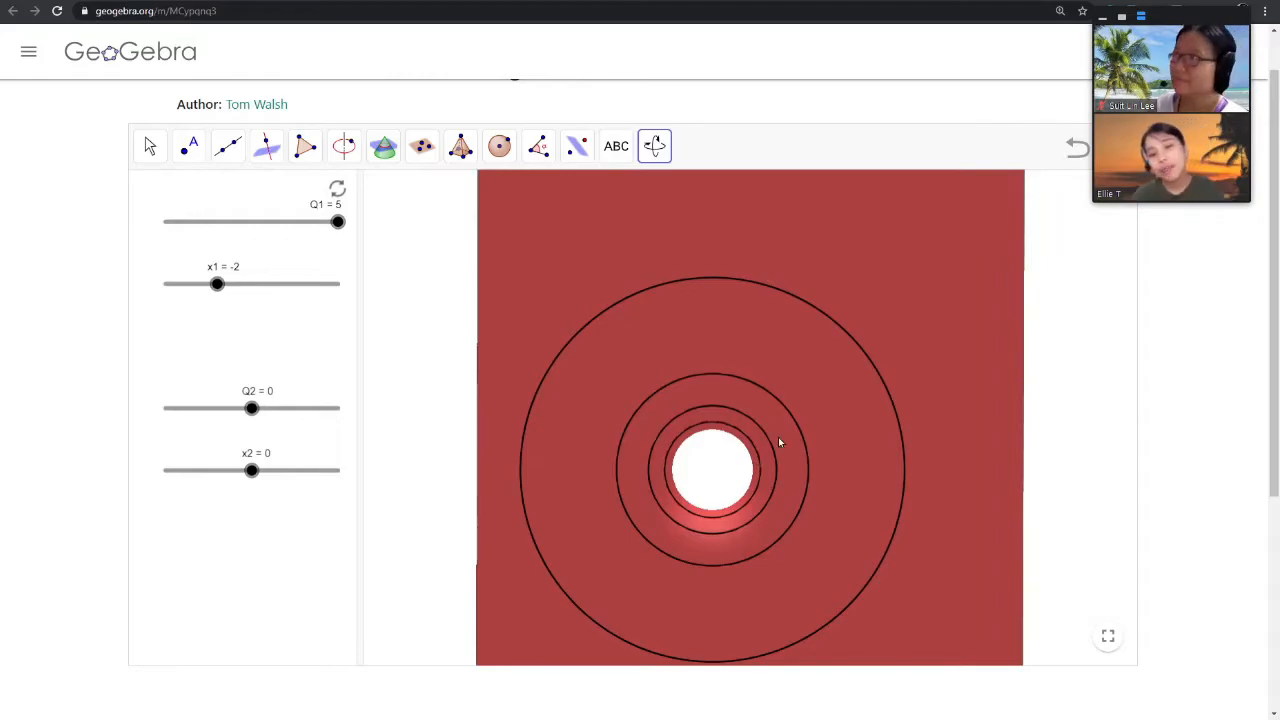
pyautogui.moveTo(892, 646)
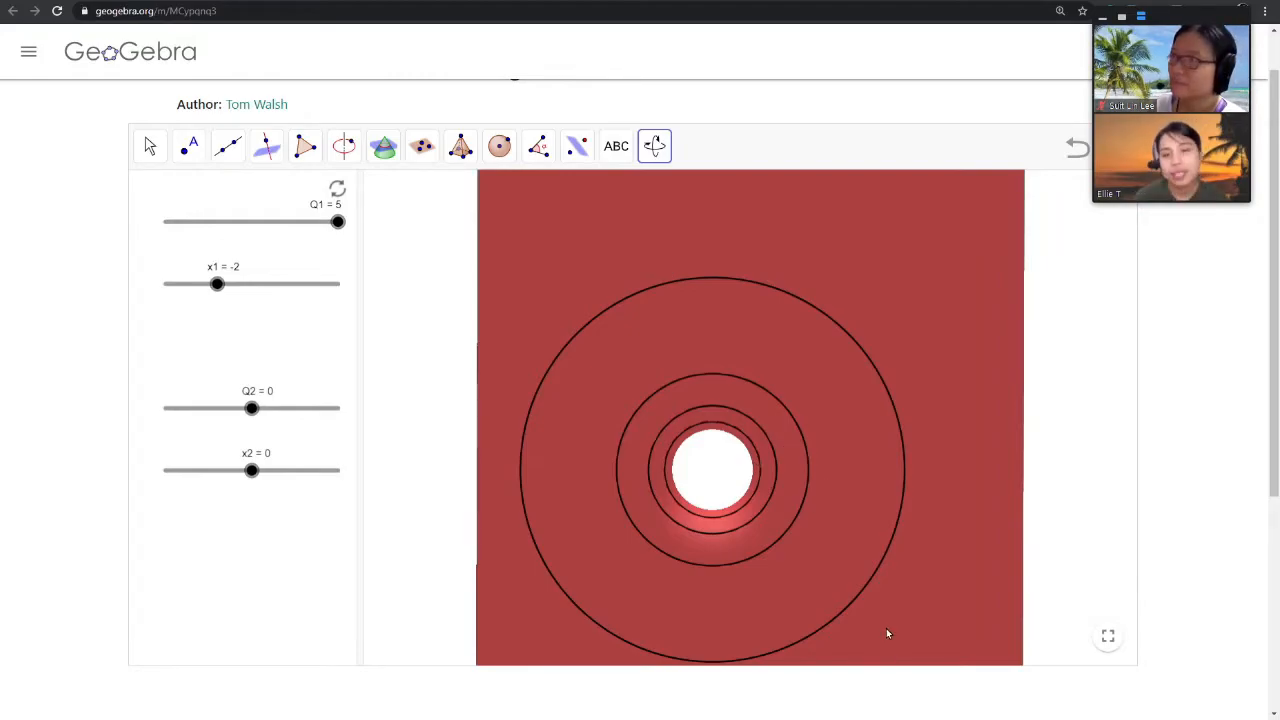
pyautogui.moveTo(814, 380)
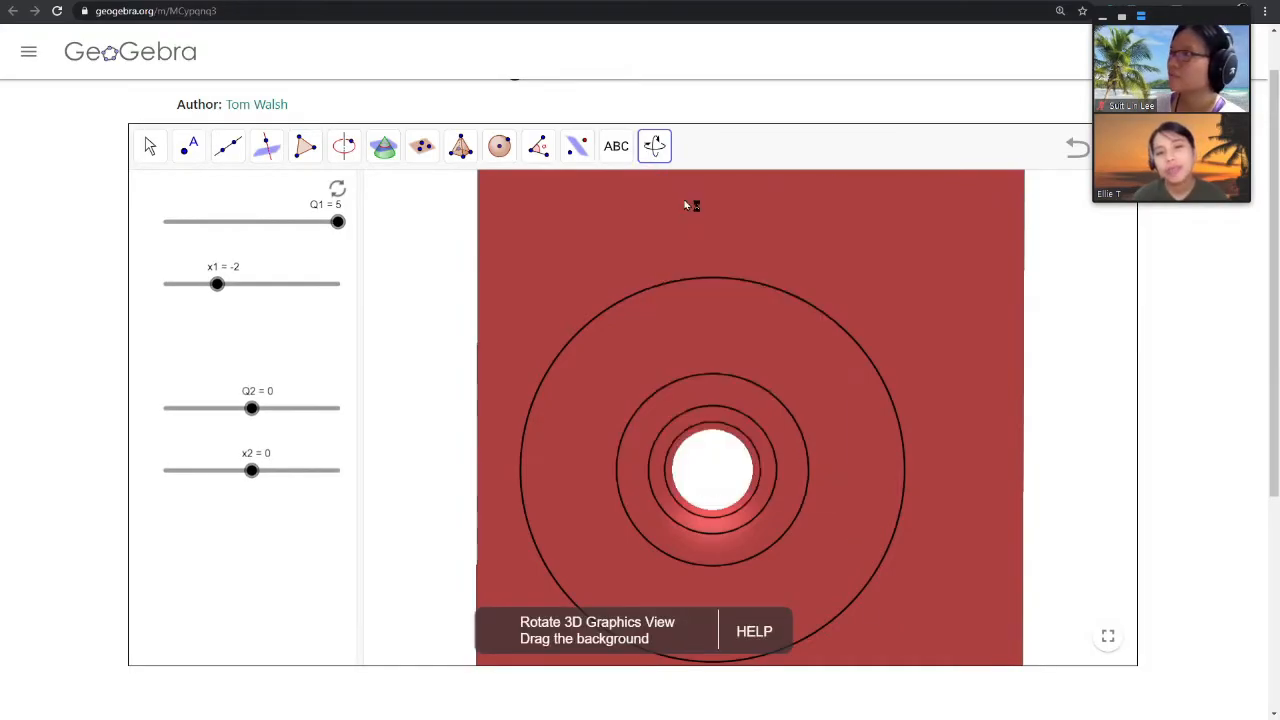
pyautogui.moveTo(692, 206); pyautogui.dragTo(772, 364)
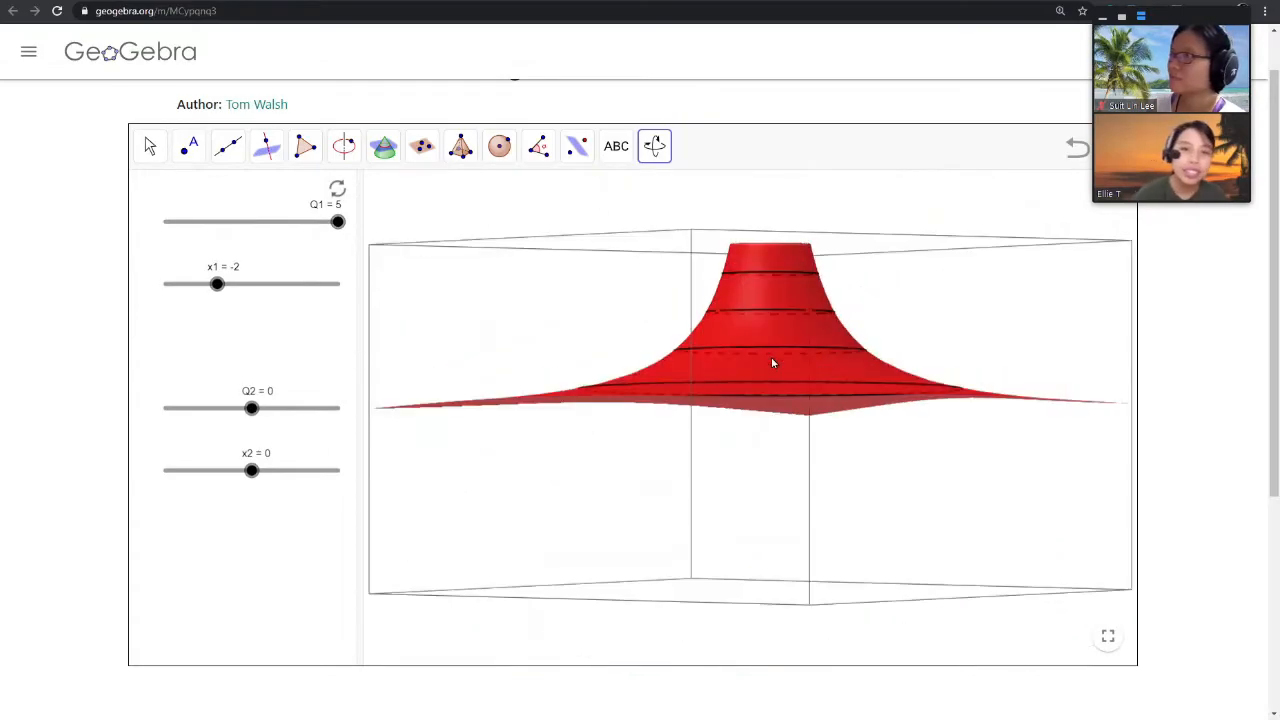
pyautogui.moveTo(770, 364); pyautogui.dragTo(744, 458)
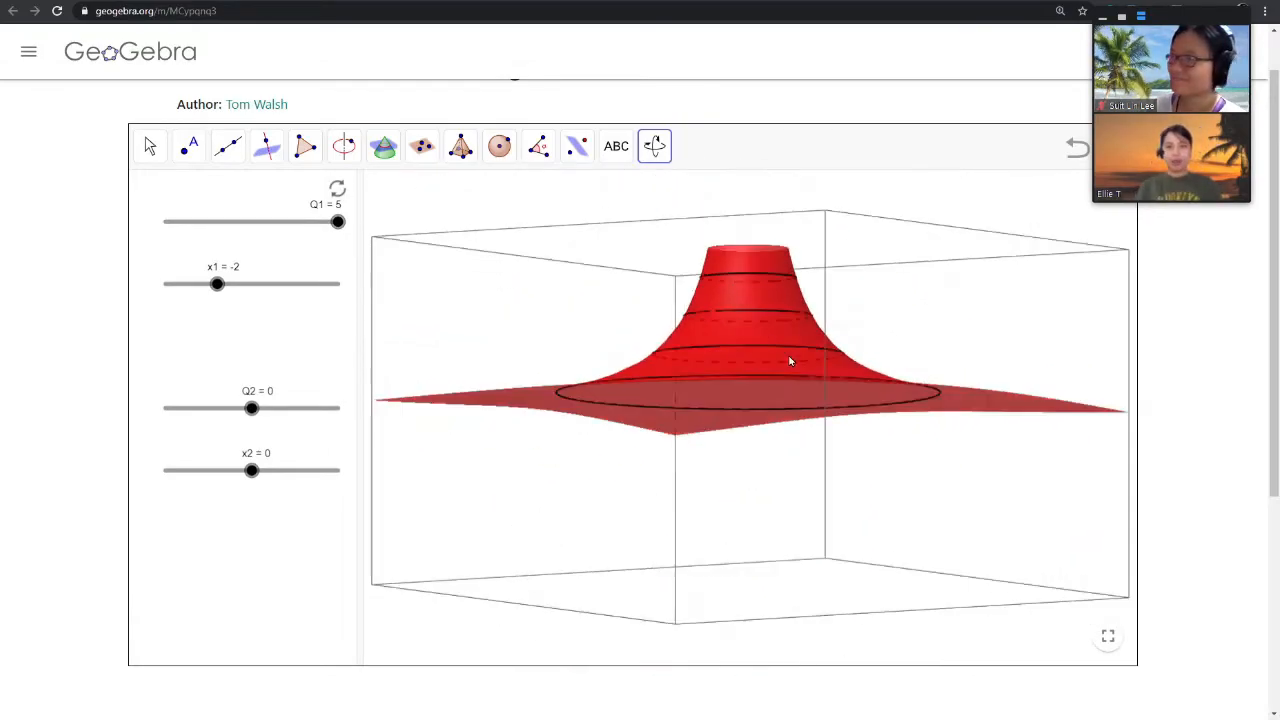
pyautogui.moveTo(790, 360); pyautogui.dragTo(730, 476)
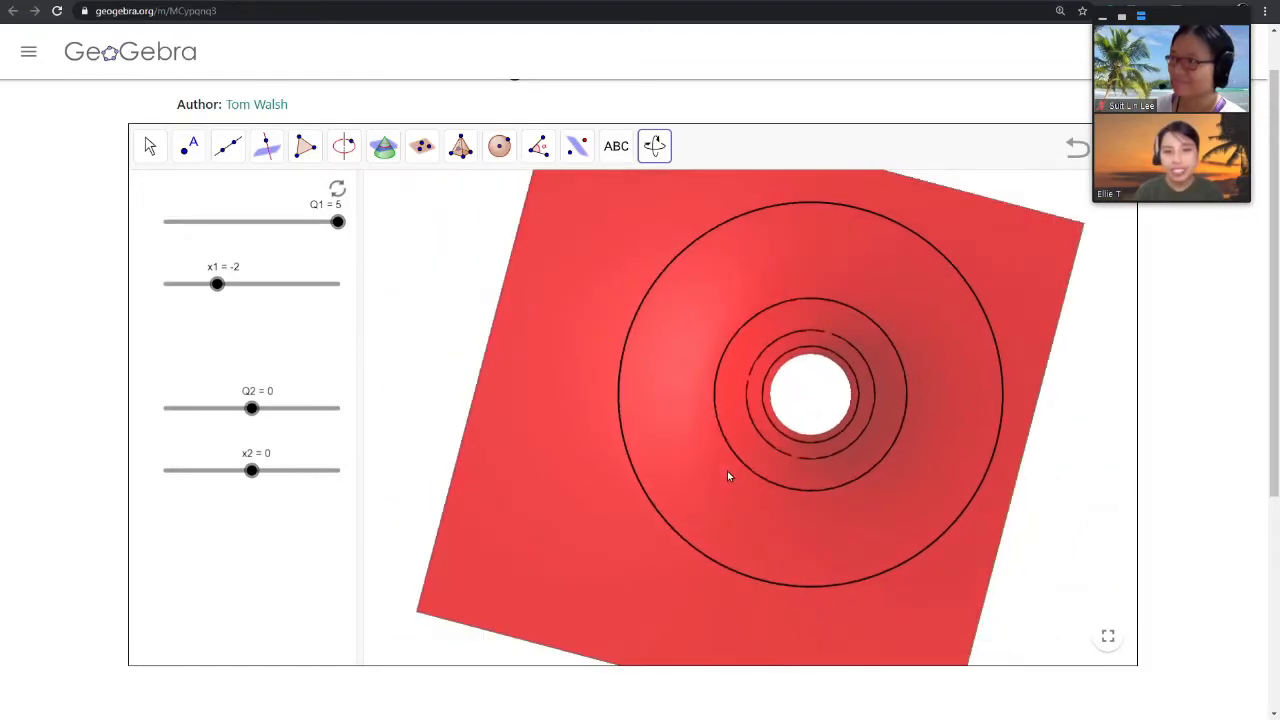
pyautogui.moveTo(728, 476); pyautogui.dragTo(780, 370)
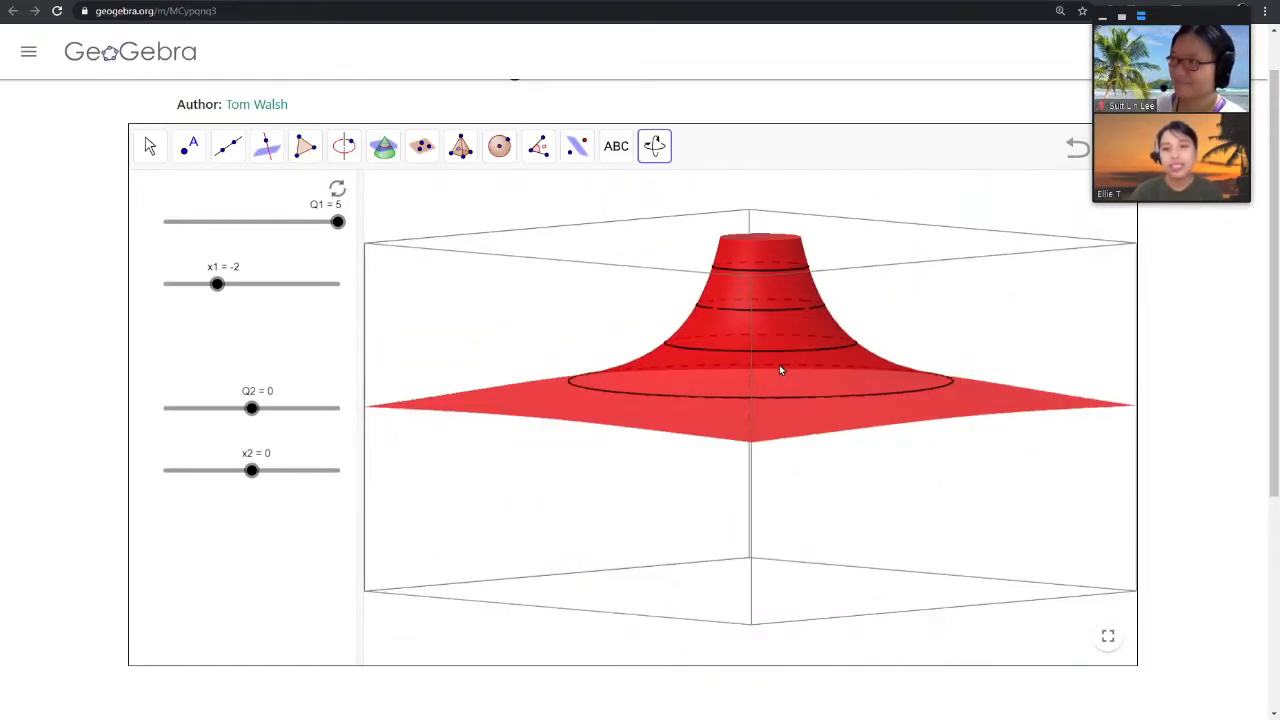
pyautogui.moveTo(780, 370); pyautogui.dragTo(740, 444)
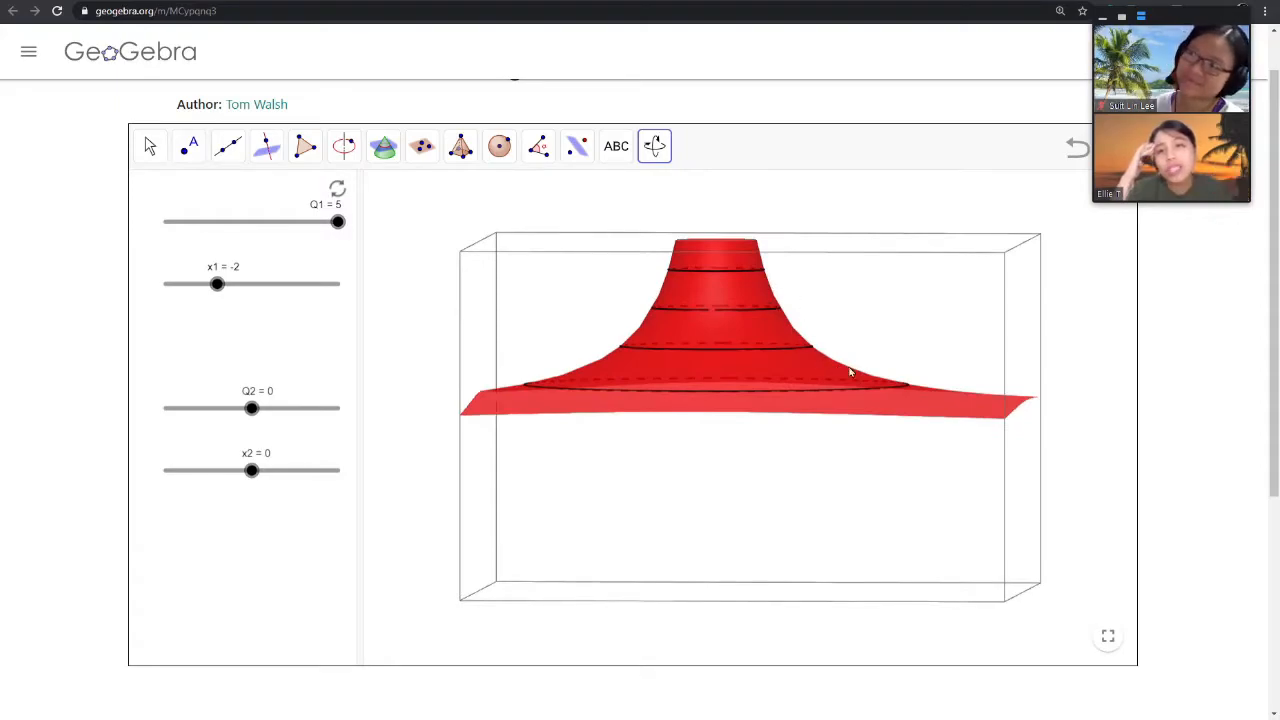
pyautogui.moveTo(760, 276)
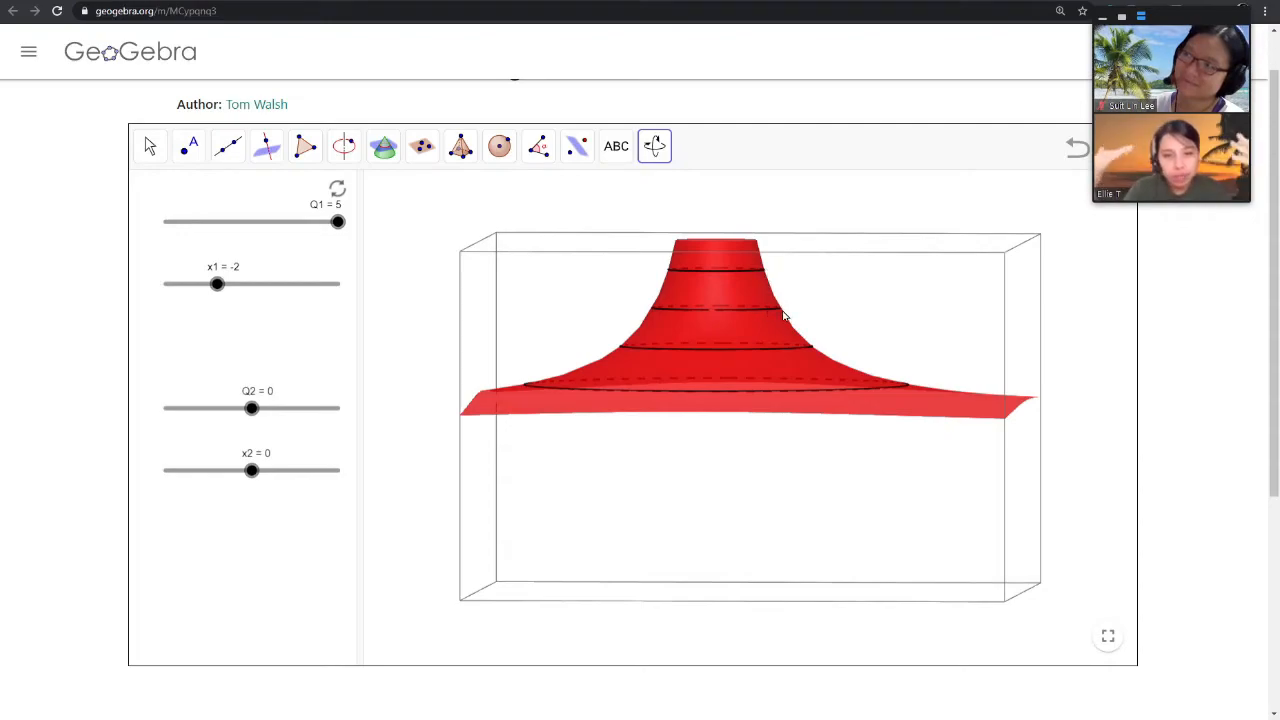
pyautogui.moveTo(896, 404)
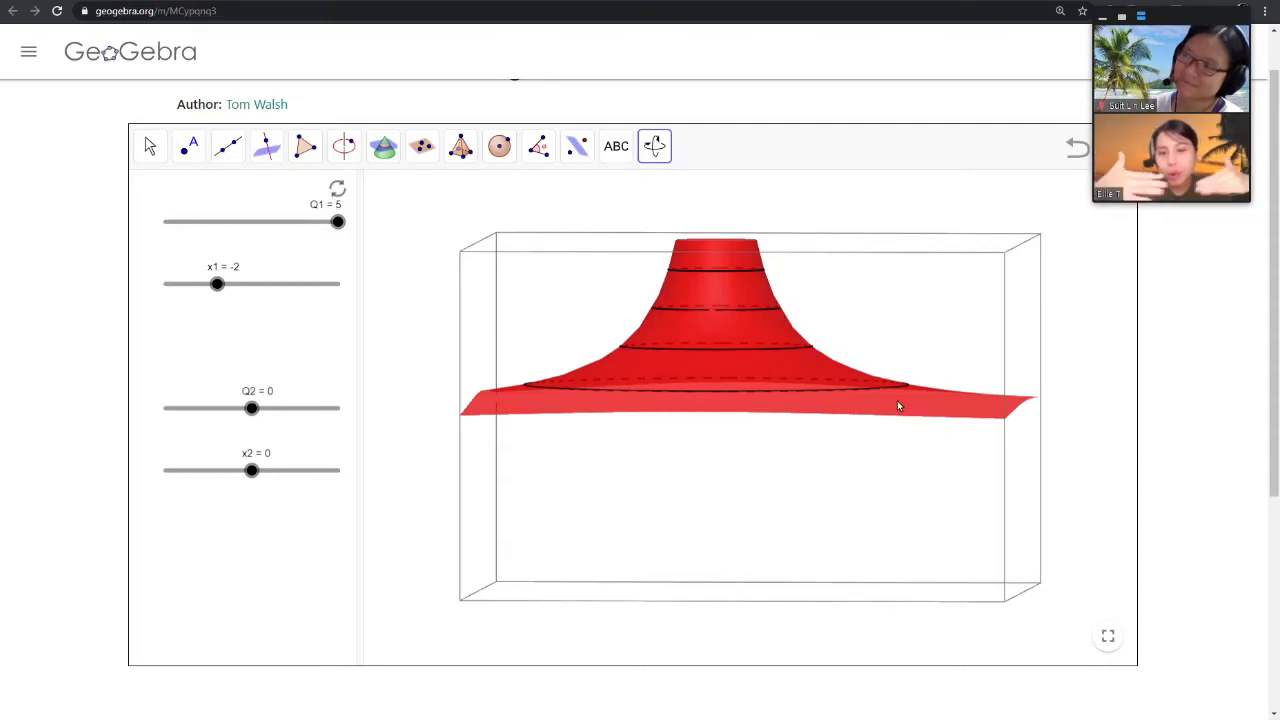
pyautogui.moveTo(700, 248)
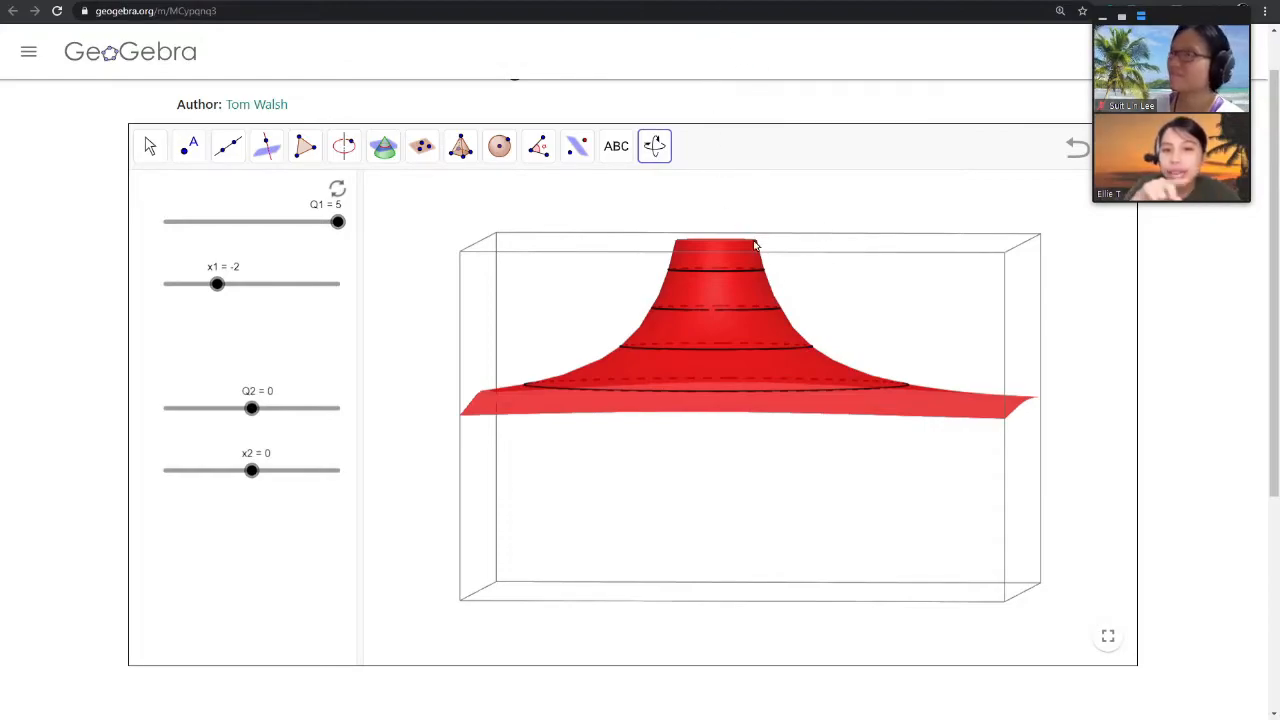
pyautogui.moveTo(738, 276)
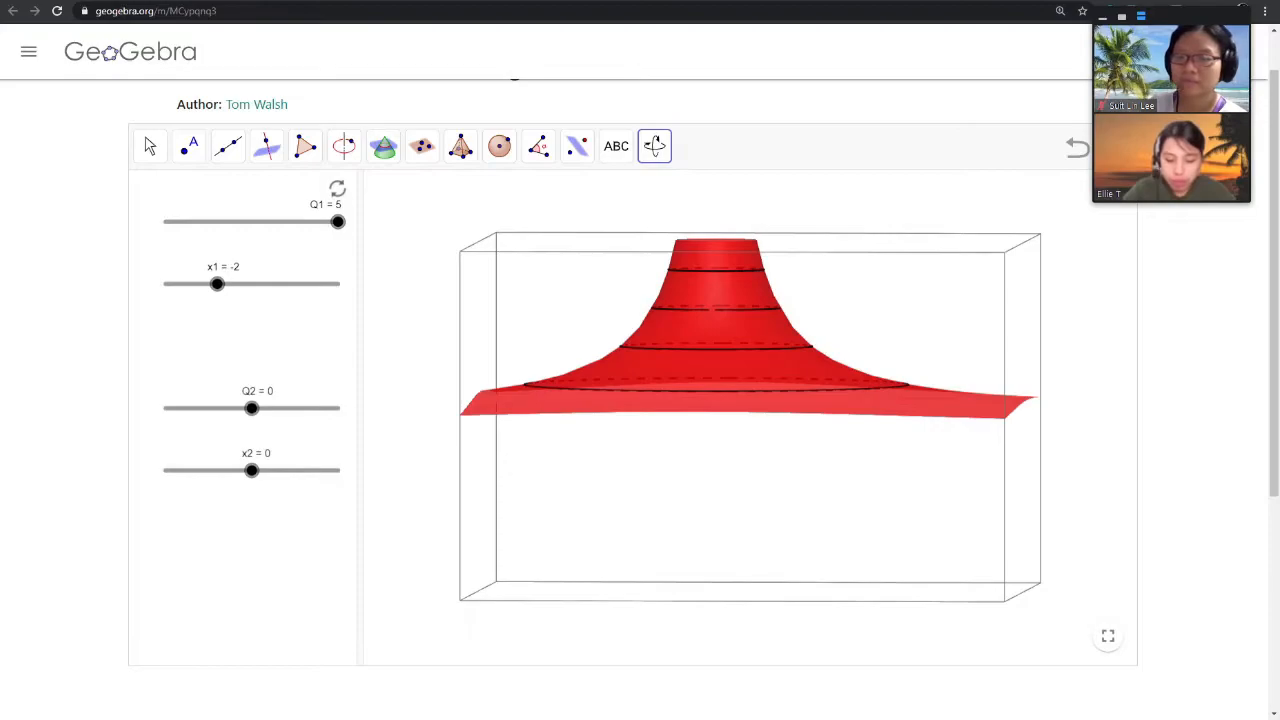
pyautogui.moveTo(912, 396)
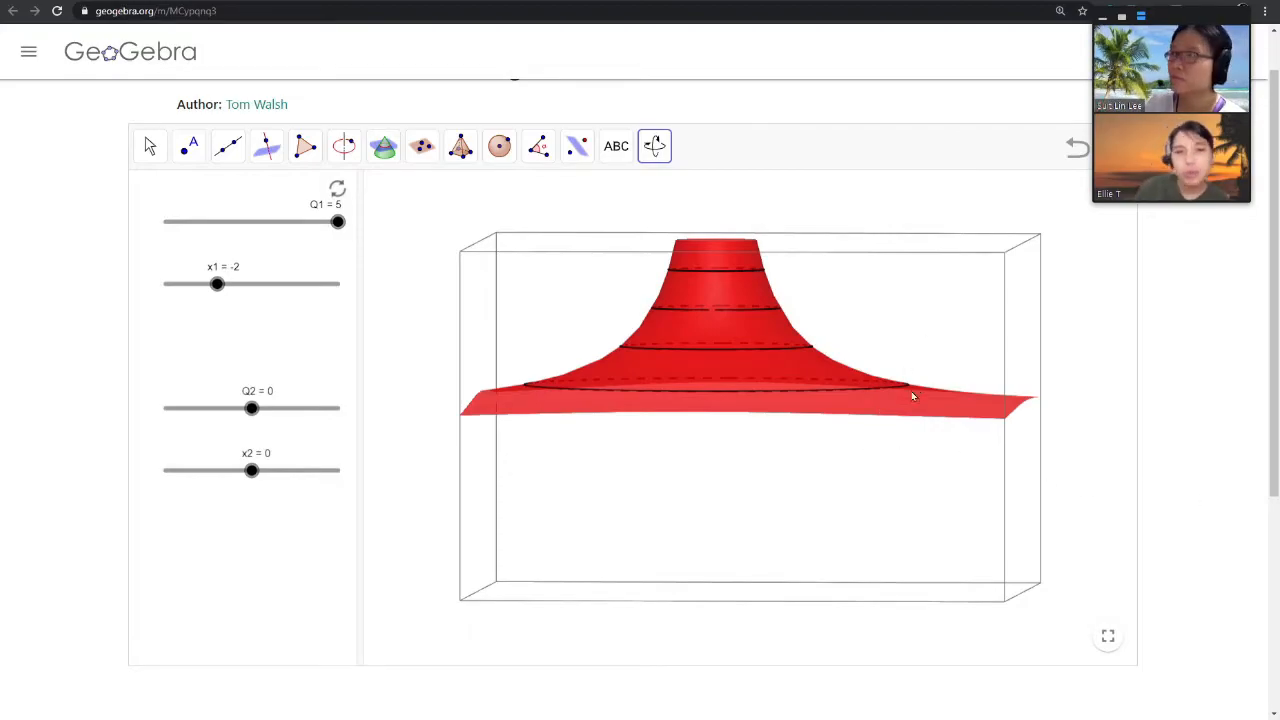
pyautogui.moveTo(904, 390)
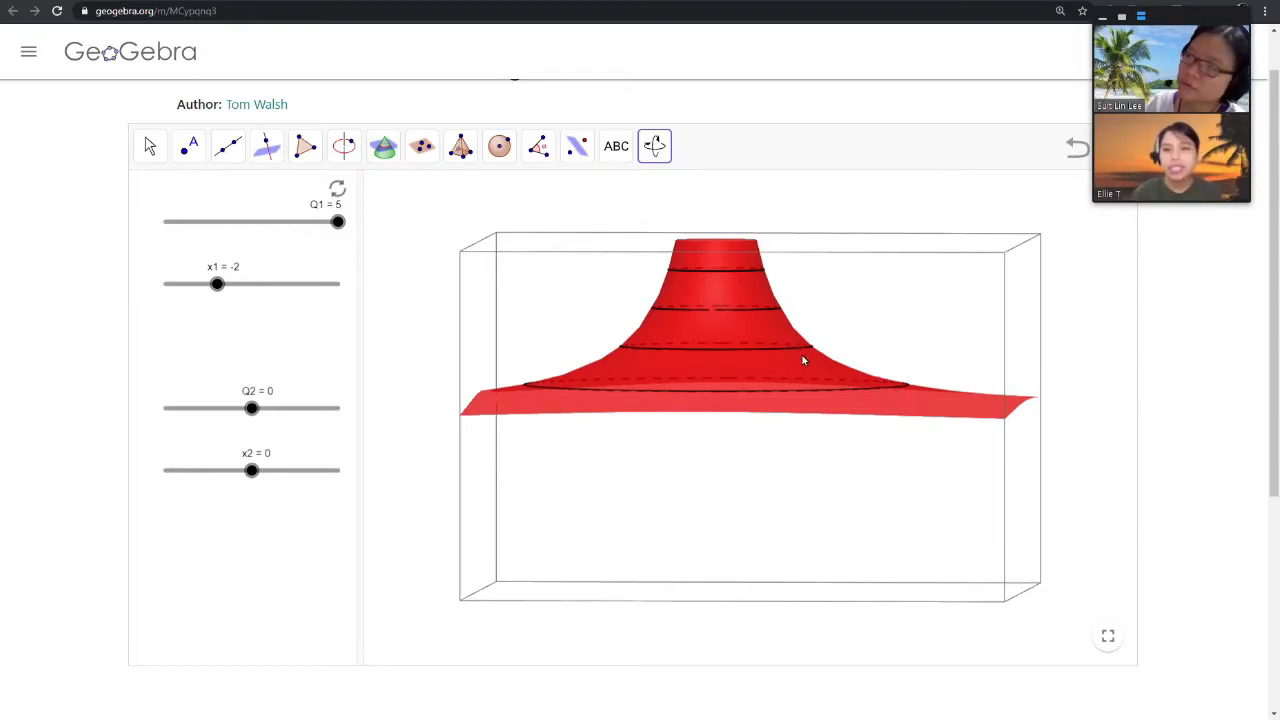
pyautogui.moveTo(888, 396)
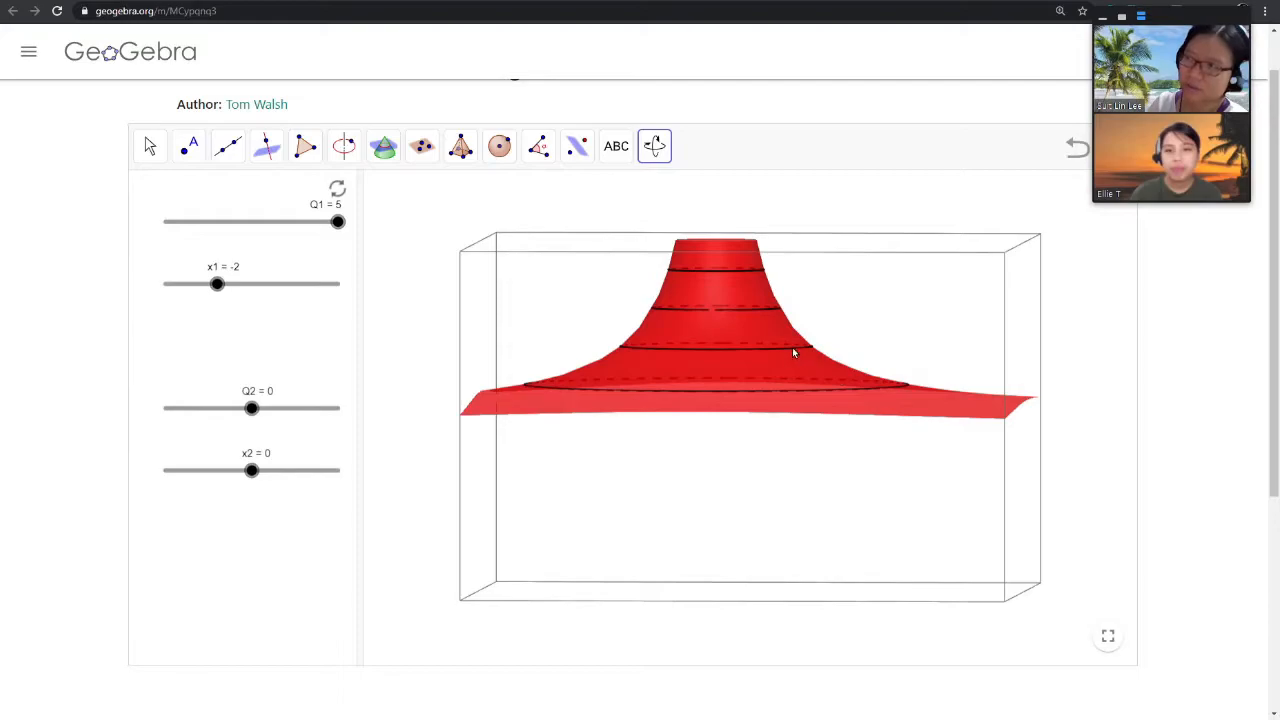
pyautogui.moveTo(770, 318)
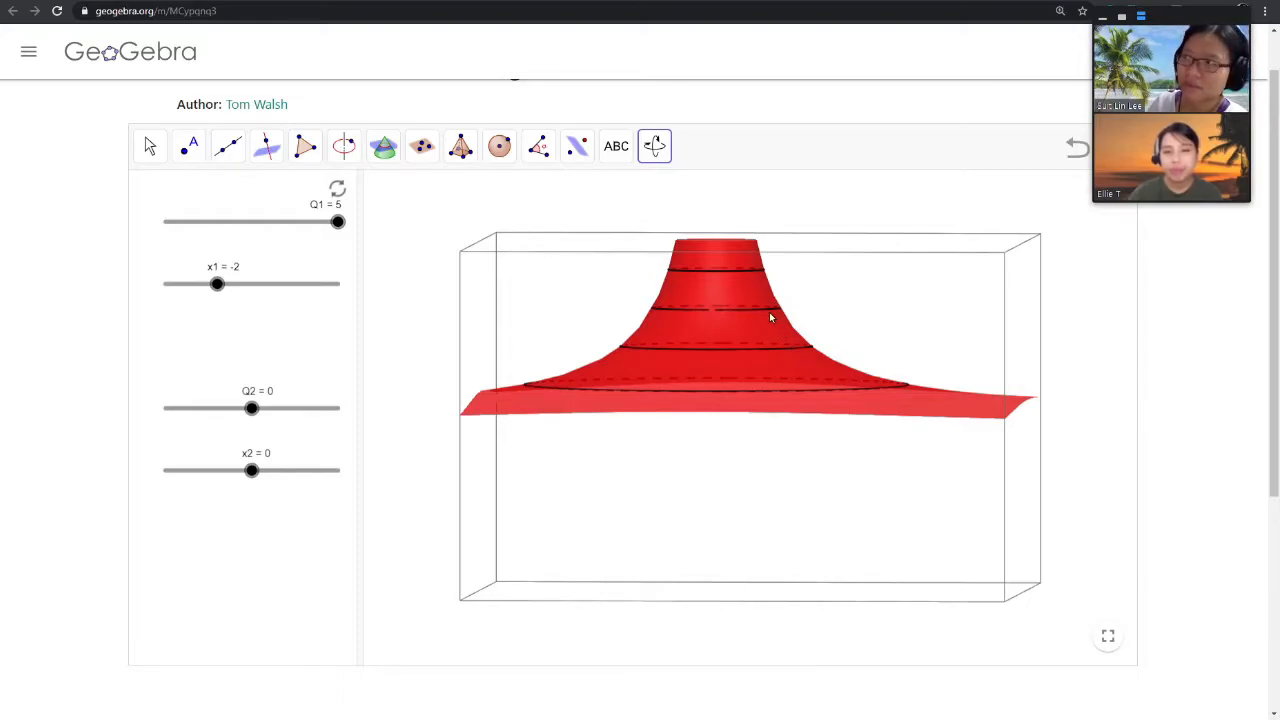
pyautogui.moveTo(744, 278)
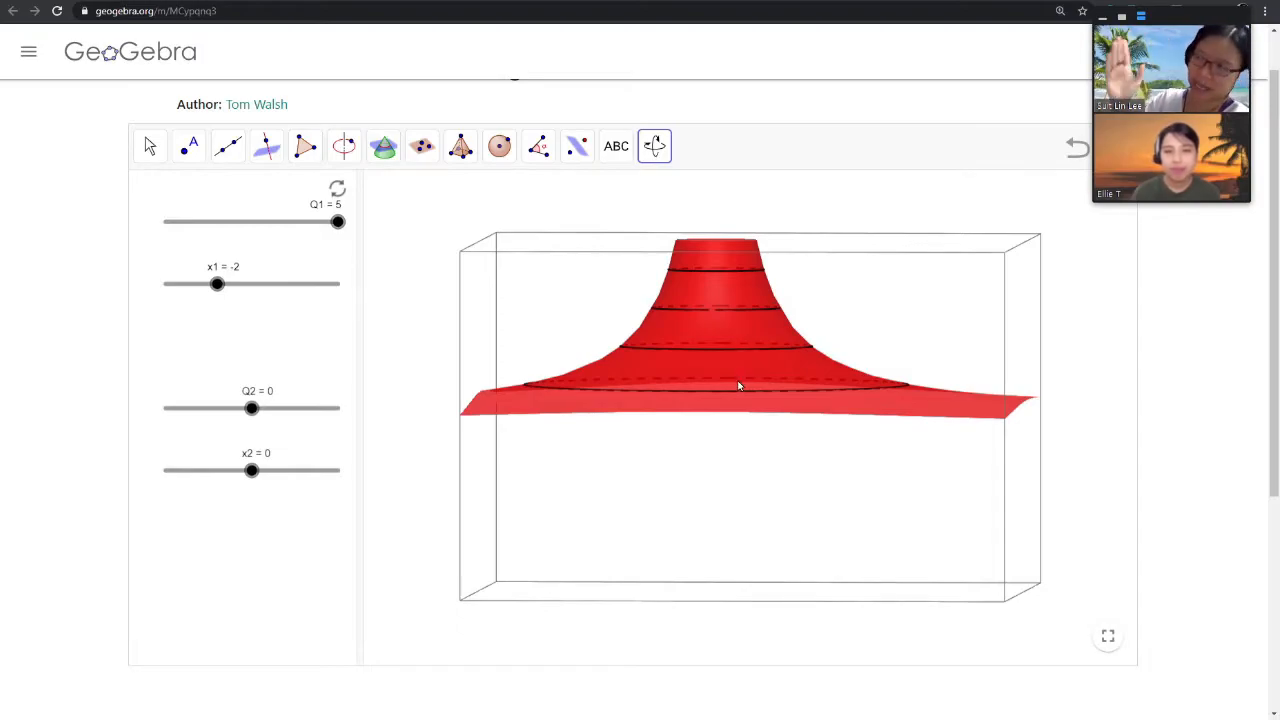
pyautogui.moveTo(756, 278)
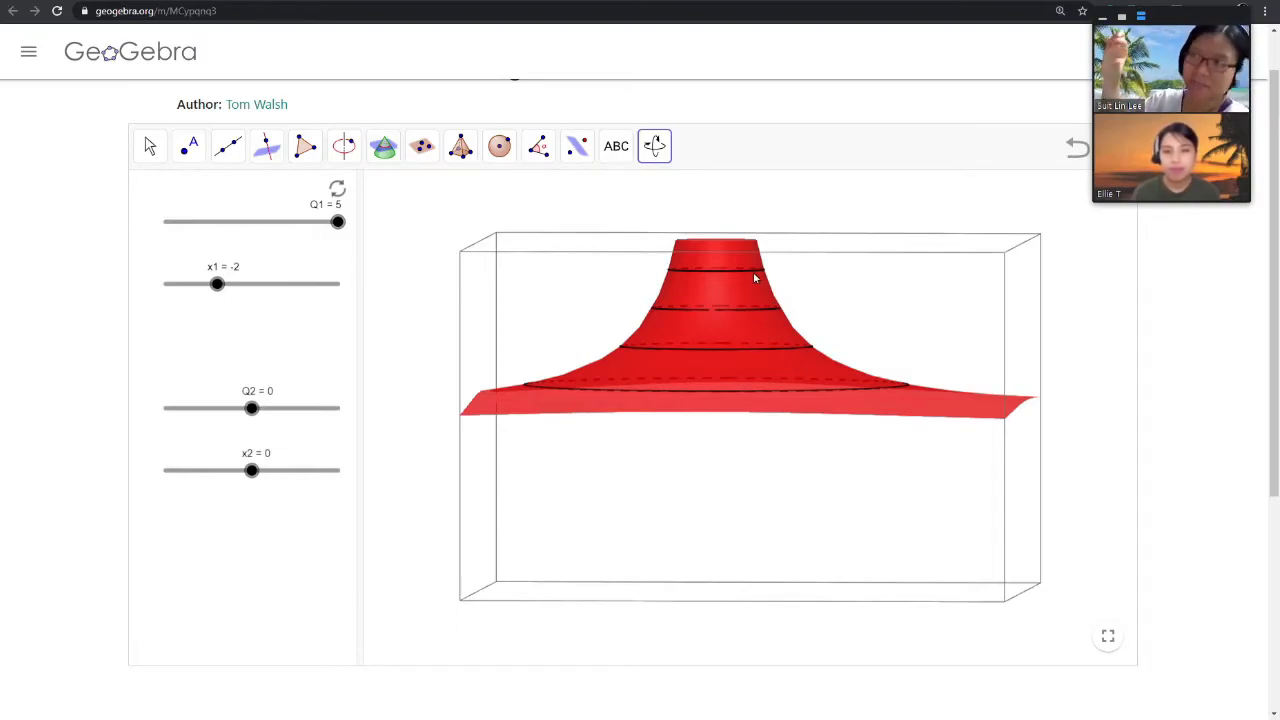
pyautogui.moveTo(756, 278); pyautogui.dragTo(698, 424)
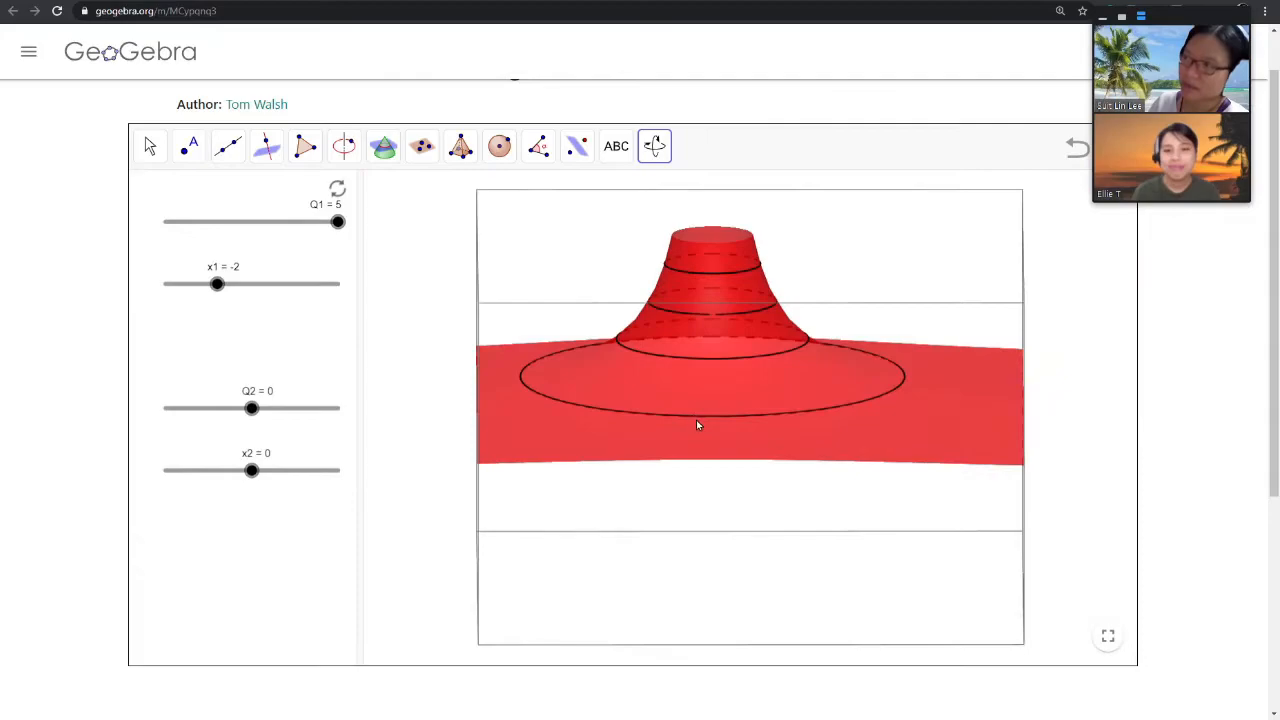
pyautogui.moveTo(700, 424); pyautogui.dragTo(688, 492)
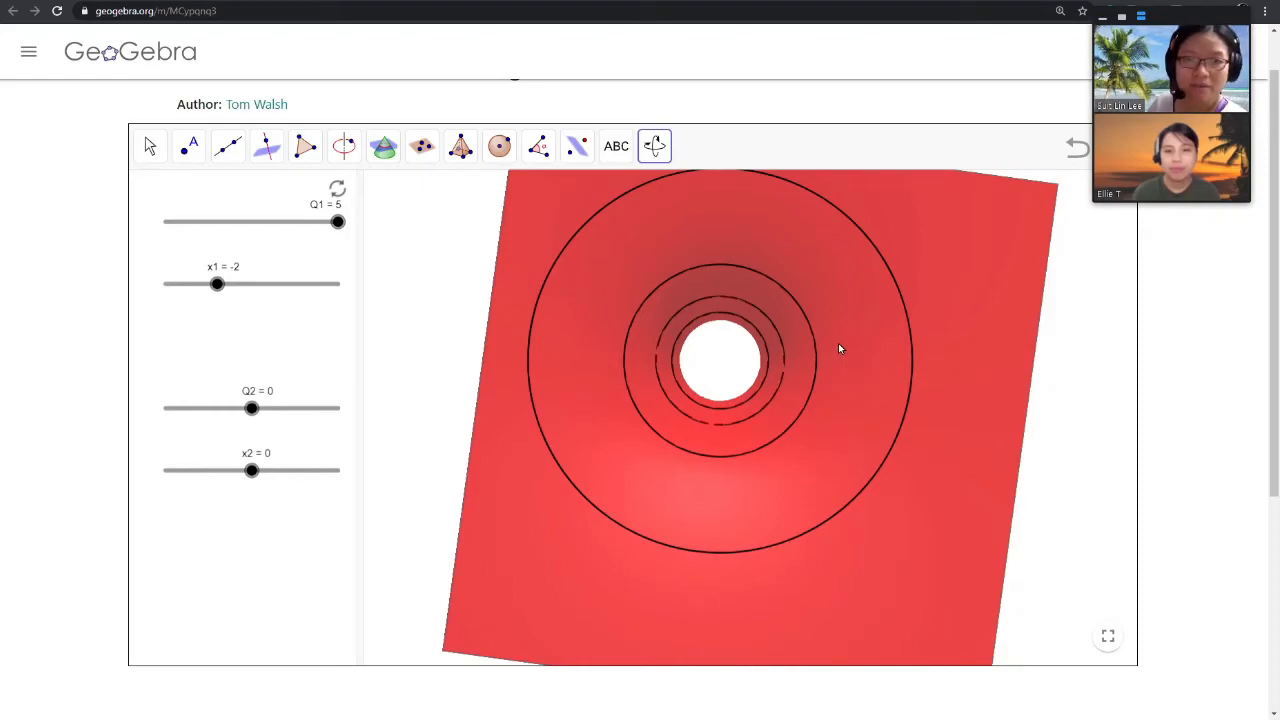
pyautogui.moveTo(840, 350); pyautogui.dragTo(784, 516)
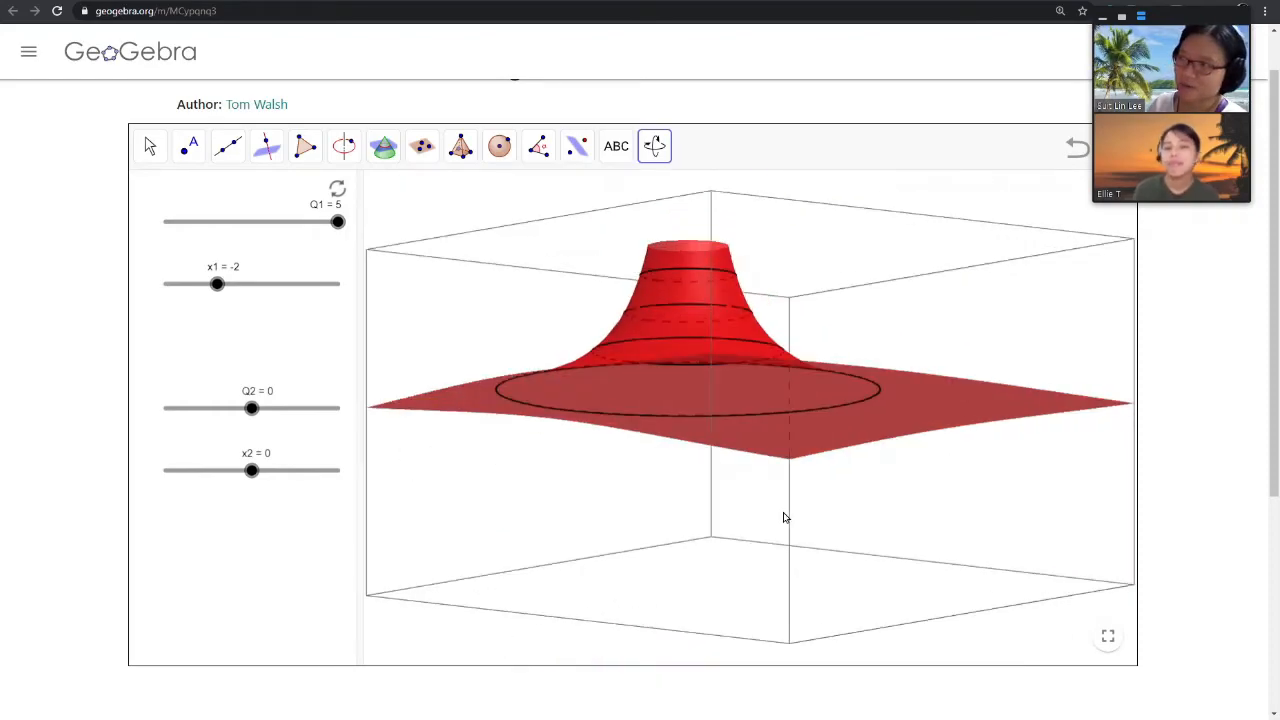
pyautogui.moveTo(784, 516); pyautogui.dragTo(744, 520)
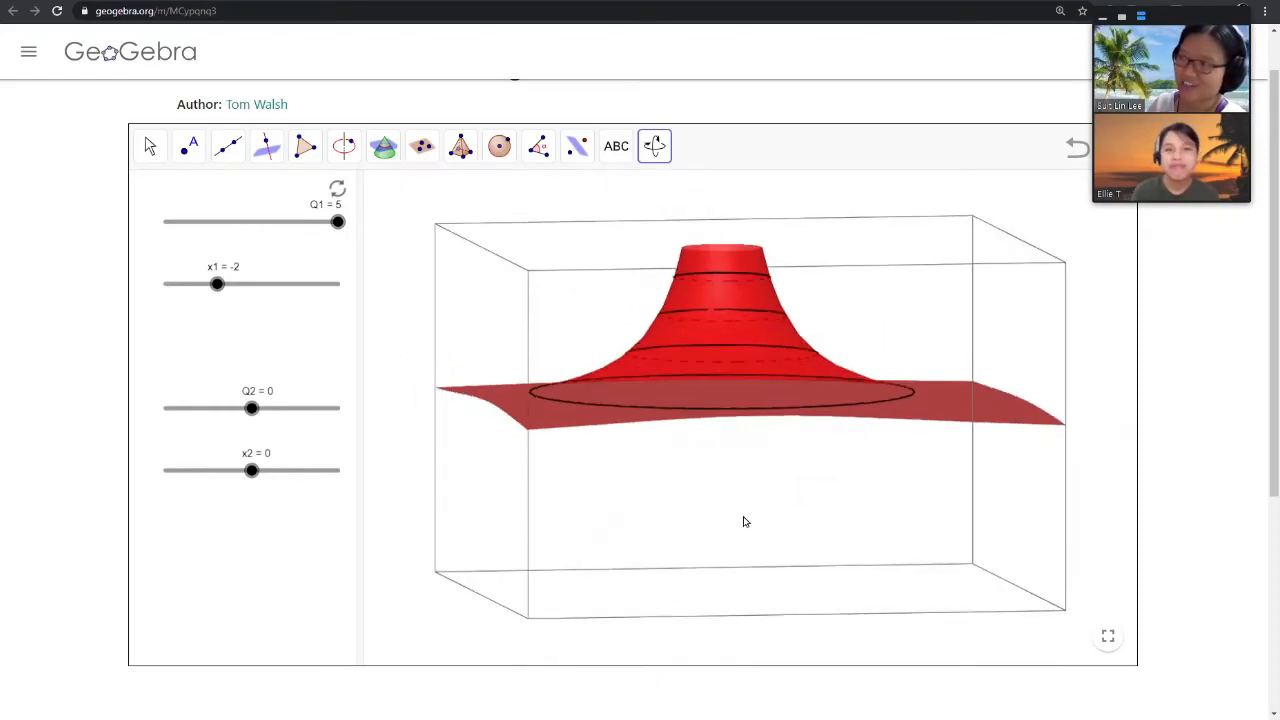
pyautogui.moveTo(744, 520); pyautogui.dragTo(730, 256)
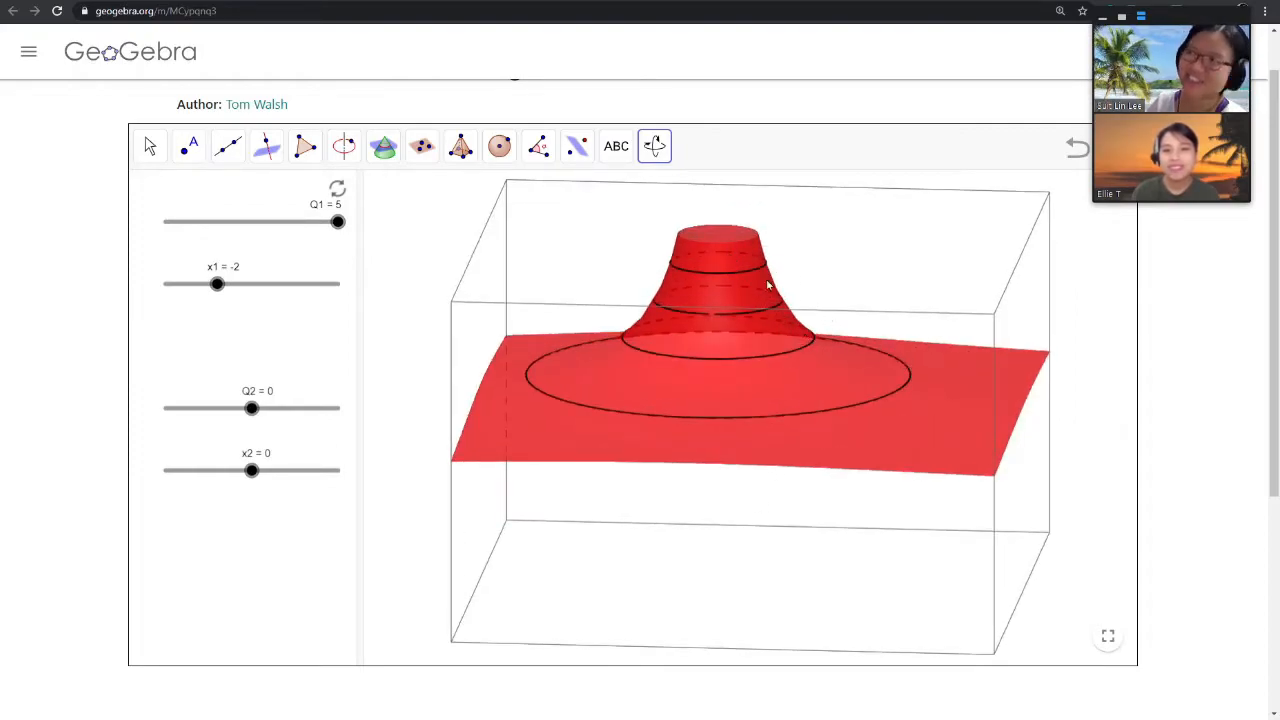
pyautogui.moveTo(768, 284); pyautogui.dragTo(744, 468)
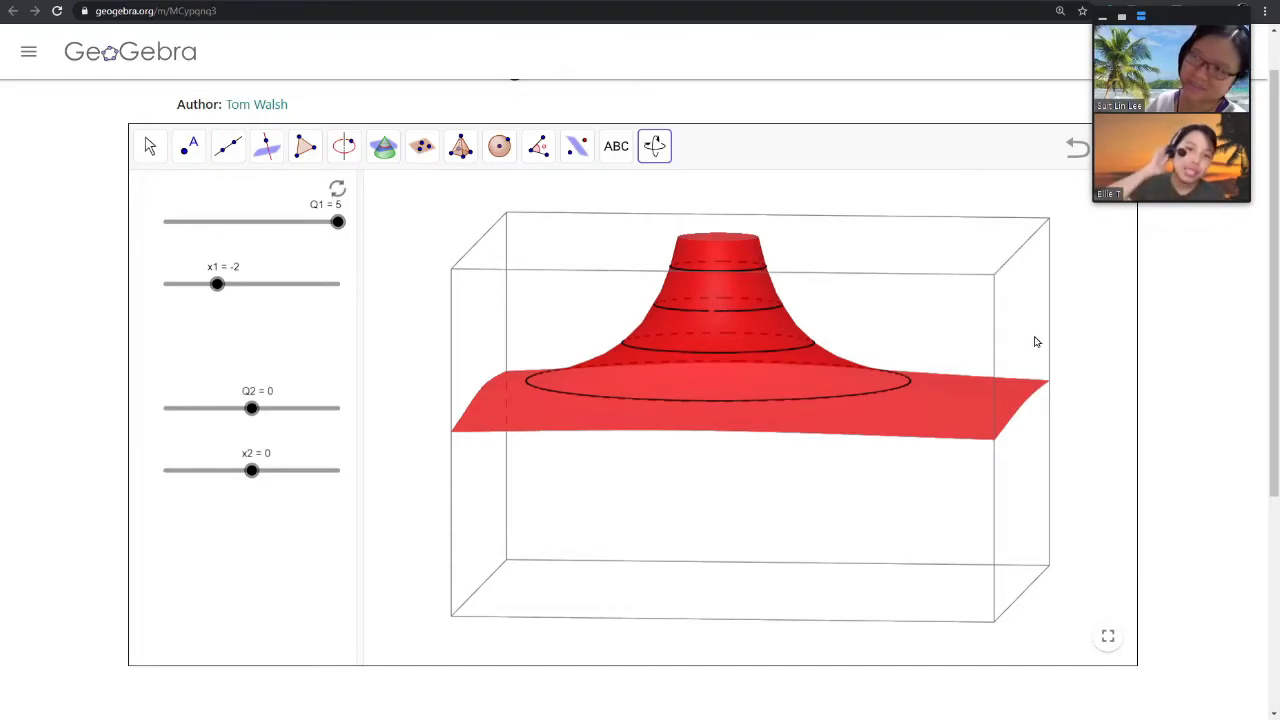
pyautogui.moveTo(1020, 440)
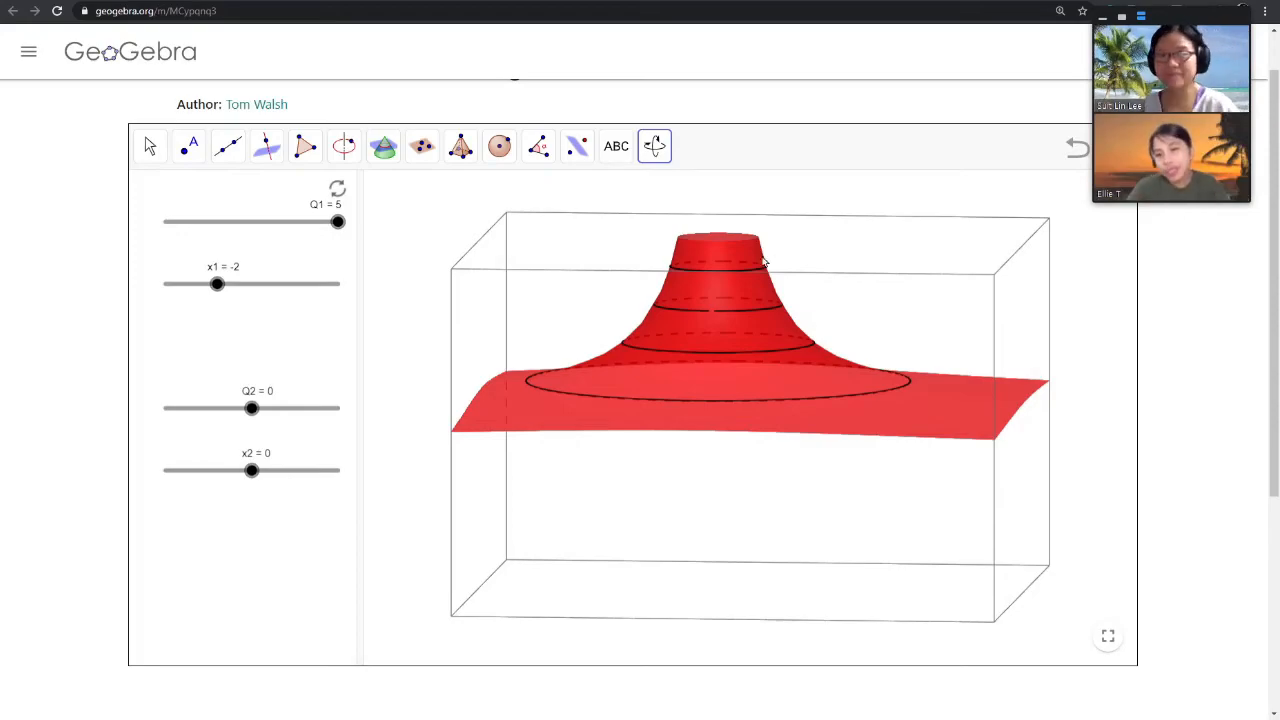
pyautogui.moveTo(764, 262); pyautogui.dragTo(722, 338)
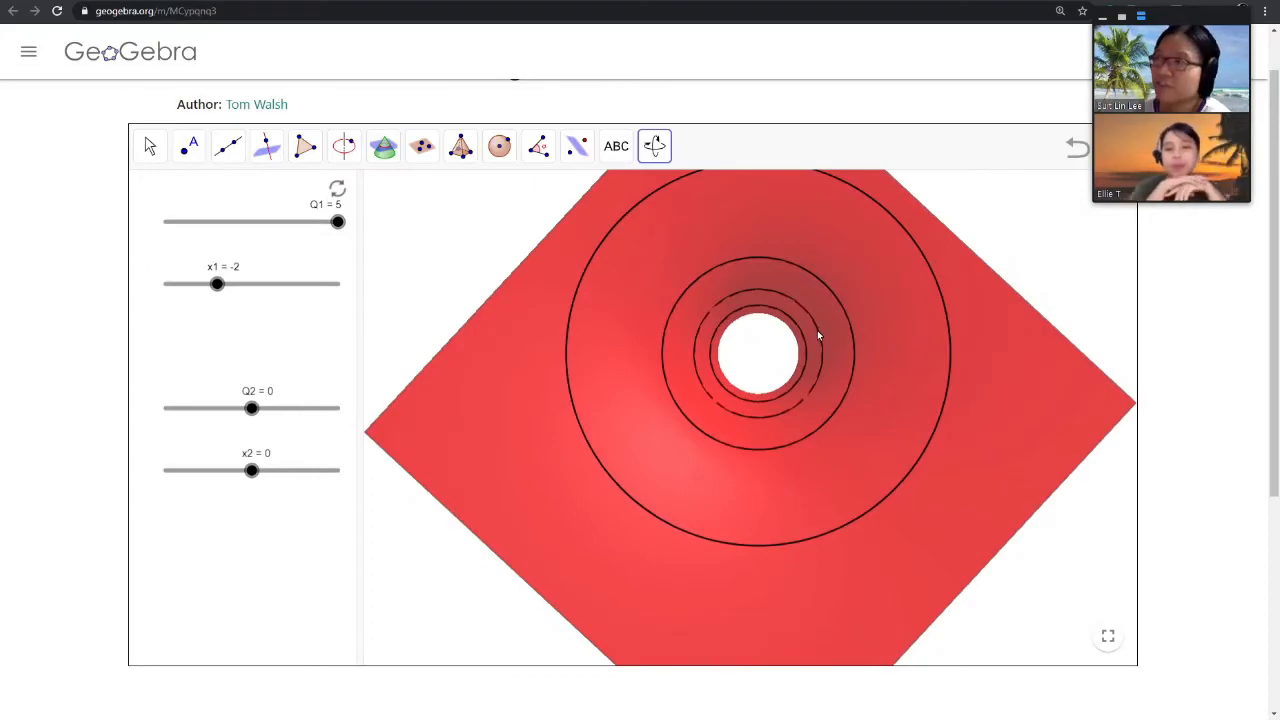
pyautogui.moveTo(964, 350)
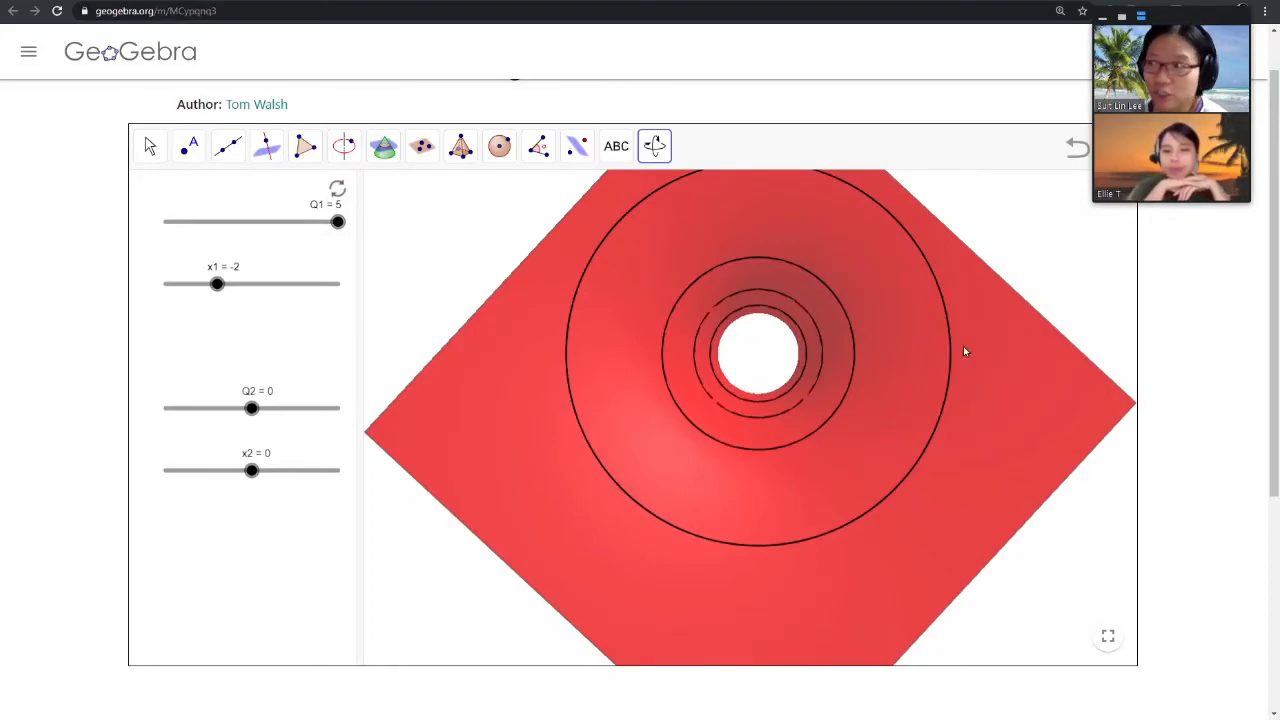
pyautogui.moveTo(964, 352); pyautogui.dragTo(824, 496)
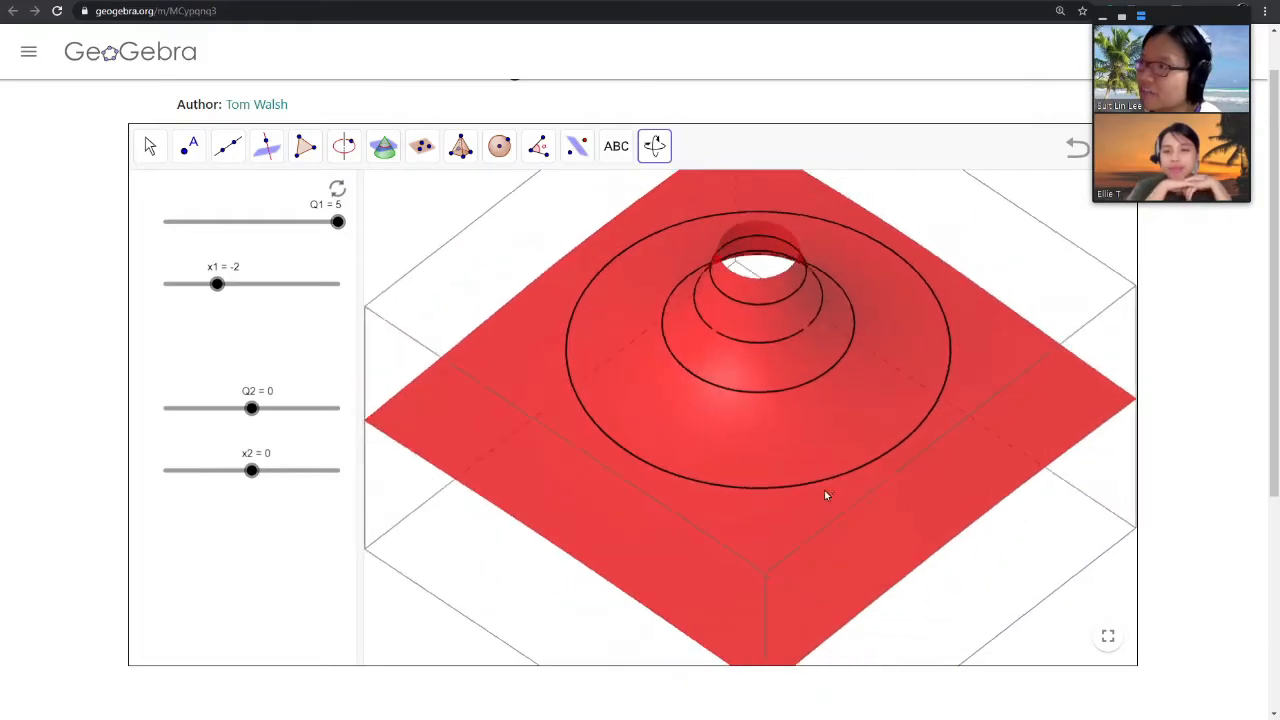
pyautogui.moveTo(824, 496); pyautogui.dragTo(840, 472)
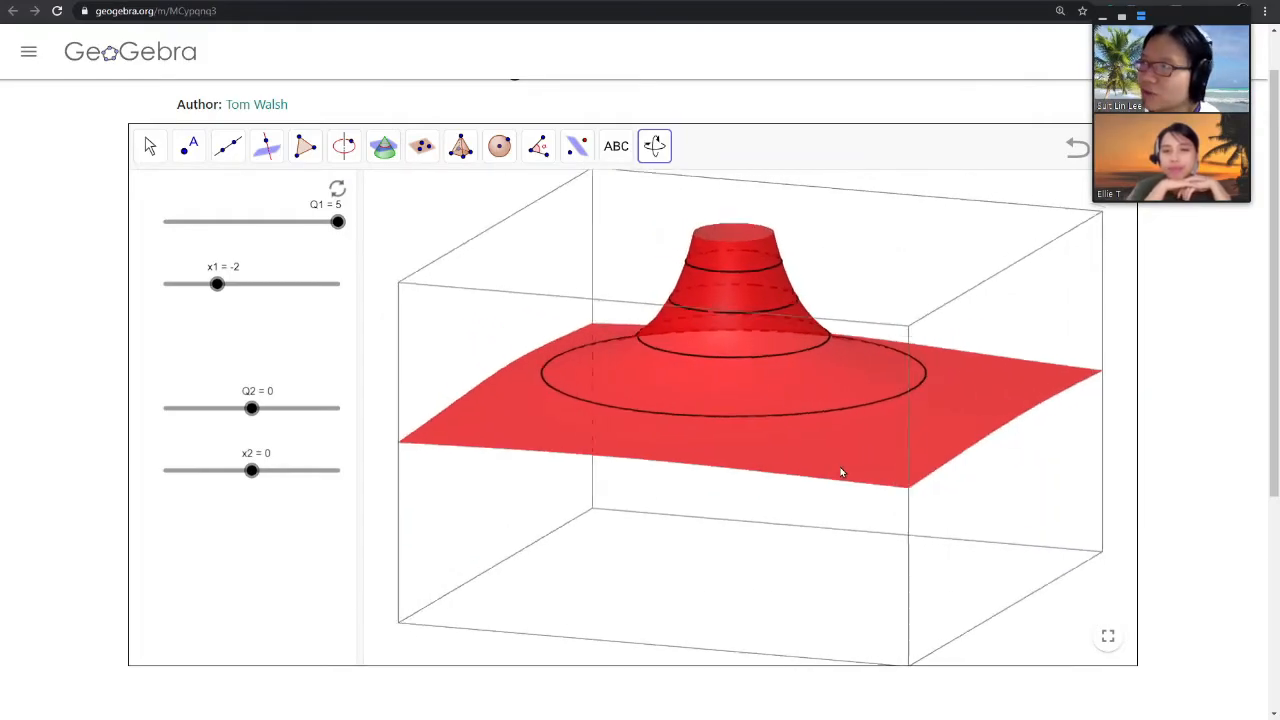
pyautogui.moveTo(840, 470); pyautogui.dragTo(850, 460)
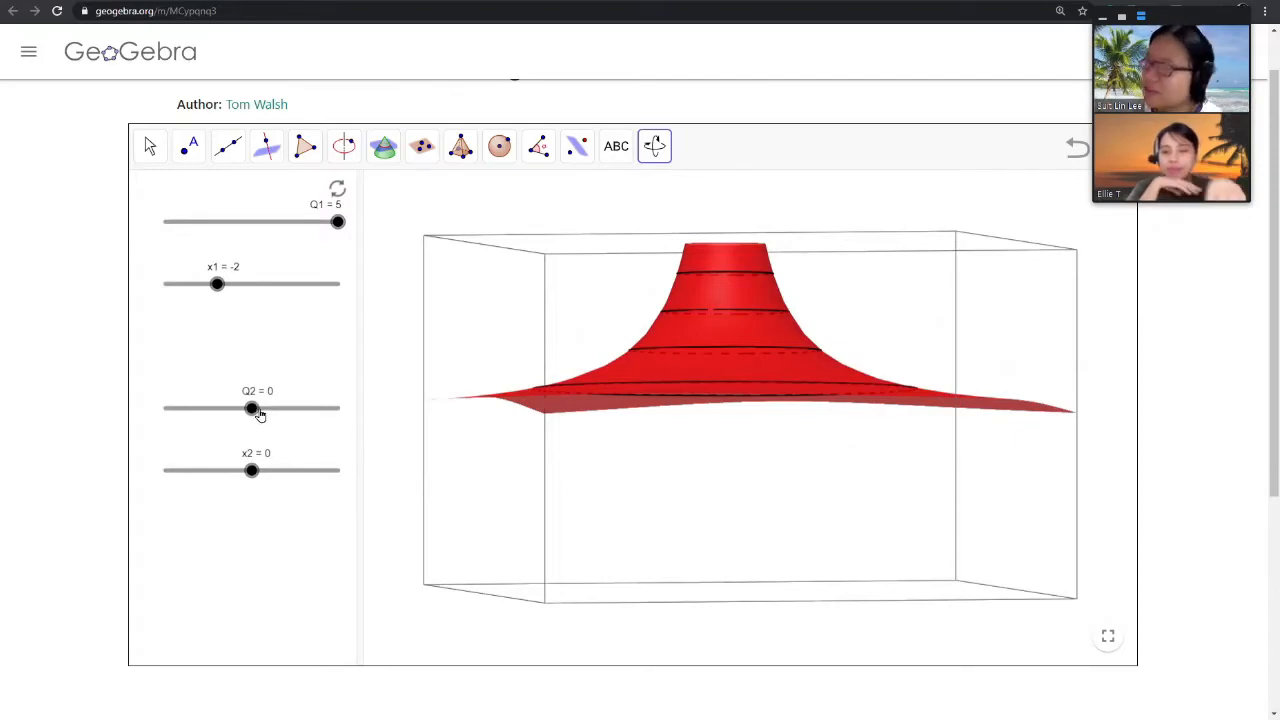
pyautogui.moveTo(276, 428)
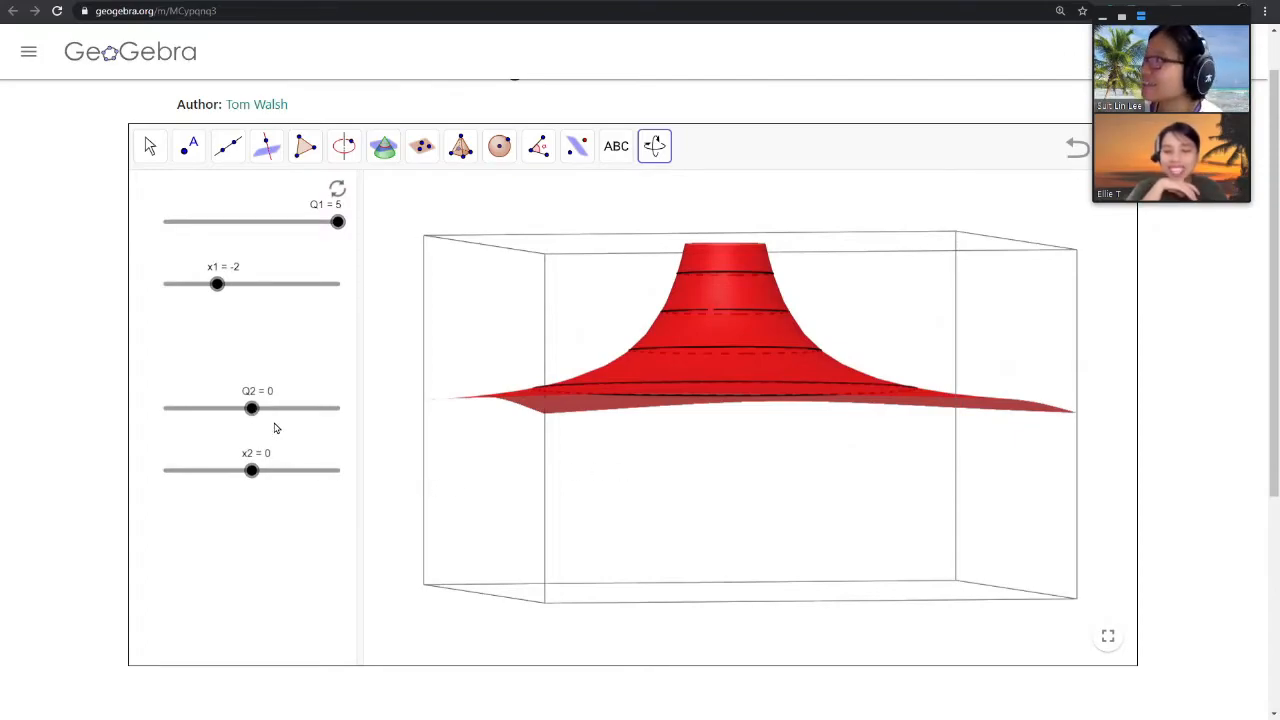
# - Lower the Q1 slider from 5 through zero to −2.5, turning the potential peak into a well
pyautogui.moveTo(338, 222); pyautogui.dragTo(336, 222)
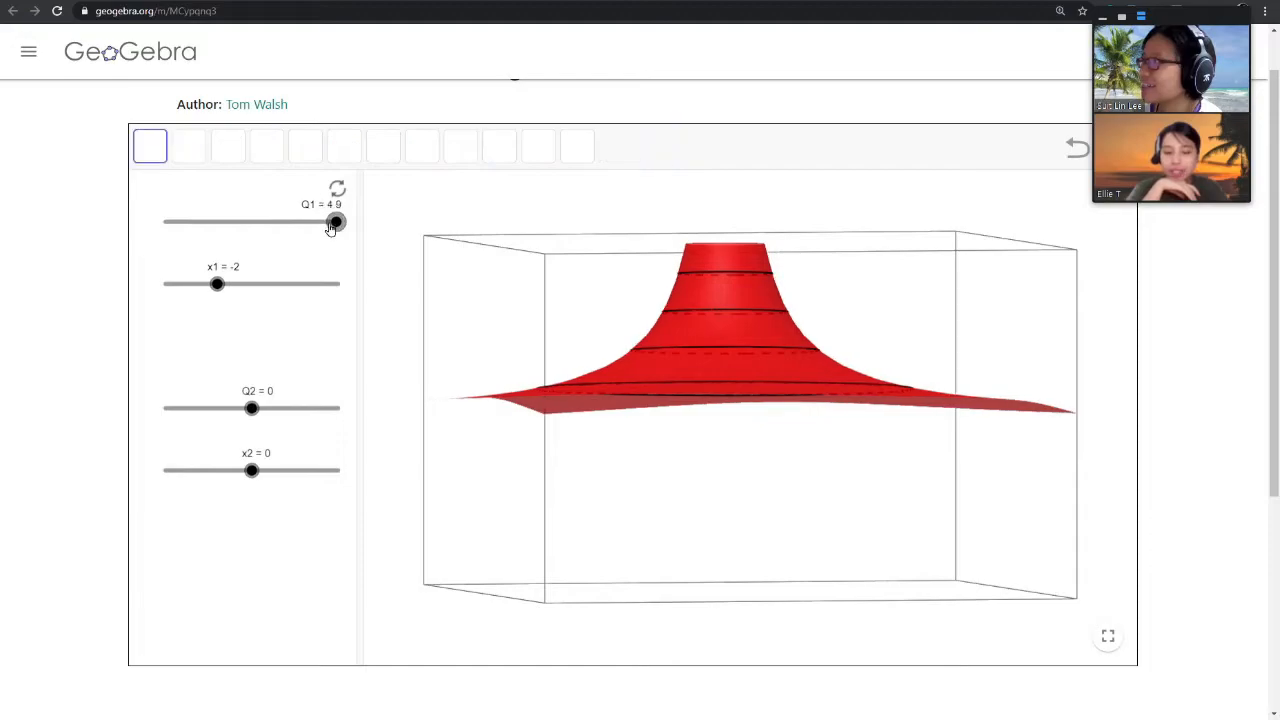
pyautogui.moveTo(336, 220); pyautogui.dragTo(304, 220)
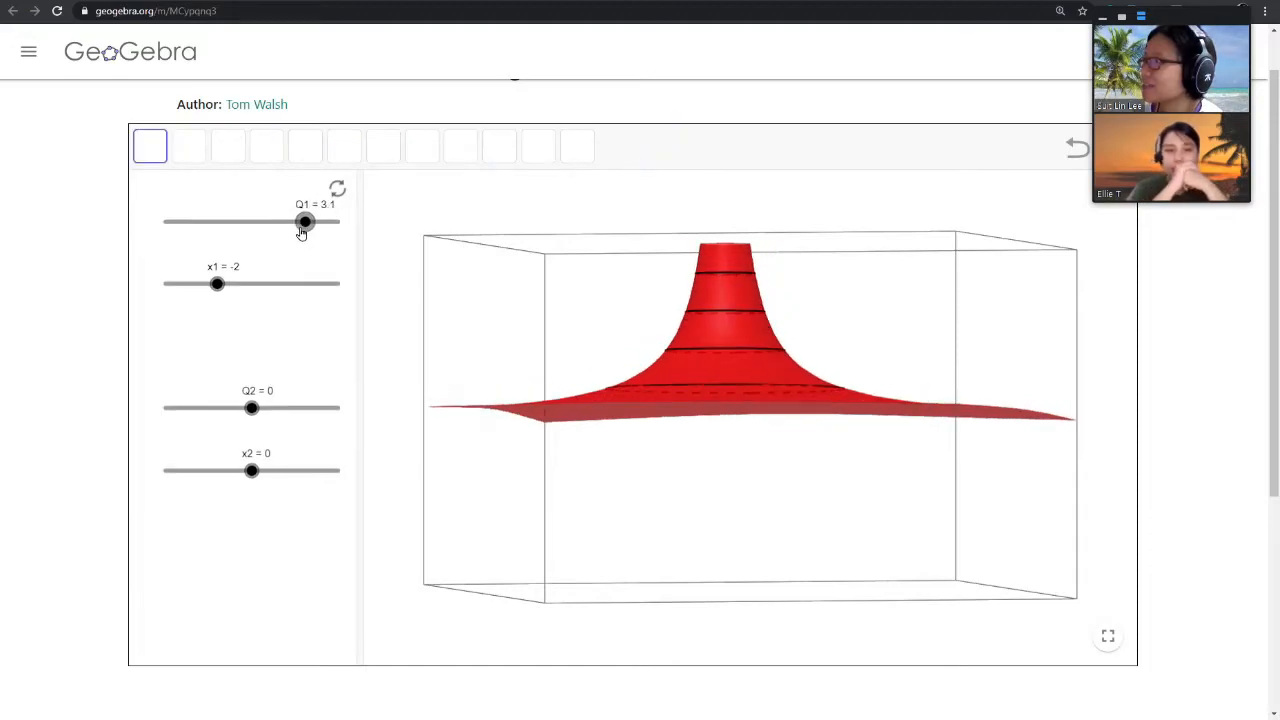
pyautogui.moveTo(304, 220); pyautogui.dragTo(292, 220)
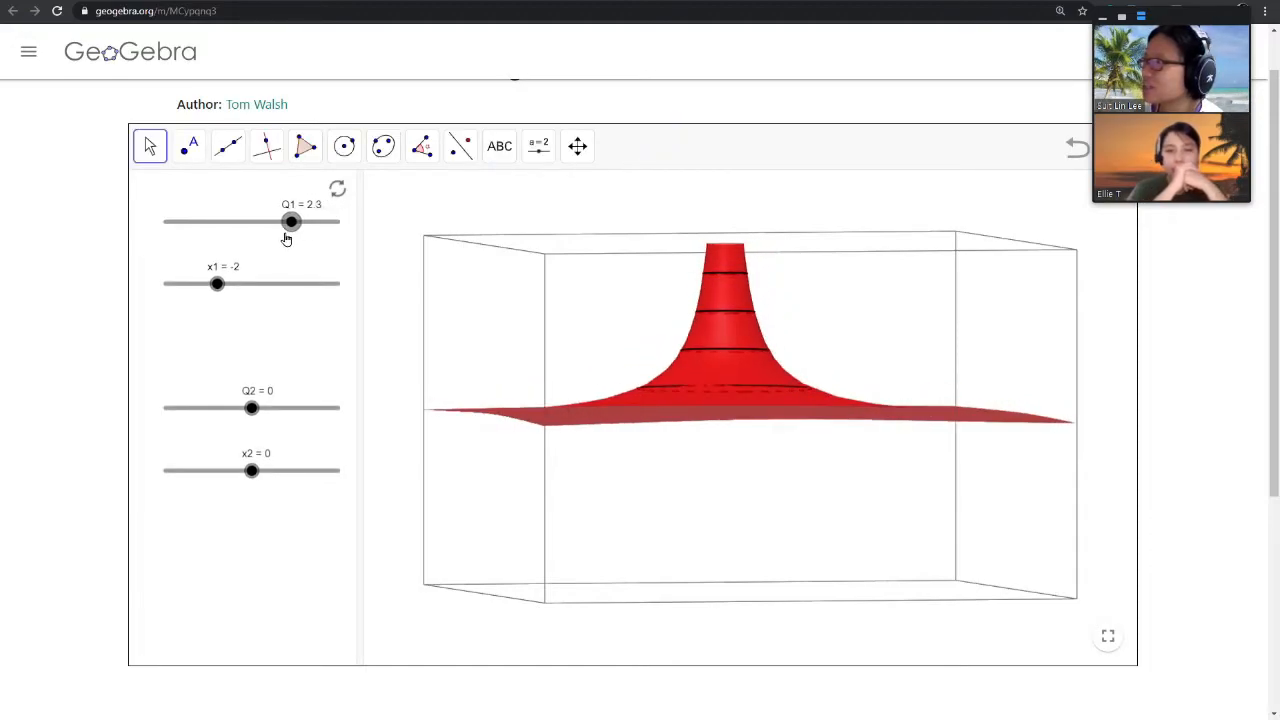
pyautogui.moveTo(292, 220); pyautogui.dragTo(284, 220)
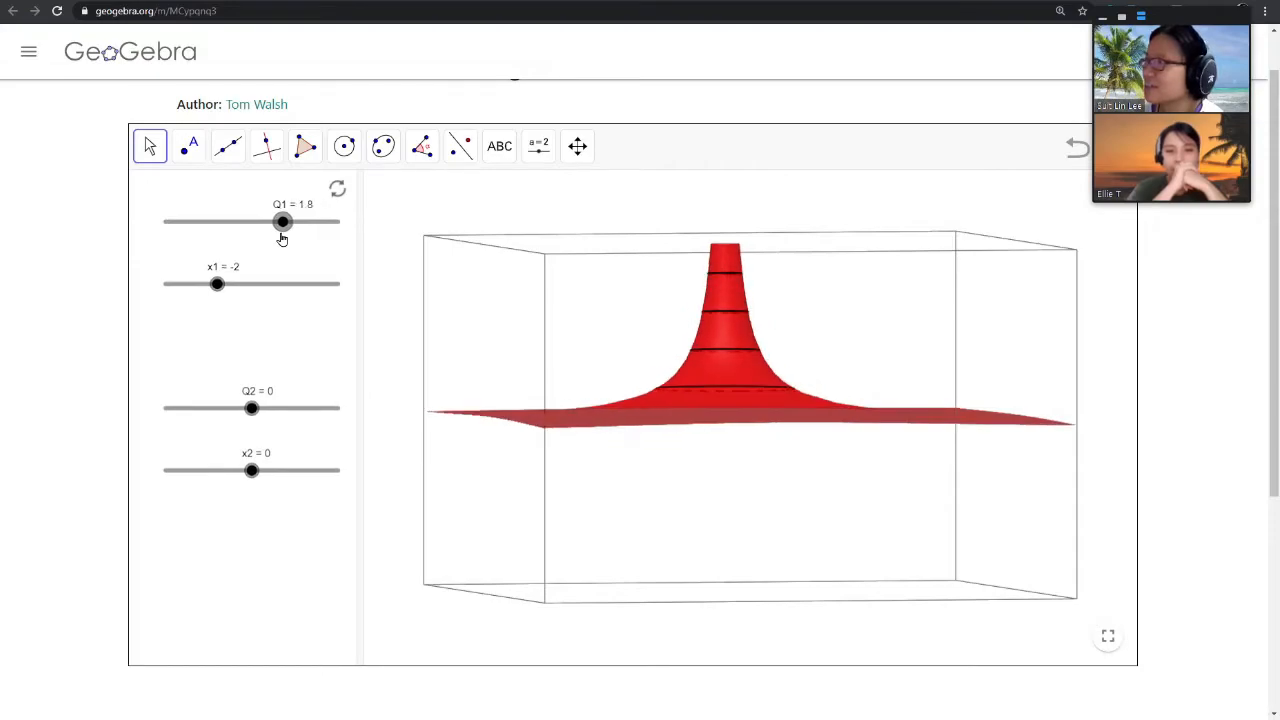
pyautogui.moveTo(282, 220); pyautogui.dragTo(262, 220)
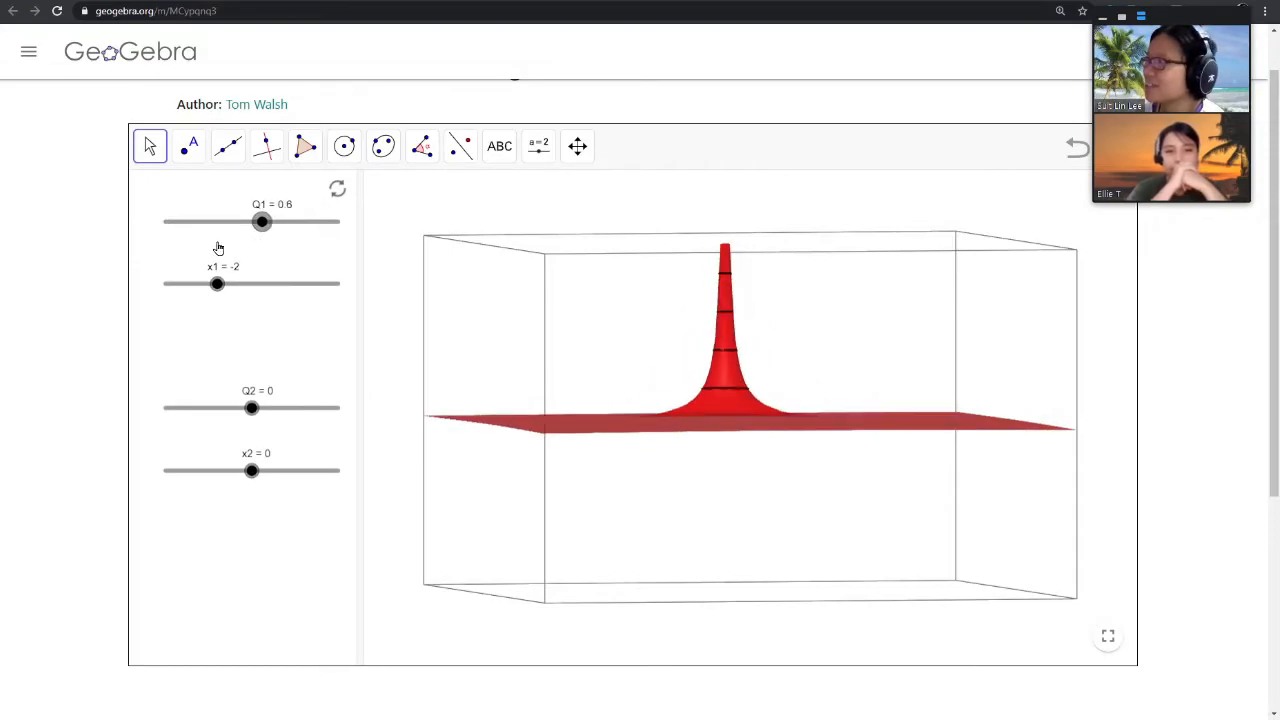
pyautogui.moveTo(260, 222); pyautogui.dragTo(208, 222)
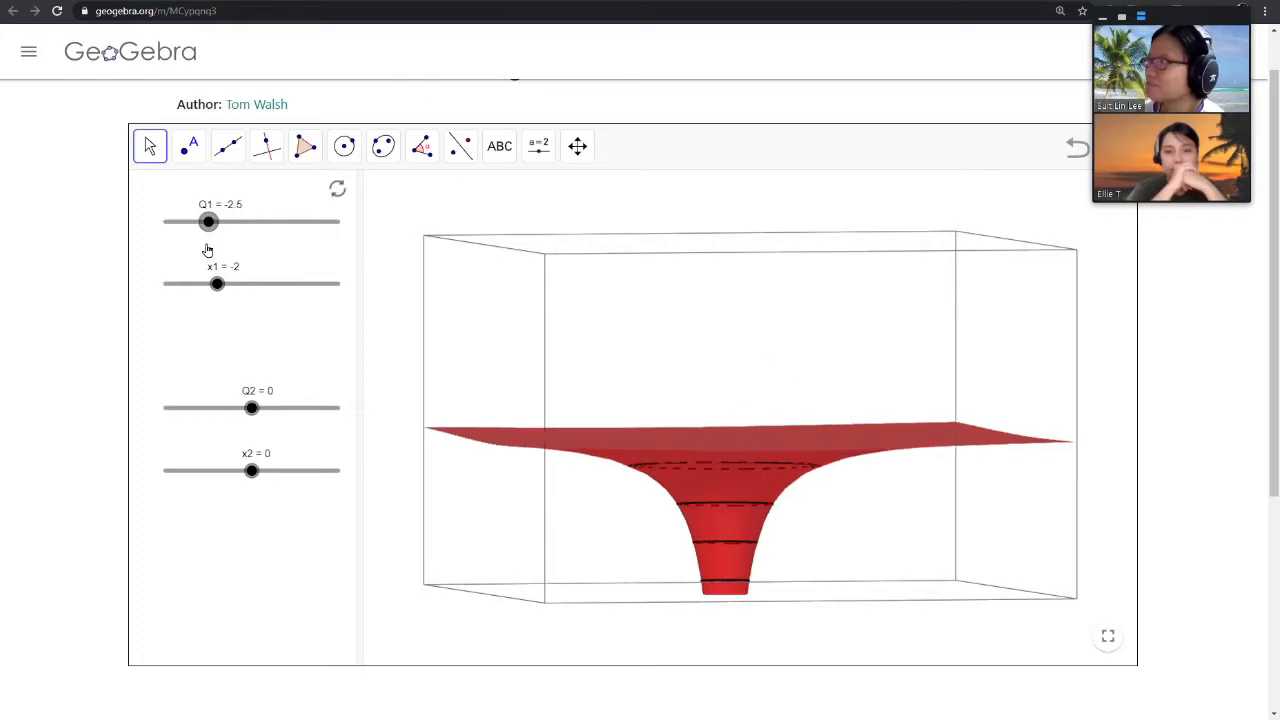
pyautogui.moveTo(770, 404)
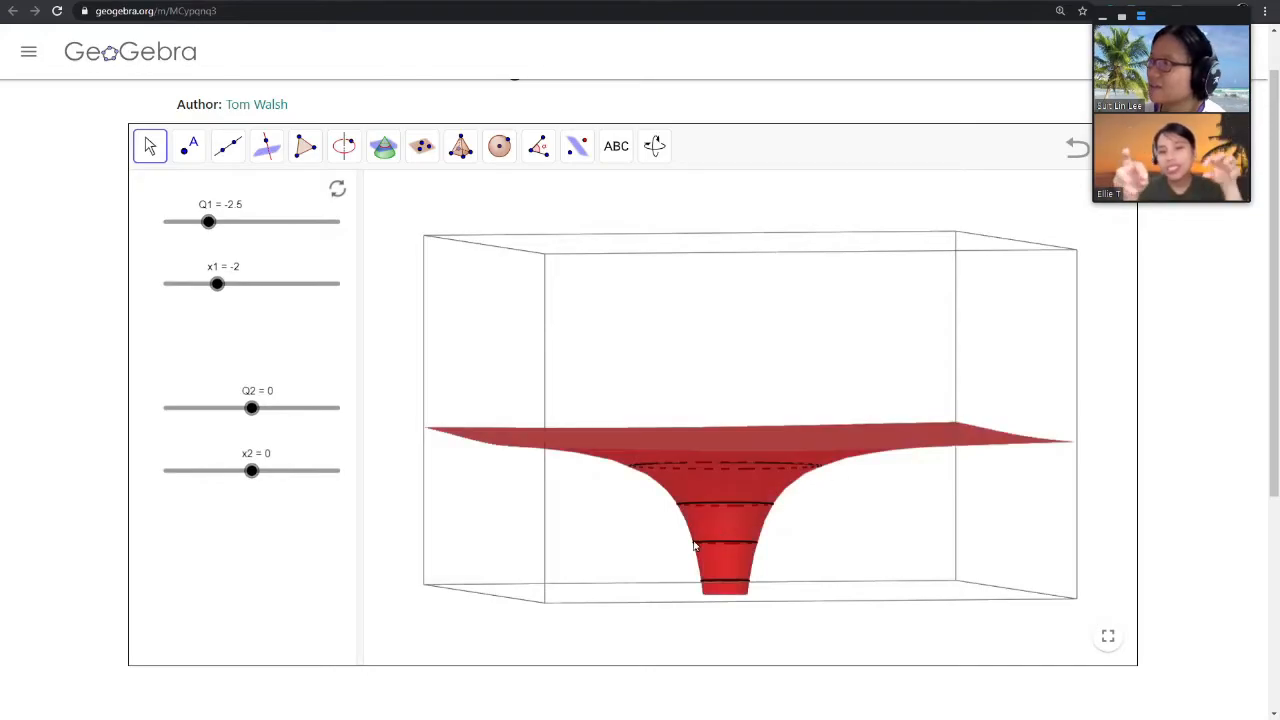
pyautogui.click(654, 146)
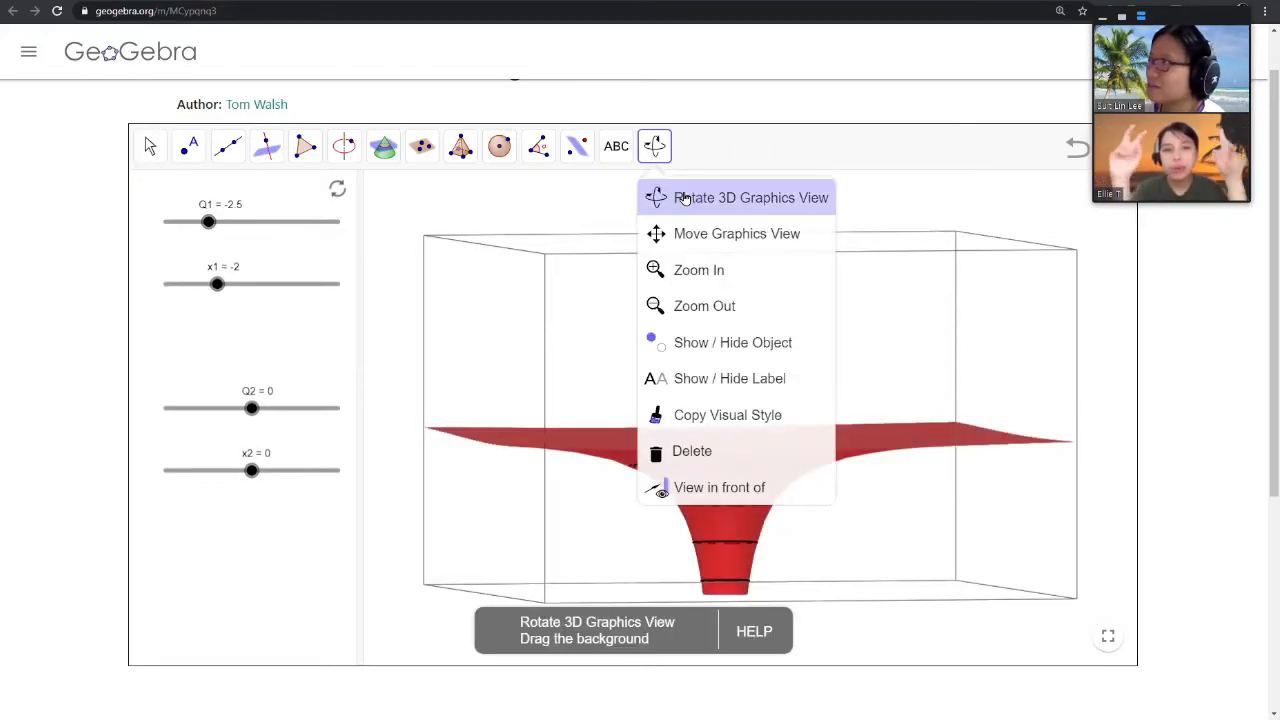
pyautogui.click(750, 198)
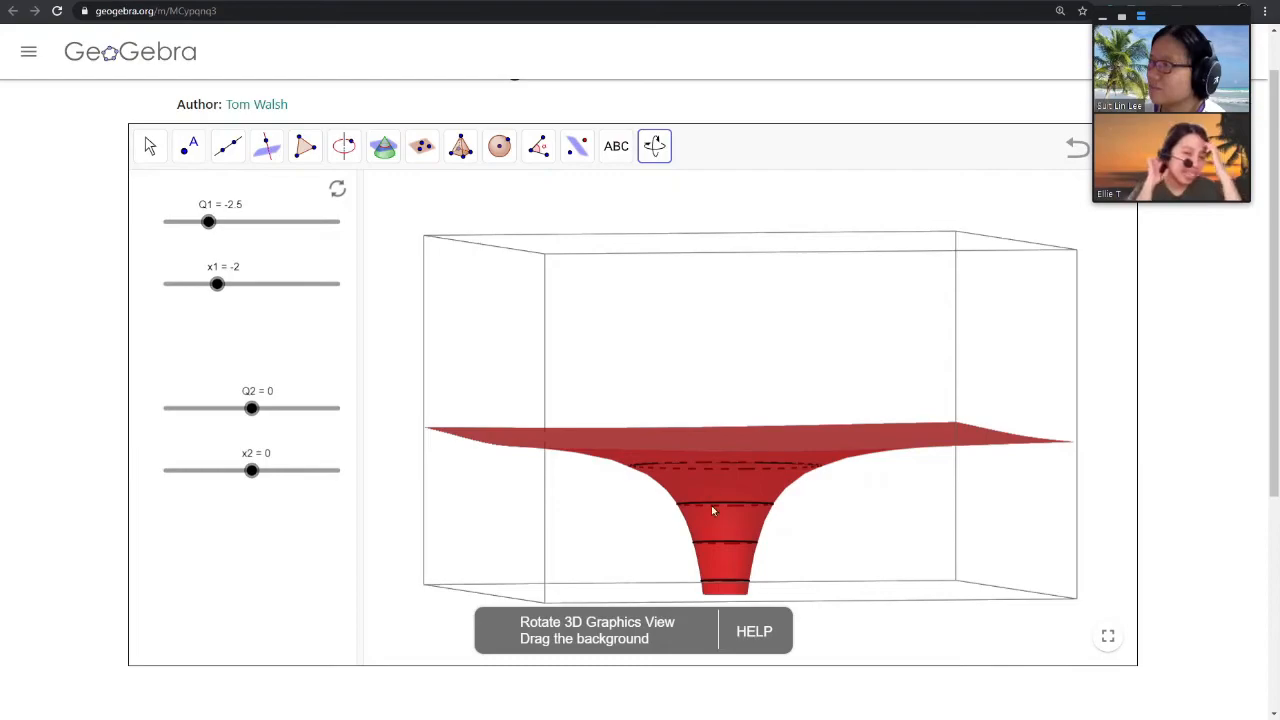
pyautogui.moveTo(712, 510); pyautogui.dragTo(744, 576)
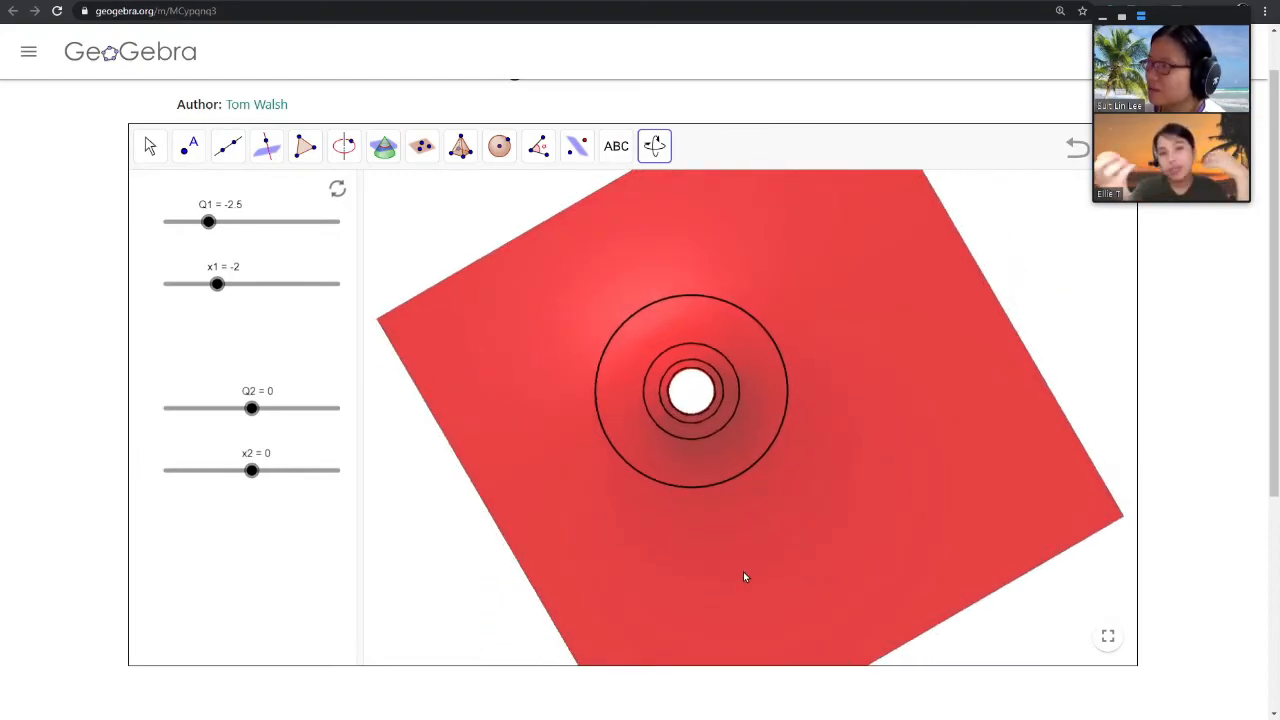
pyautogui.moveTo(768, 260)
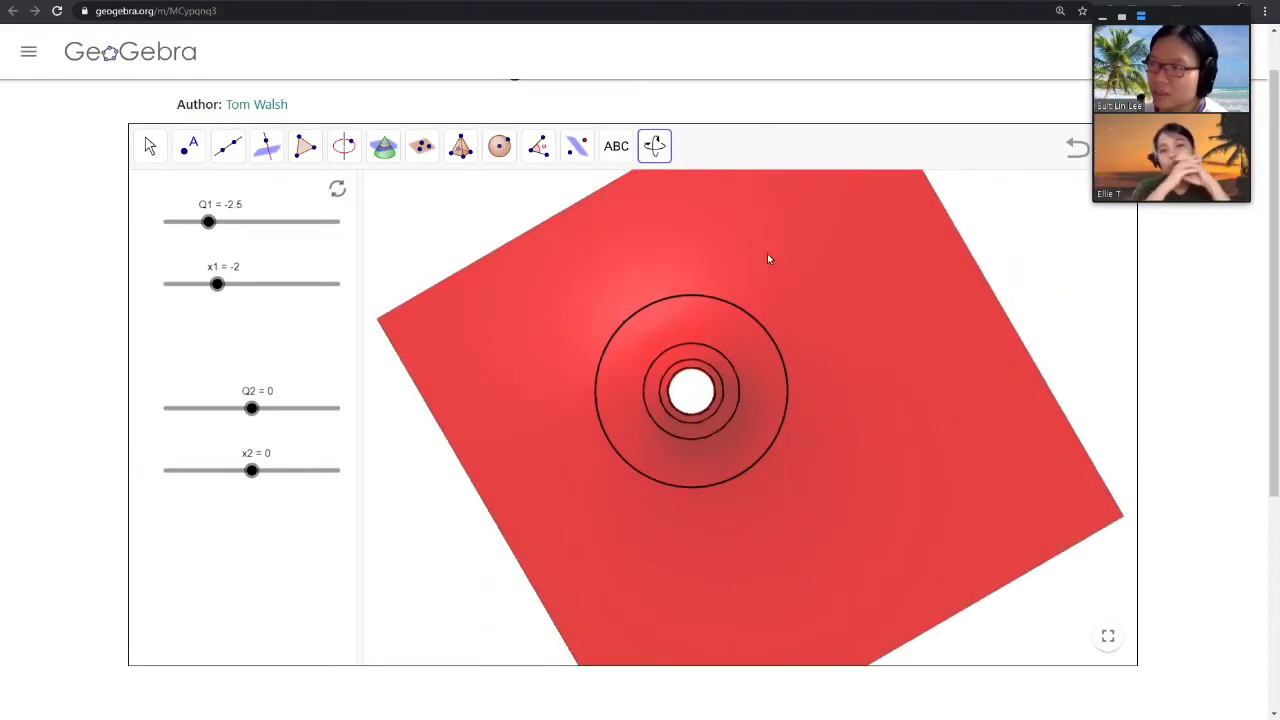
pyautogui.moveTo(770, 260); pyautogui.dragTo(696, 468)
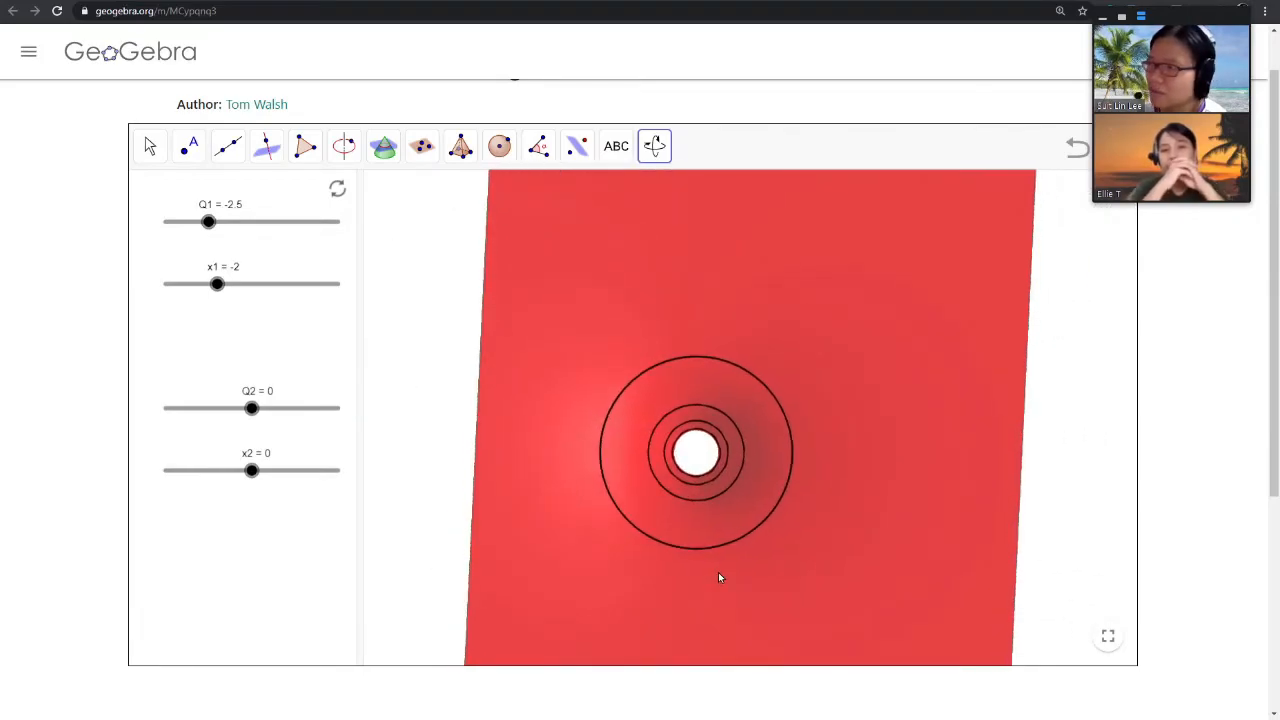
pyautogui.moveTo(718, 576); pyautogui.dragTo(764, 562)
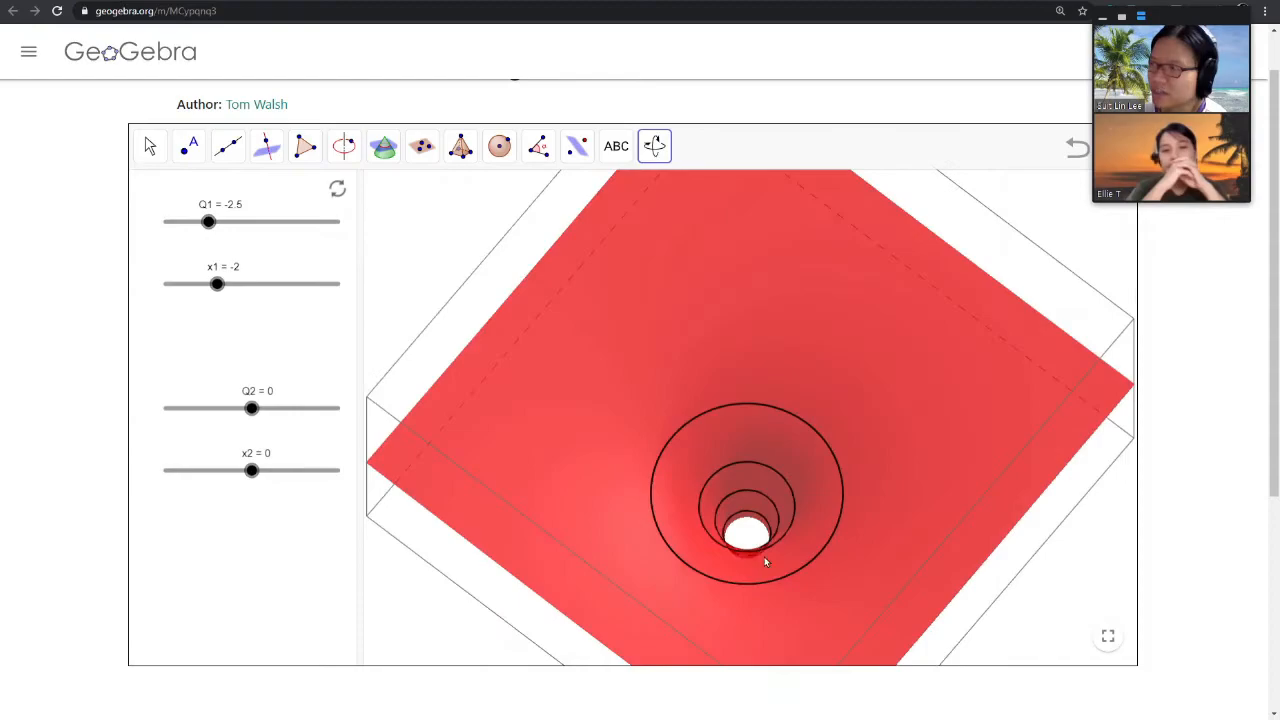
pyautogui.moveTo(764, 560); pyautogui.dragTo(756, 500)
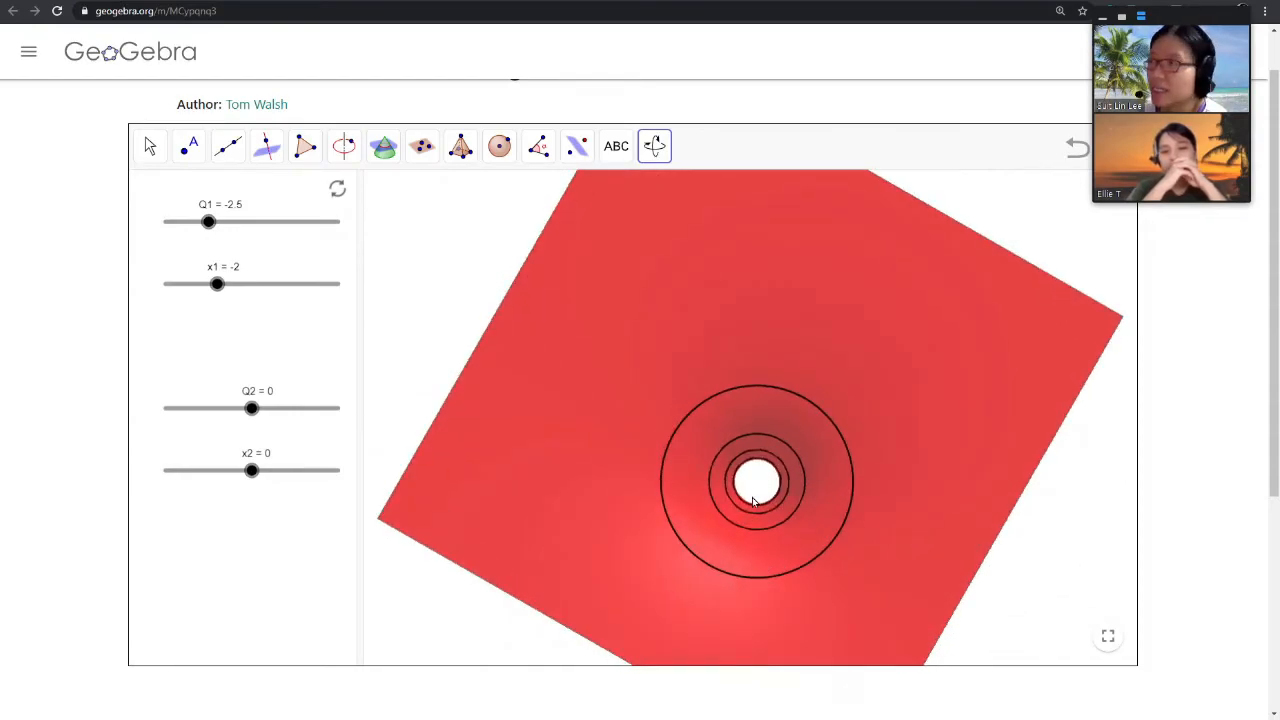
pyautogui.moveTo(796, 500)
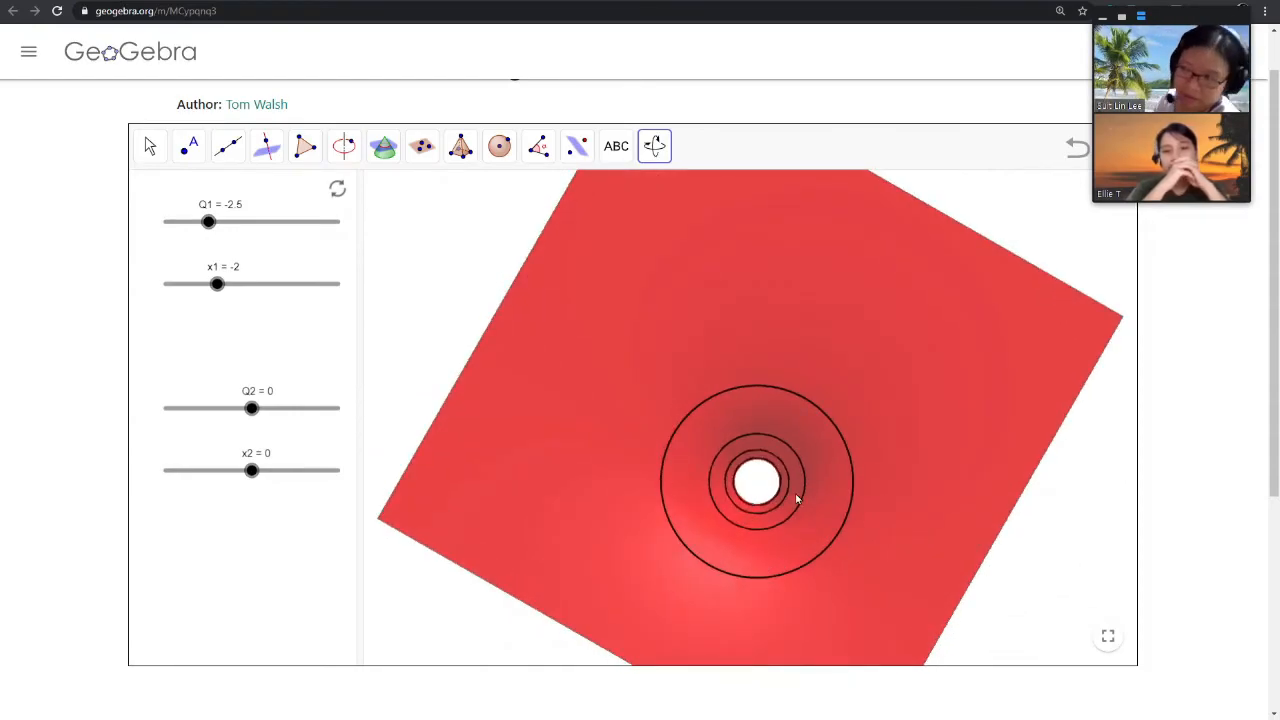
pyautogui.moveTo(796, 498); pyautogui.dragTo(744, 548)
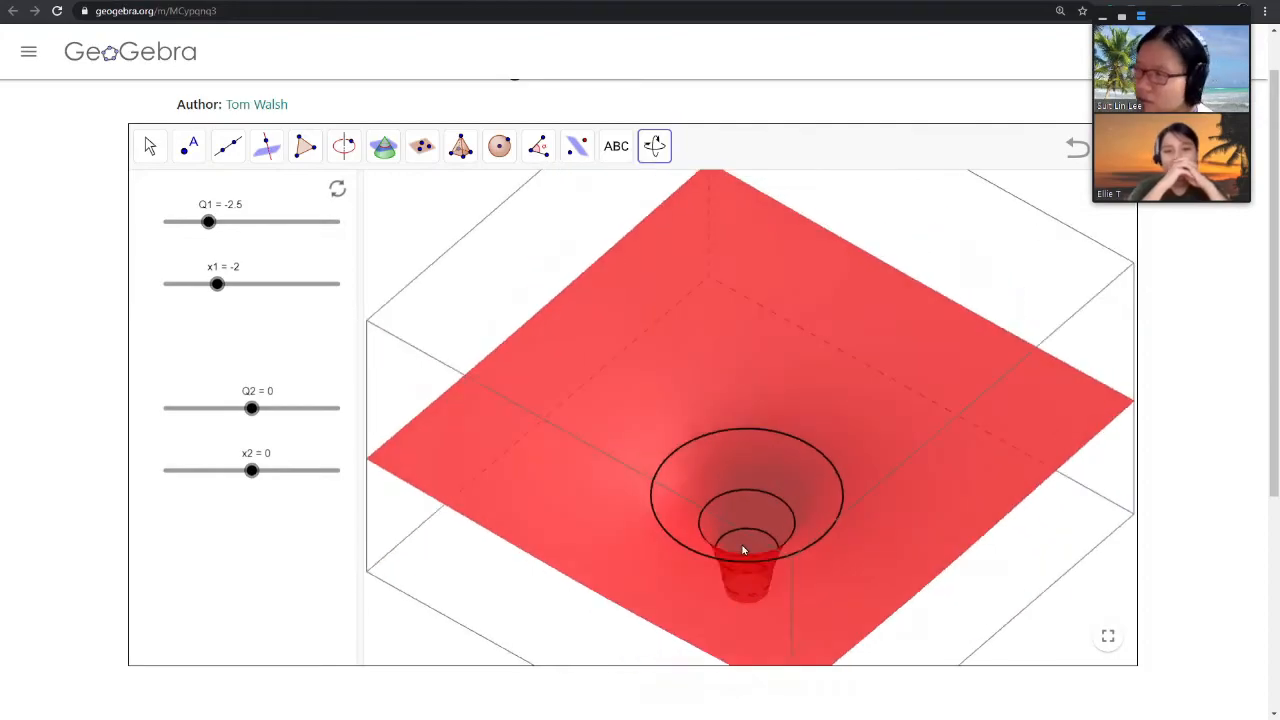
pyautogui.moveTo(744, 550); pyautogui.dragTo(710, 584)
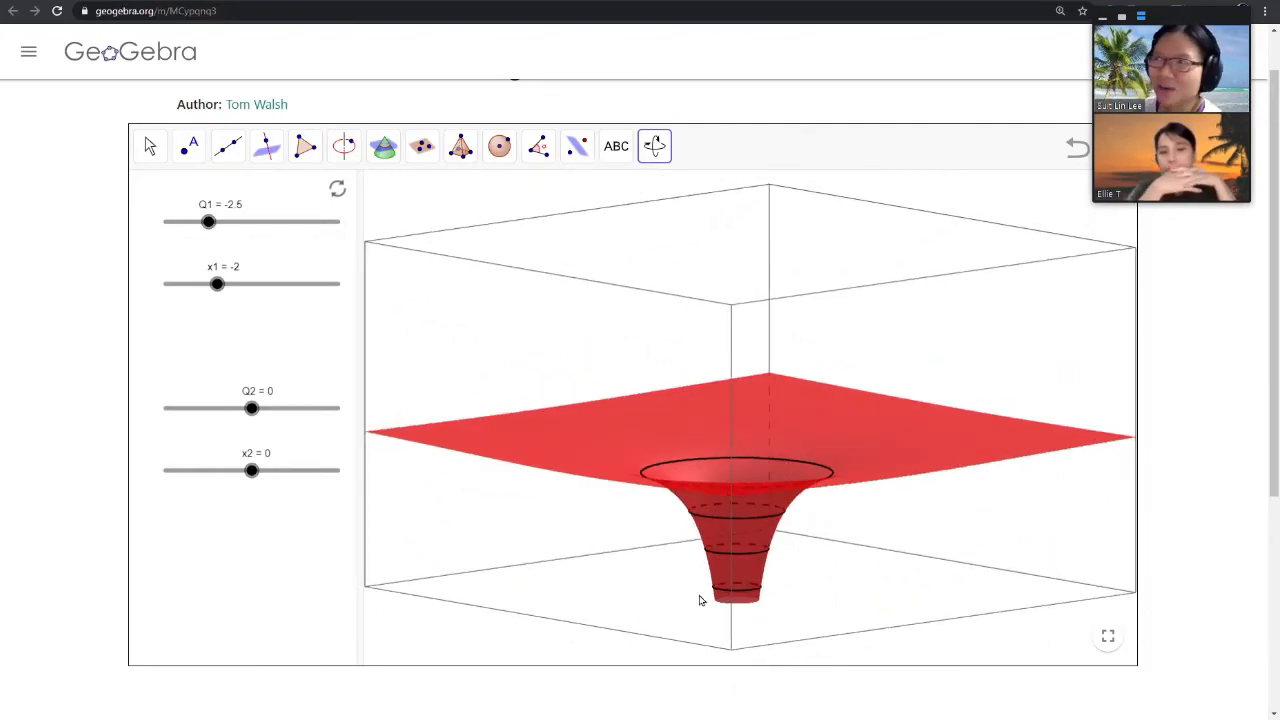
pyautogui.moveTo(700, 600); pyautogui.dragTo(704, 528)
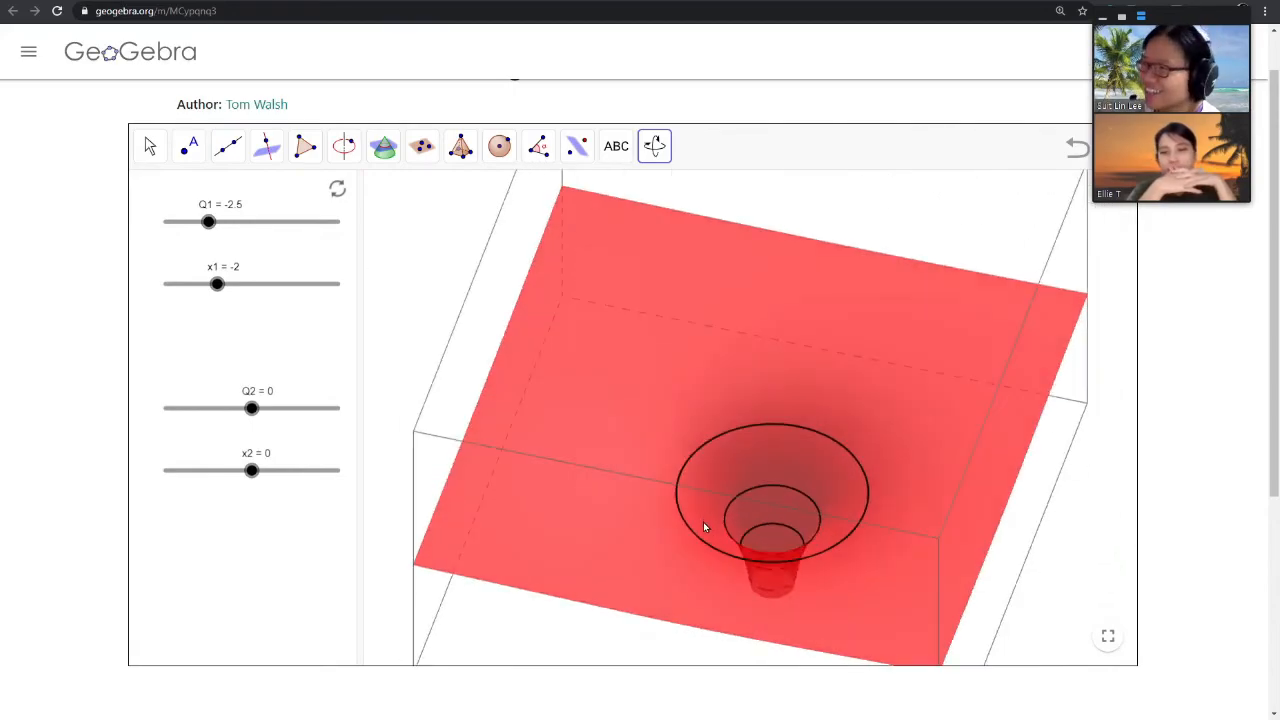
pyautogui.moveTo(704, 528); pyautogui.dragTo(844, 430)
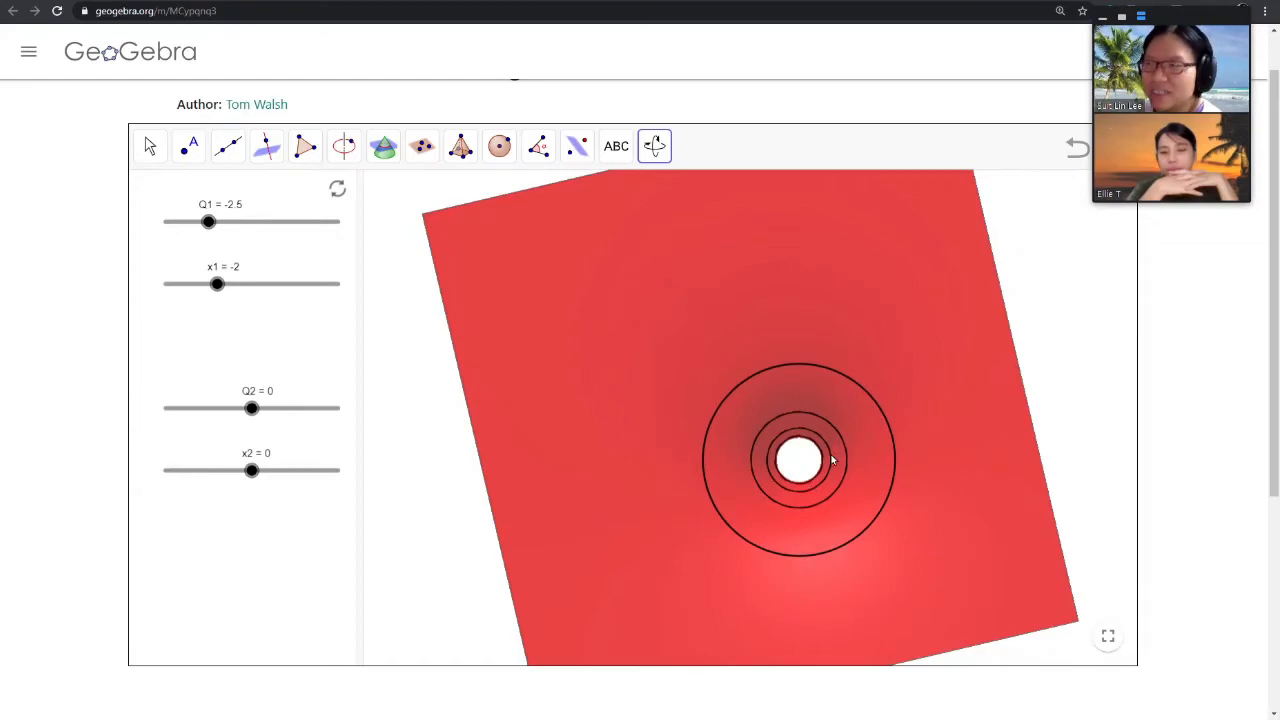
pyautogui.moveTo(764, 444)
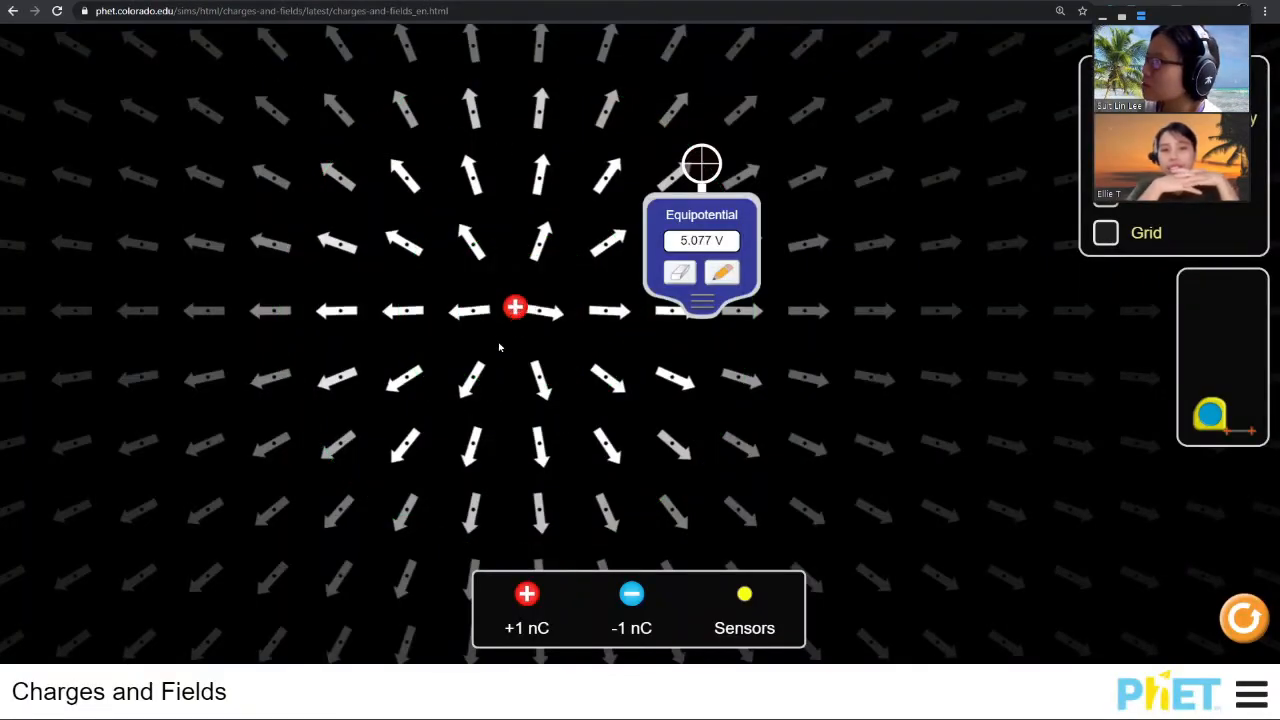
# - Swap the +1 nC charge for a −1 nC charge and set the sensor just right of it
pyautogui.moveTo(516, 308); pyautogui.dragTo(504, 528)
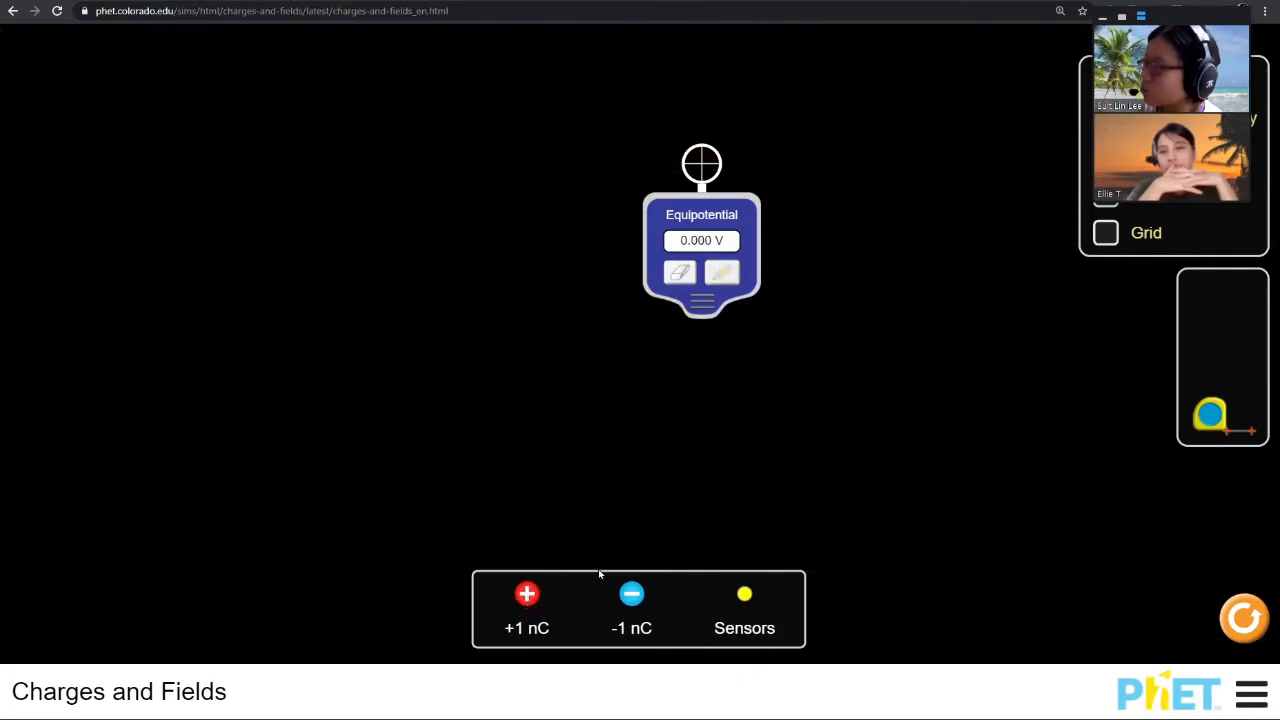
pyautogui.moveTo(632, 594); pyautogui.dragTo(510, 290)
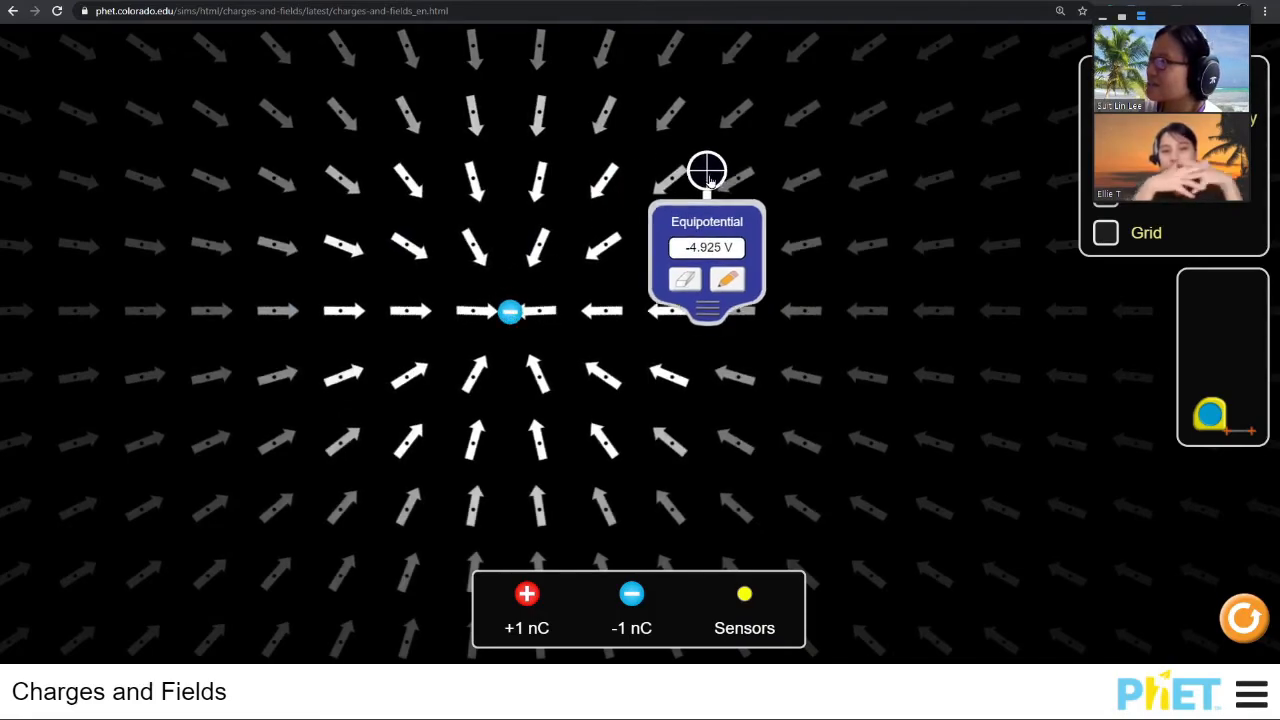
pyautogui.moveTo(708, 170); pyautogui.dragTo(564, 320)
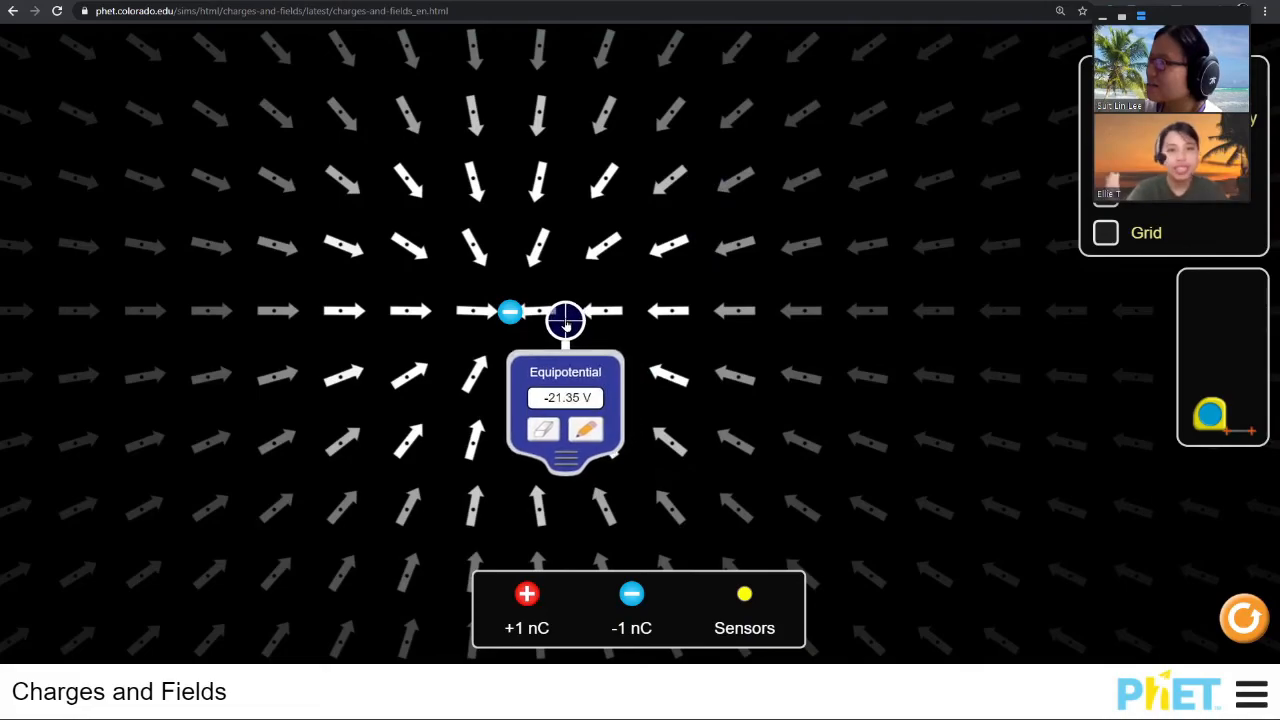
pyautogui.moveTo(564, 320); pyautogui.dragTo(570, 318)
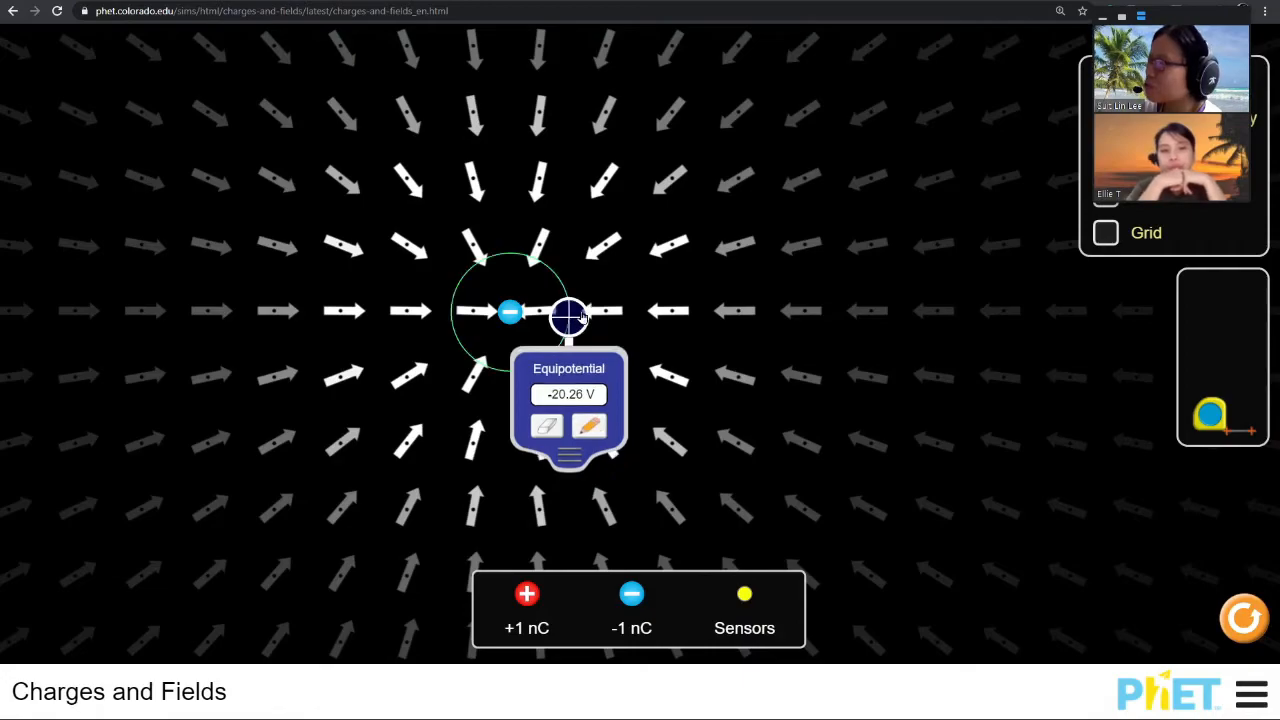
# - Plot equipotential circles at about −10, −15 and −5 V around the negative charge, ending back on the −10 V ring
pyautogui.moveTo(570, 316); pyautogui.dragTo(628, 312)
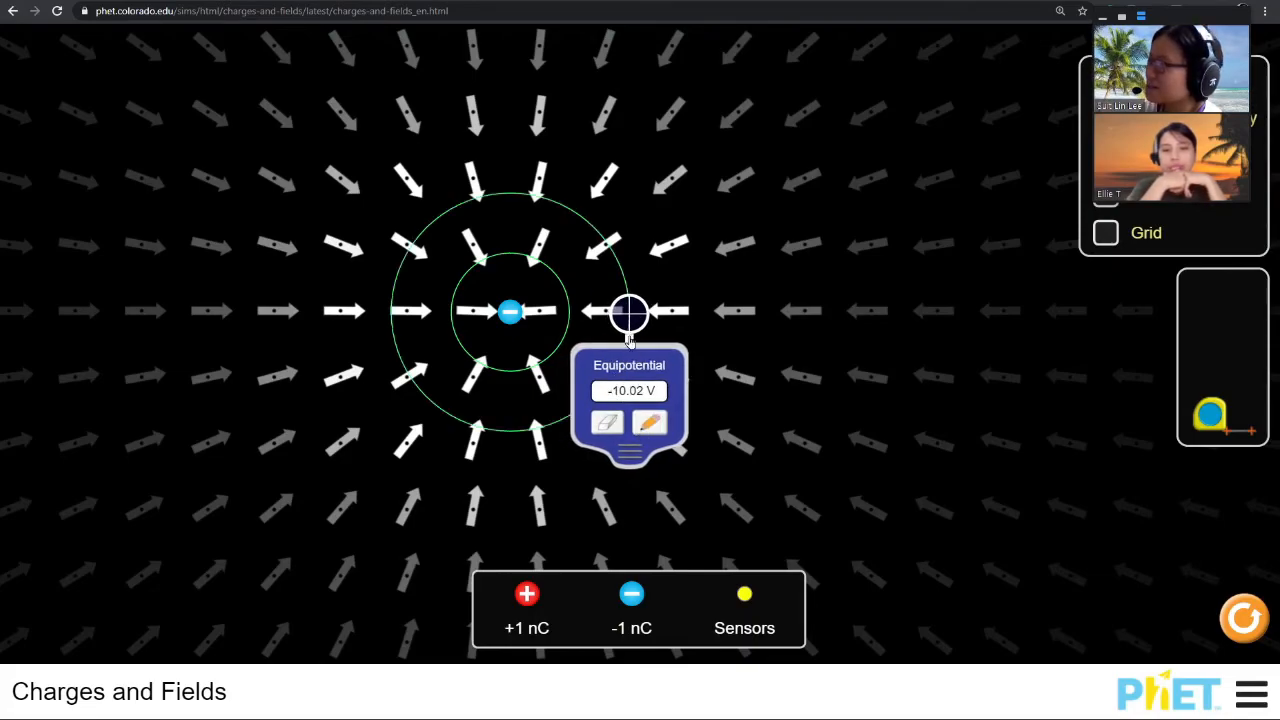
pyautogui.moveTo(630, 316); pyautogui.dragTo(592, 316)
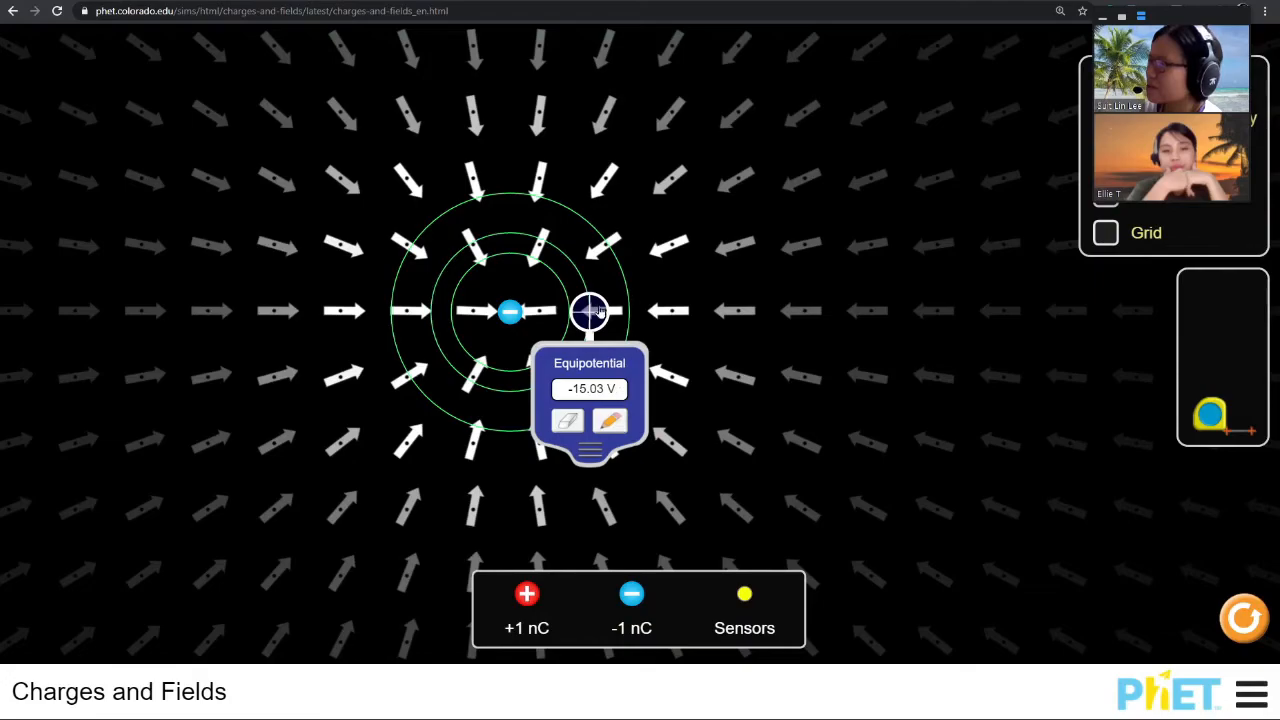
pyautogui.moveTo(590, 312); pyautogui.dragTo(664, 310)
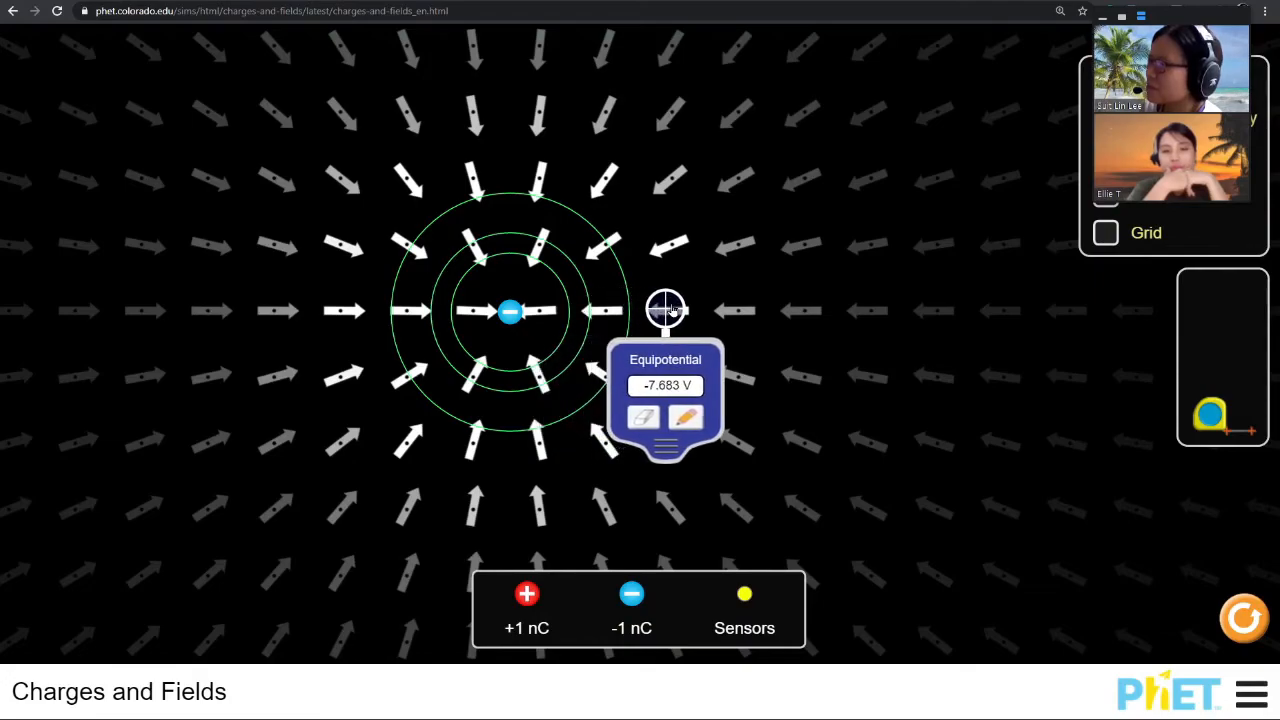
pyautogui.moveTo(664, 310); pyautogui.dragTo(700, 310)
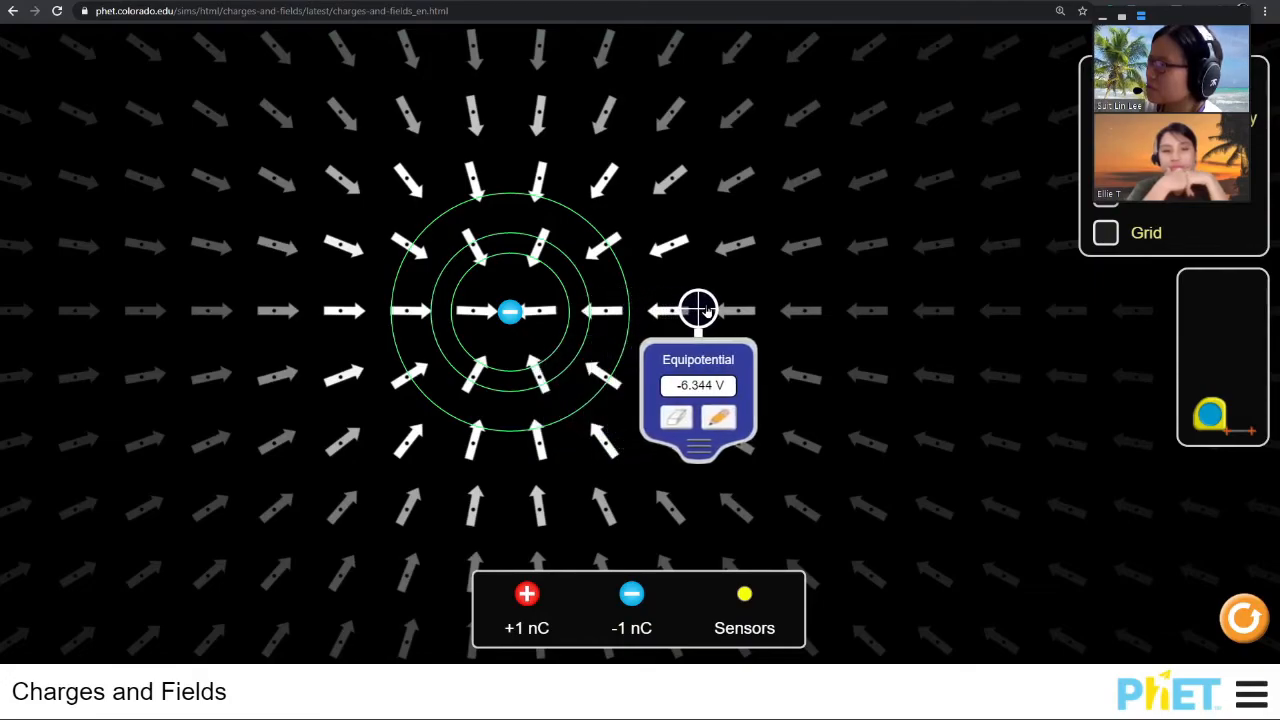
pyautogui.moveTo(698, 310); pyautogui.dragTo(728, 308)
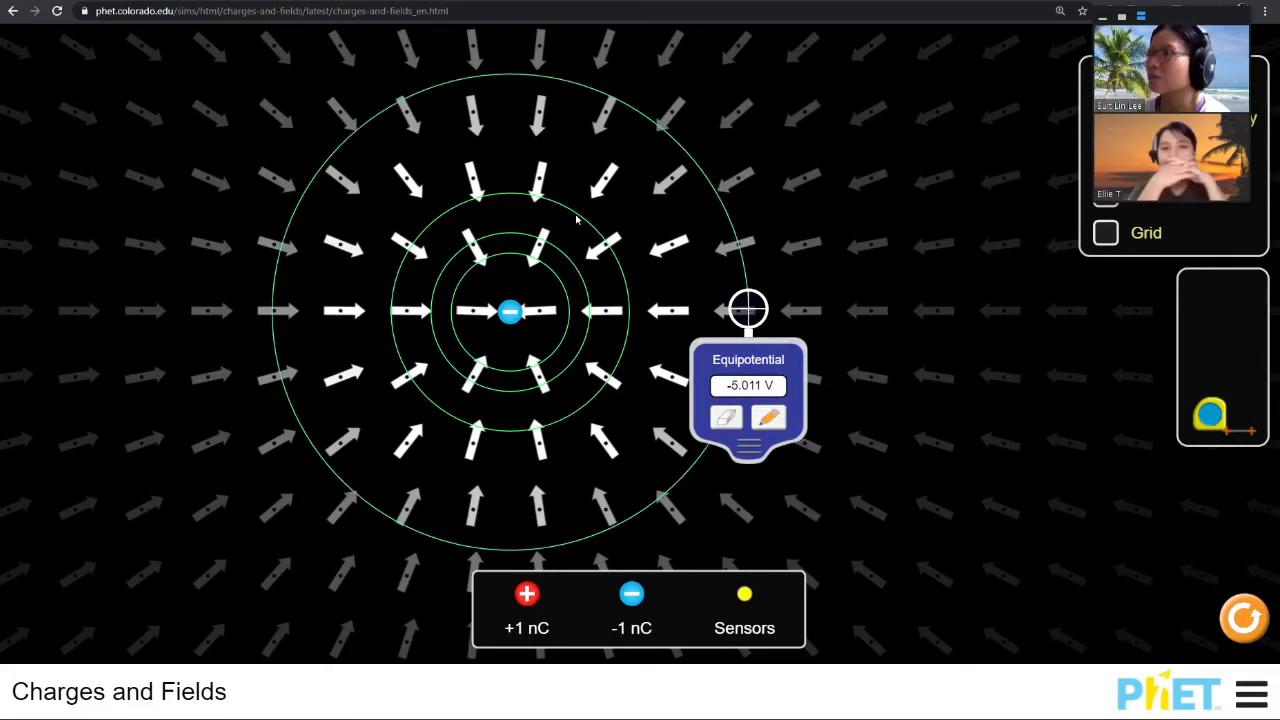
pyautogui.moveTo(730, 240)
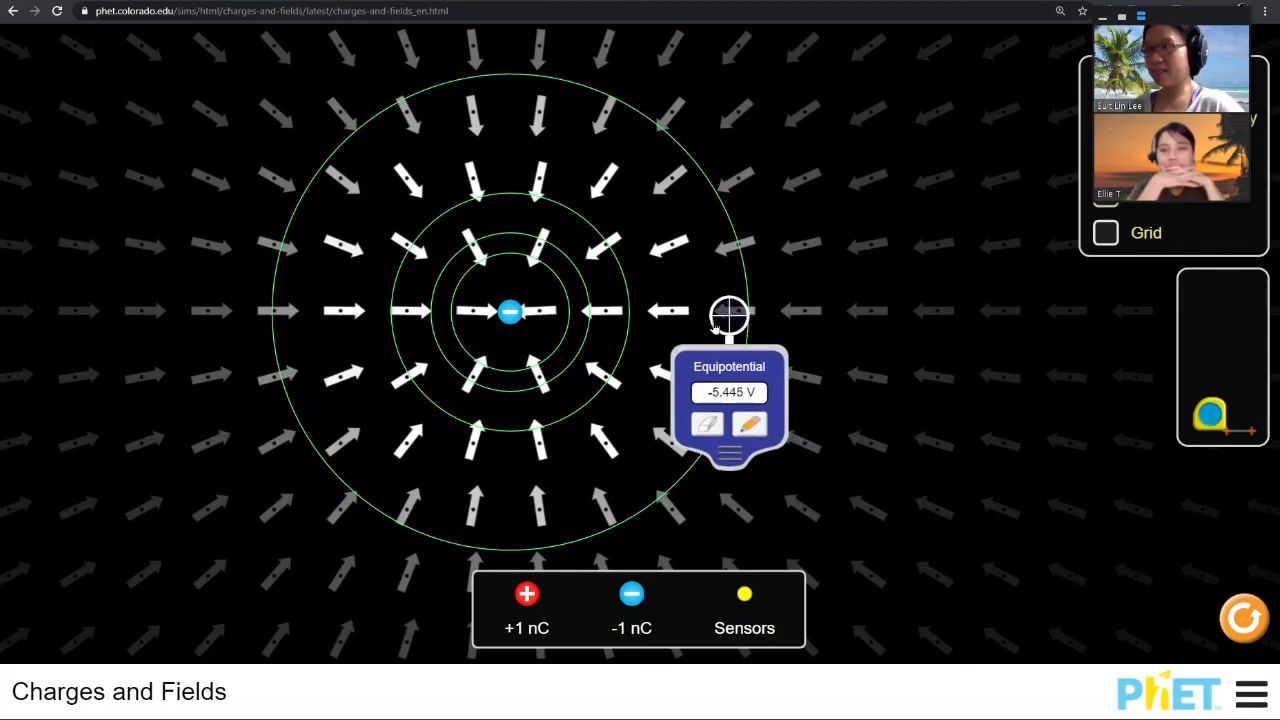
pyautogui.moveTo(728, 312); pyautogui.dragTo(628, 312)
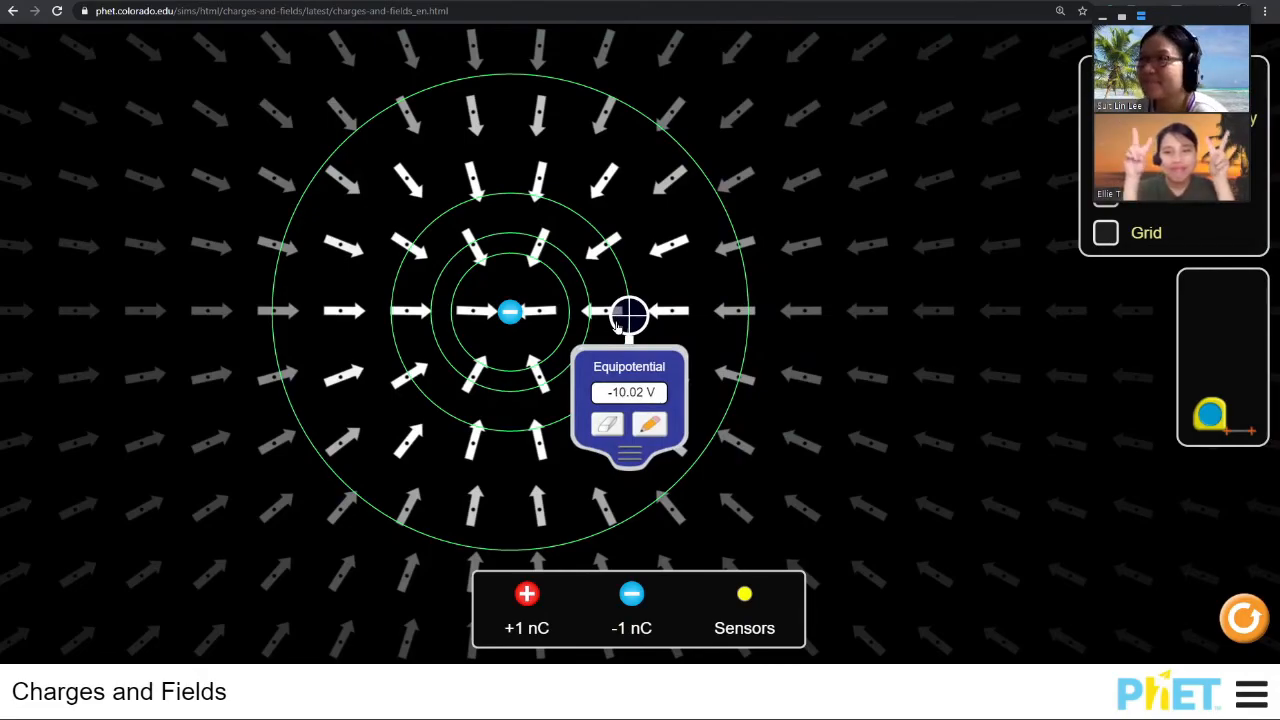
pyautogui.moveTo(662, 214)
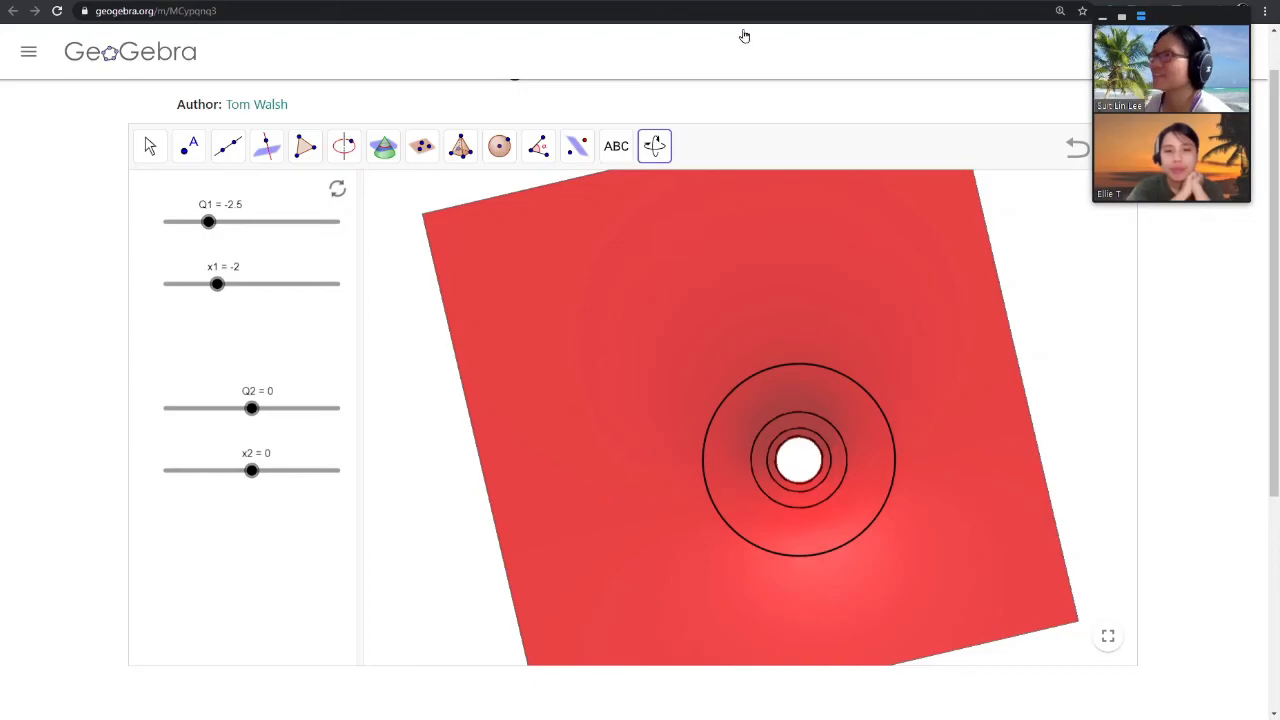
pyautogui.click(654, 146)
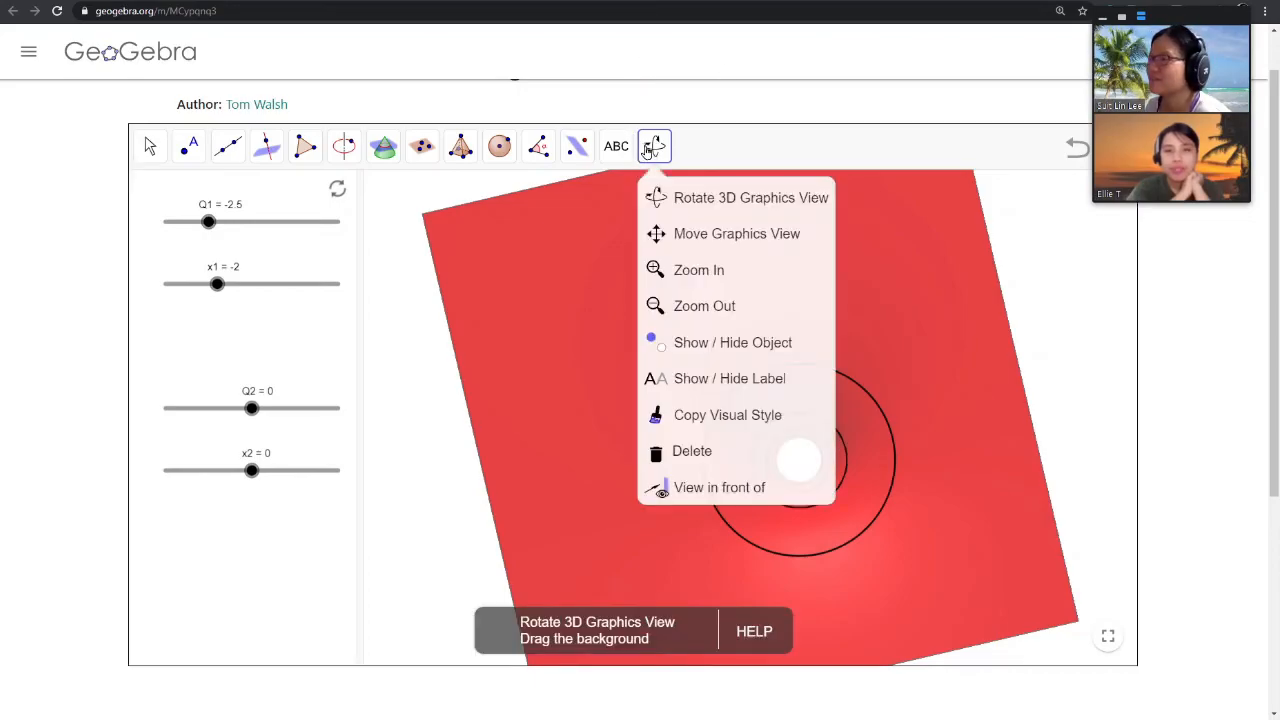
pyautogui.click(752, 198)
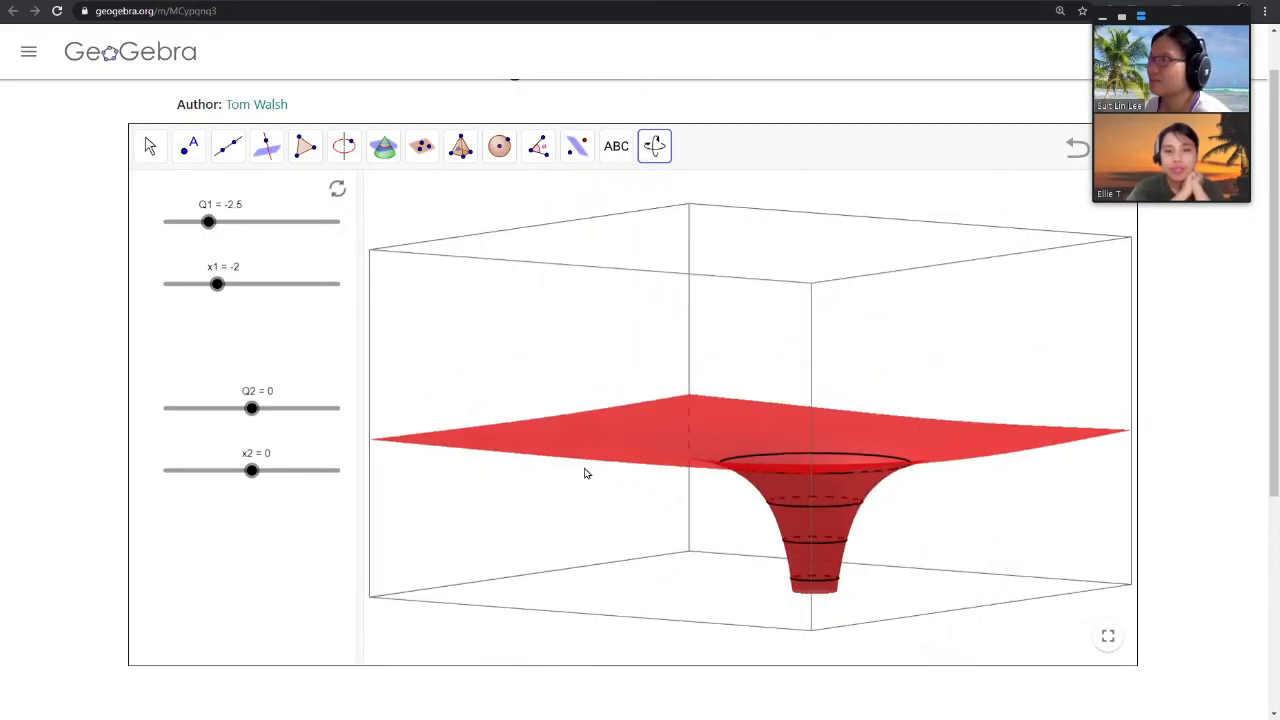
pyautogui.moveTo(588, 472); pyautogui.dragTo(1016, 394)
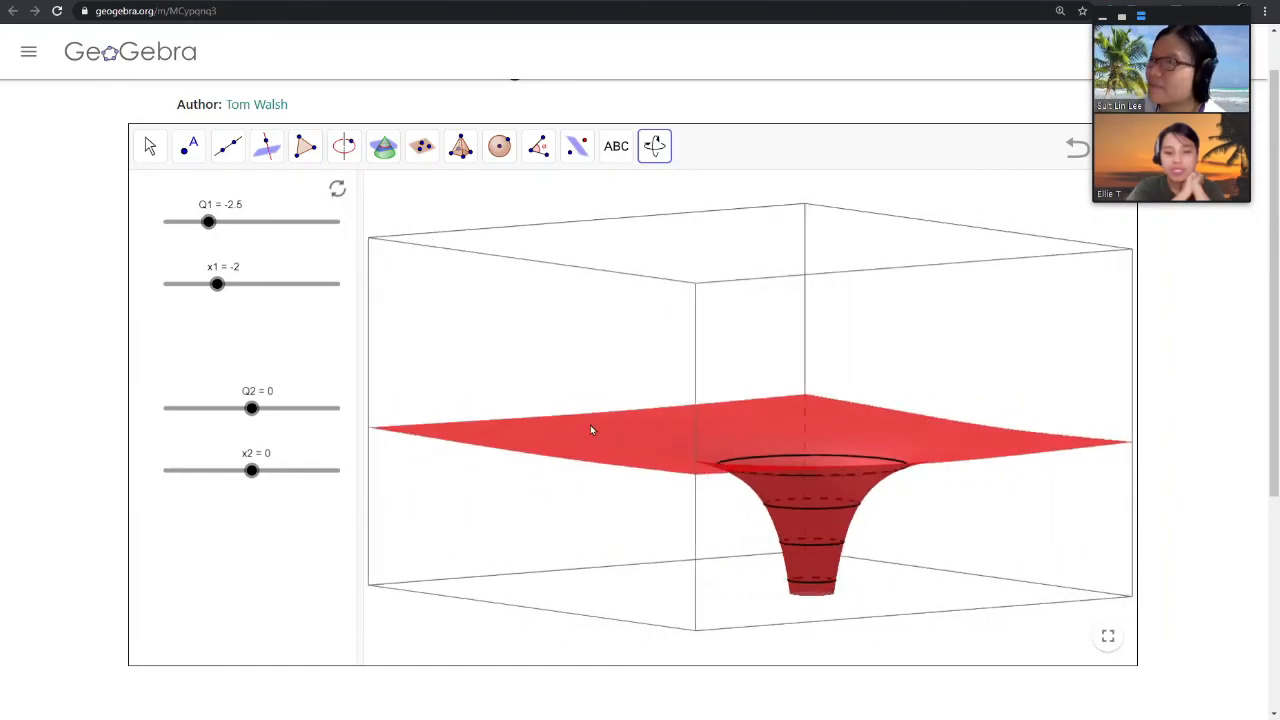
pyautogui.moveTo(590, 430); pyautogui.dragTo(680, 400)
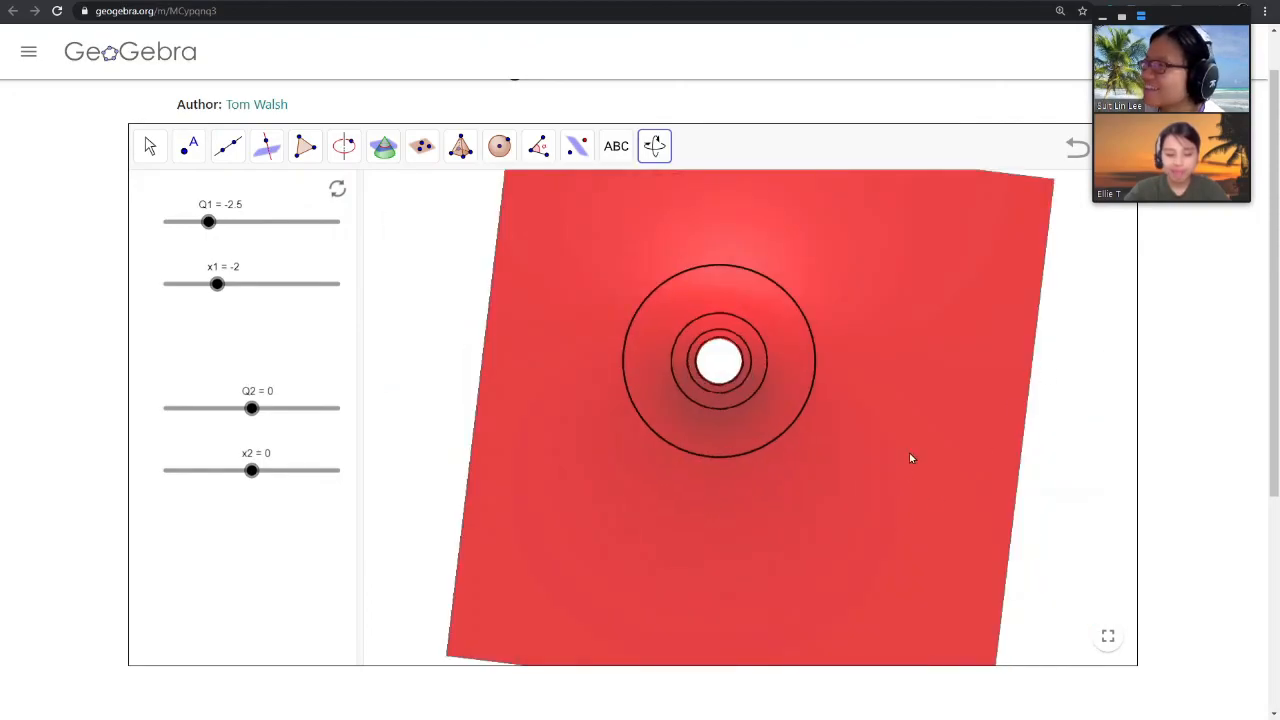
pyautogui.moveTo(910, 458); pyautogui.dragTo(712, 448)
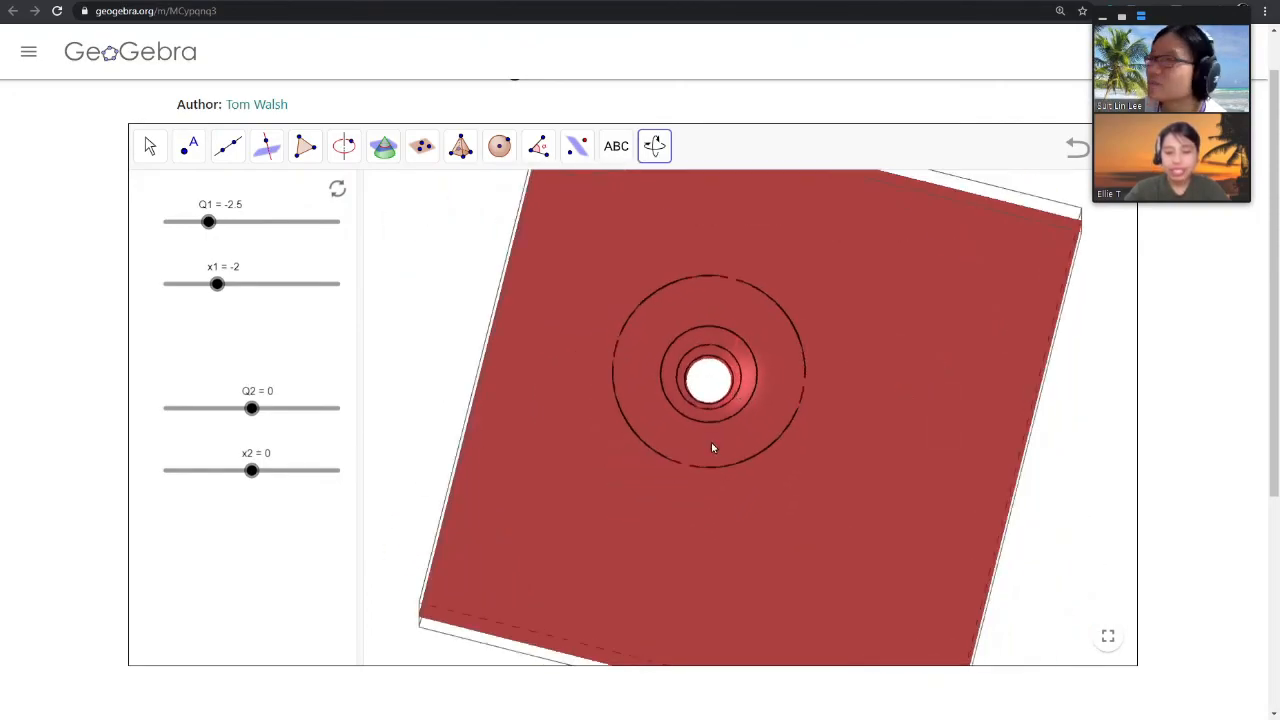
pyautogui.moveTo(712, 448); pyautogui.dragTo(652, 544)
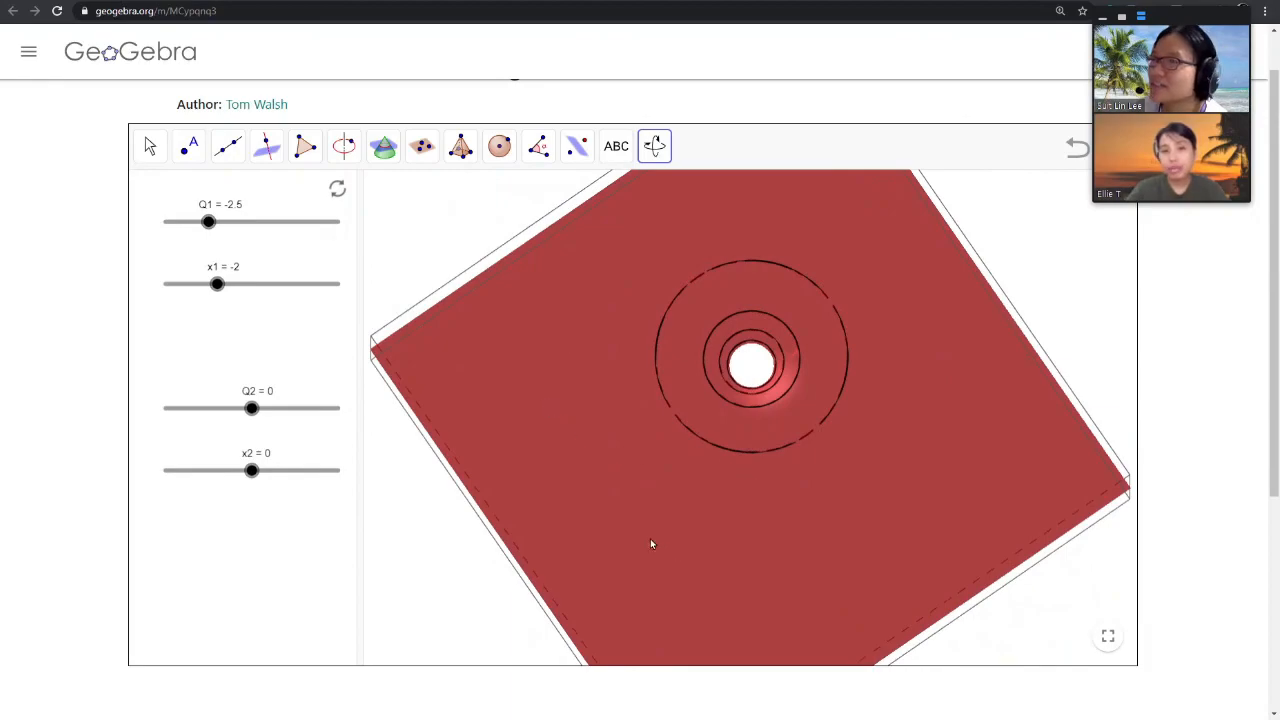